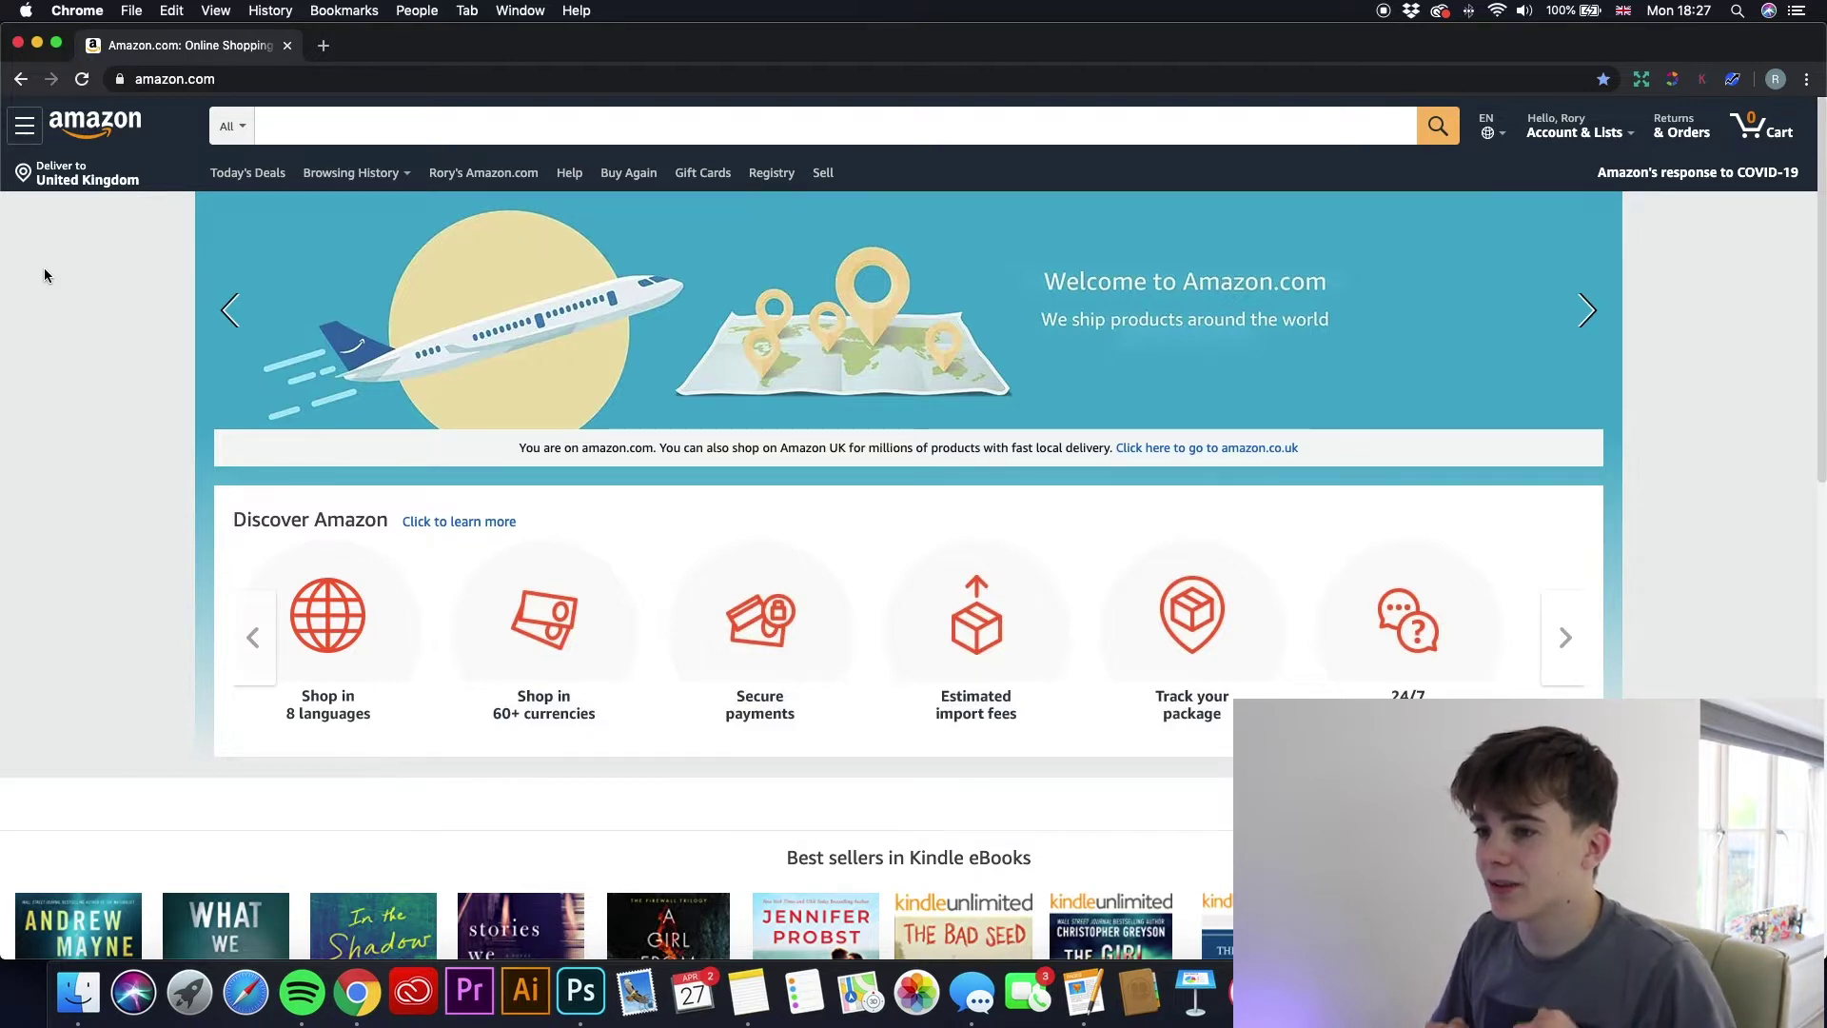
Search Google for 'amz suggestion expander' in a new tab and open its Chrome Web Store listing
click(323, 46)
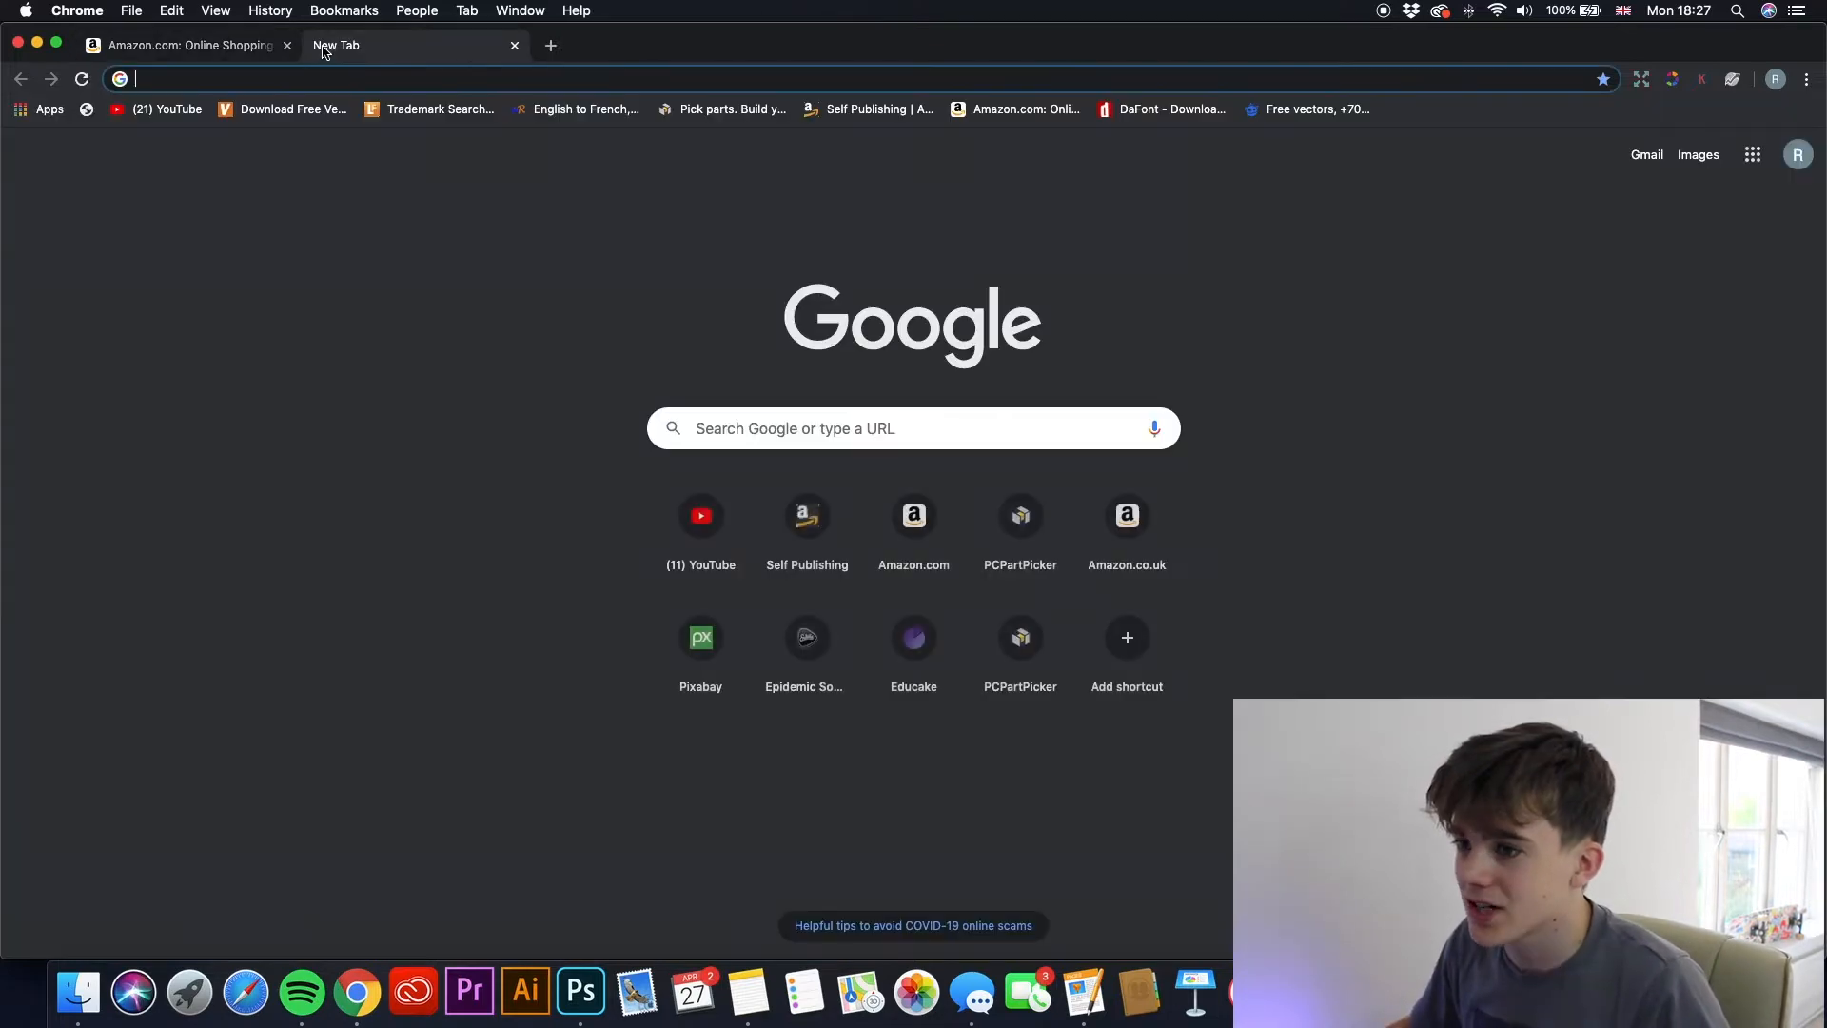
text(amz suggestion expander)
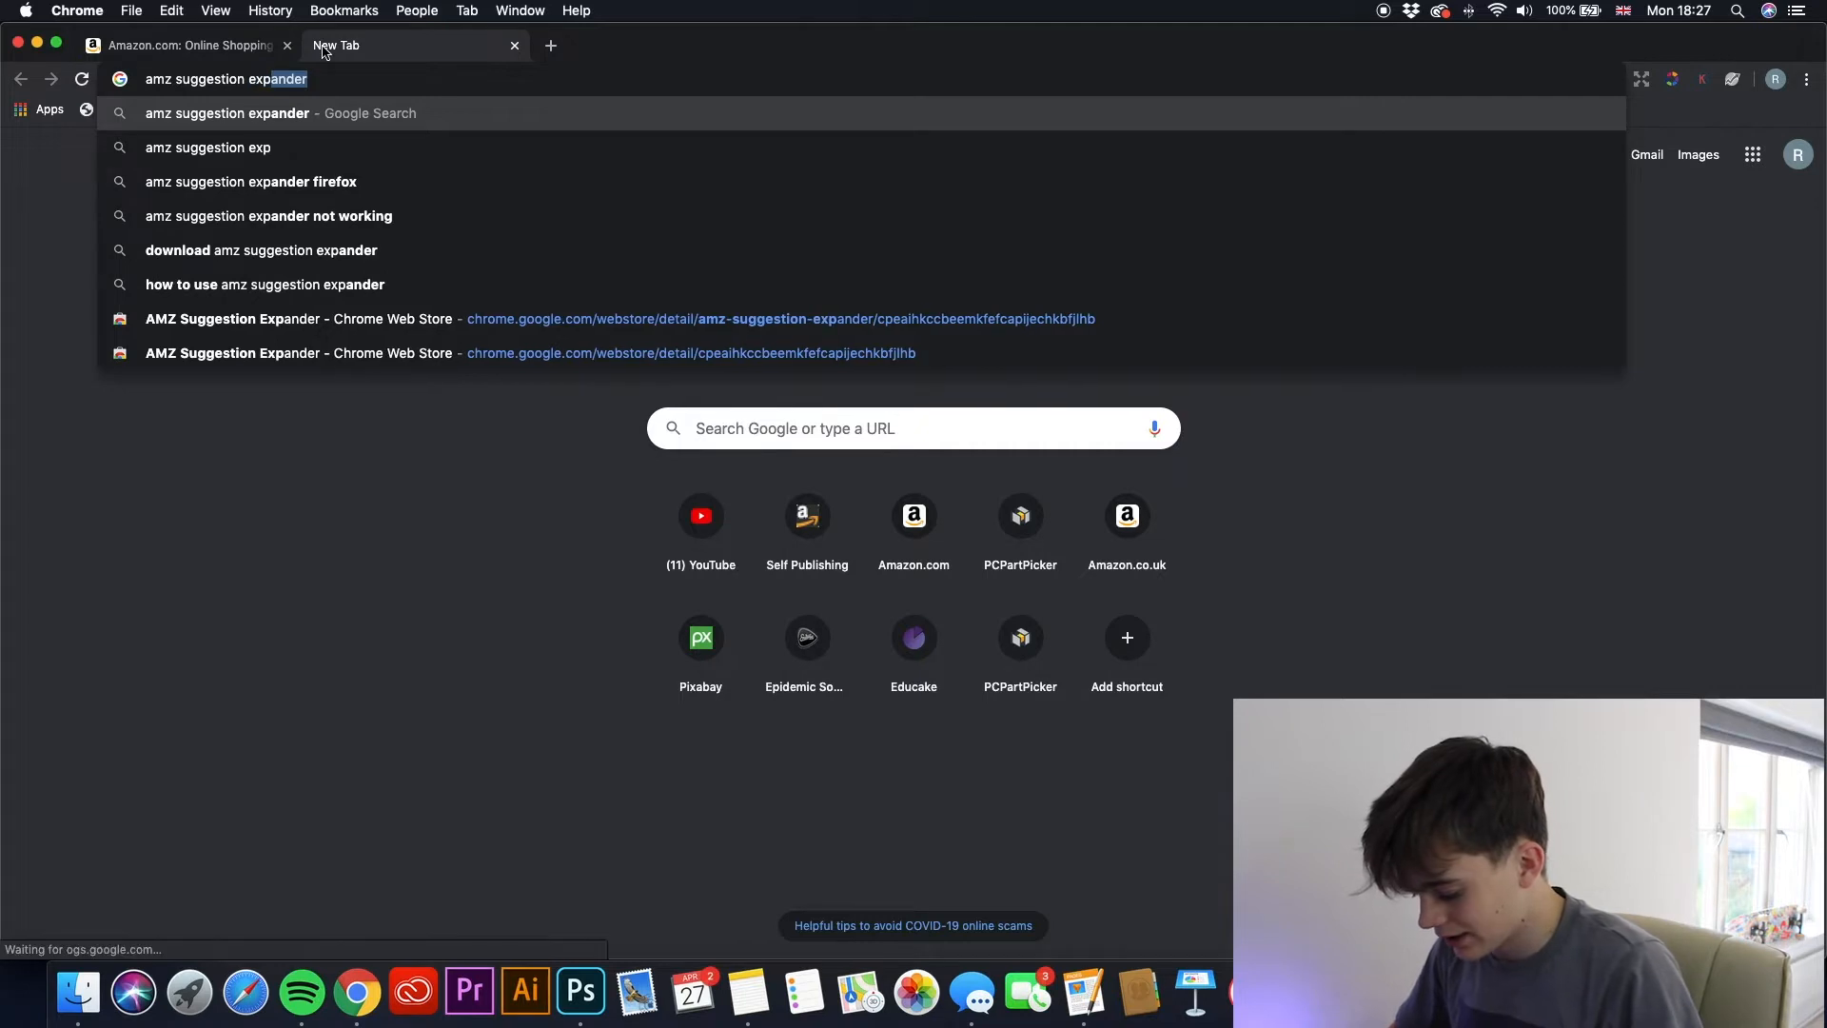
key(Enter)
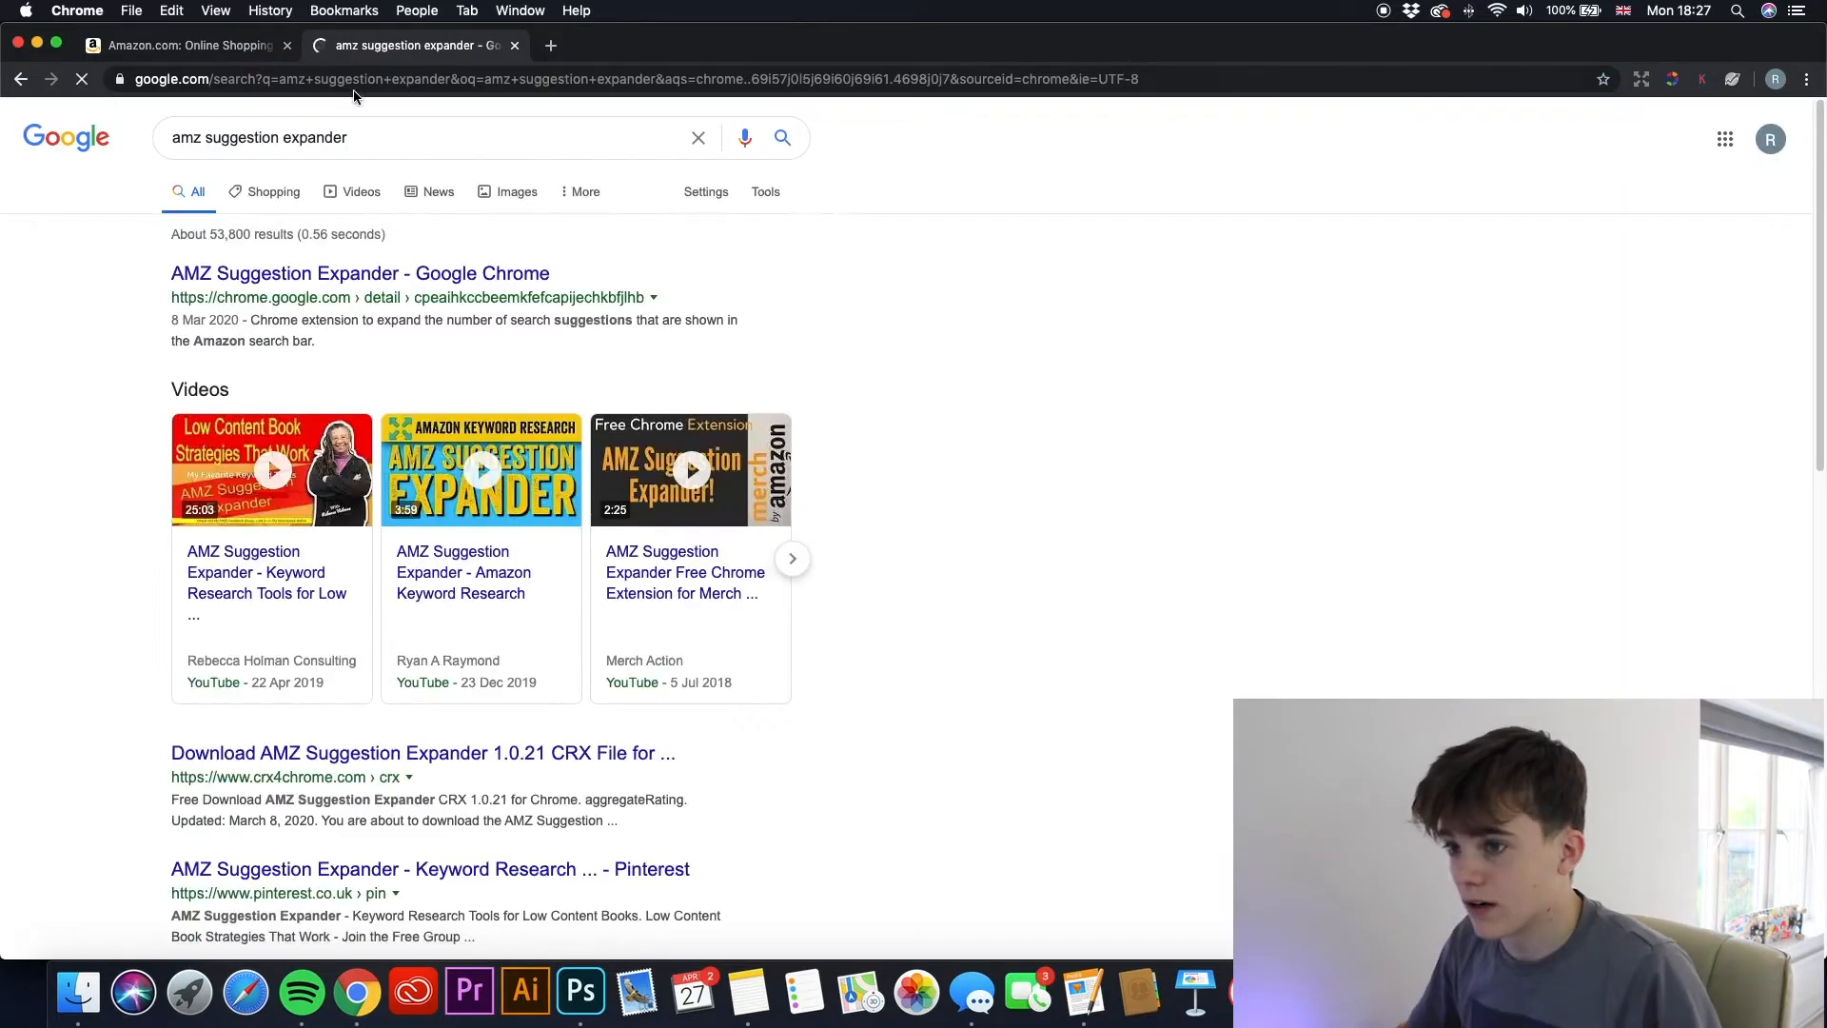
click(363, 274)
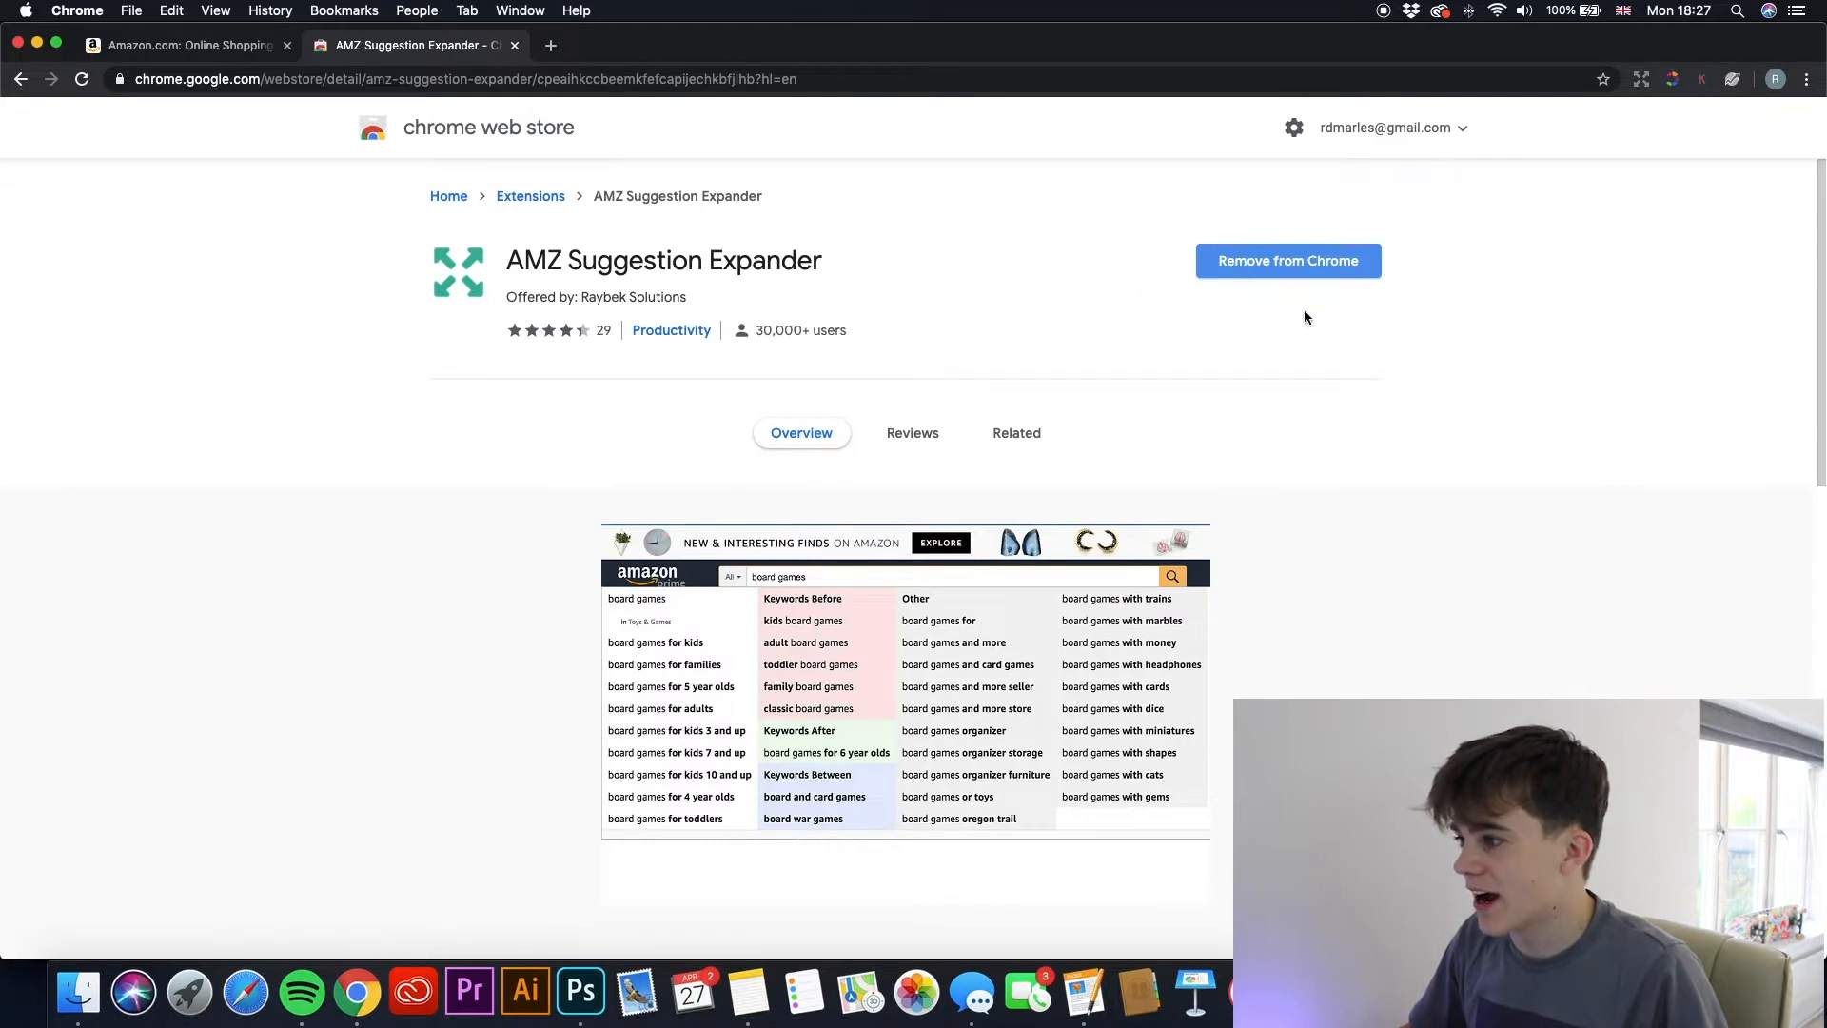
mouse_move(1264, 270)
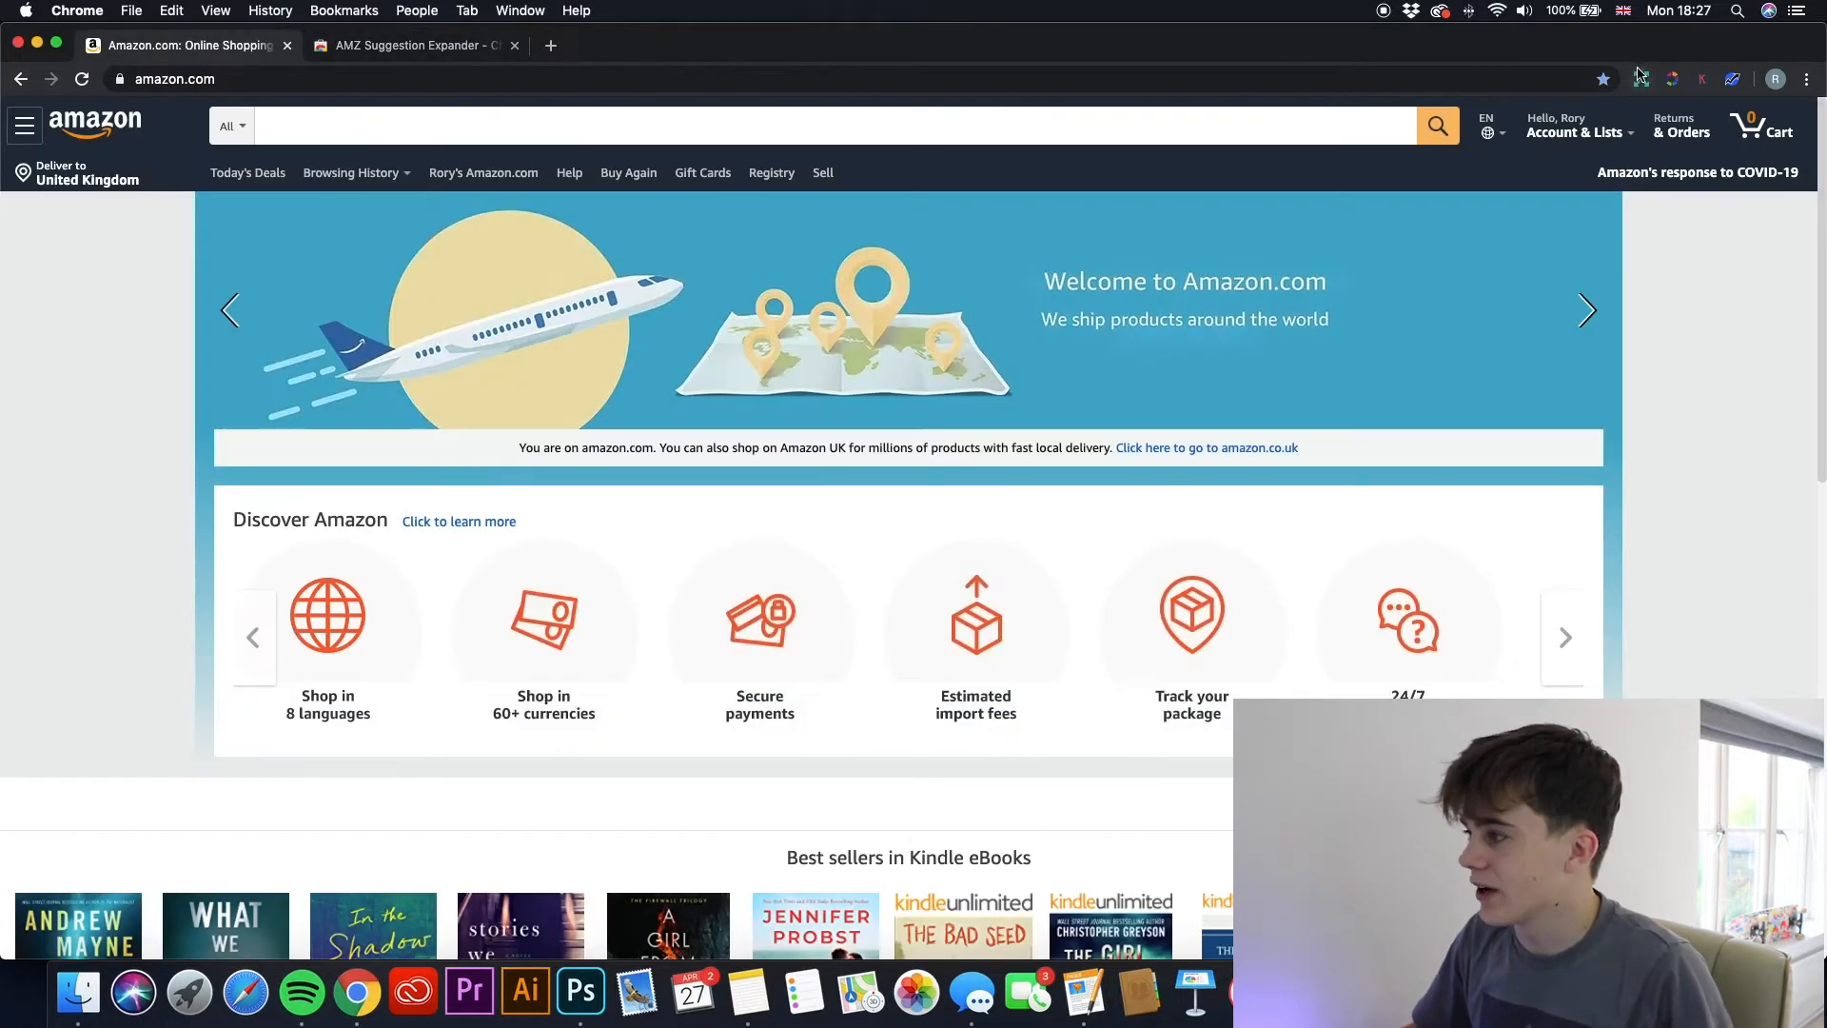
Start typing 'activity book' in the Amazon search bar to show the grouped suggestion panel
click(815, 115)
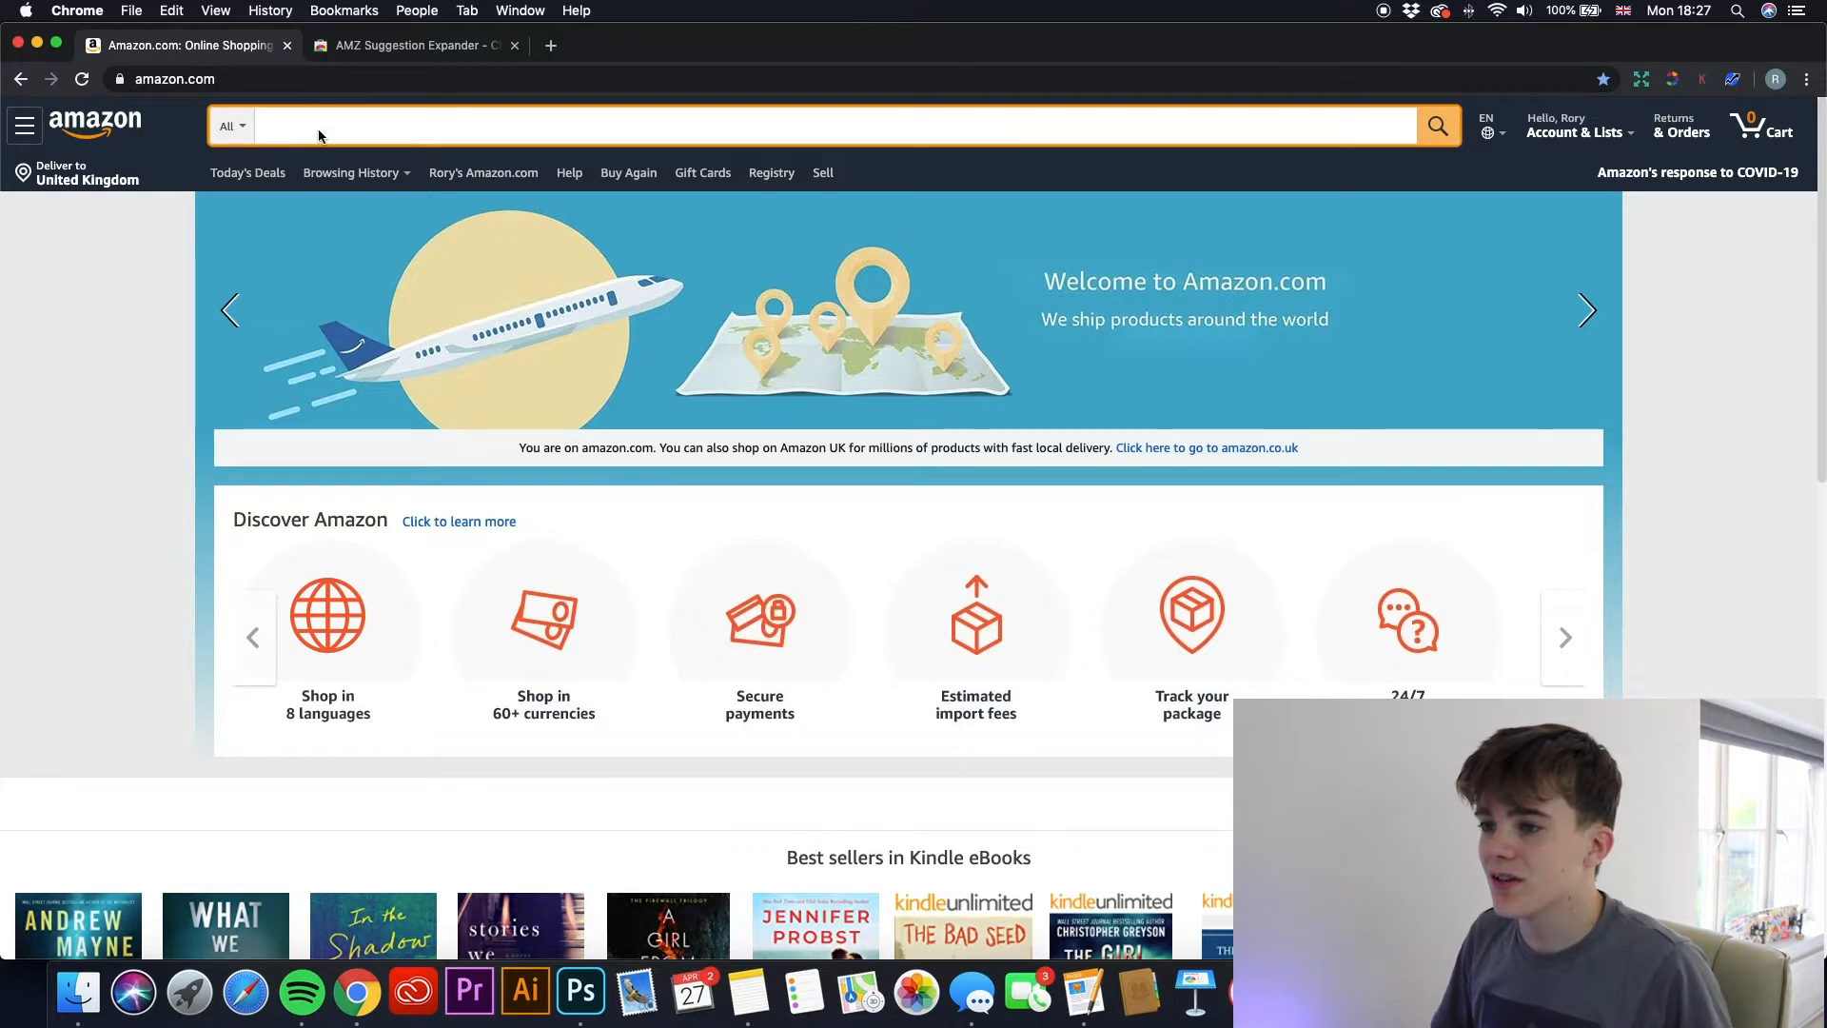
text(activity book)
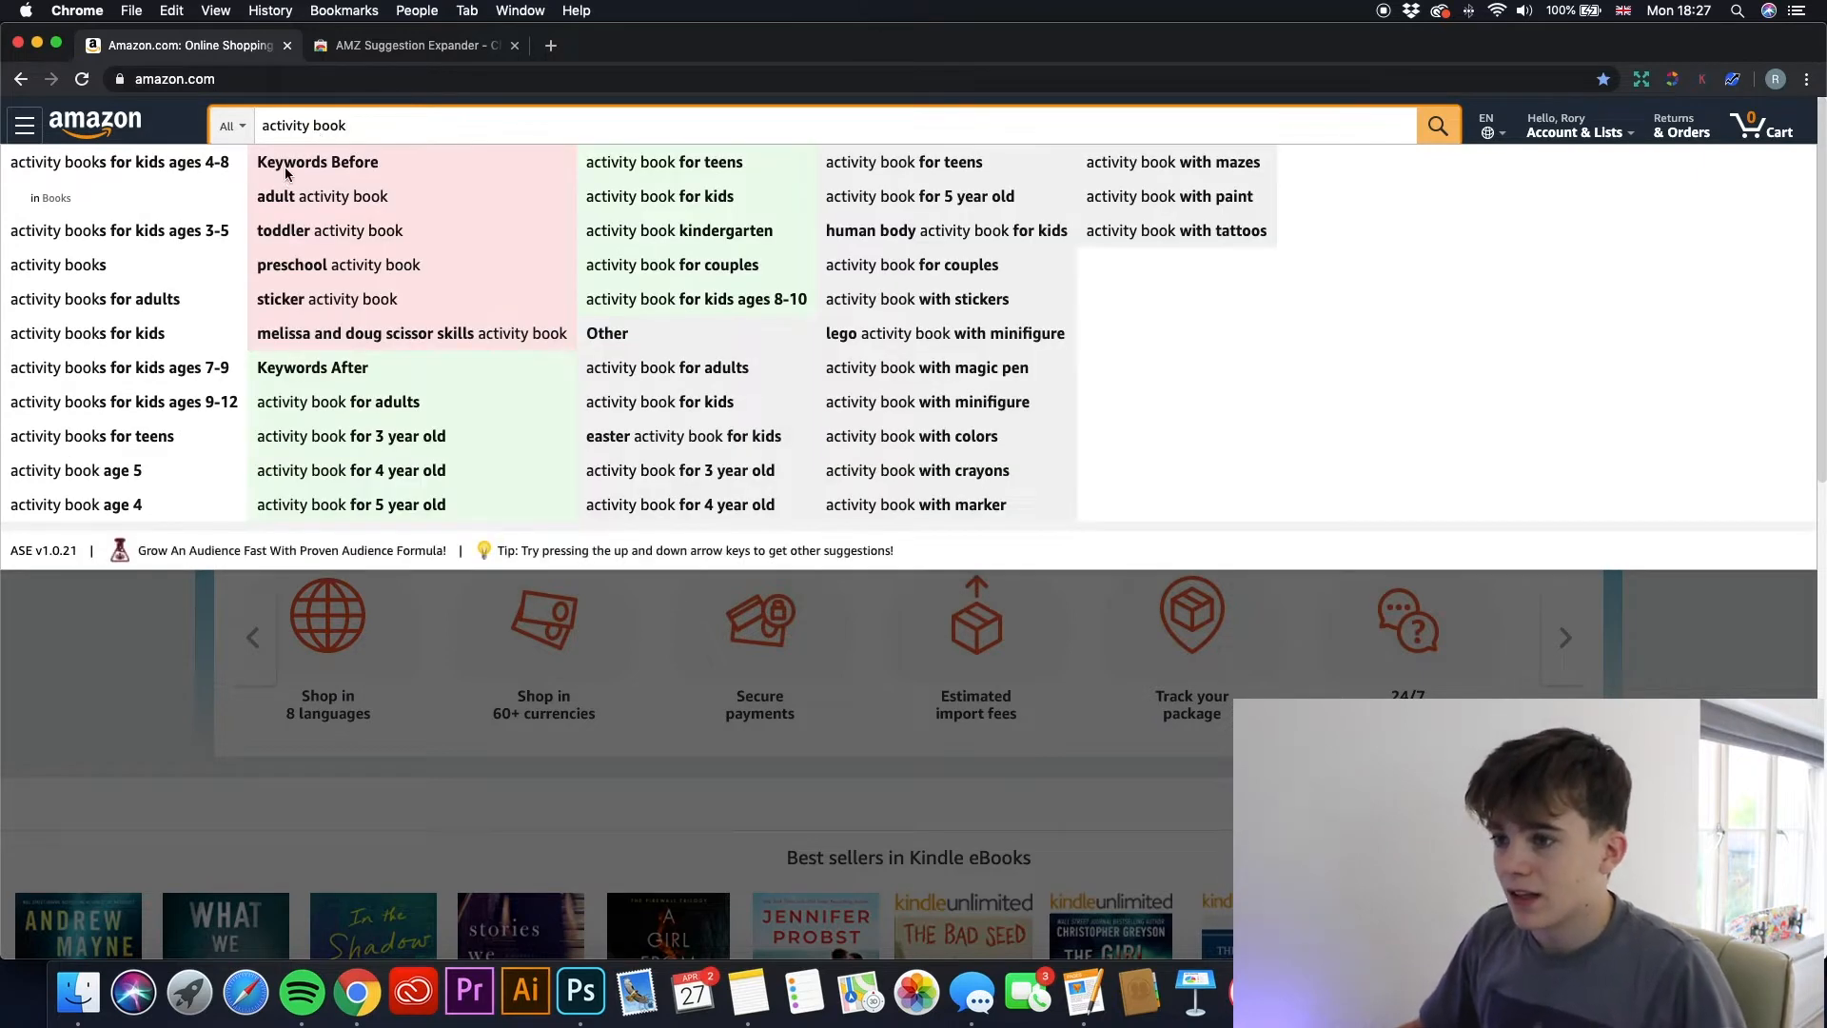
mouse_move(299, 168)
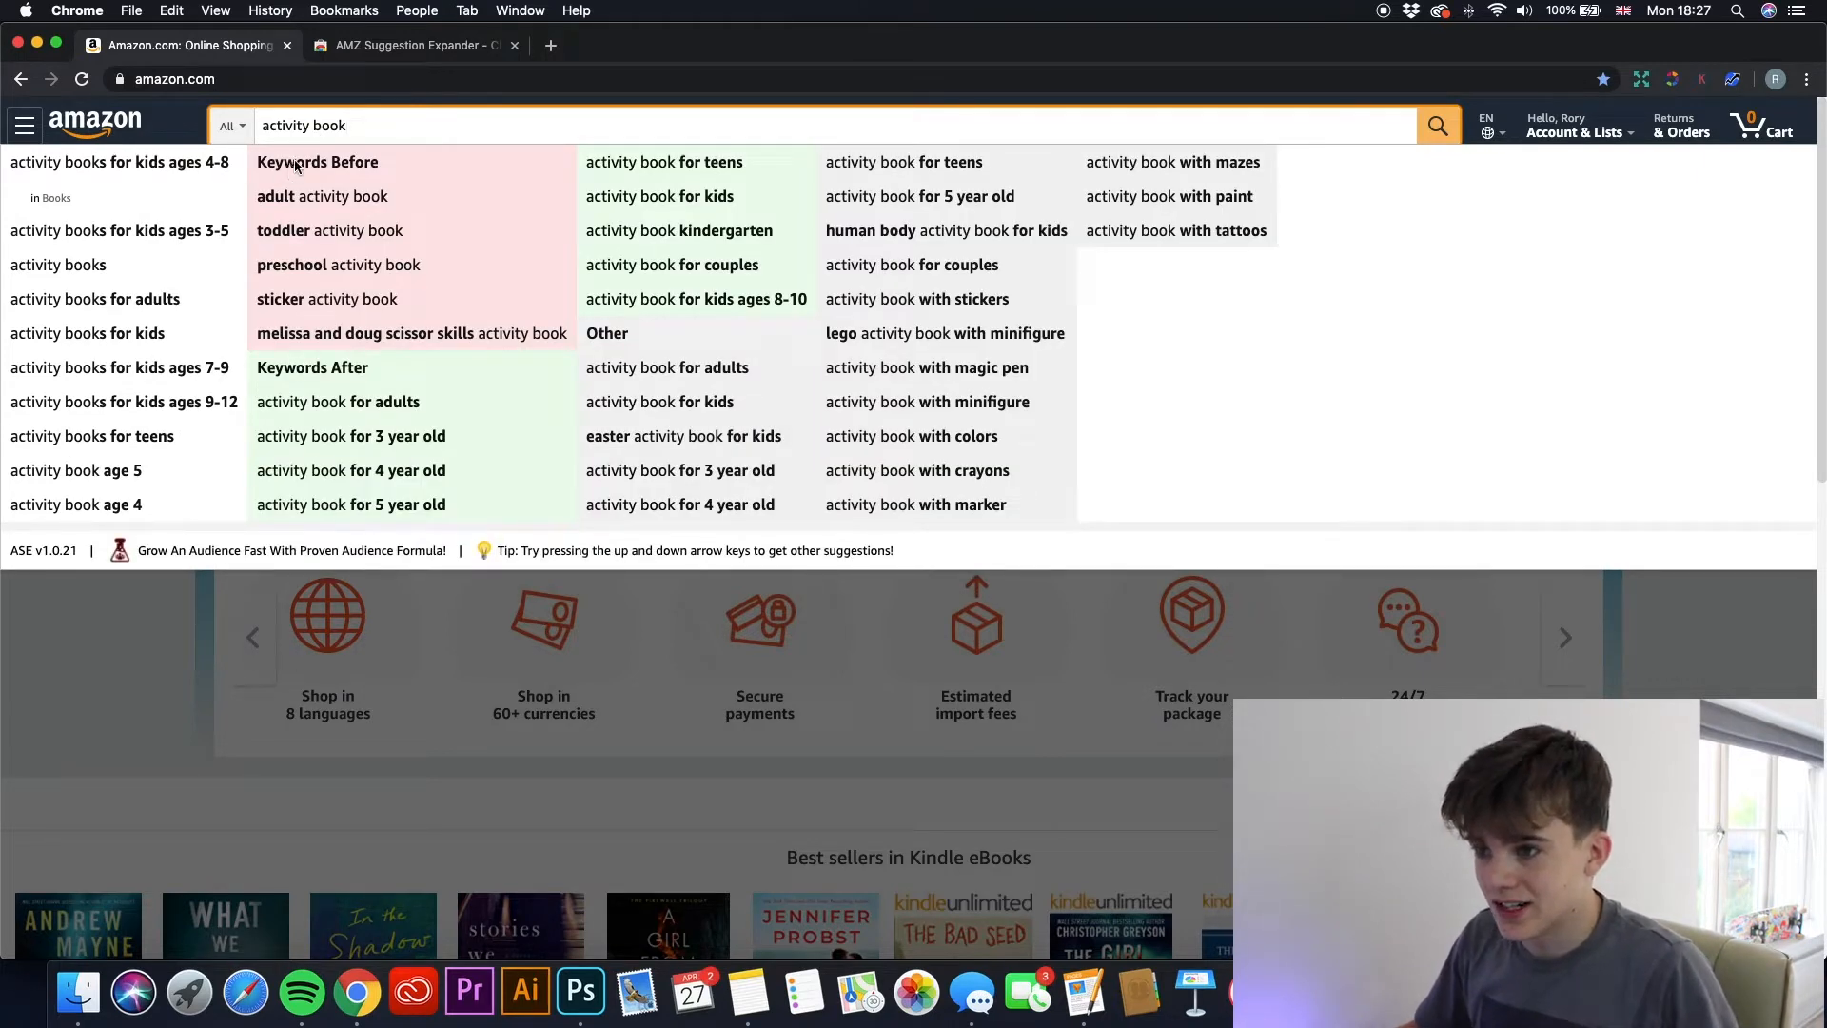
mouse_move(571, 220)
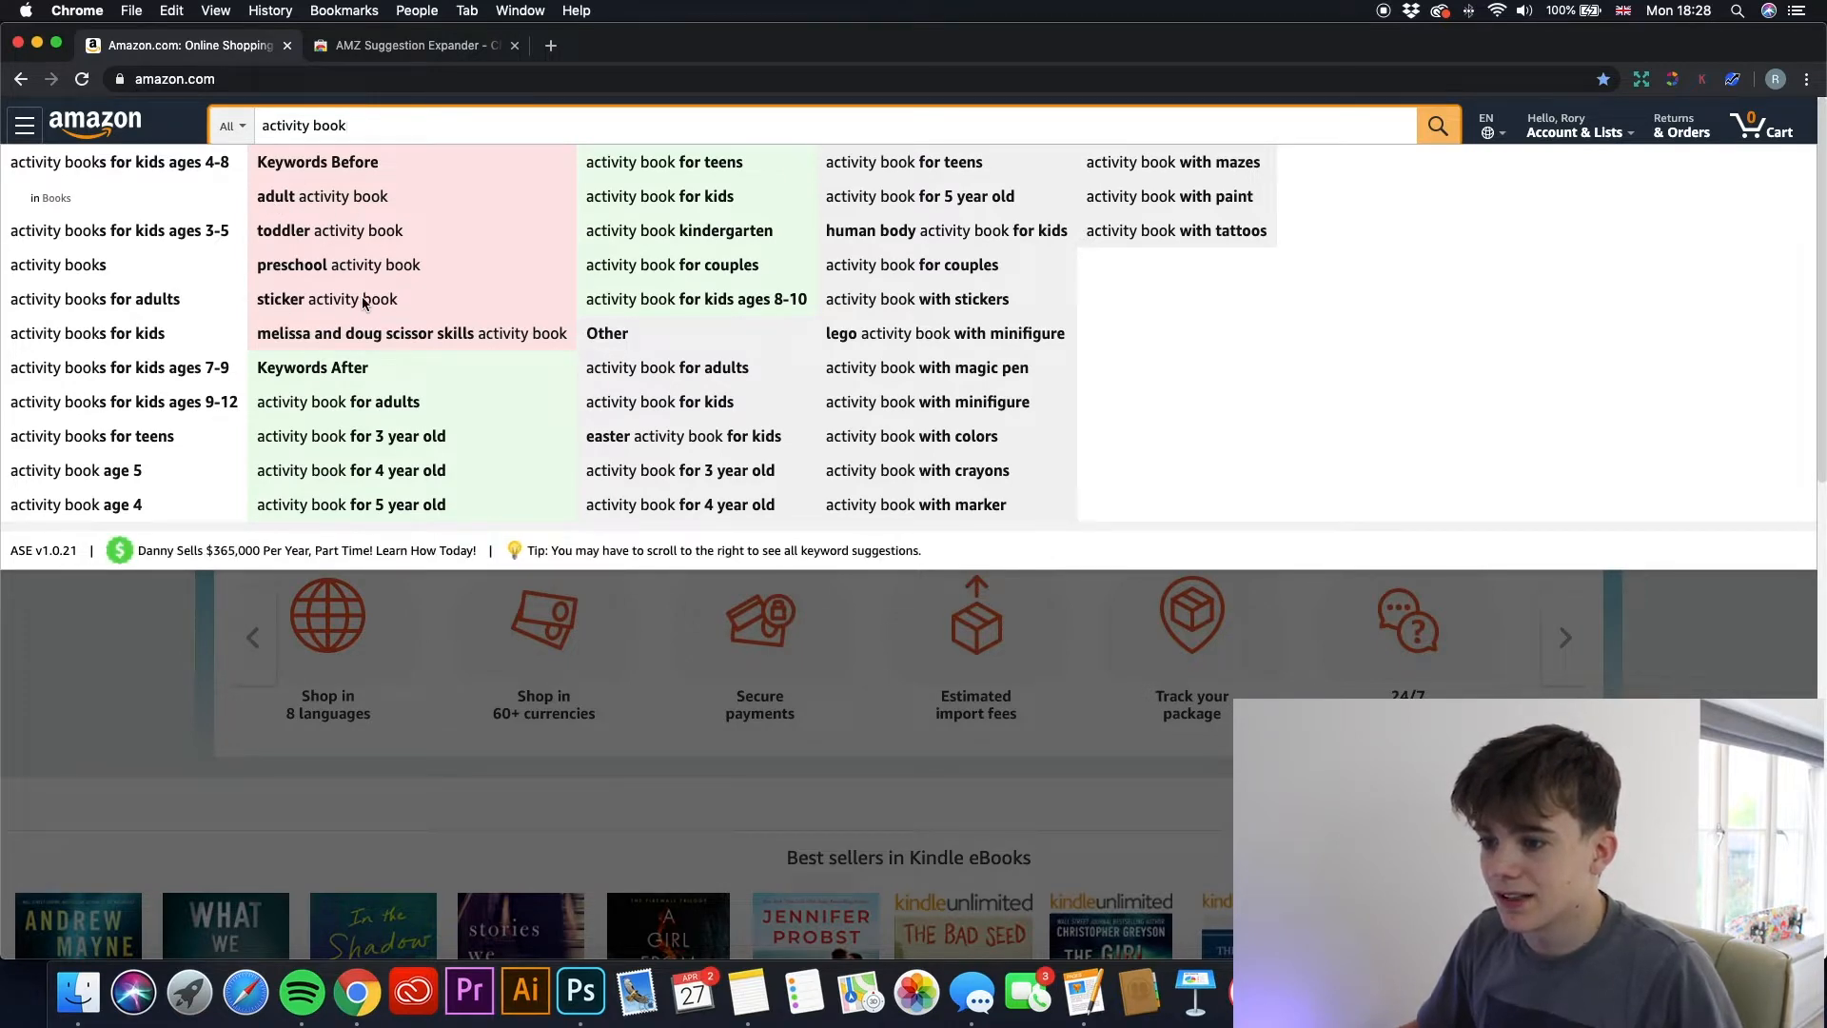
mouse_move(548, 244)
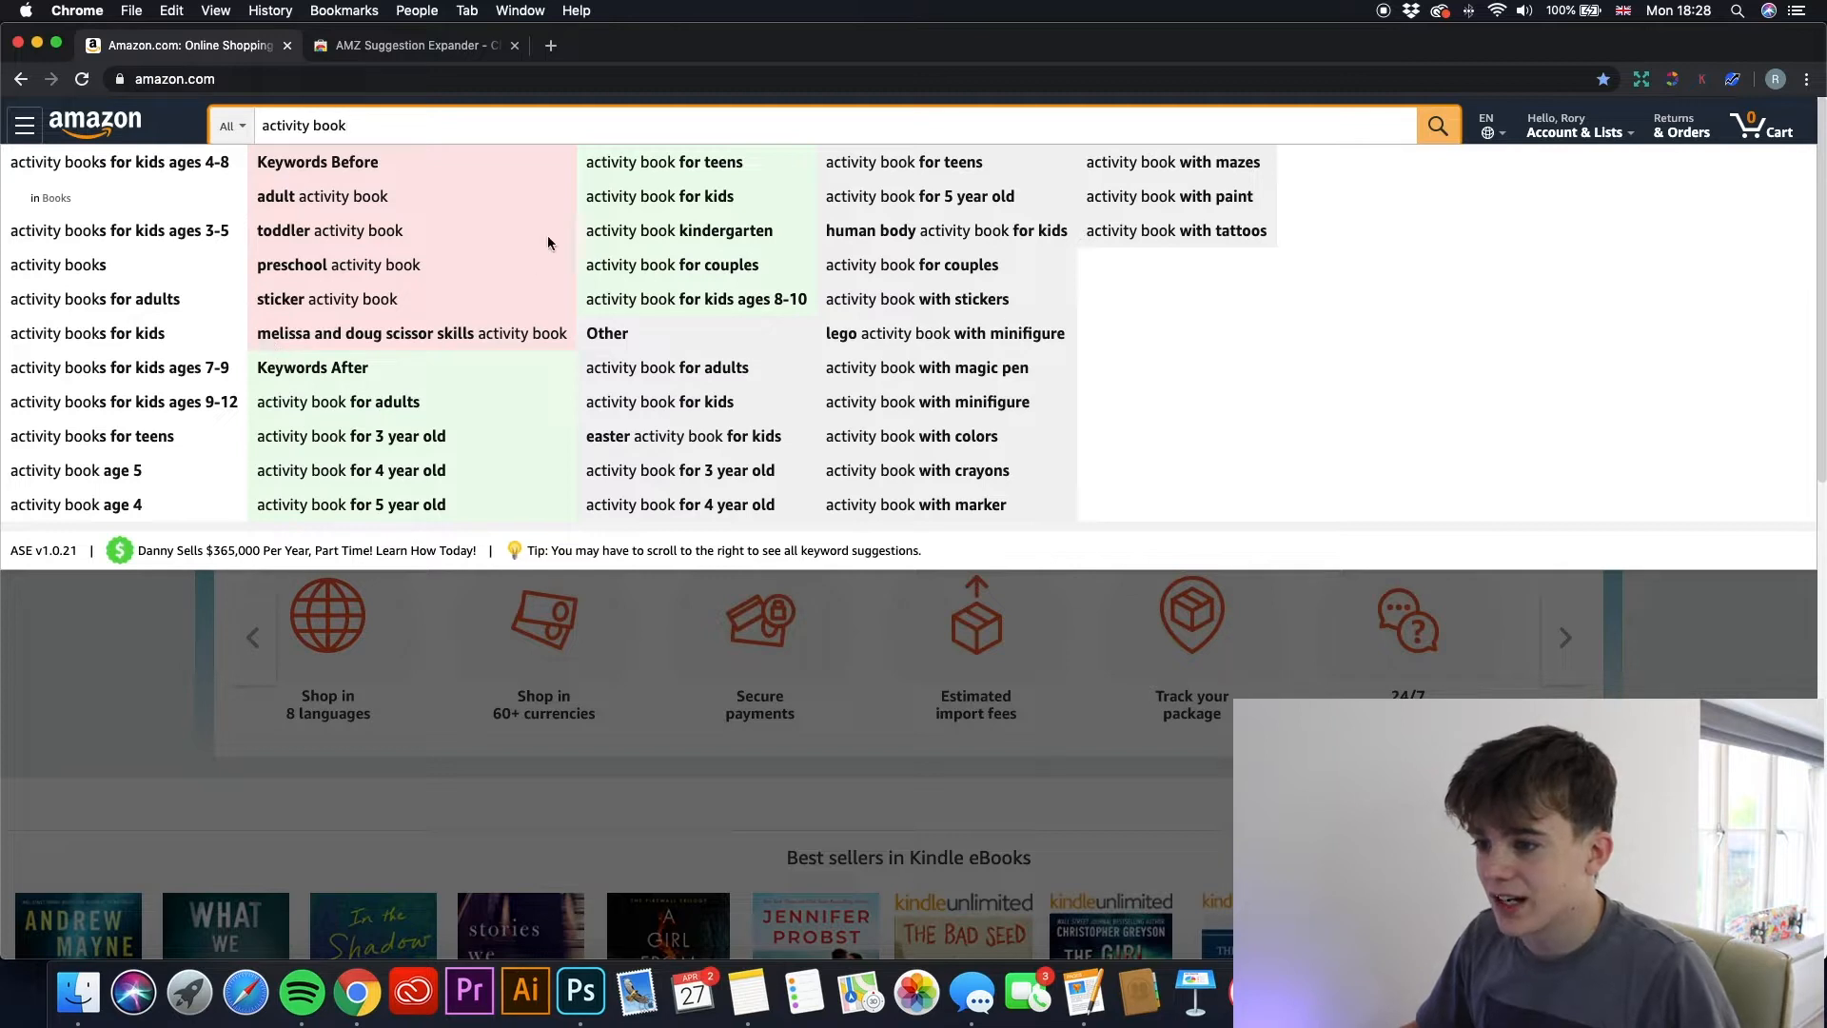
mouse_move(876, 434)
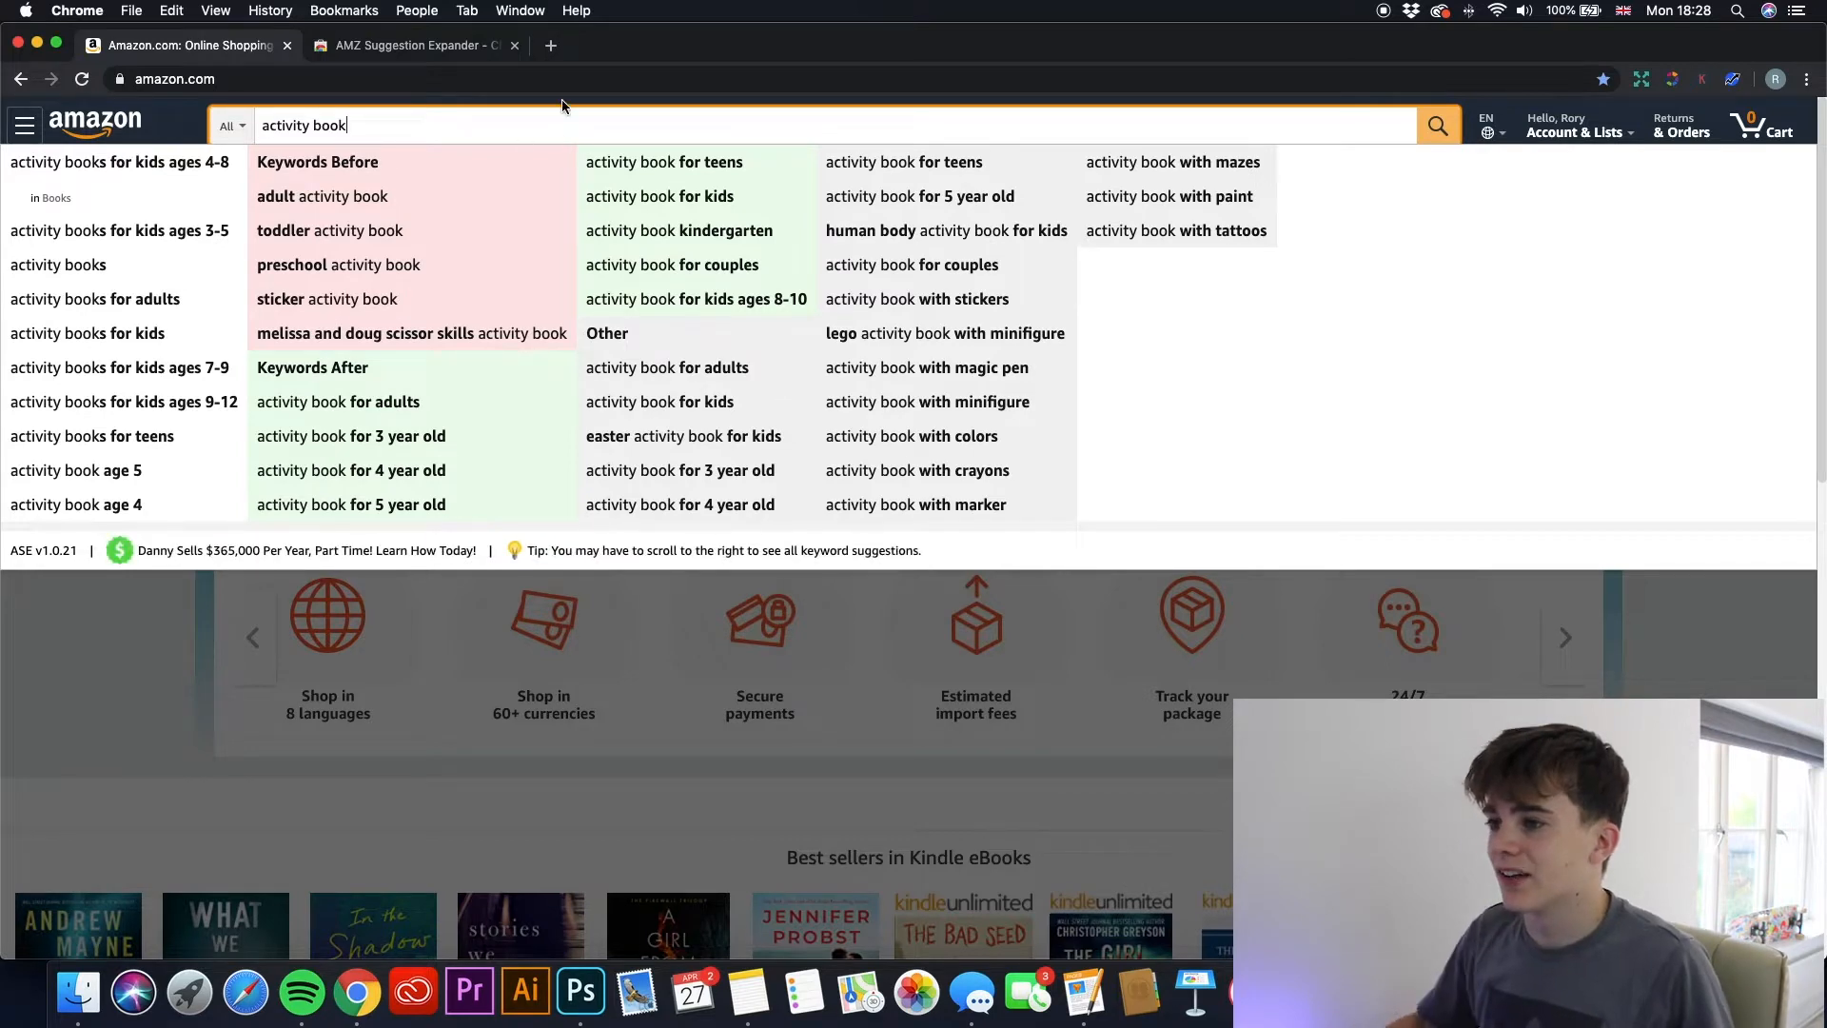
Review the KDP sales dashboard down to the Royalties Earned per marketplace table
click(550, 45)
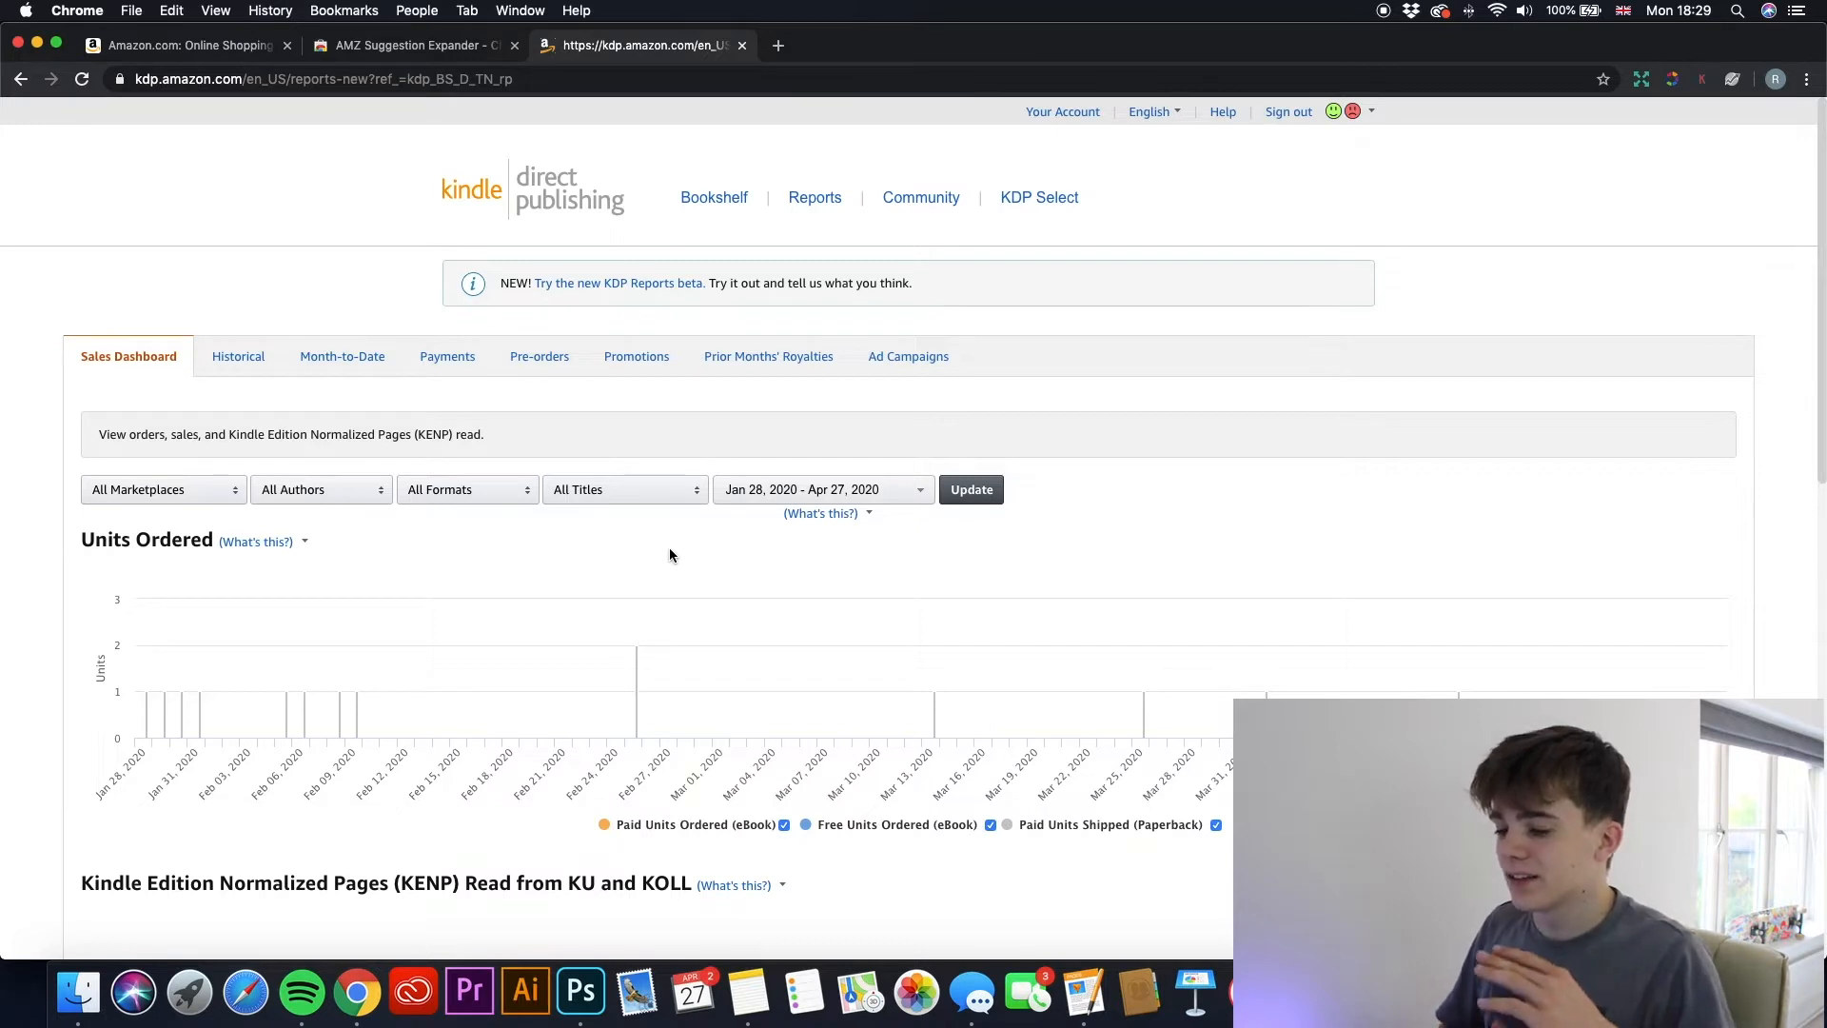
mouse_move(636, 693)
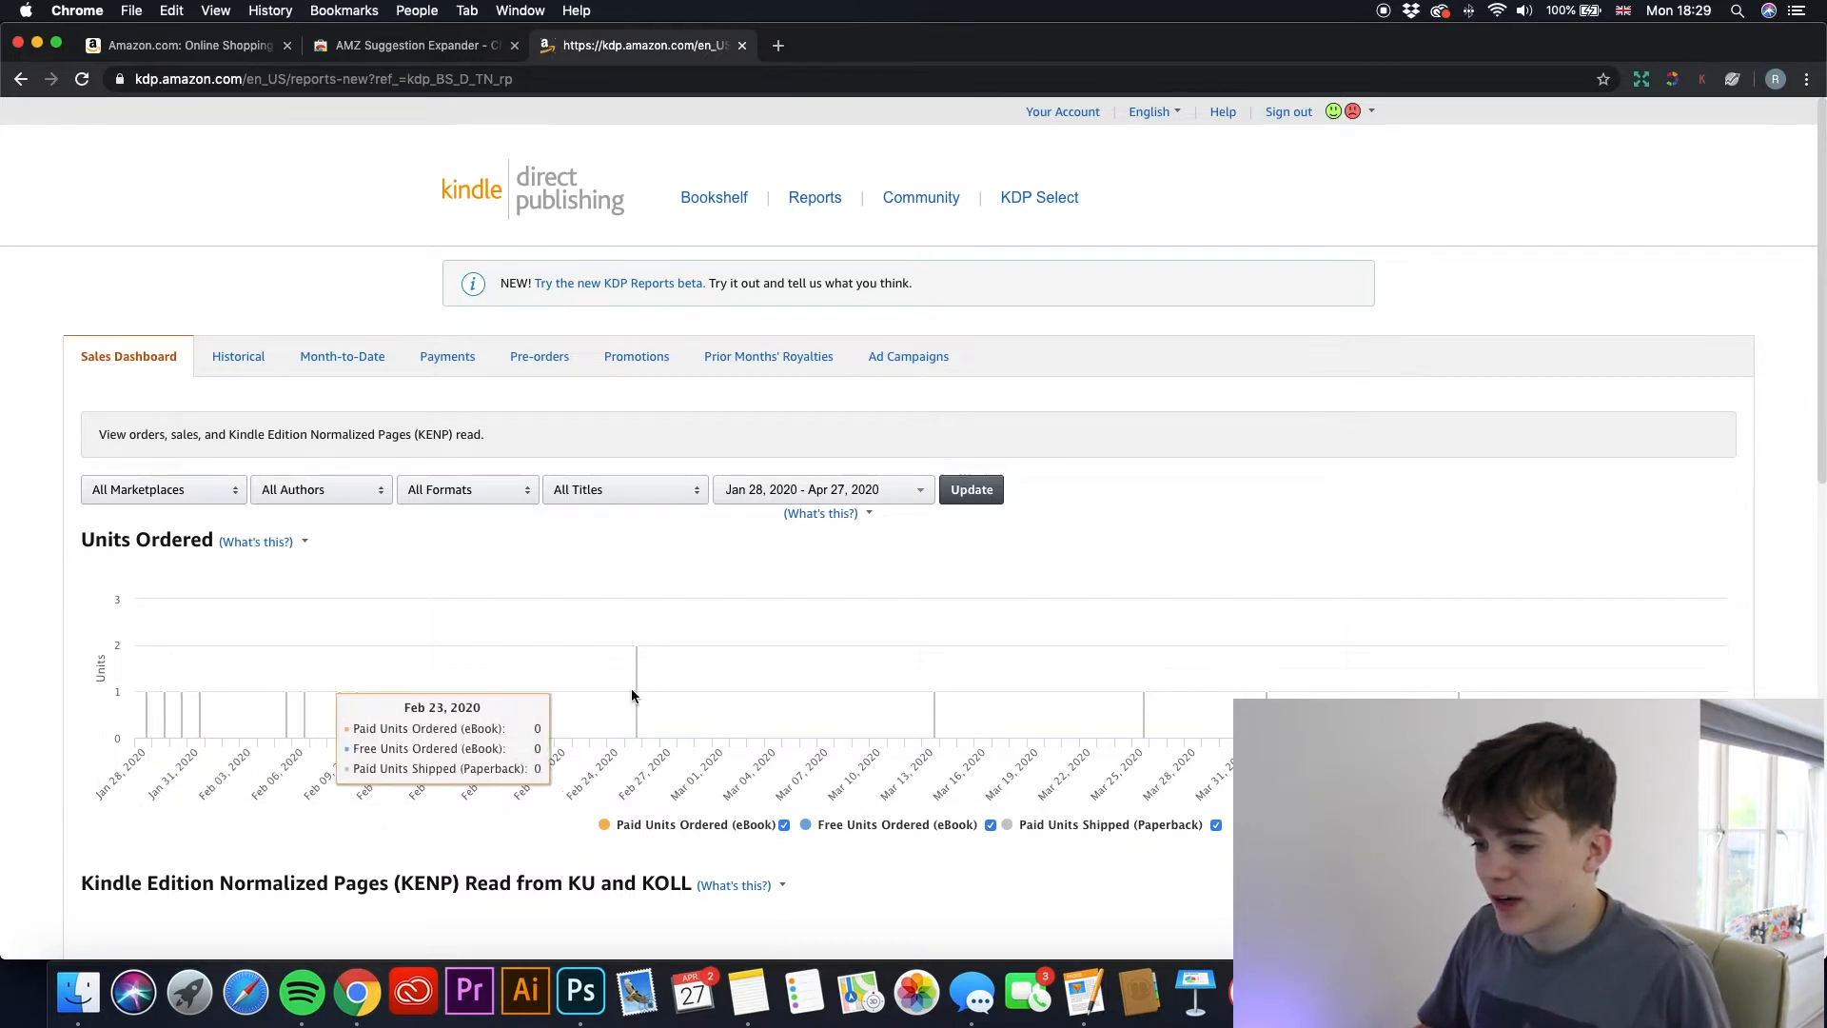
mouse_move(635, 700)
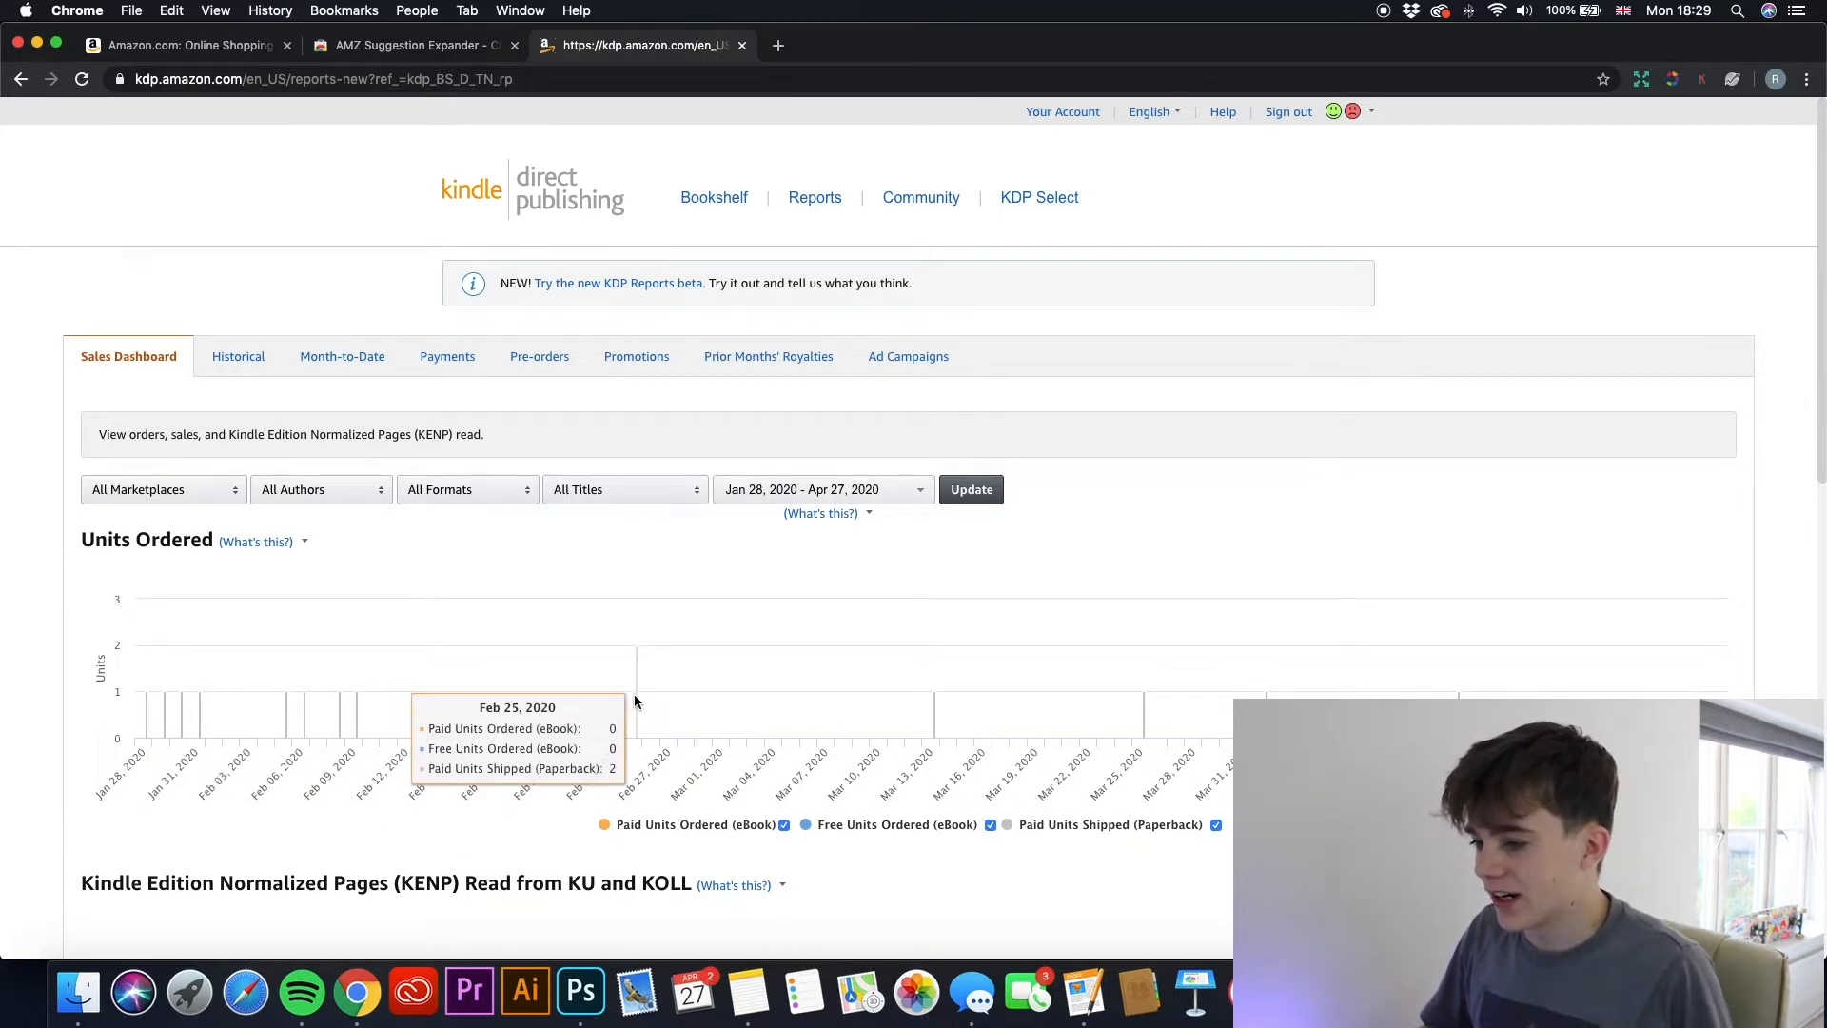
scroll(down, 3)
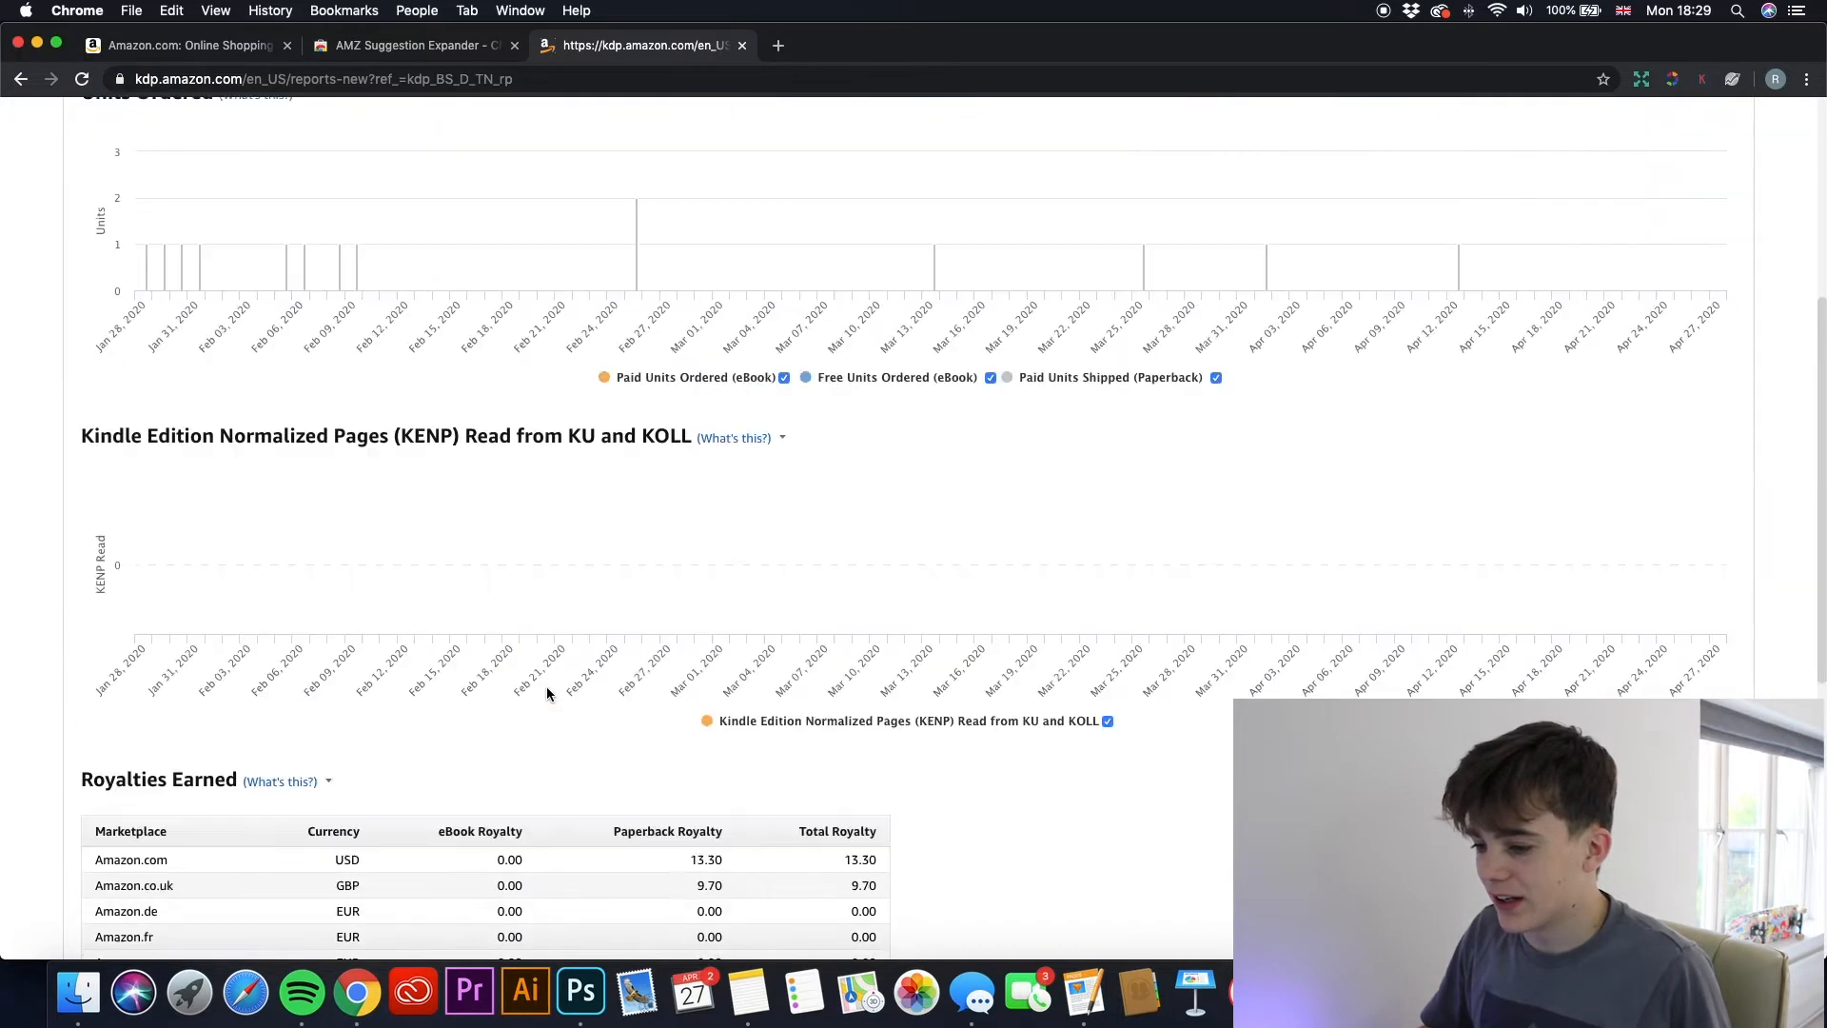
scroll(down, 3)
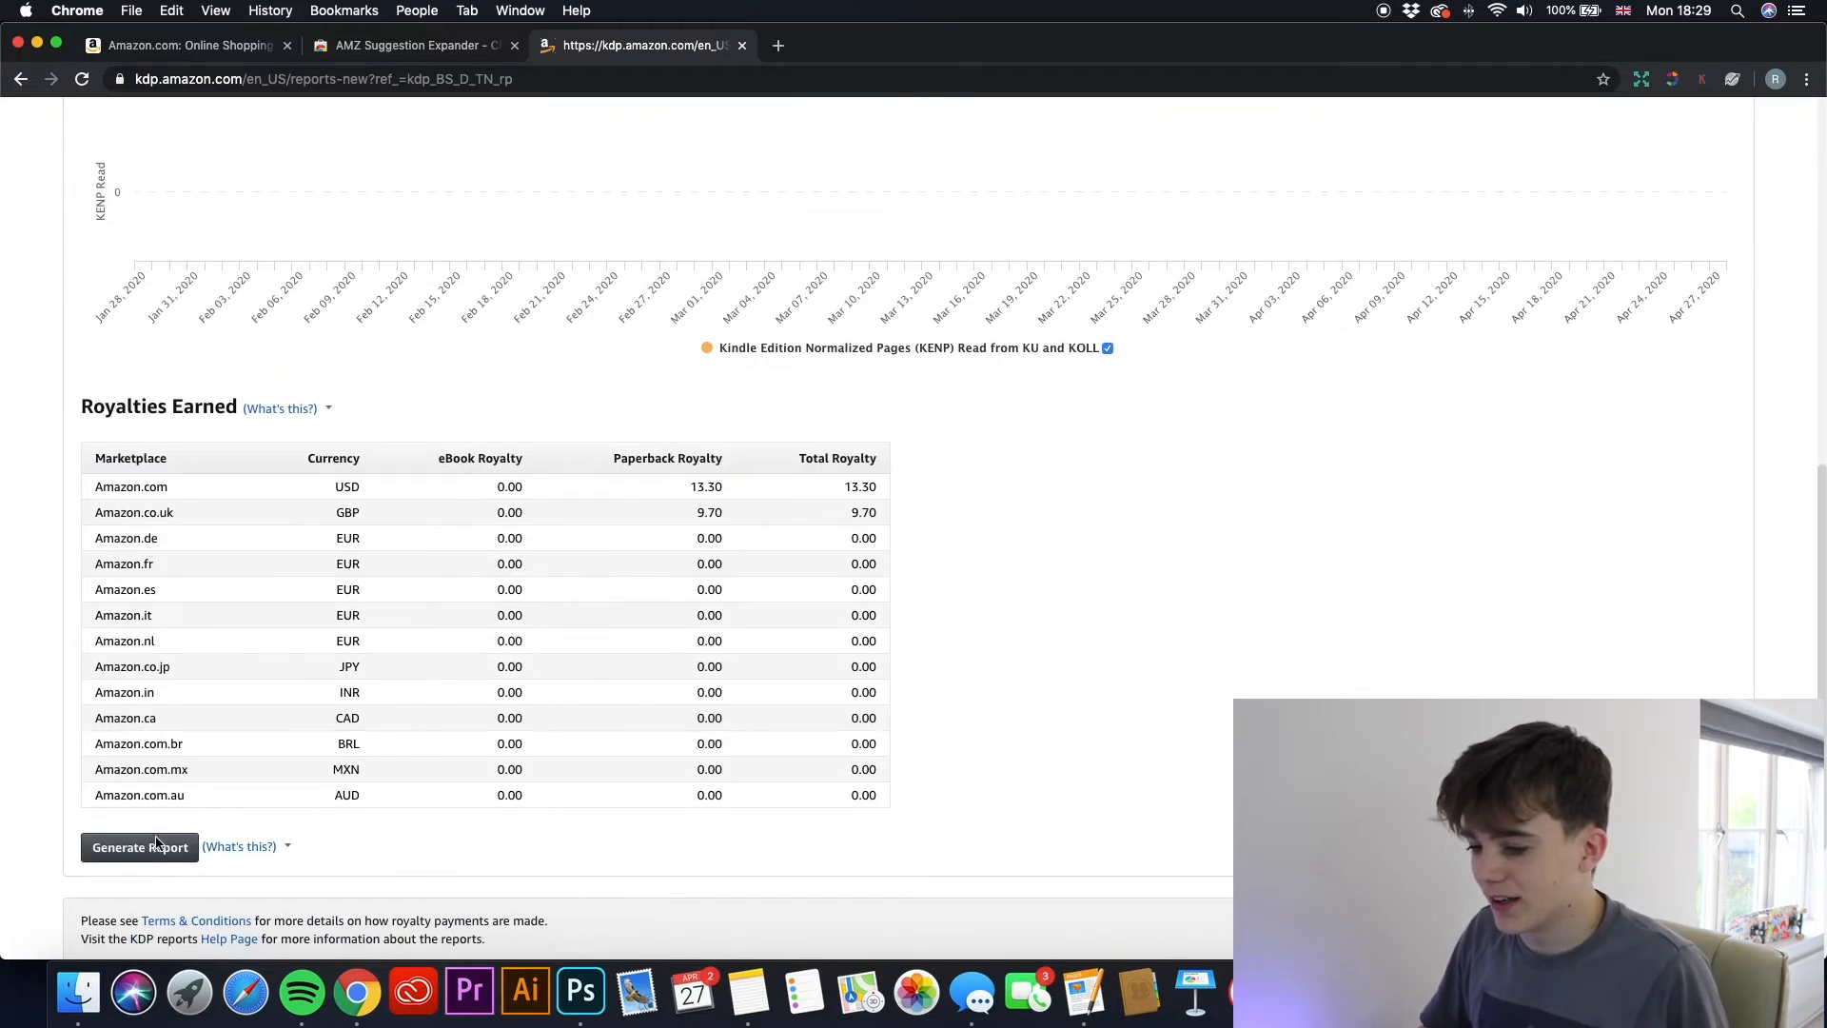
scroll(up, 3)
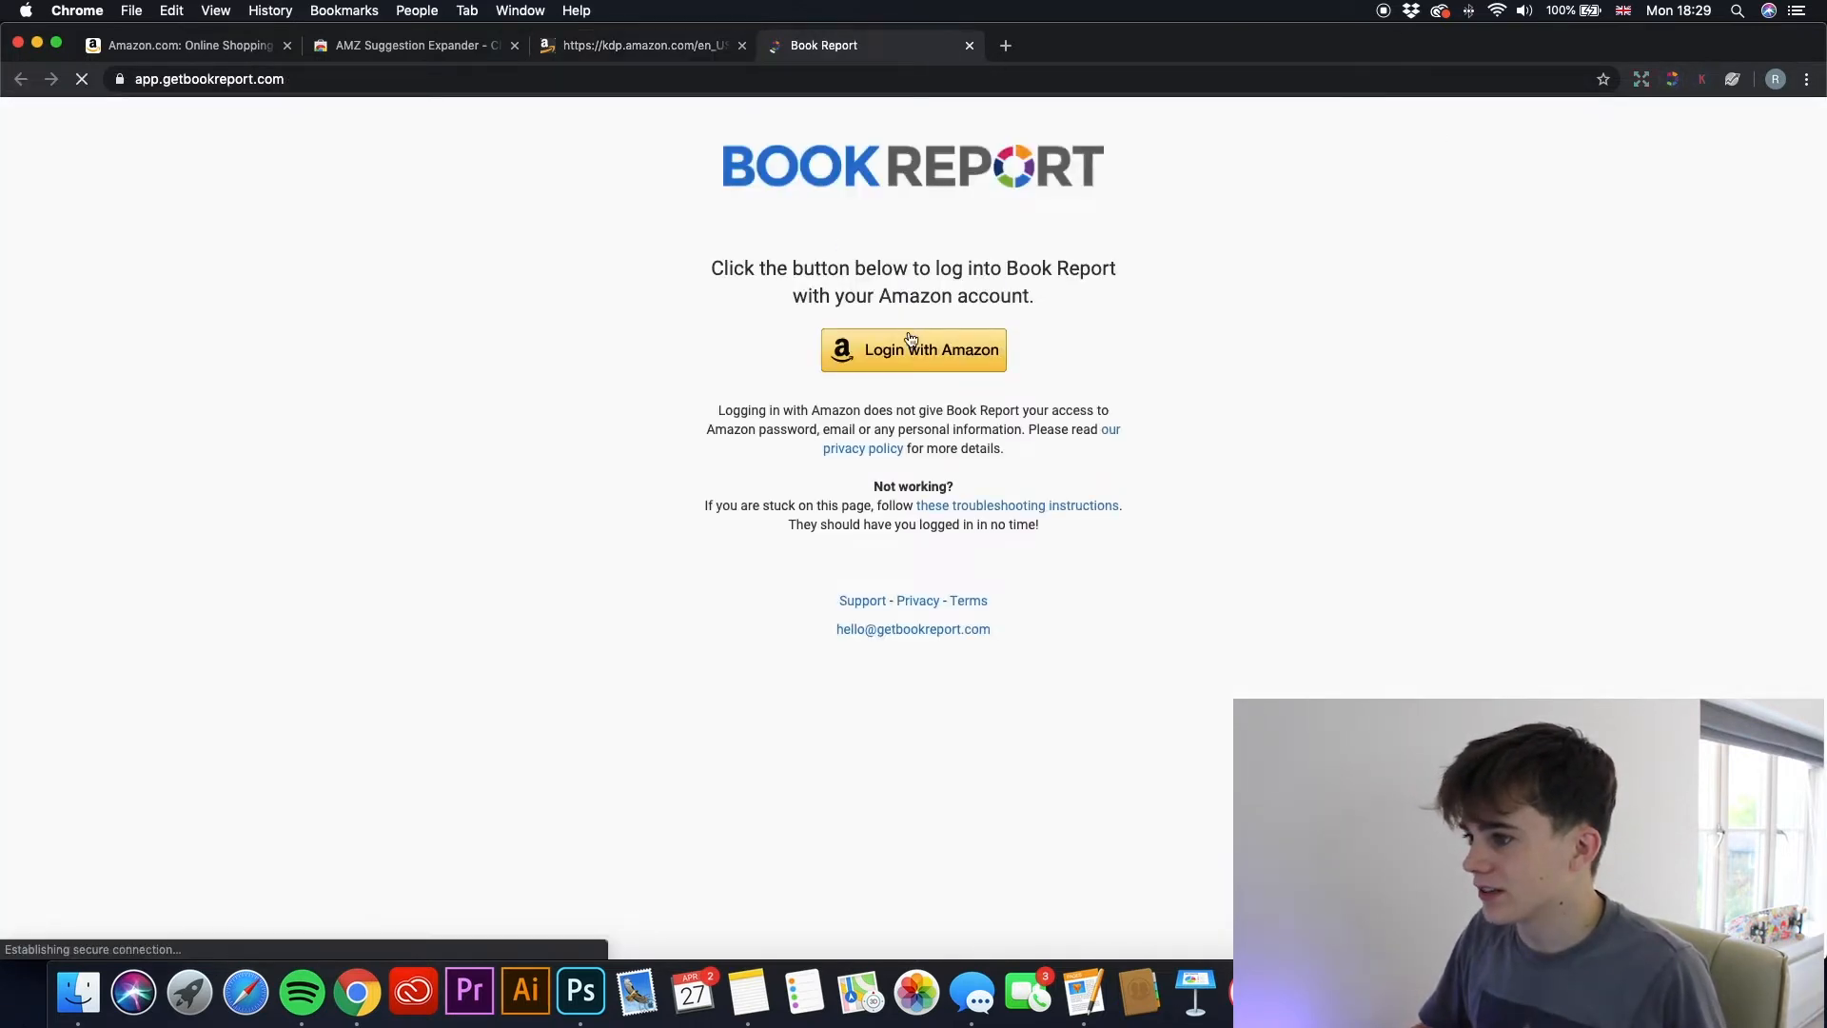
Log into Book Report via Amazon and scroll through earnings per month, by book and by marketplace
click(913, 350)
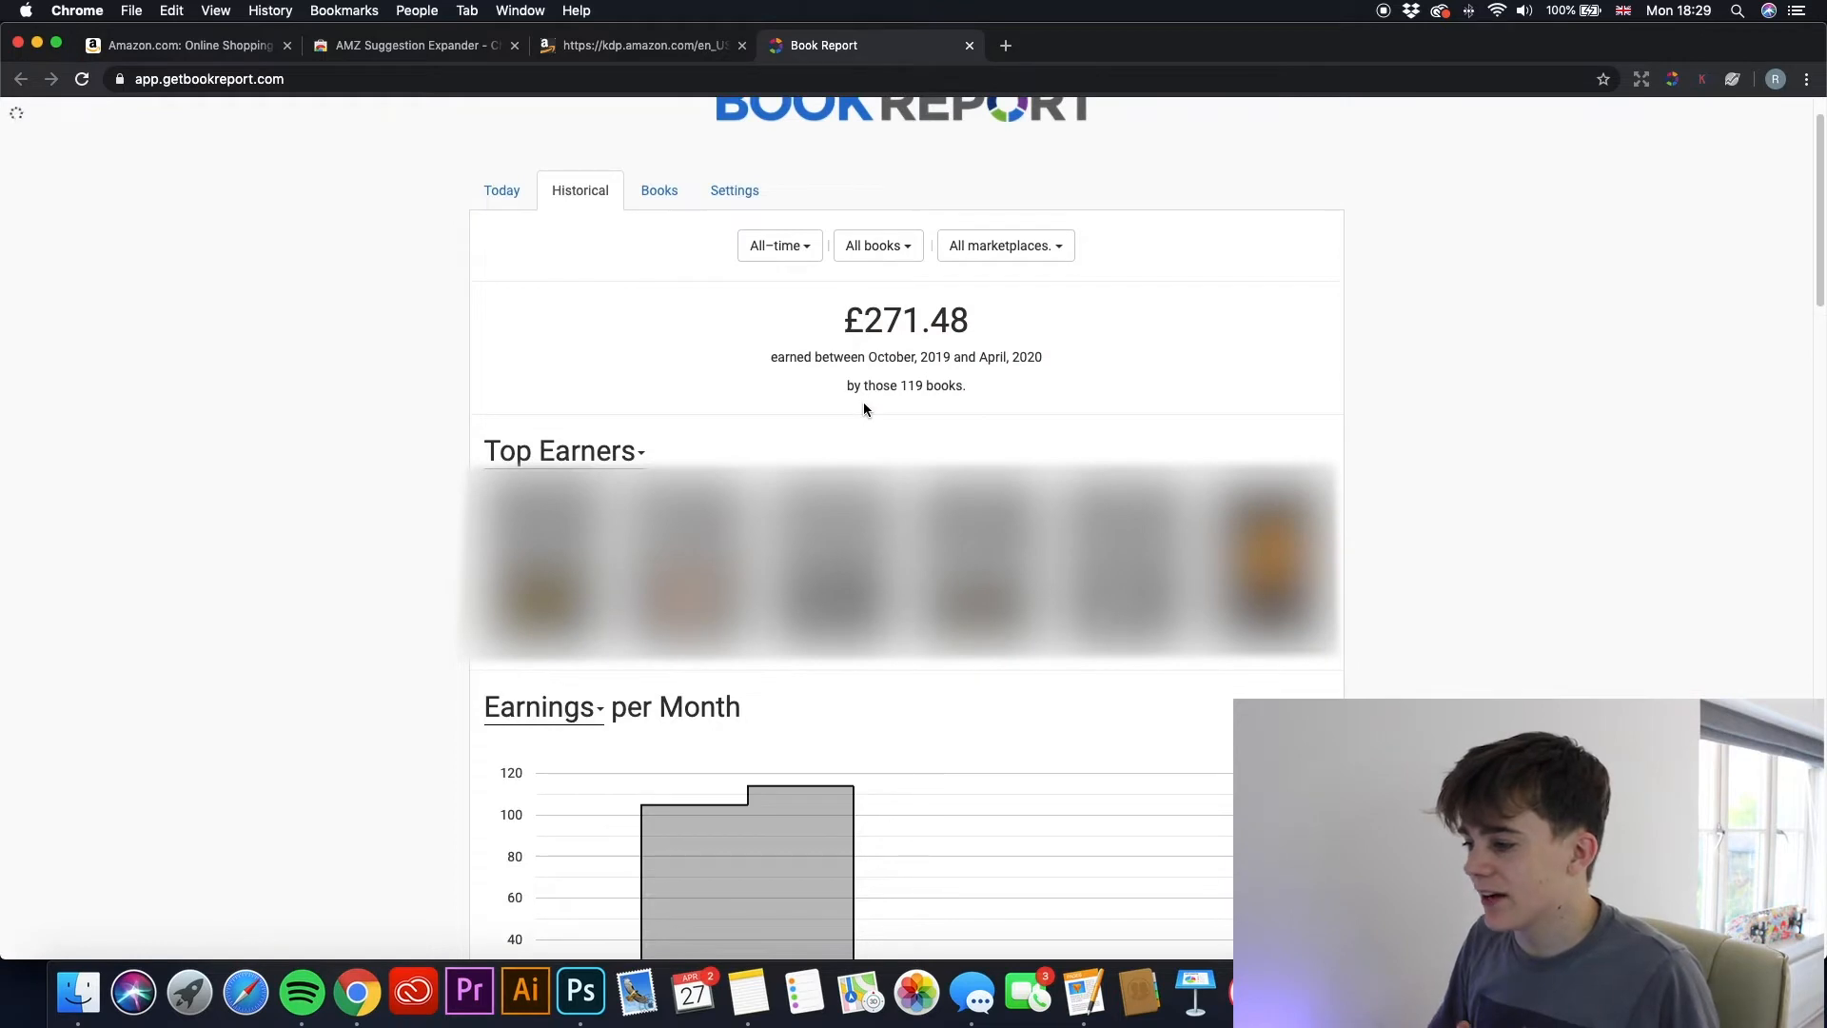
scroll(down, 3)
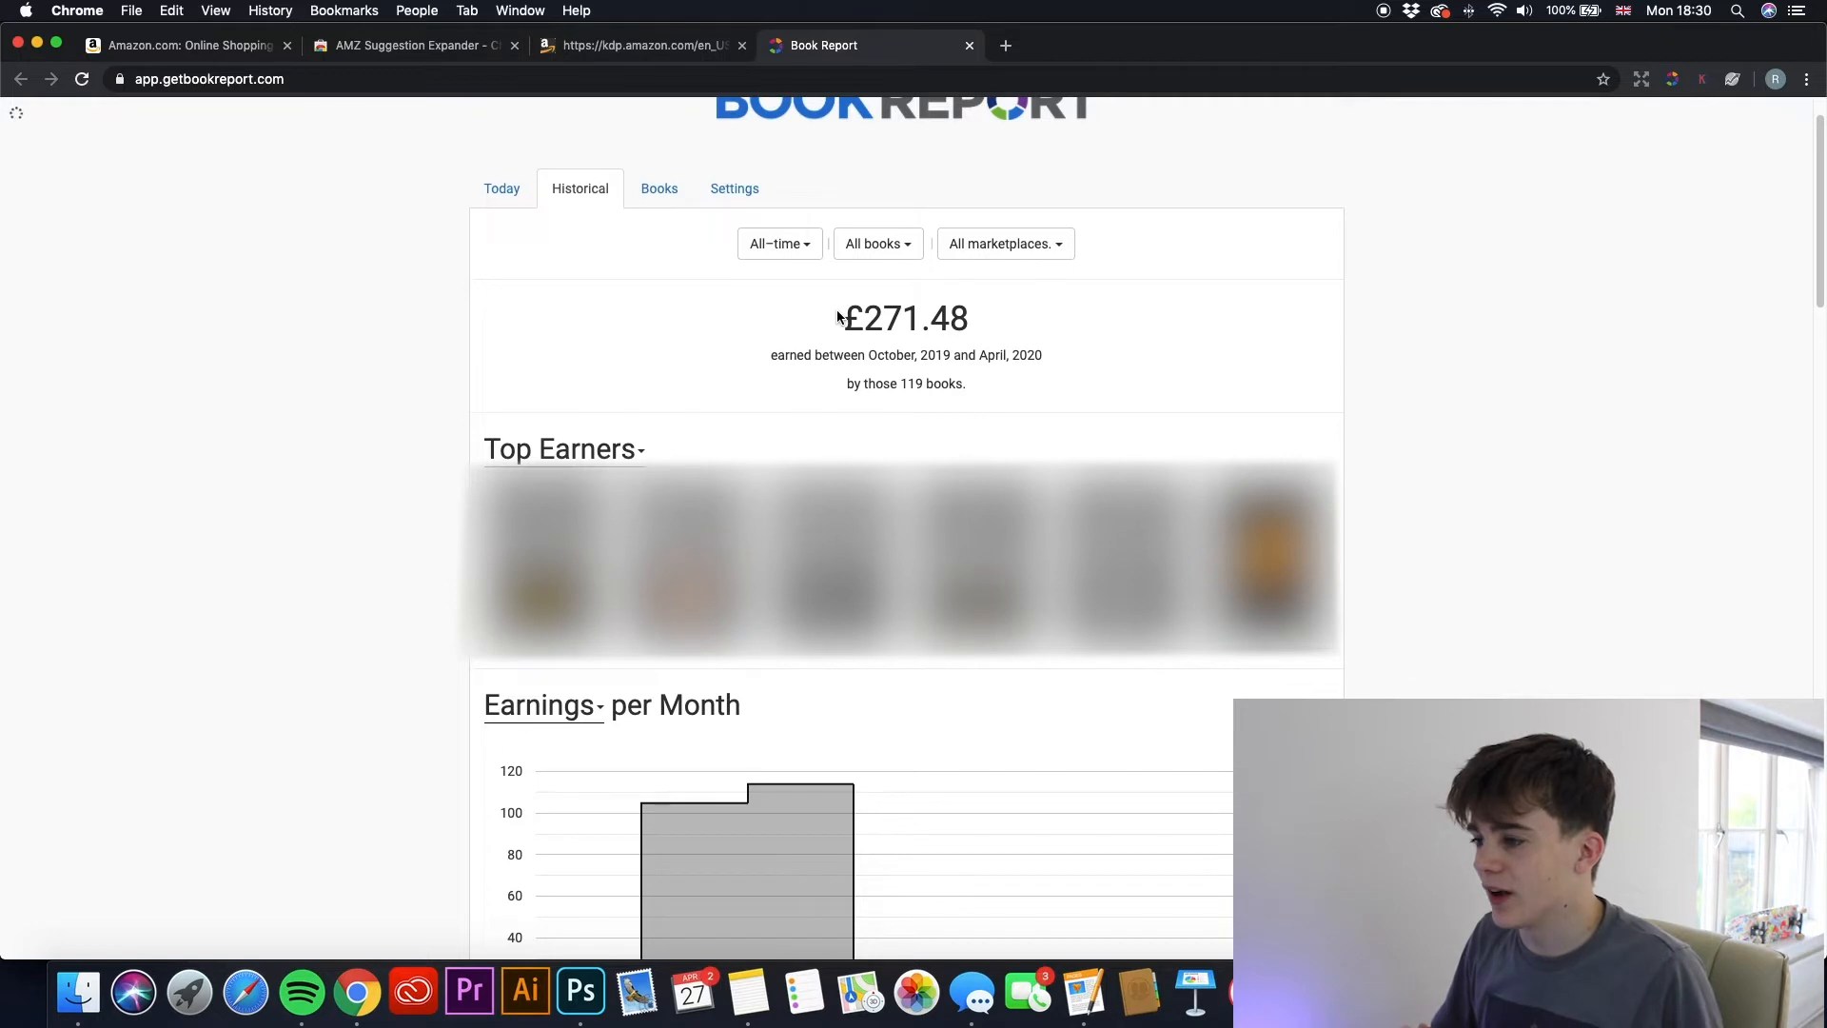
mouse_move(757, 453)
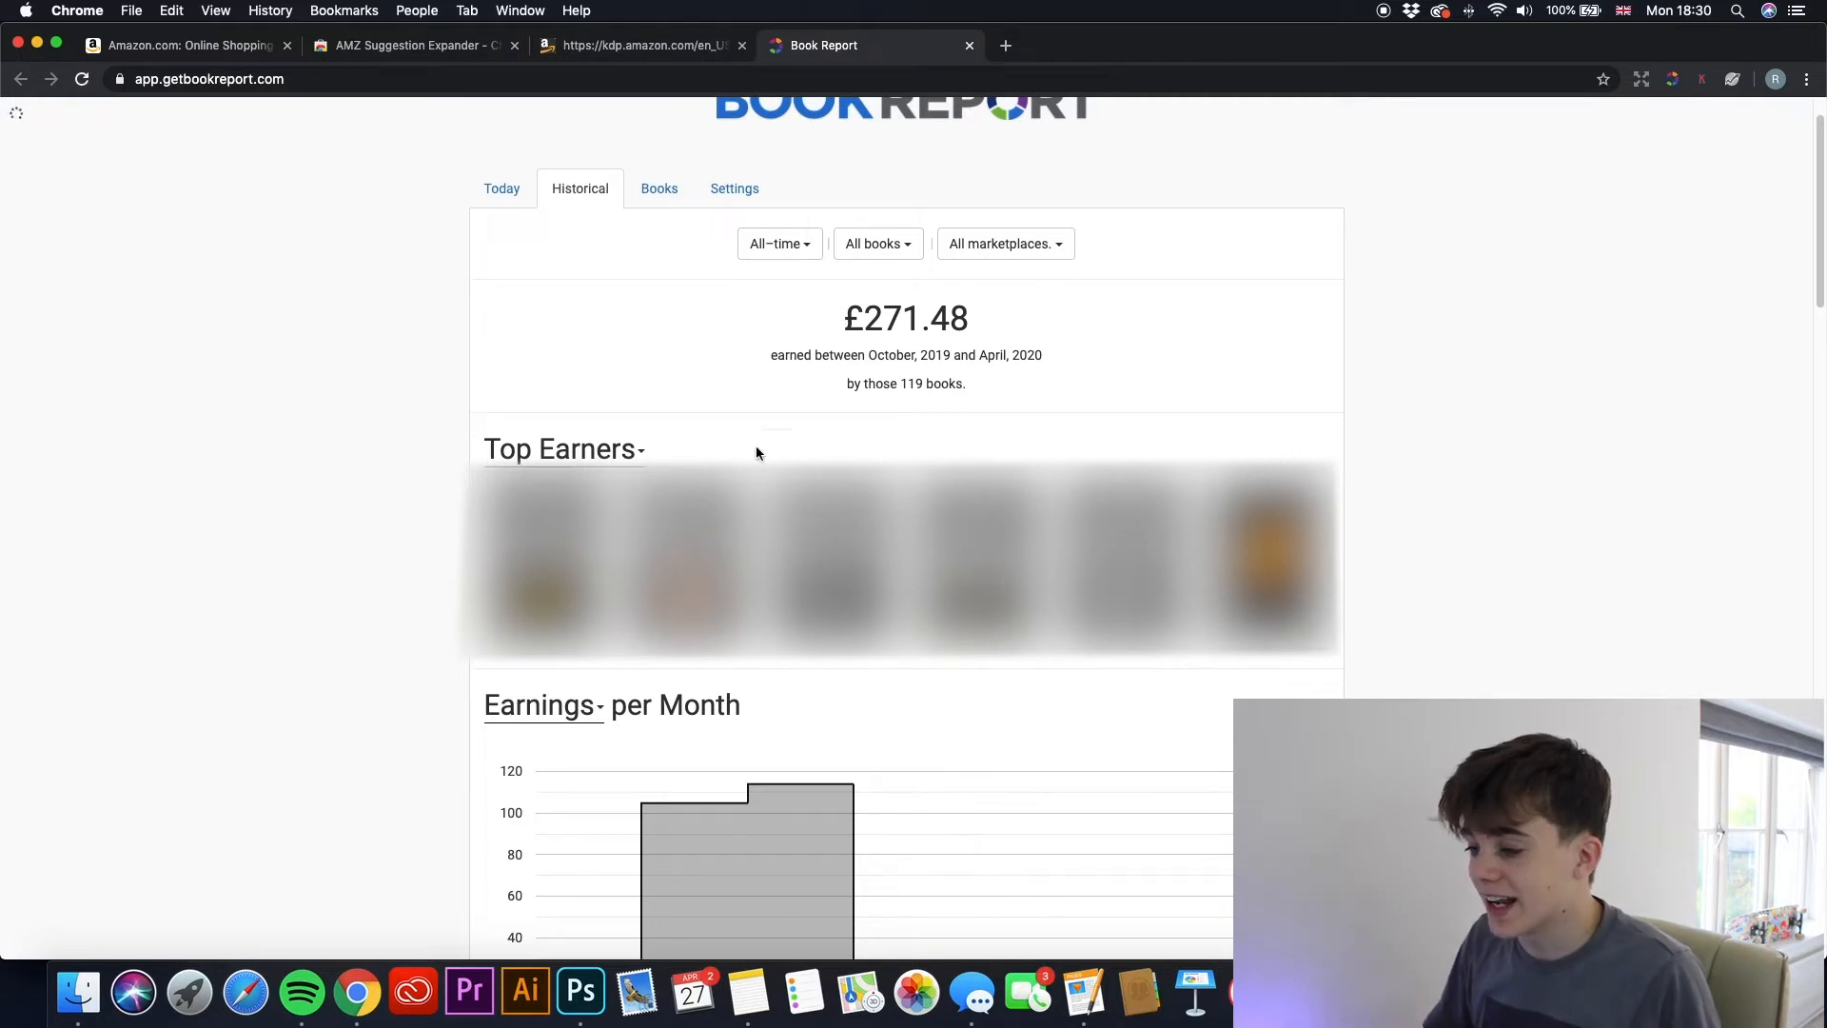
scroll(down, 3)
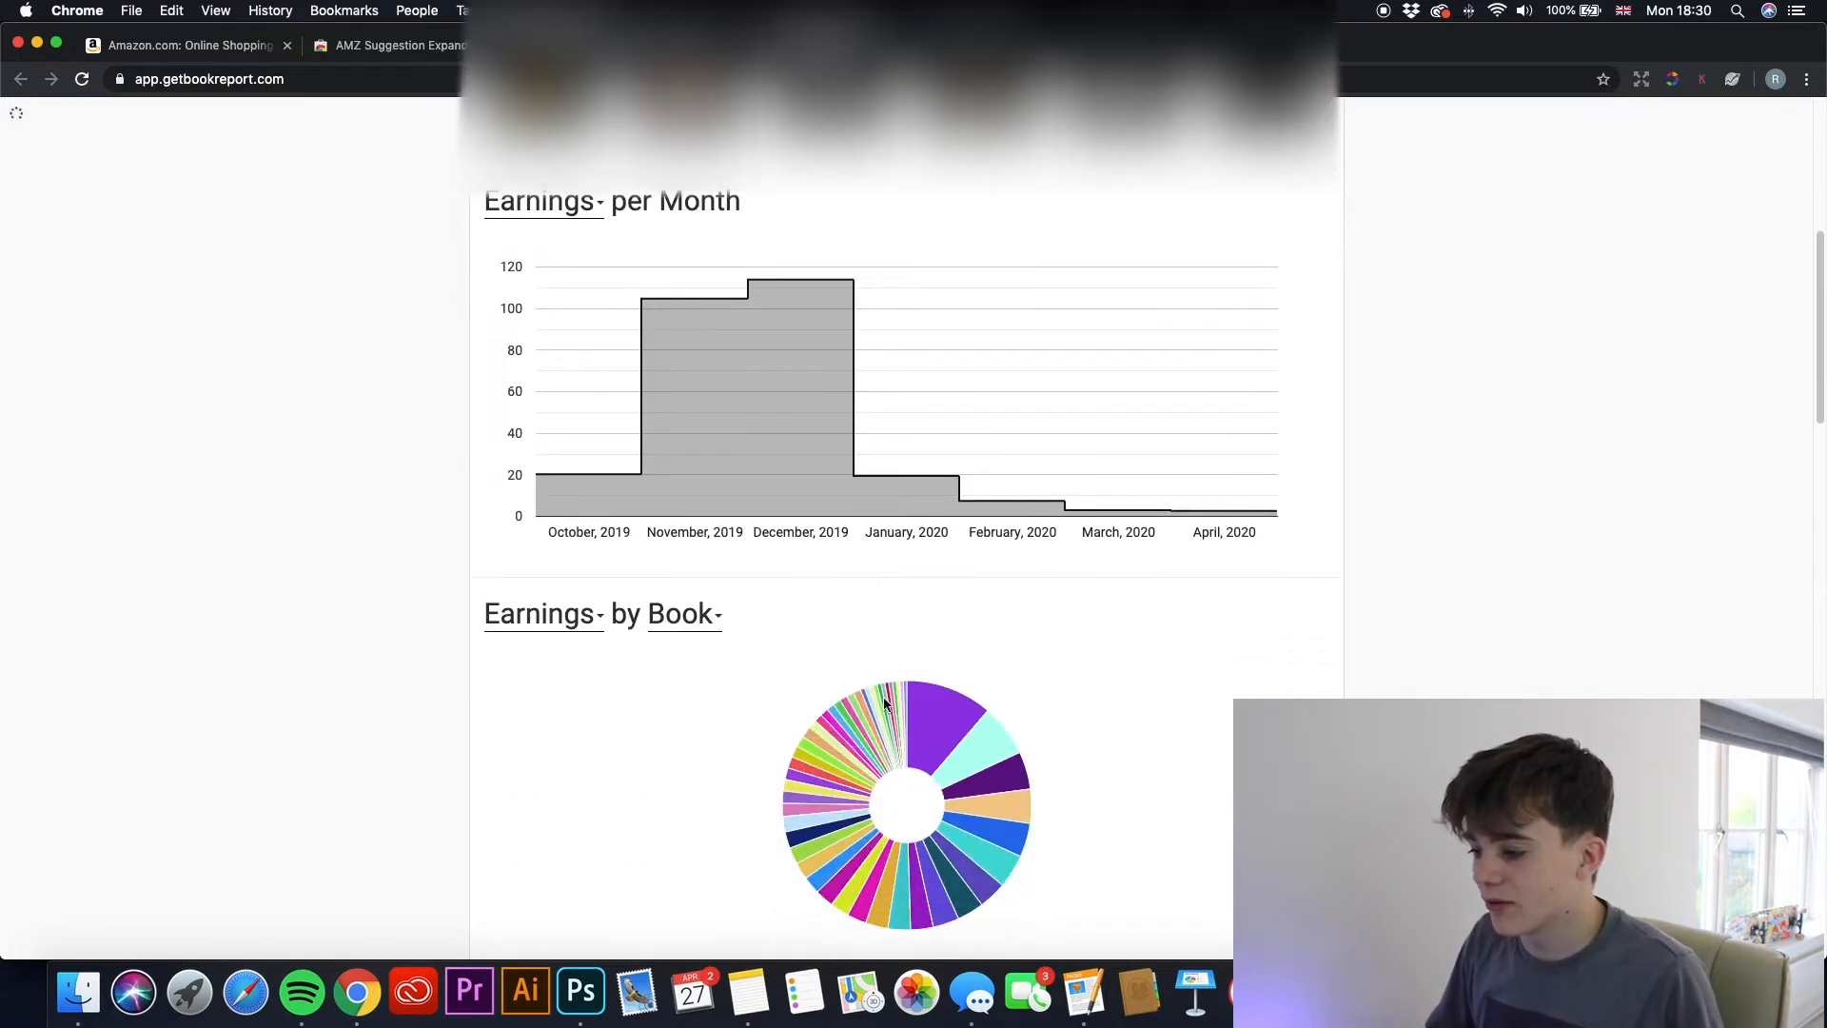
mouse_move(851, 748)
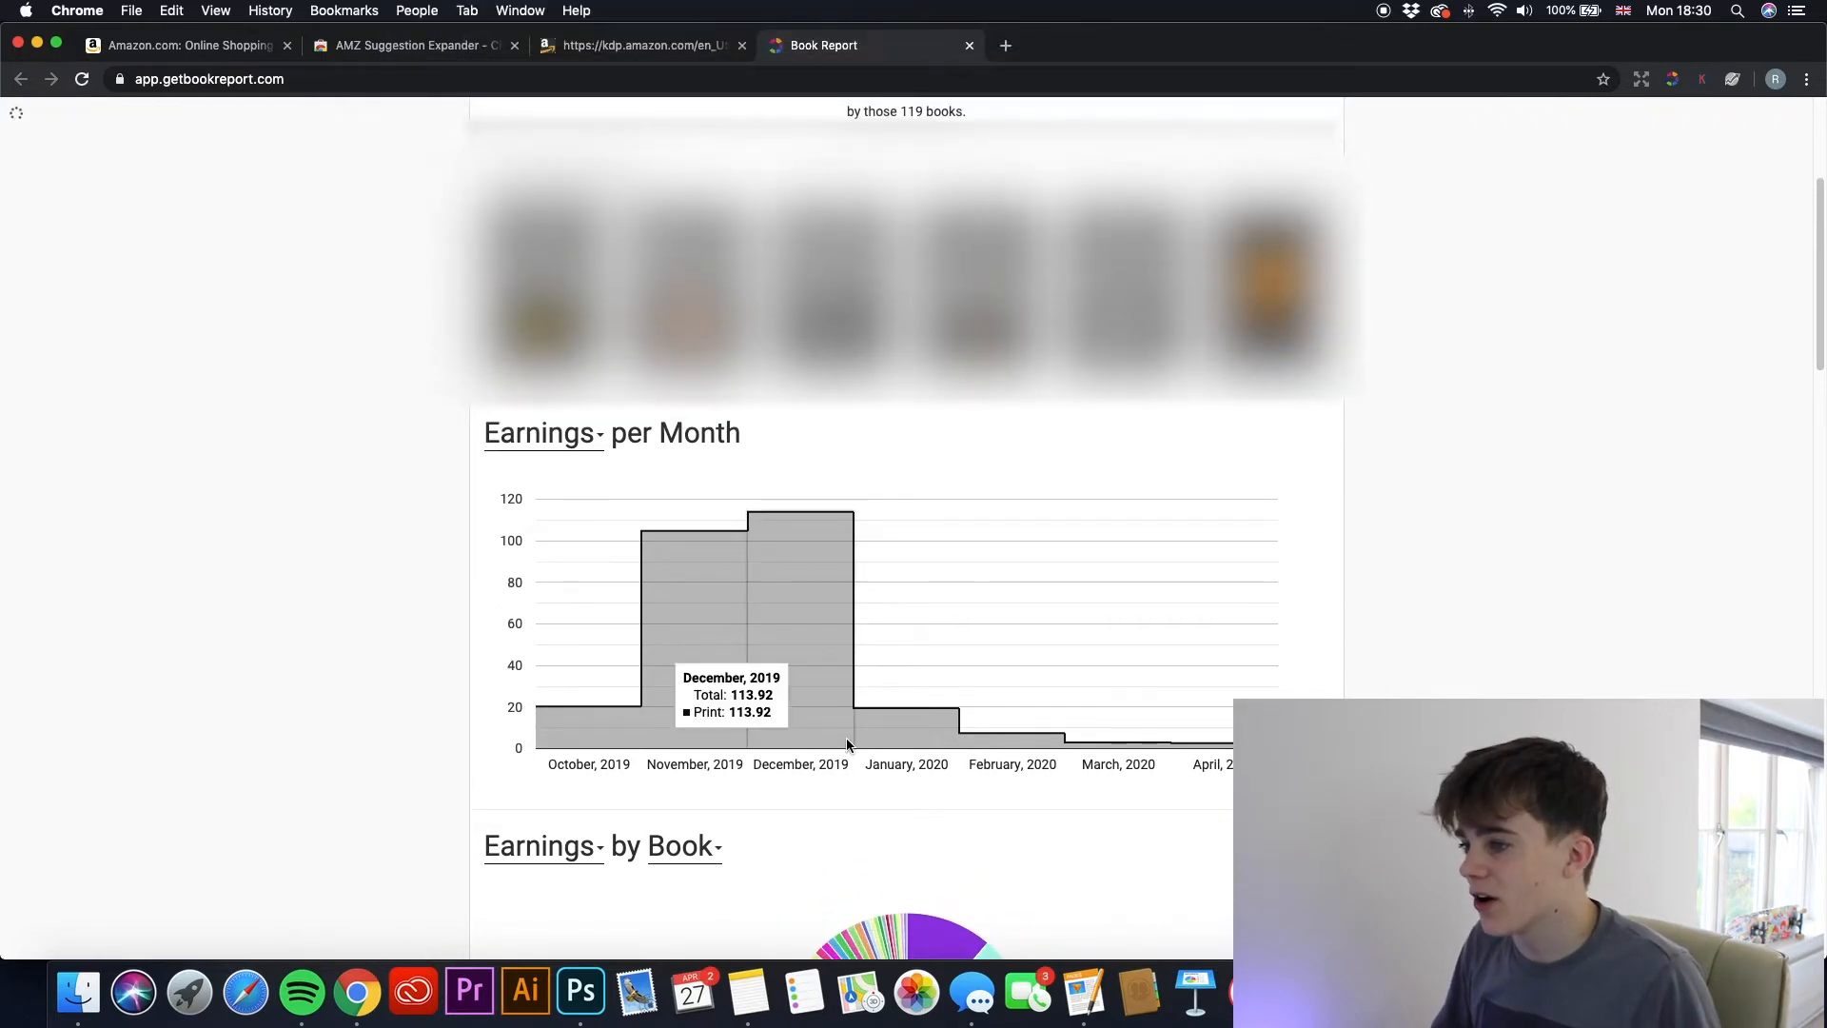
scroll(down, 3)
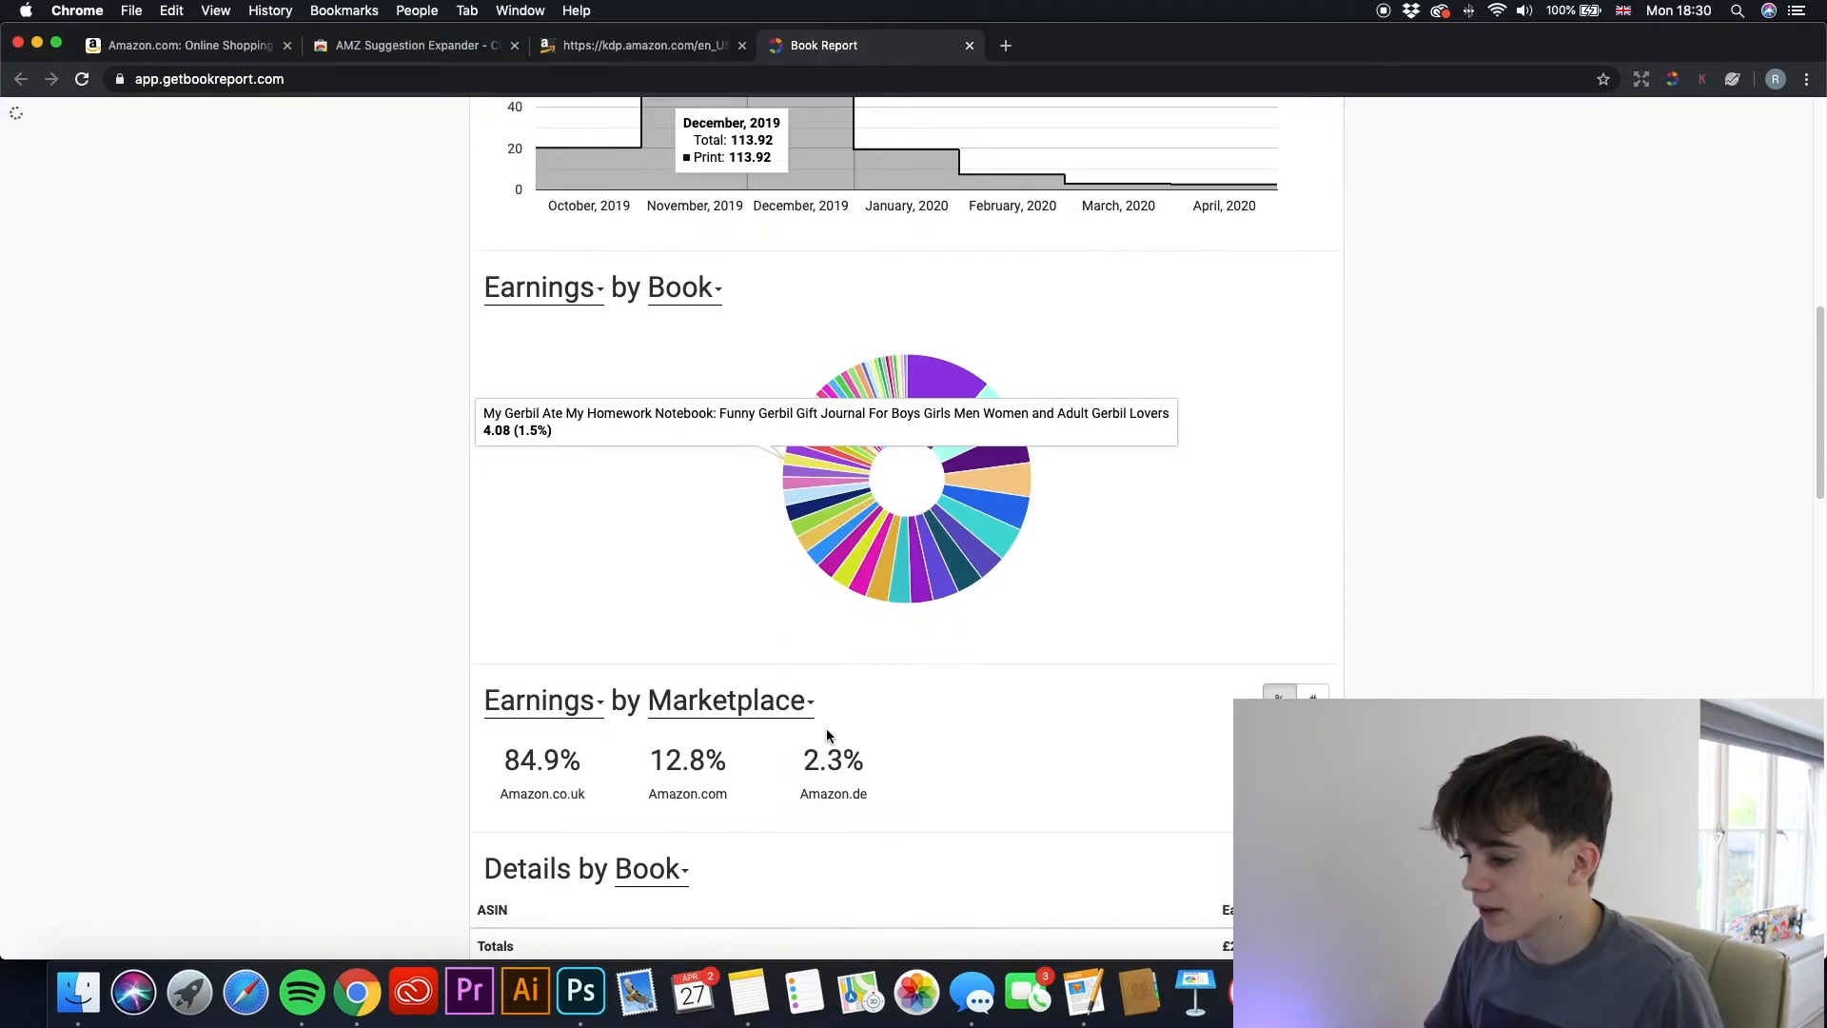
scroll(down, 3)
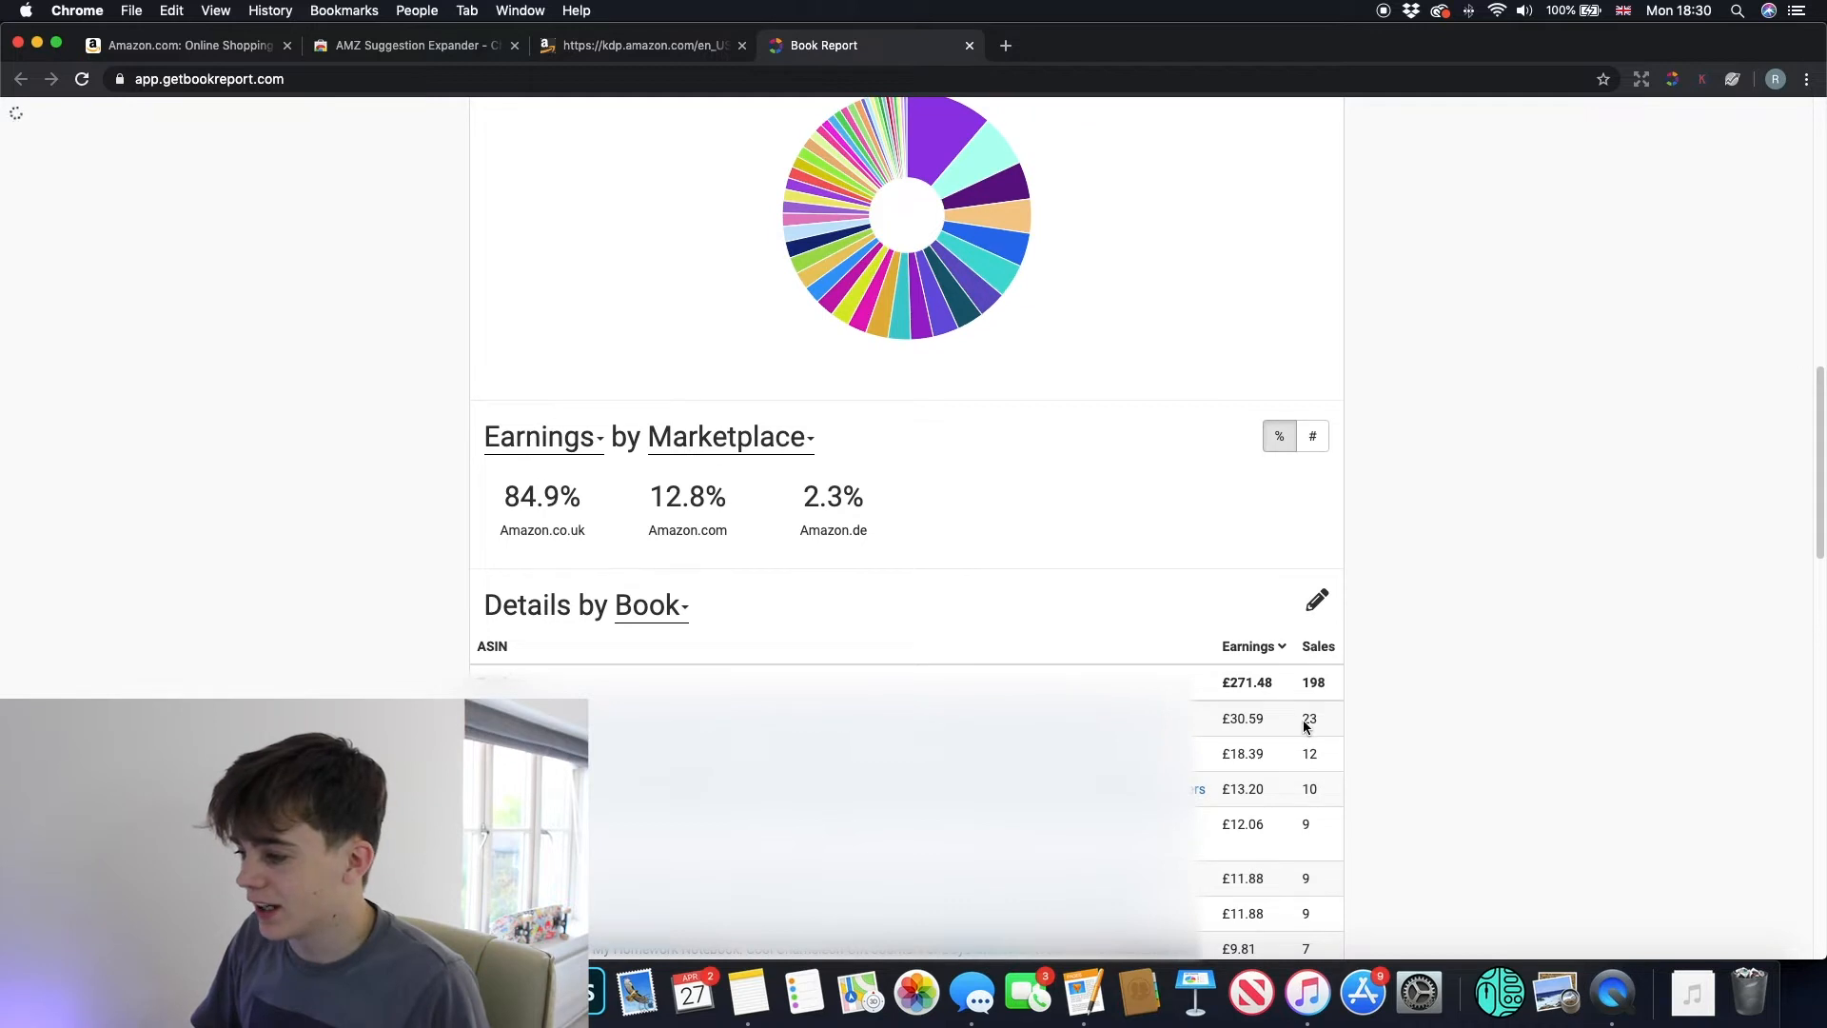
mouse_move(1291, 691)
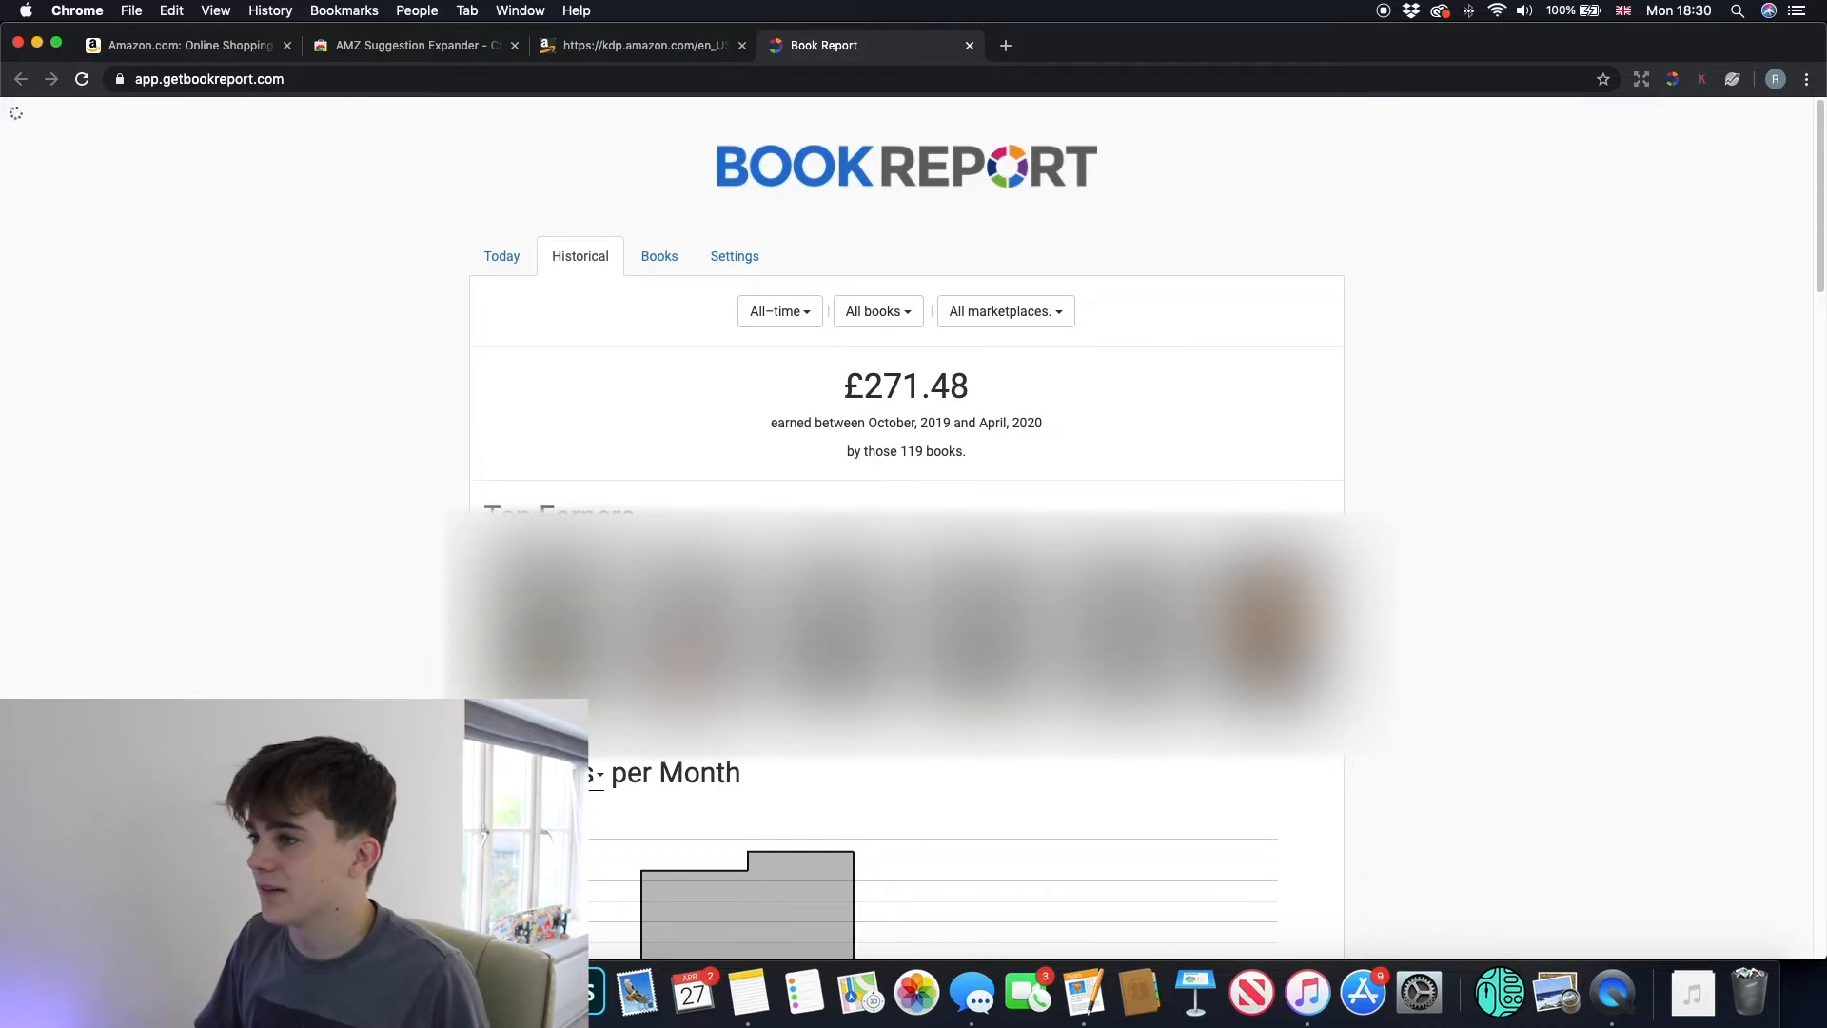
Return to the Amazon tab and show the Helium 10 extension's tool list
click(181, 46)
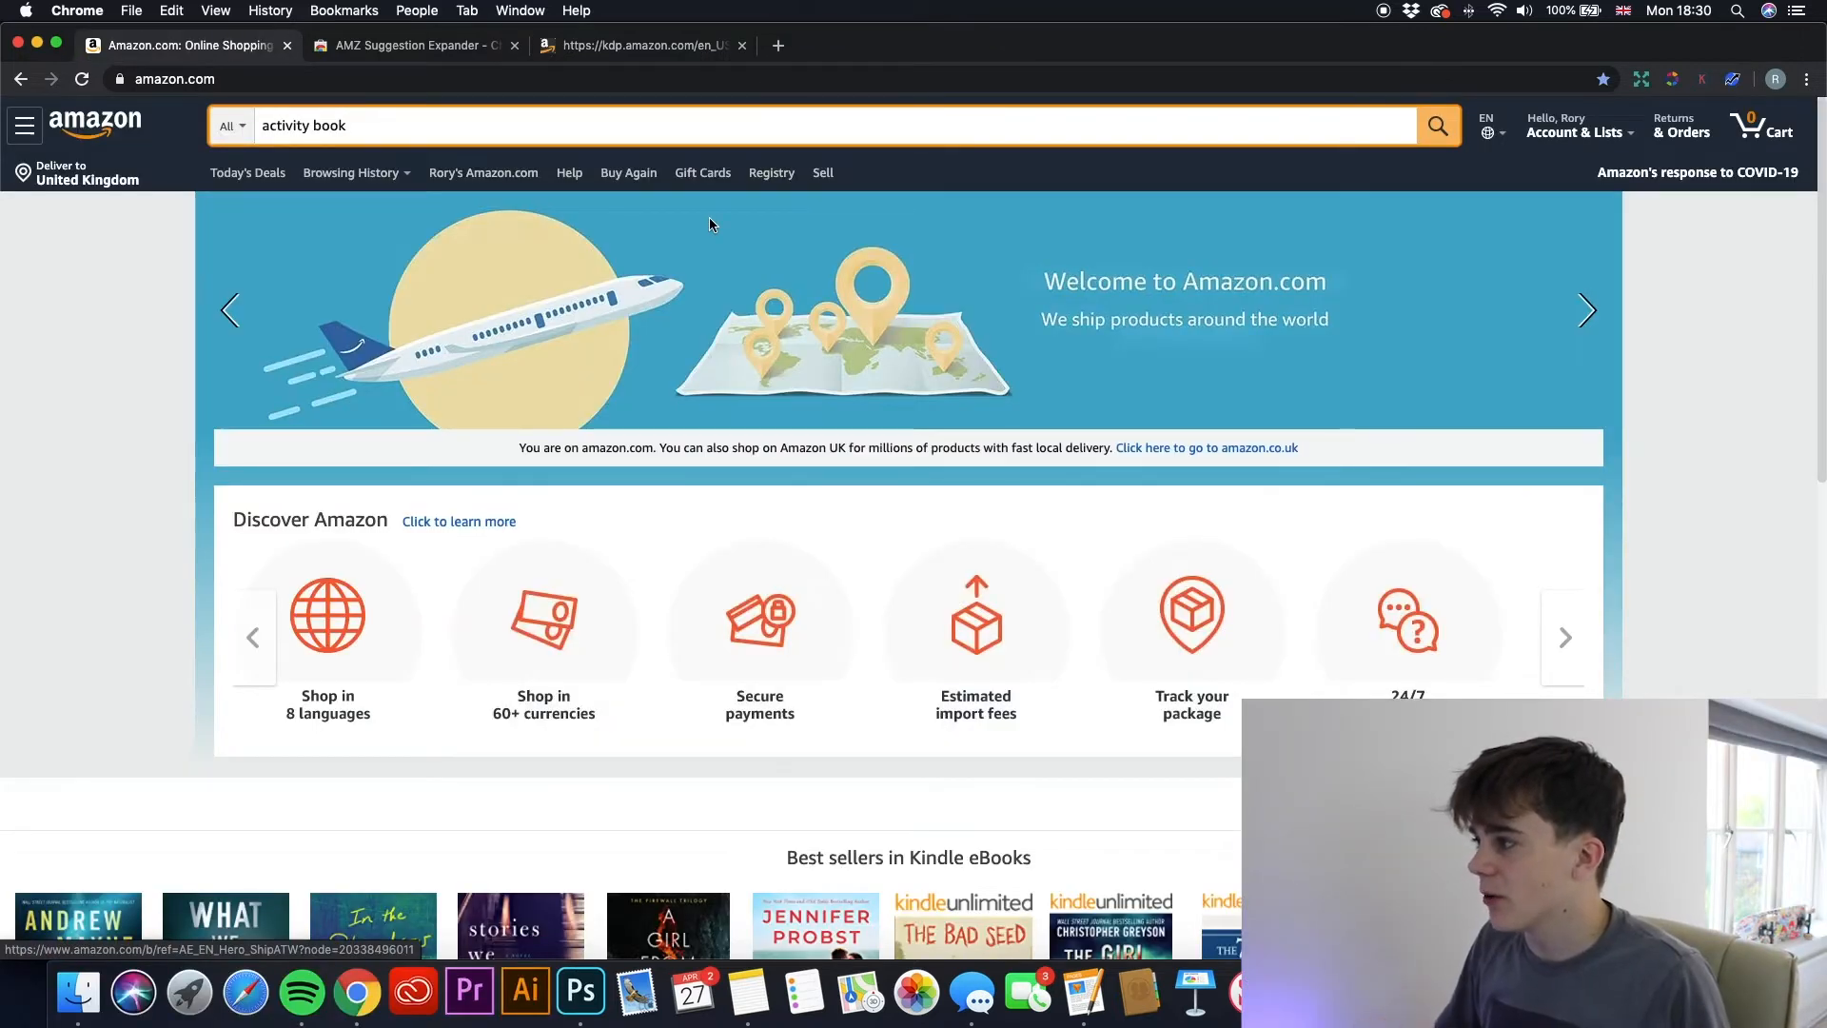
mouse_move(1629, 69)
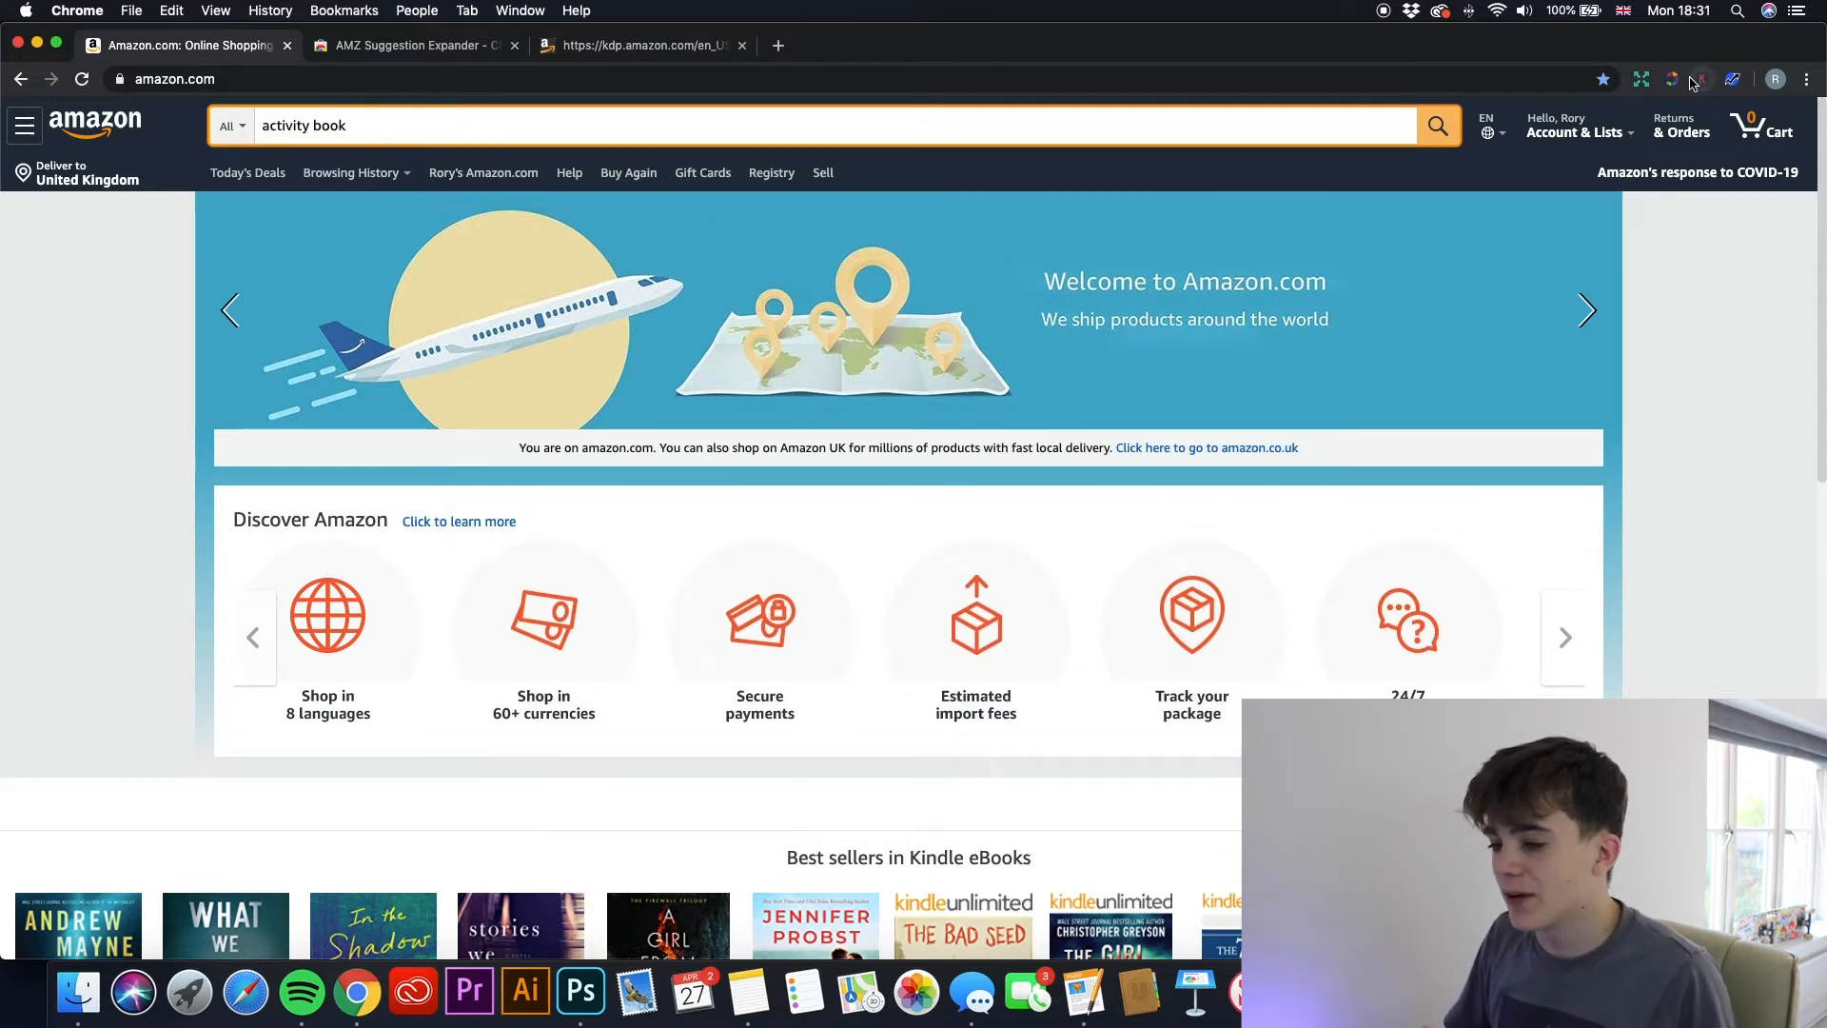
mouse_move(1698, 80)
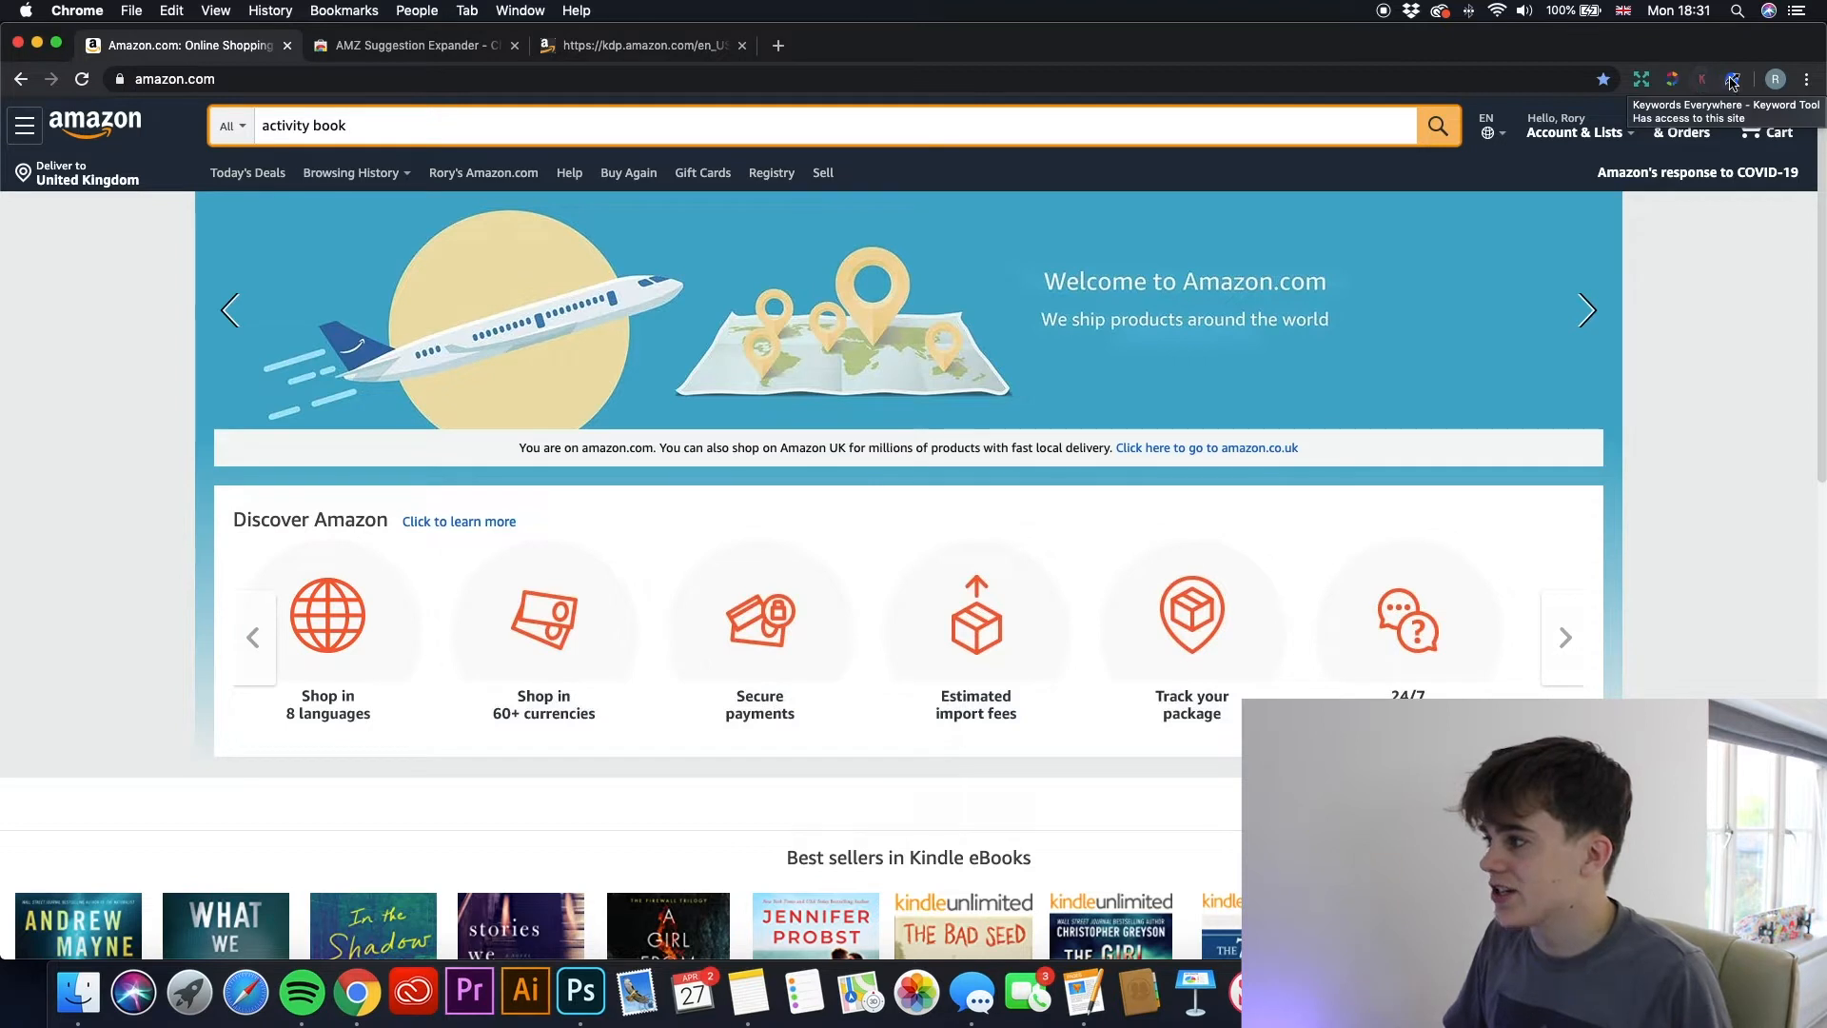
click(1734, 80)
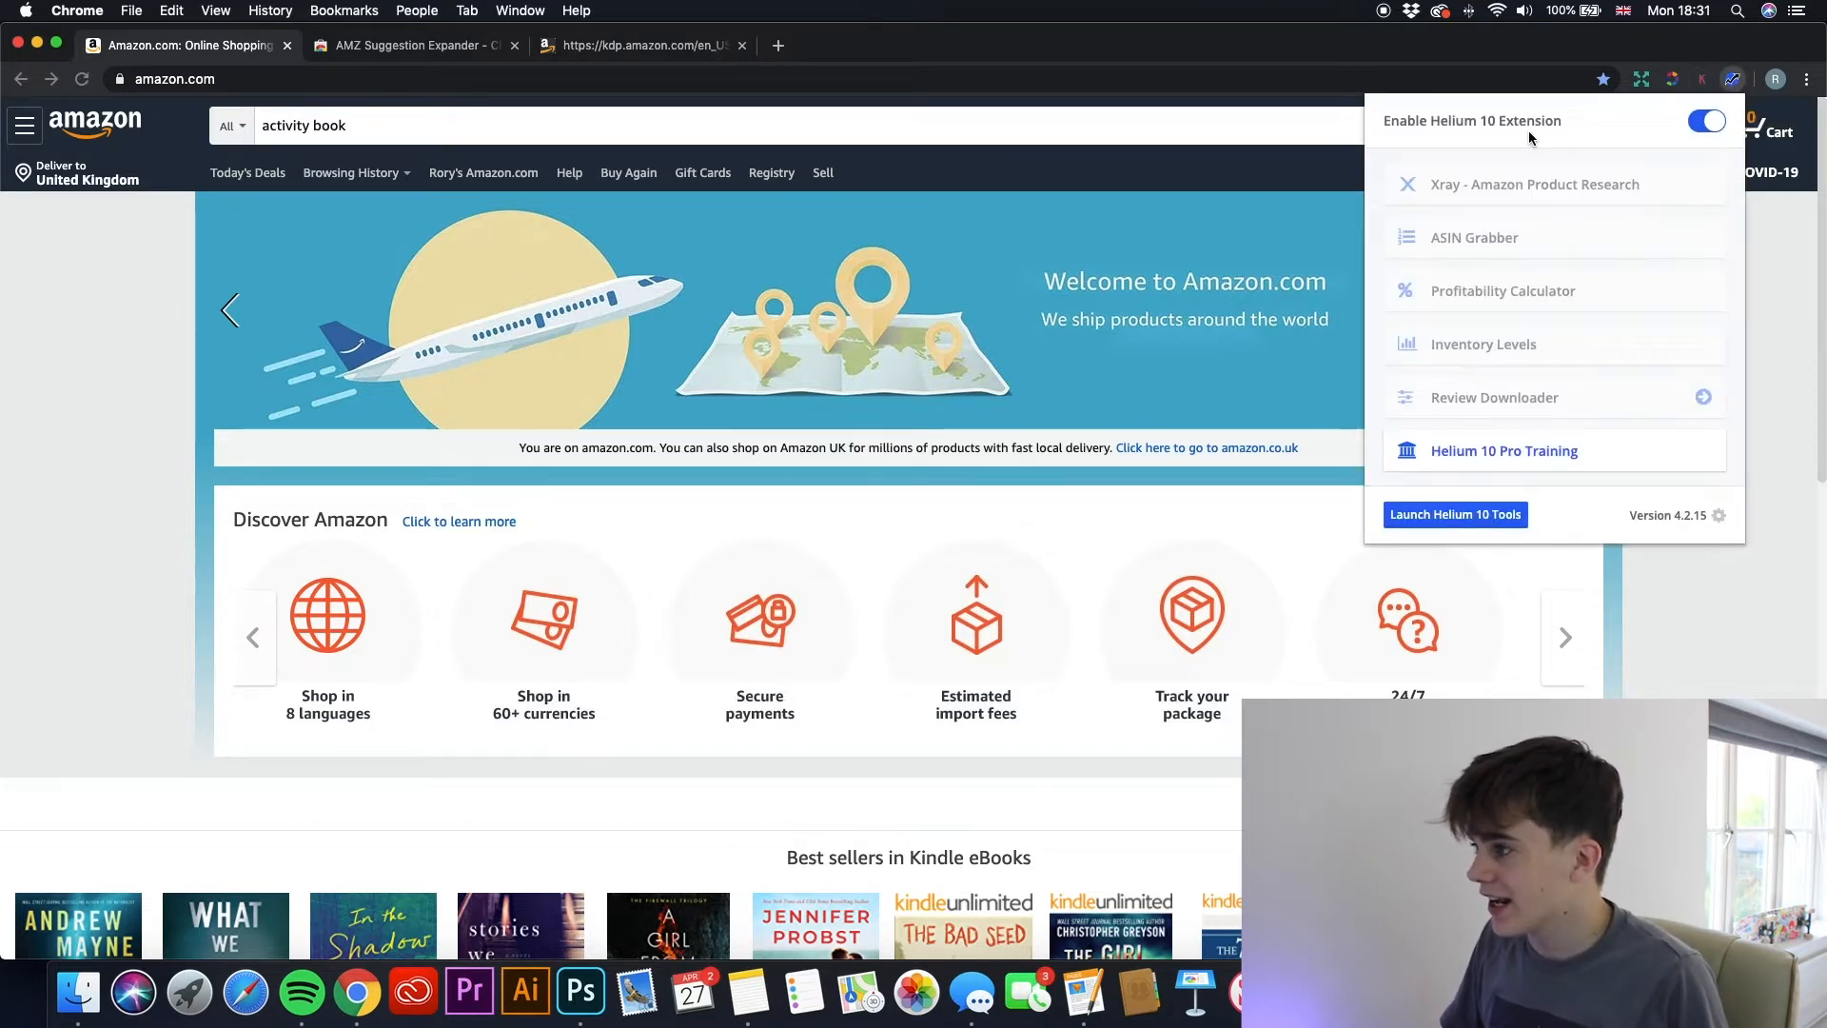
mouse_move(1441, 525)
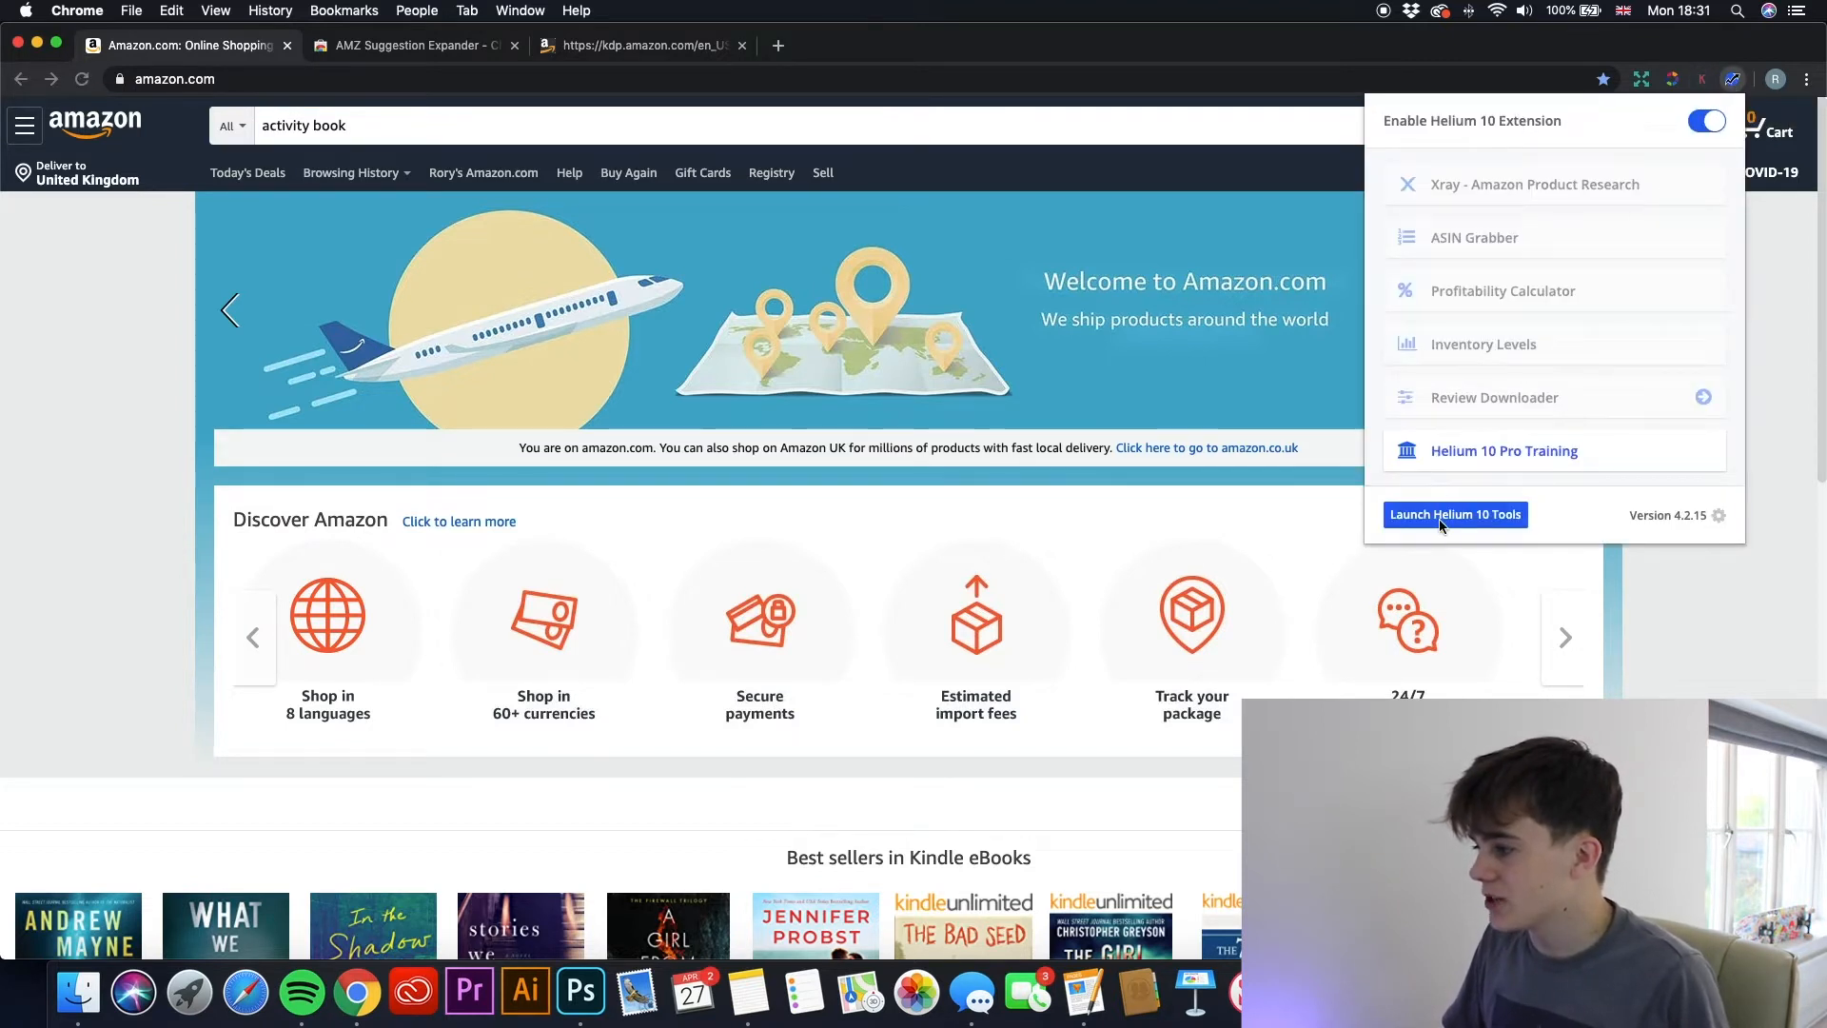
Launch the Helium 10 tools dashboard with Cerebro, then bring the Amazon tab back in front
click(1454, 514)
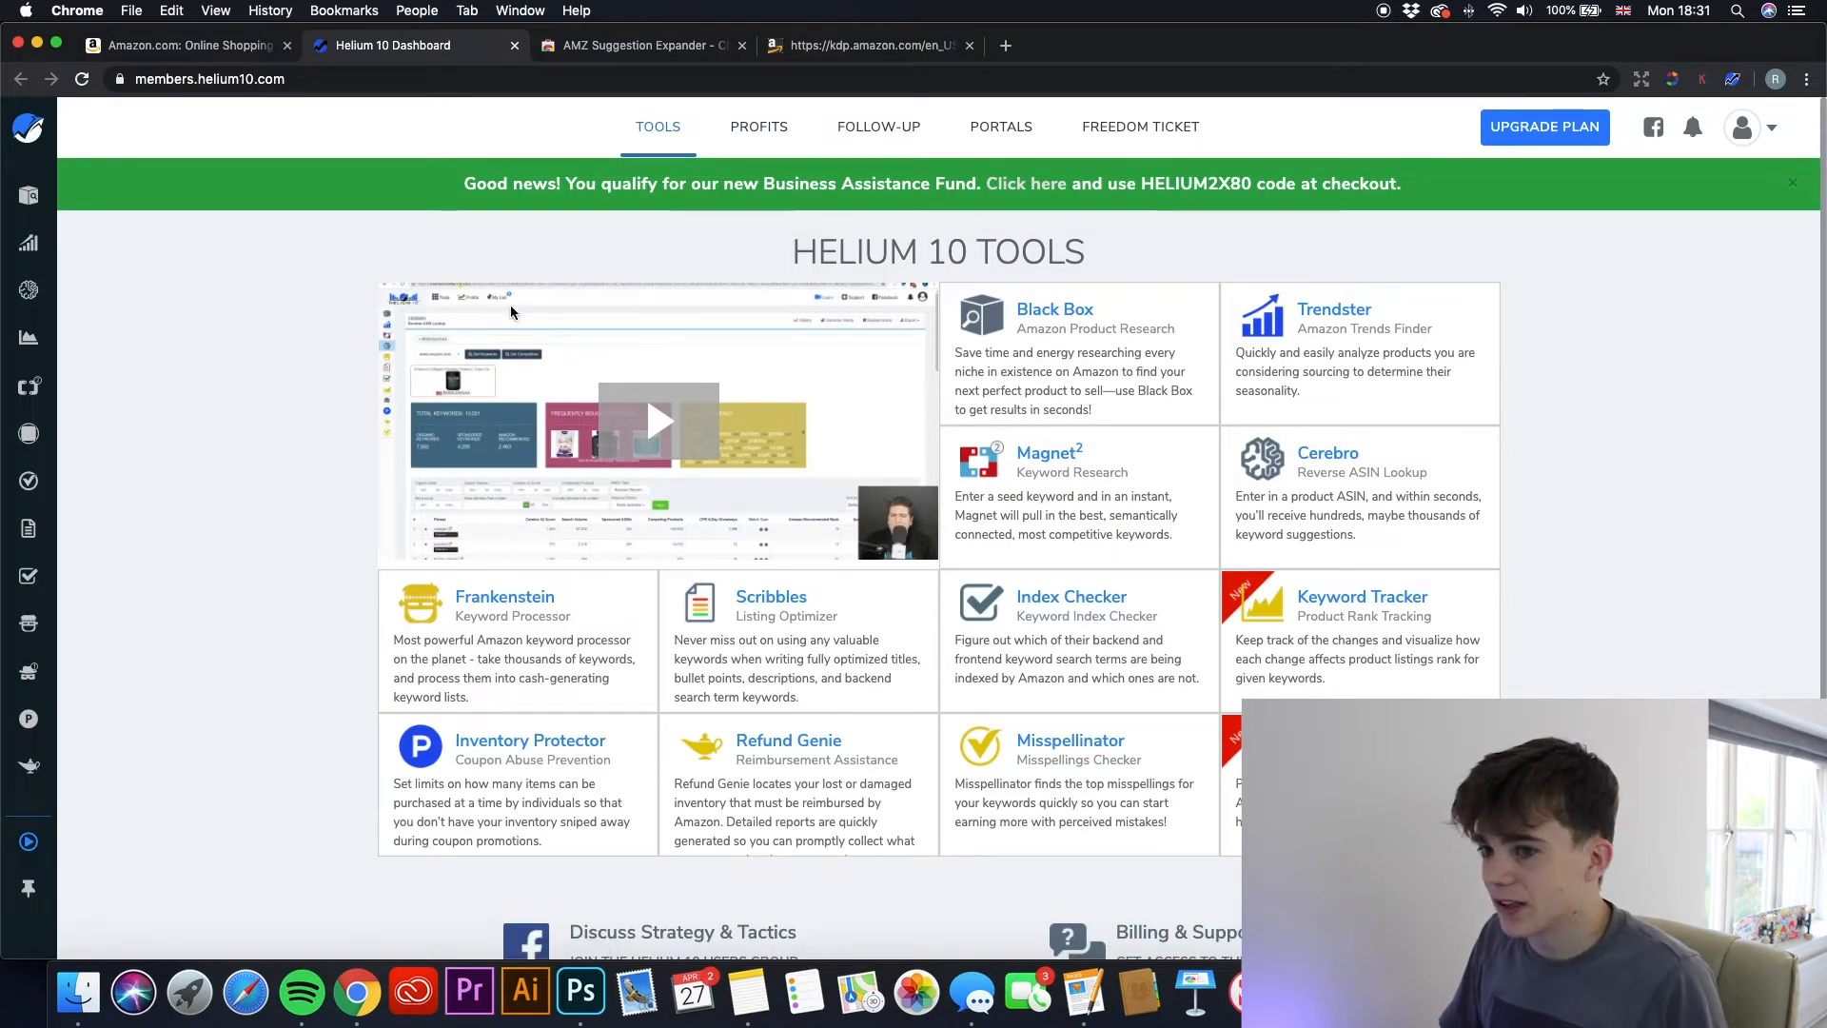
mouse_move(493, 285)
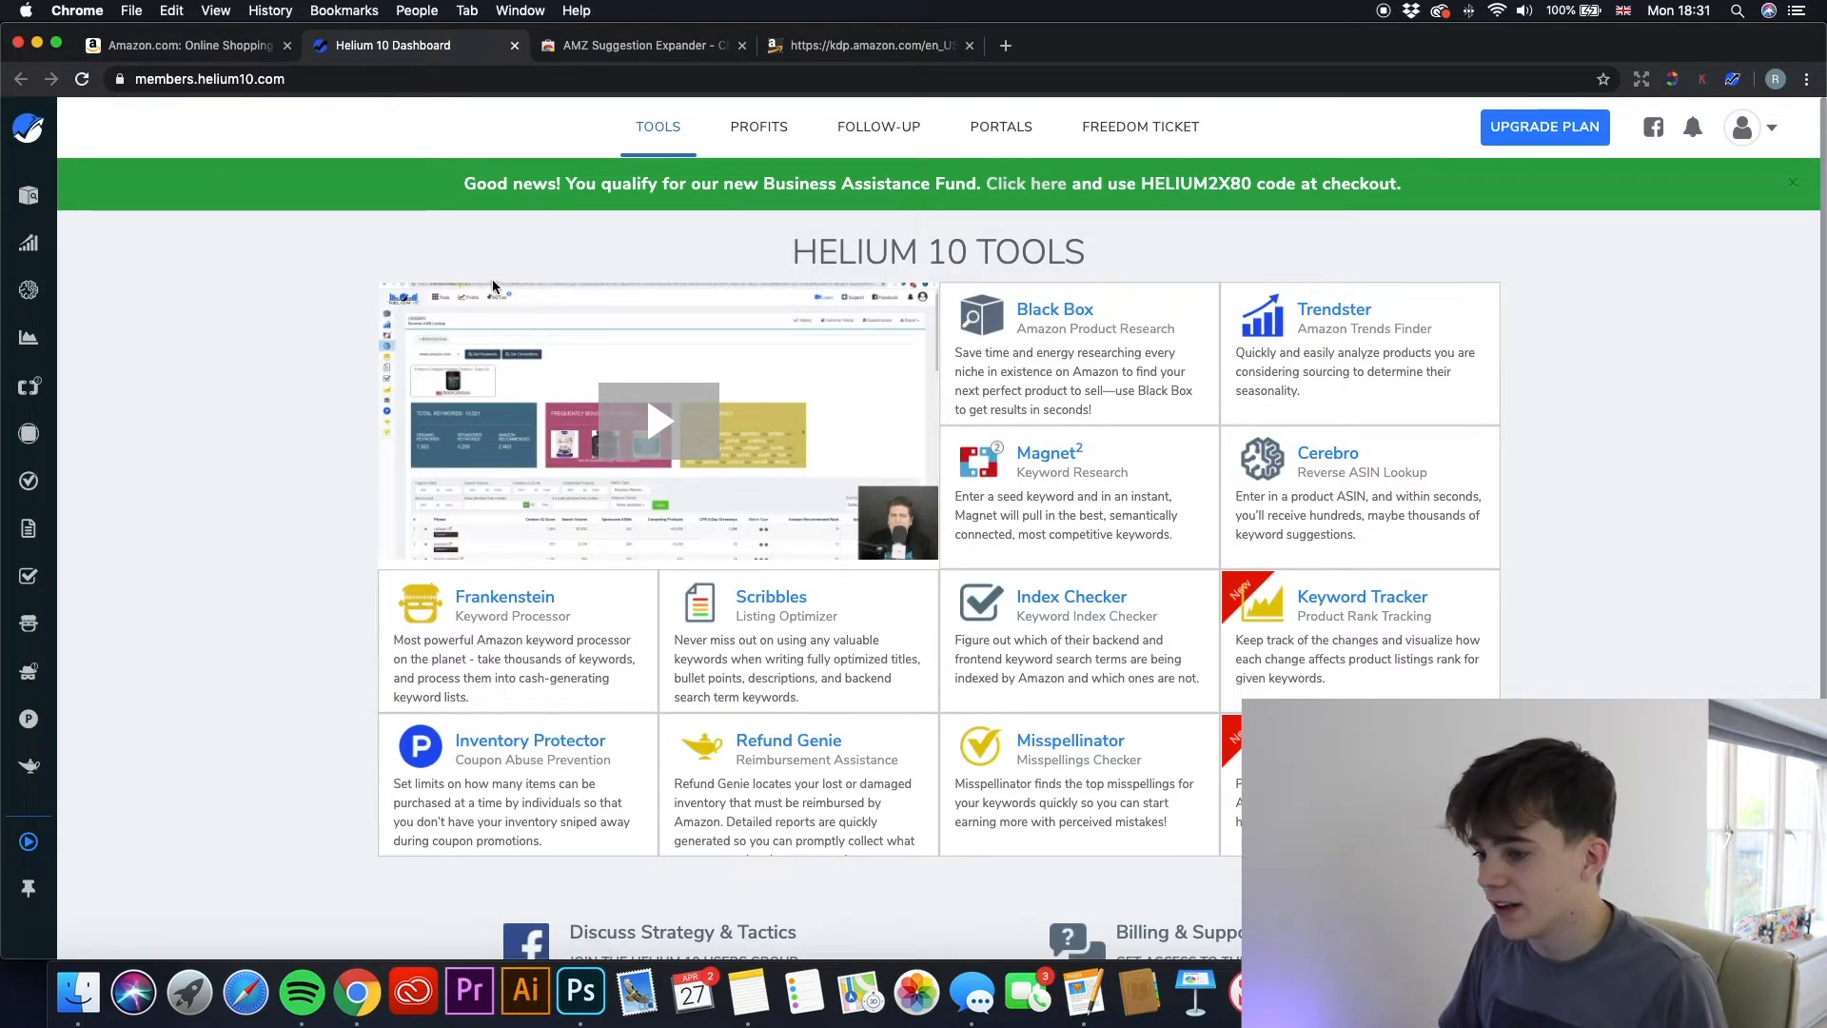
mouse_move(31, 302)
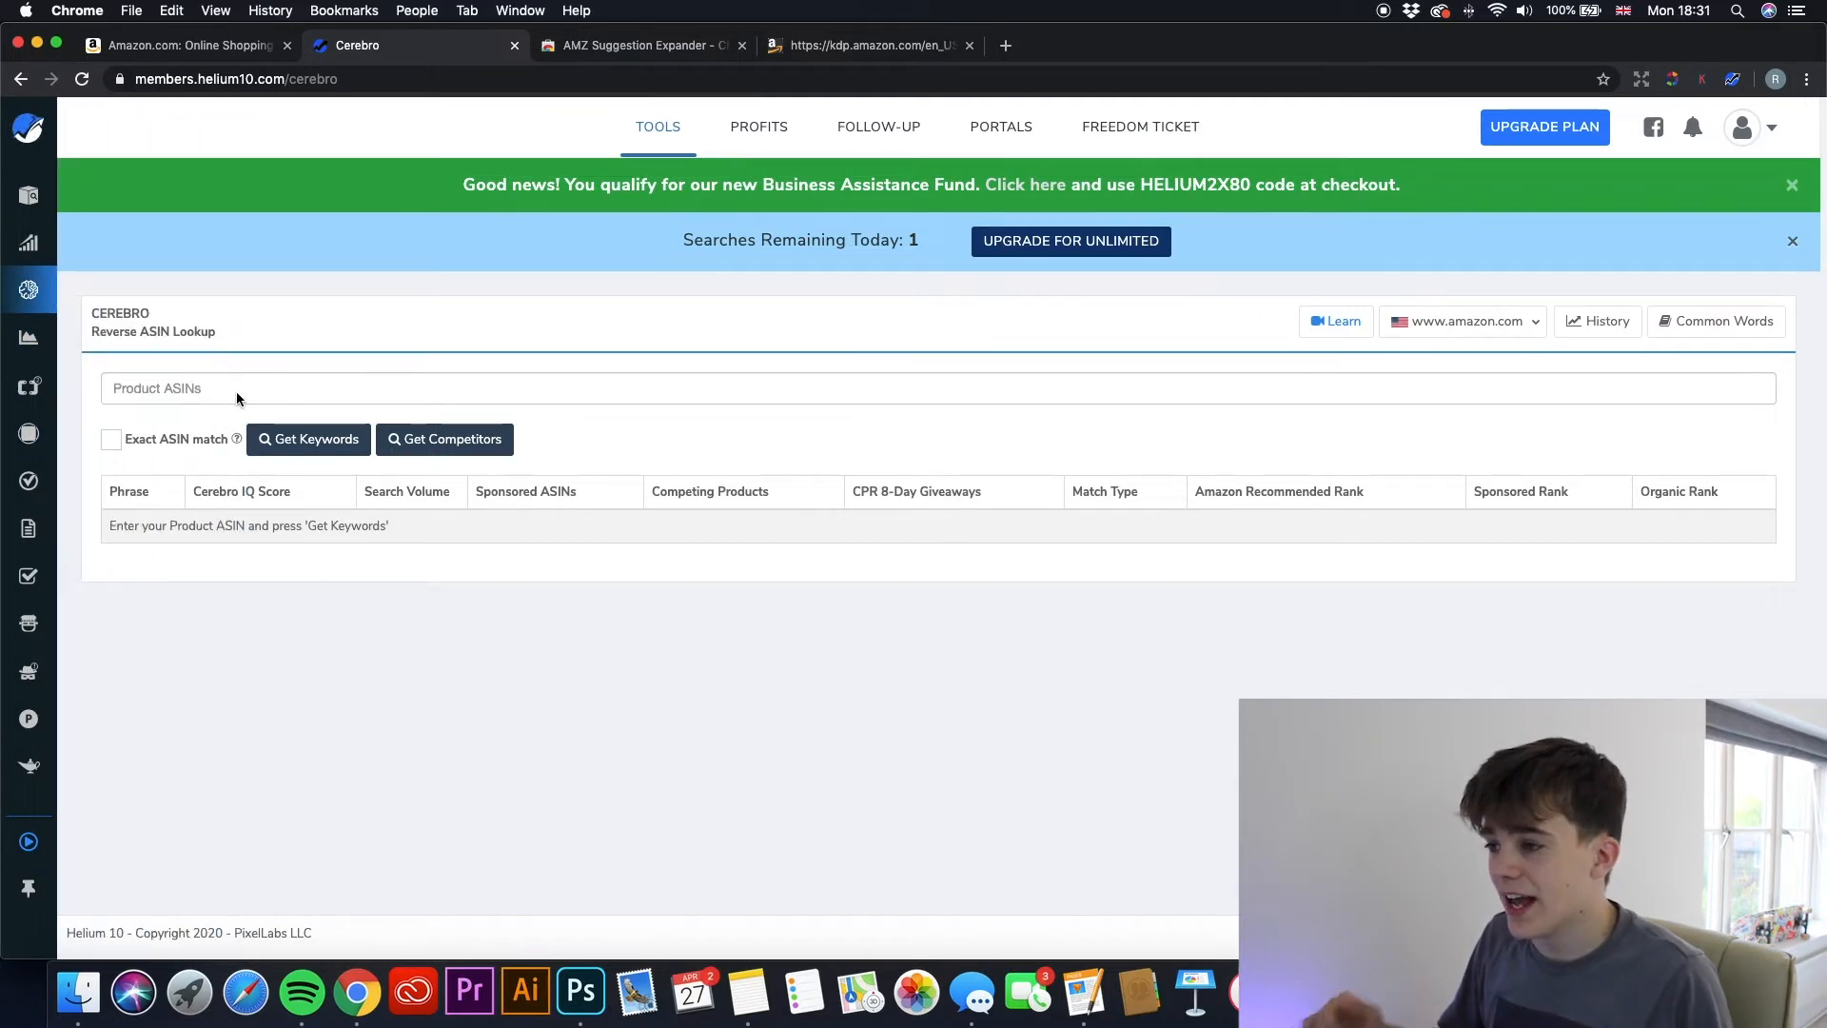
click(186, 45)
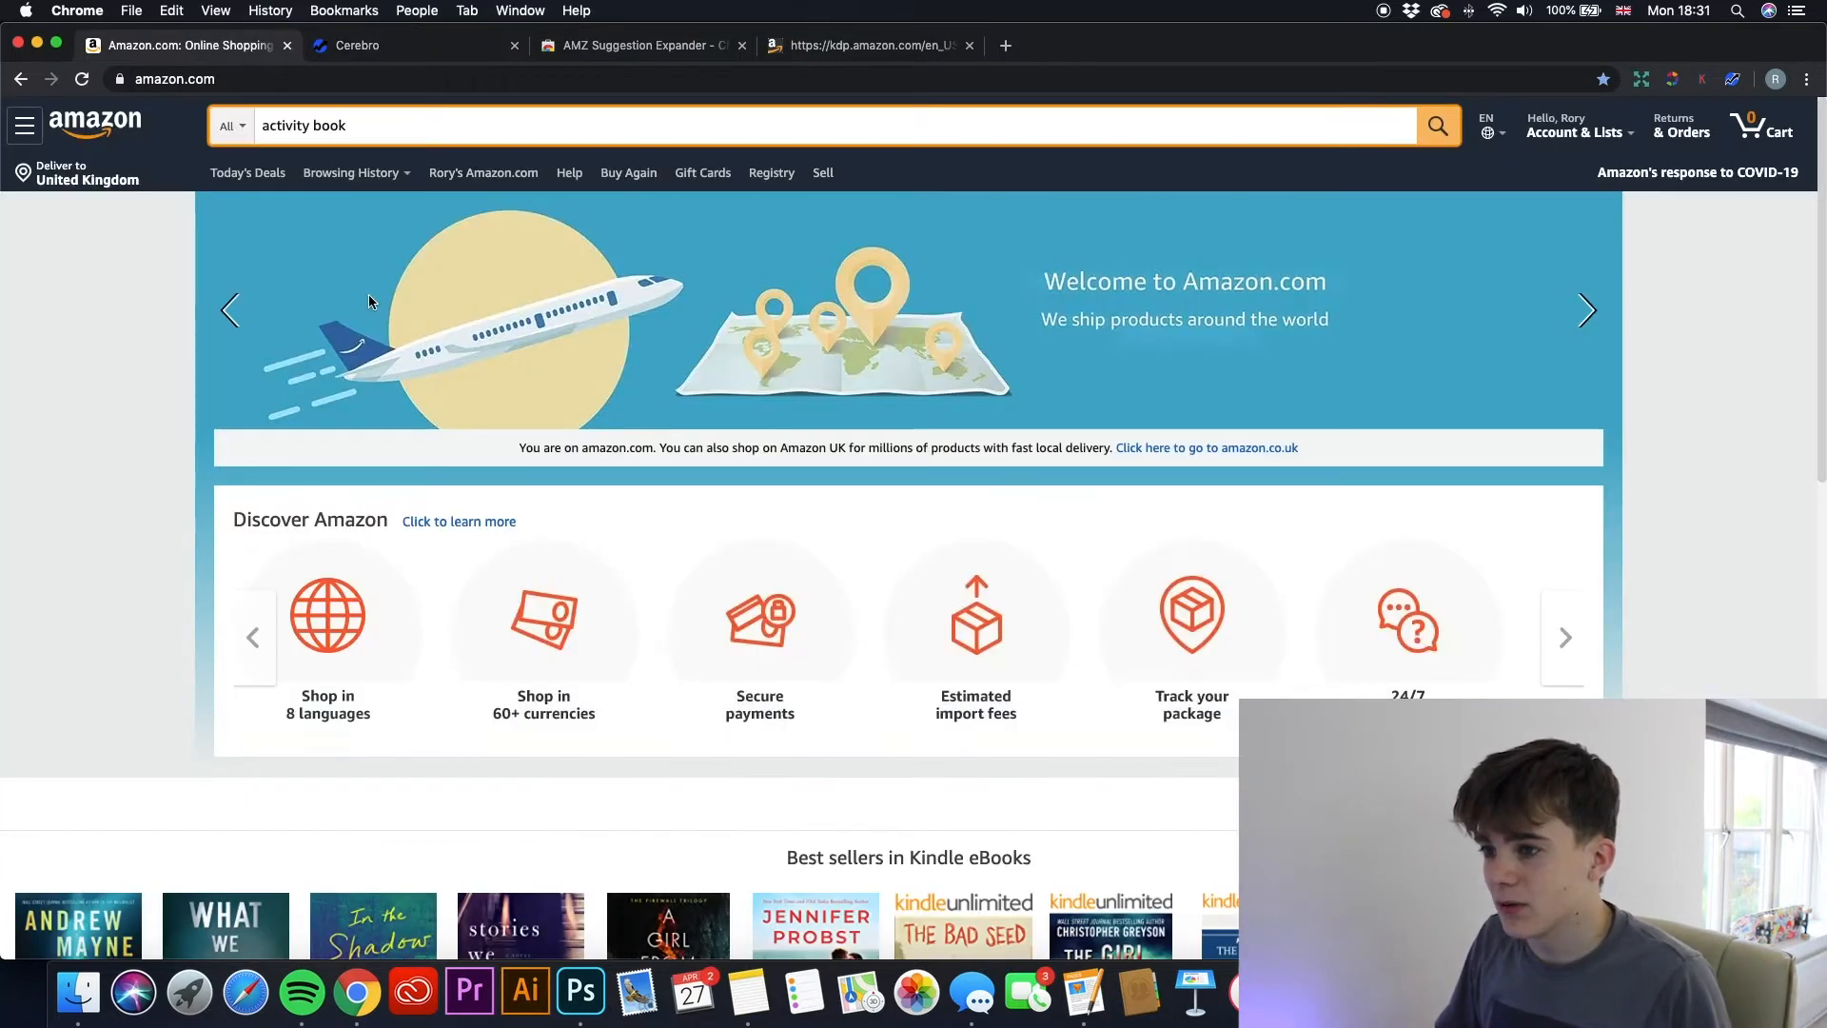
click(1439, 126)
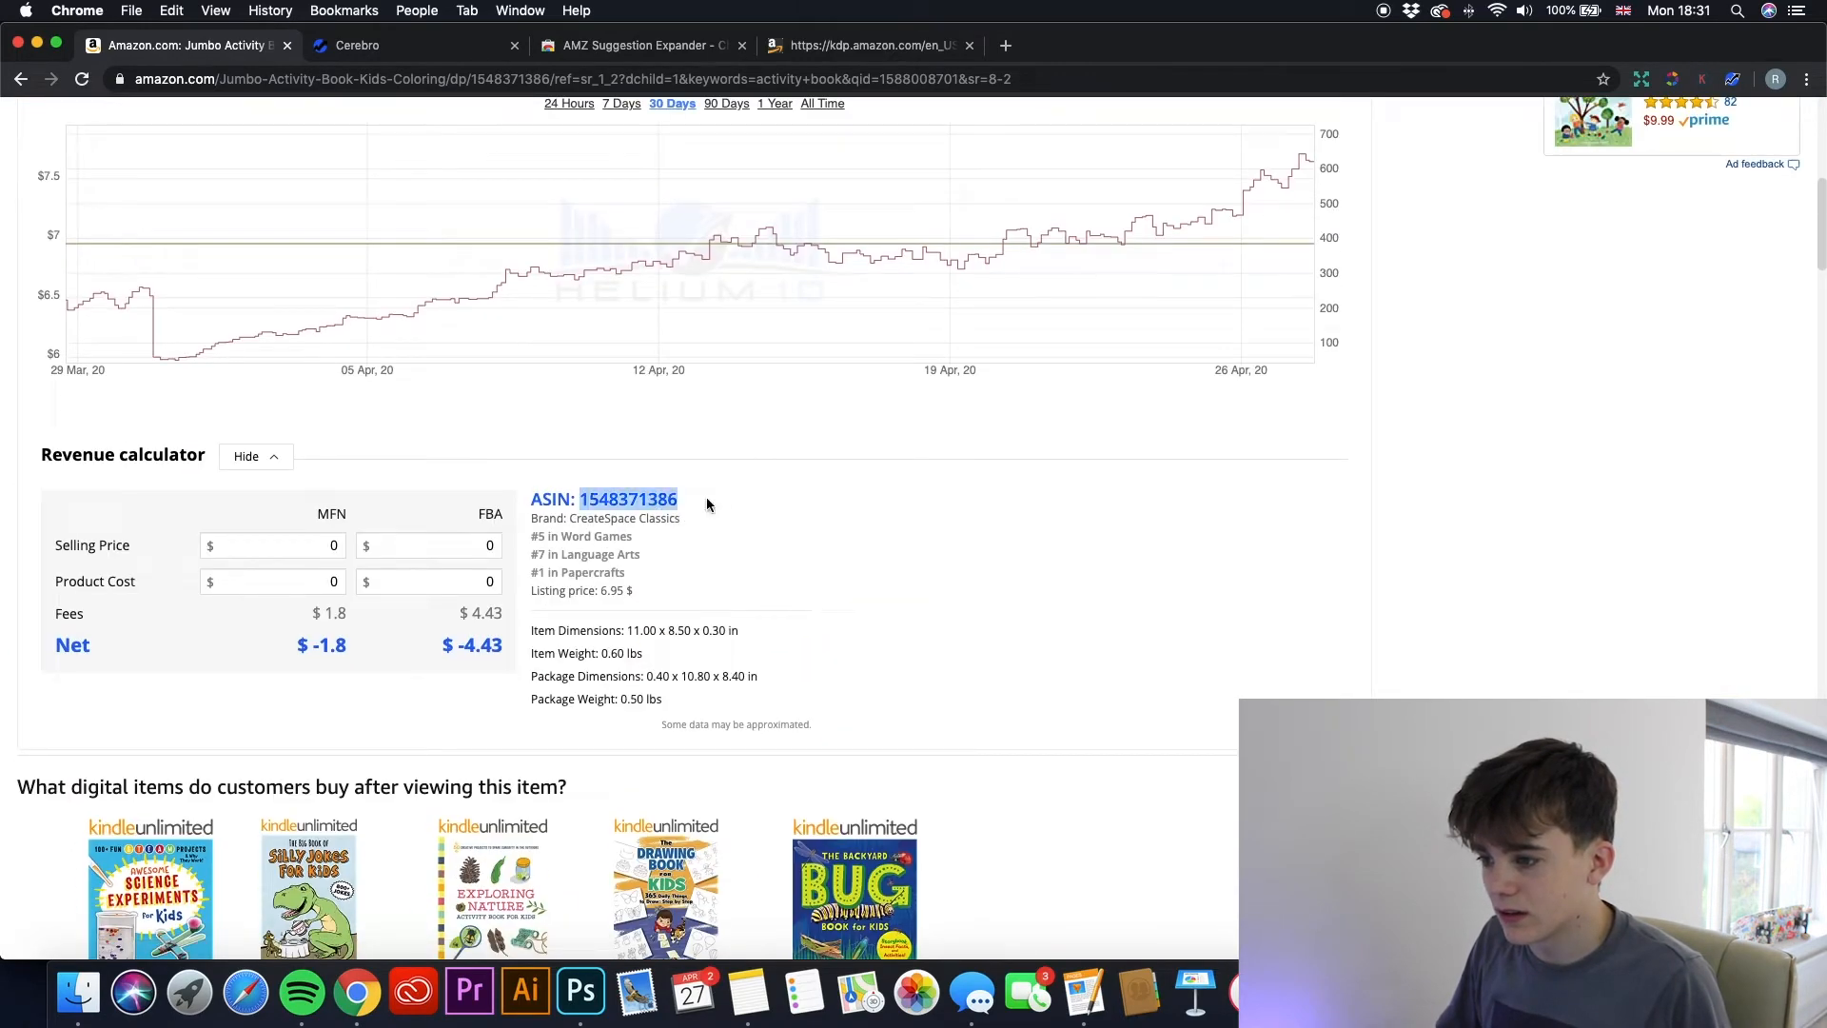
mouse_move(727, 156)
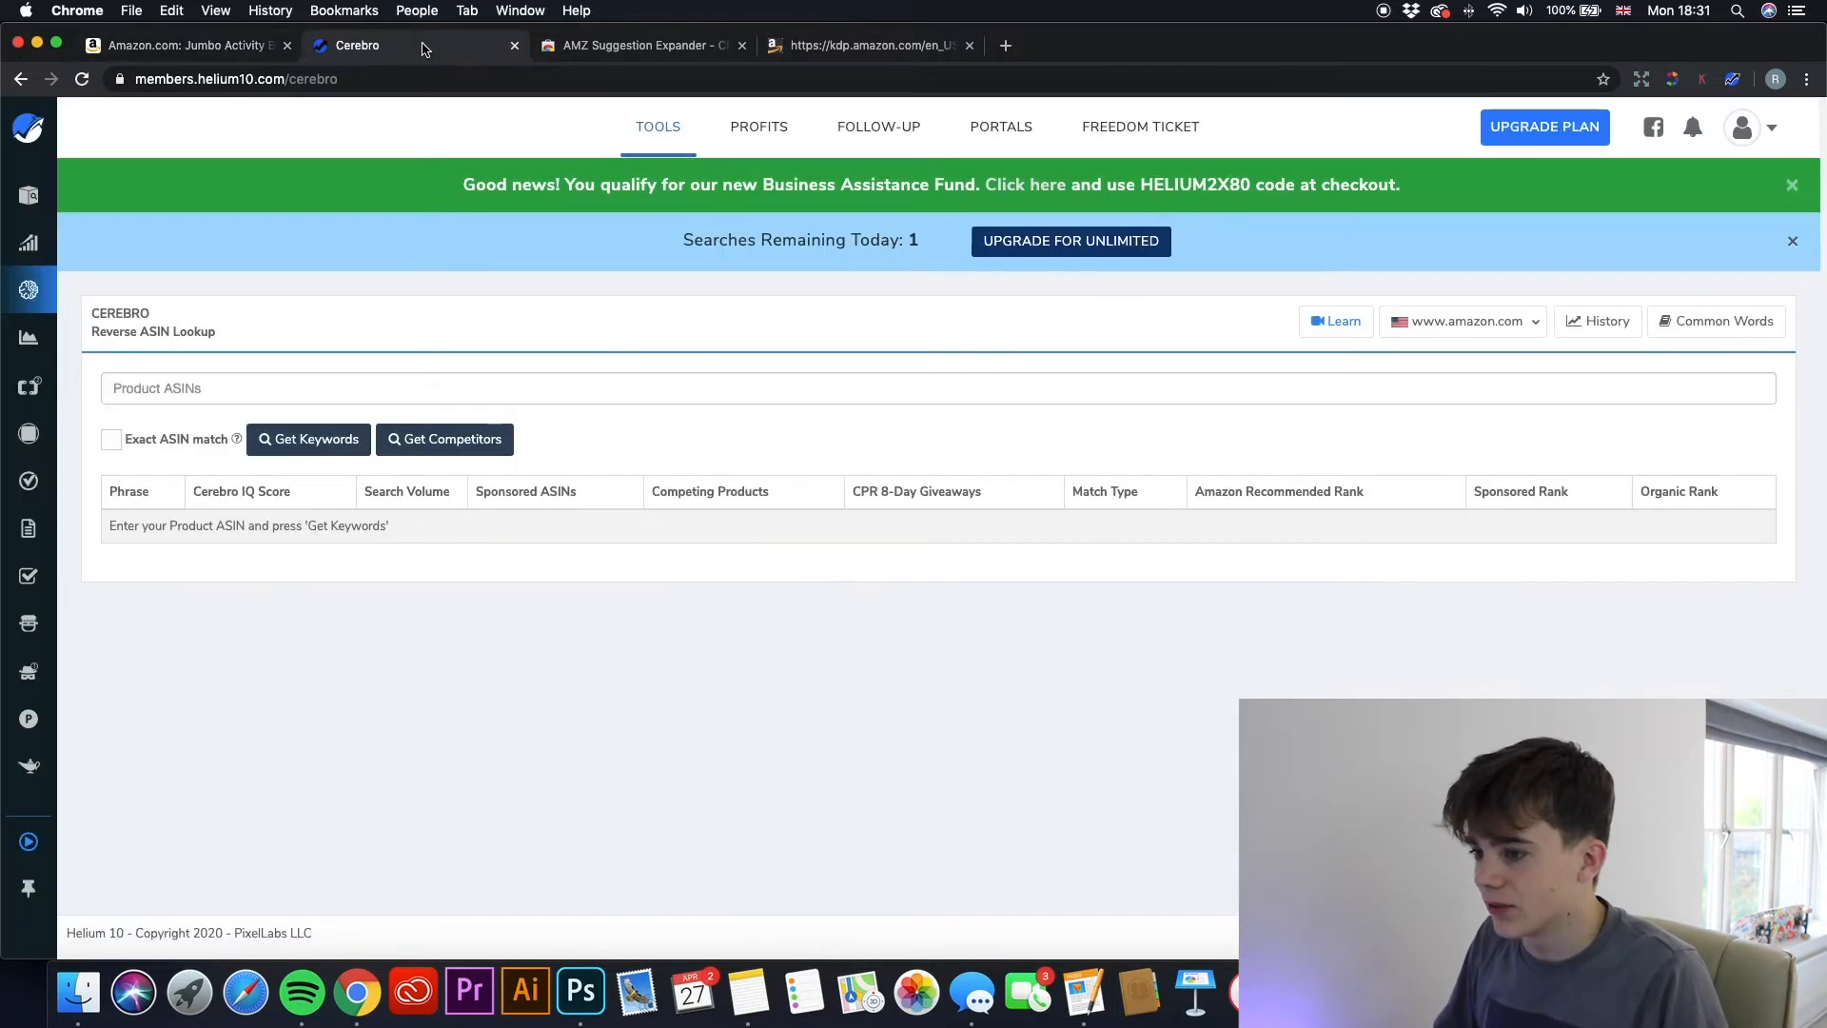
click(354, 389)
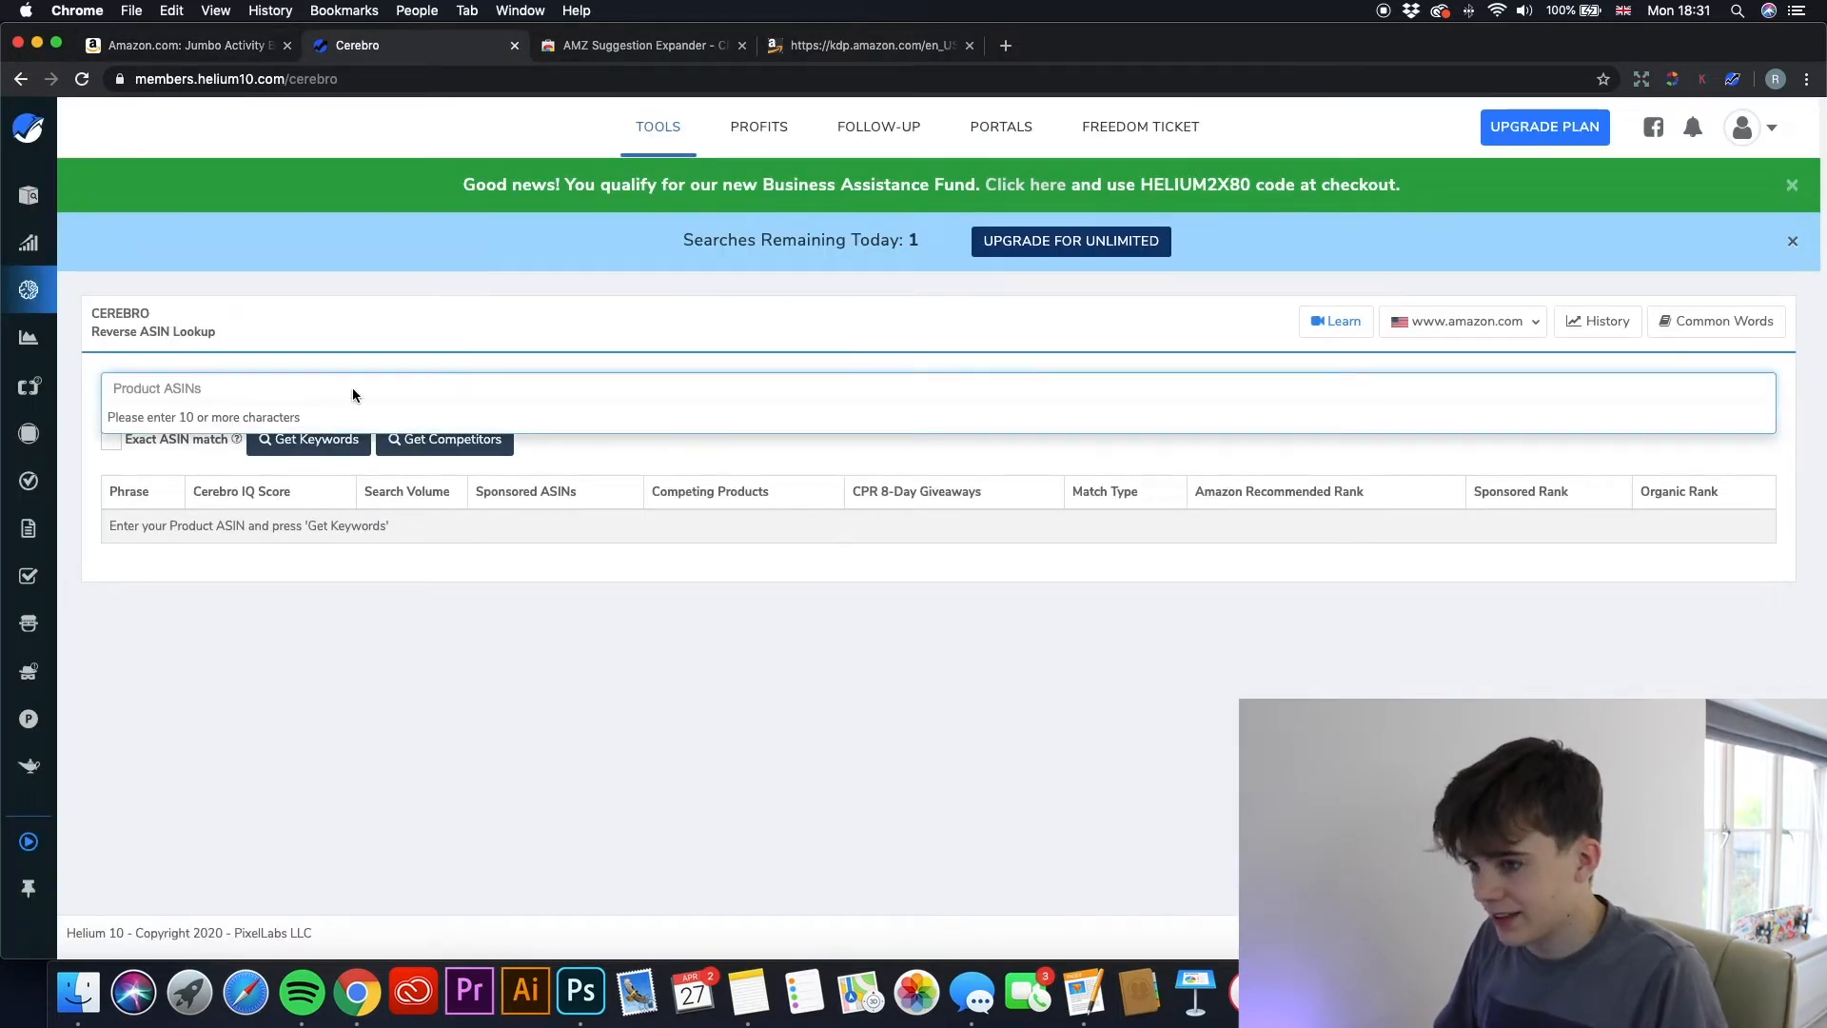
text(1548371386)
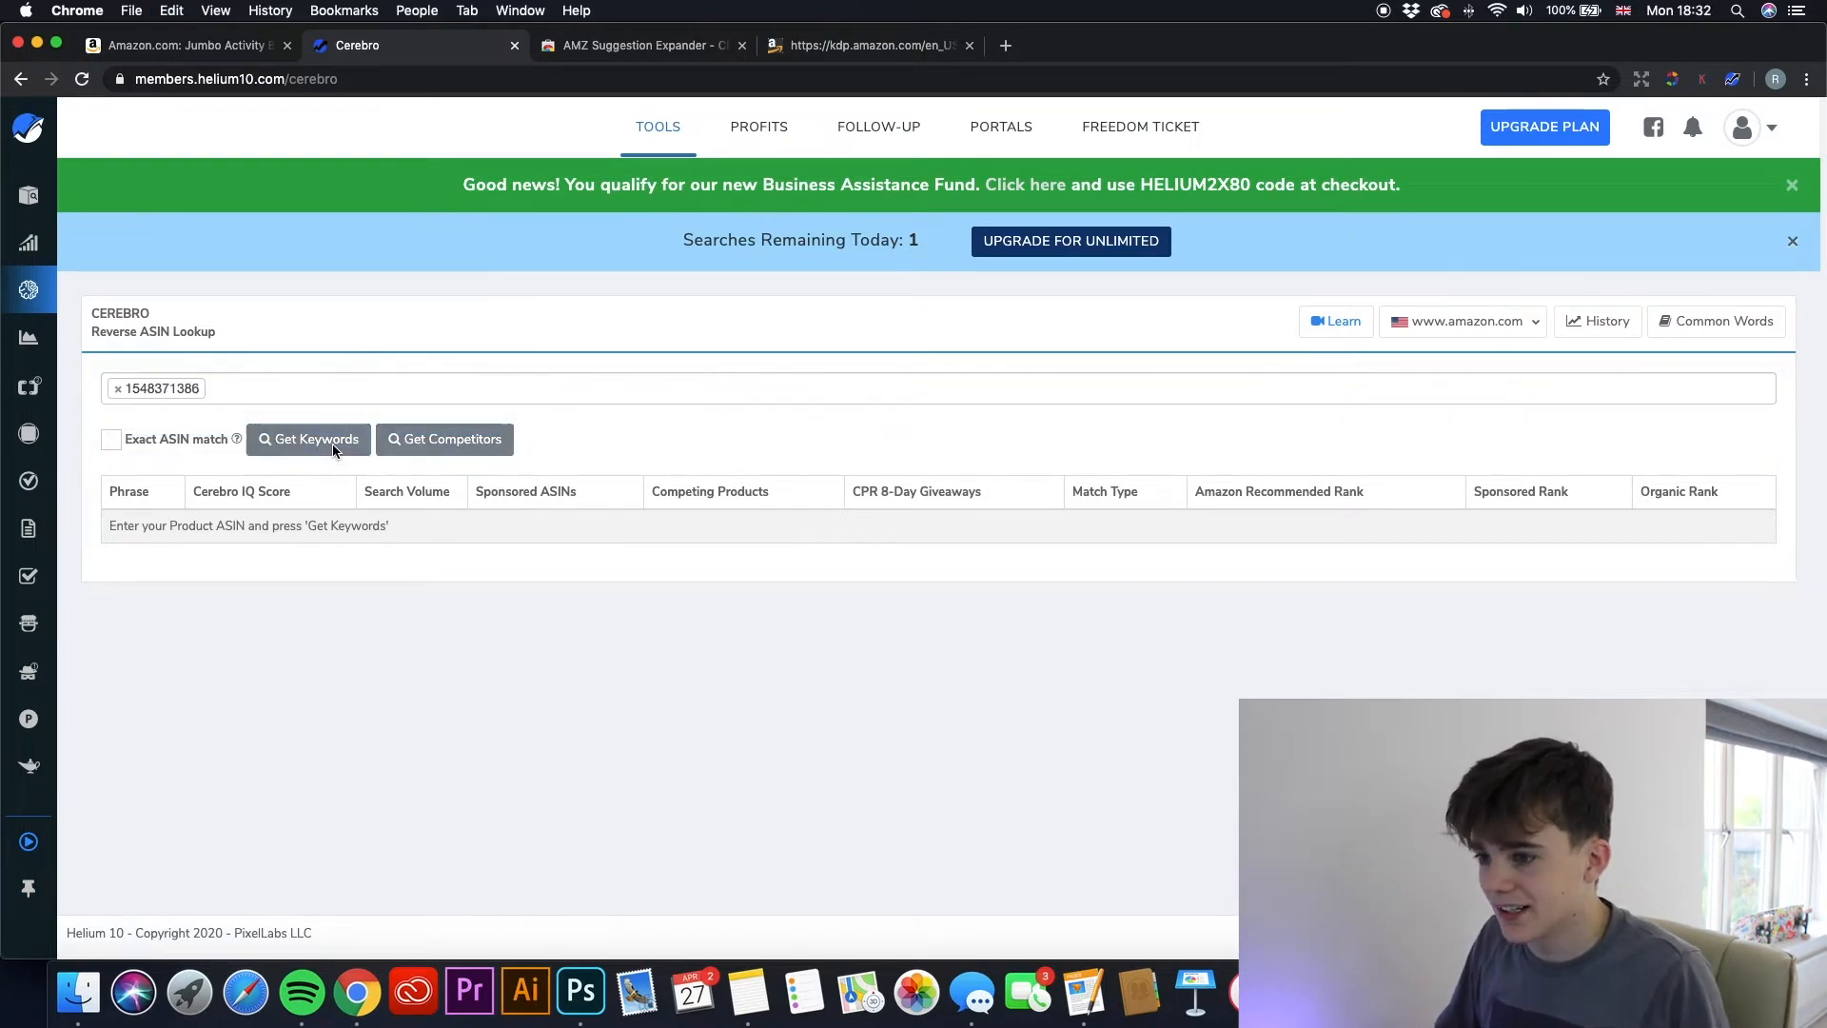
click(309, 438)
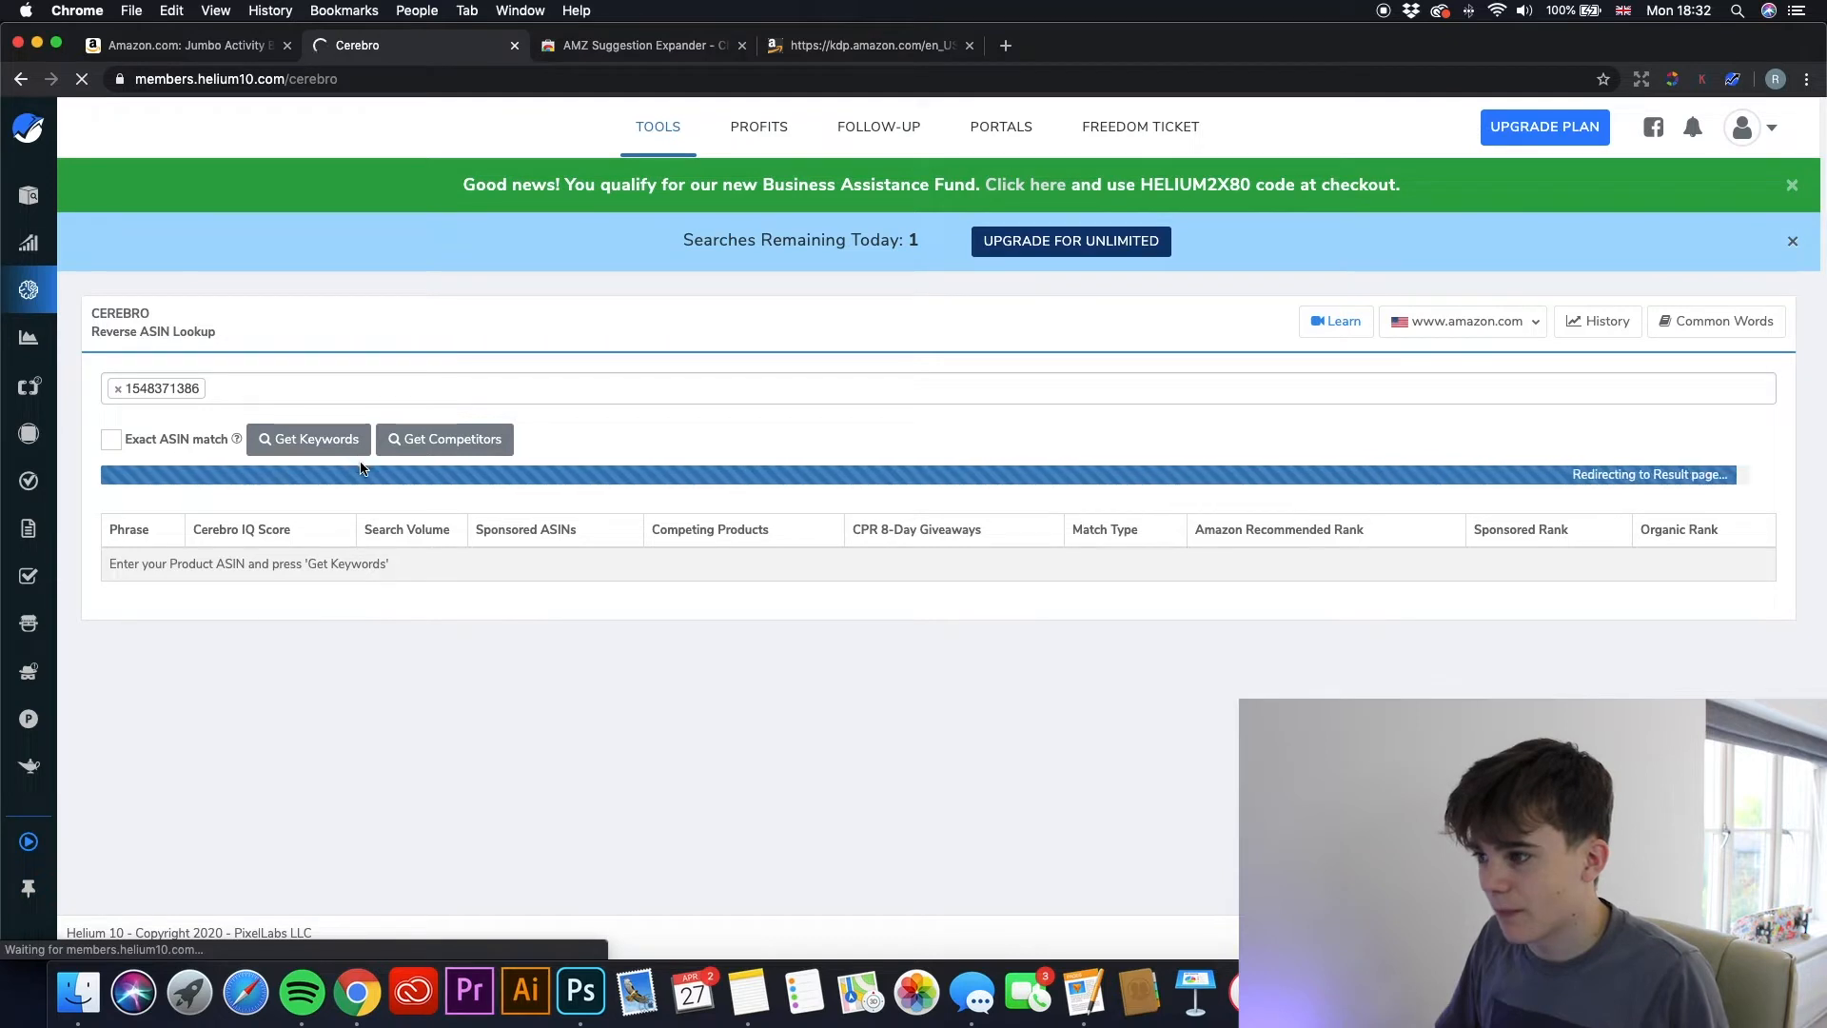
click(308, 438)
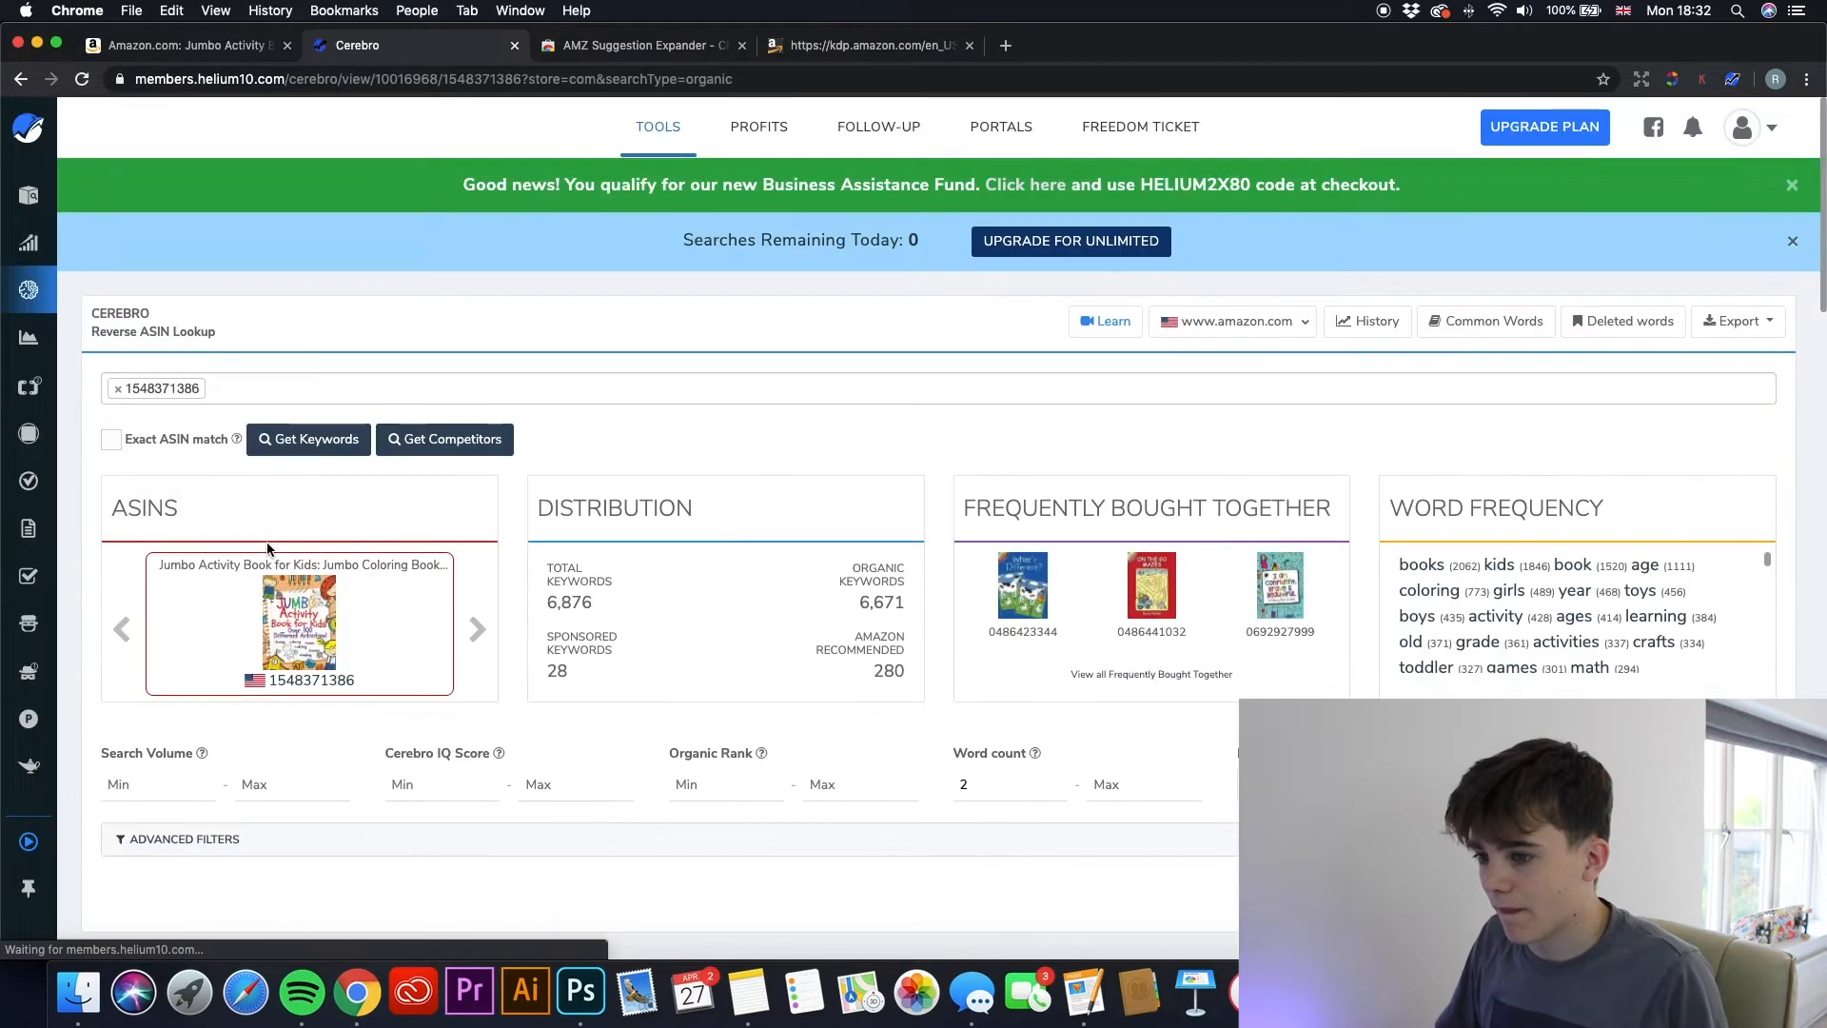
scroll(down, 3)
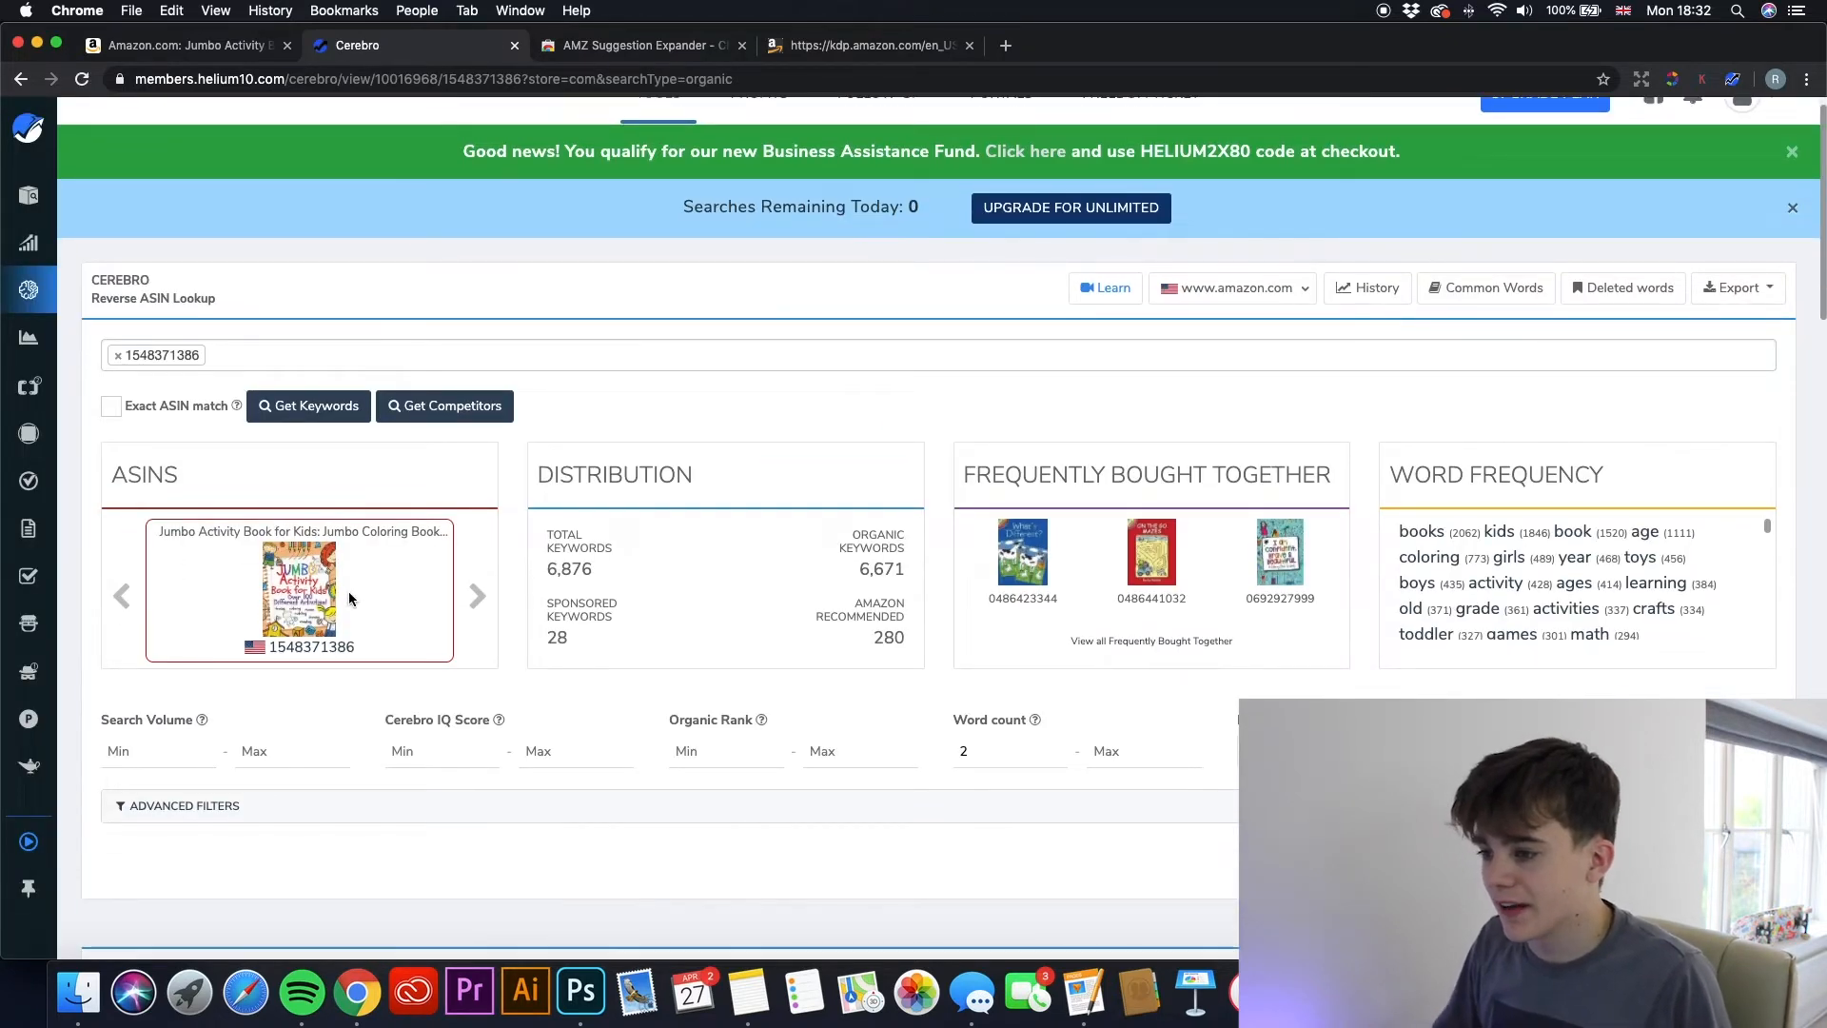
mouse_move(598, 573)
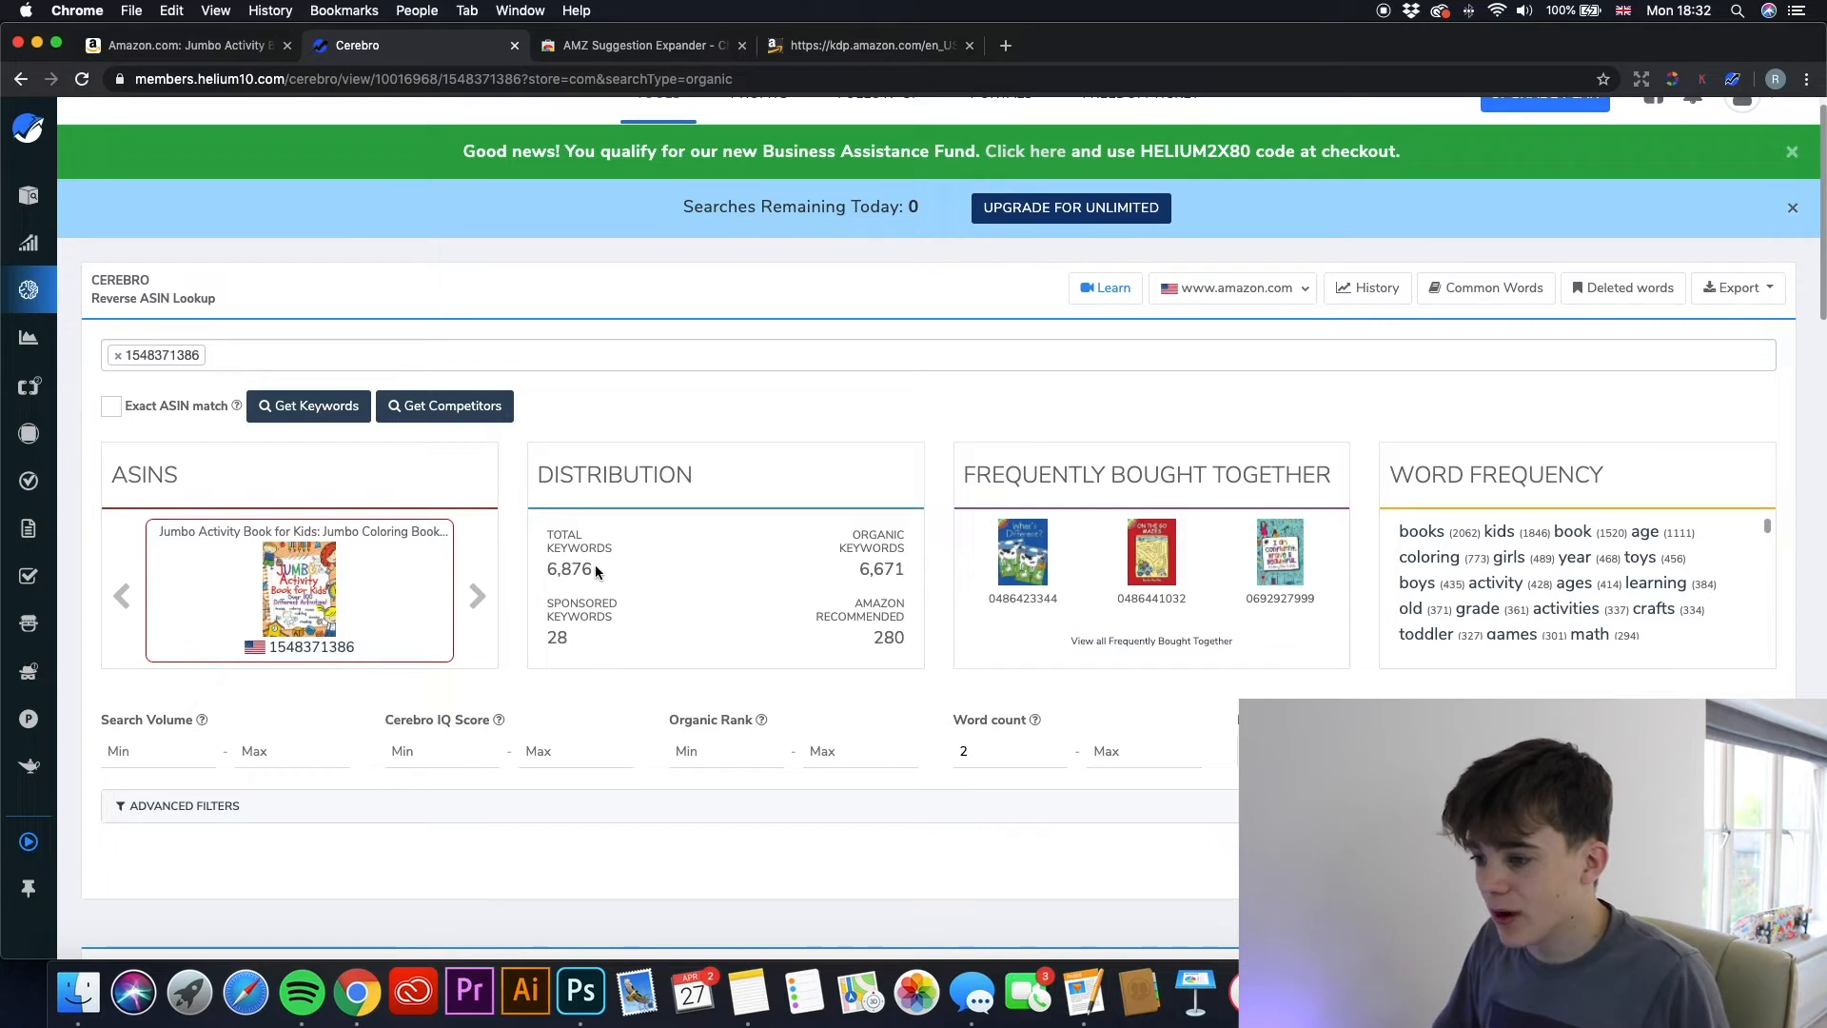
mouse_move(901, 552)
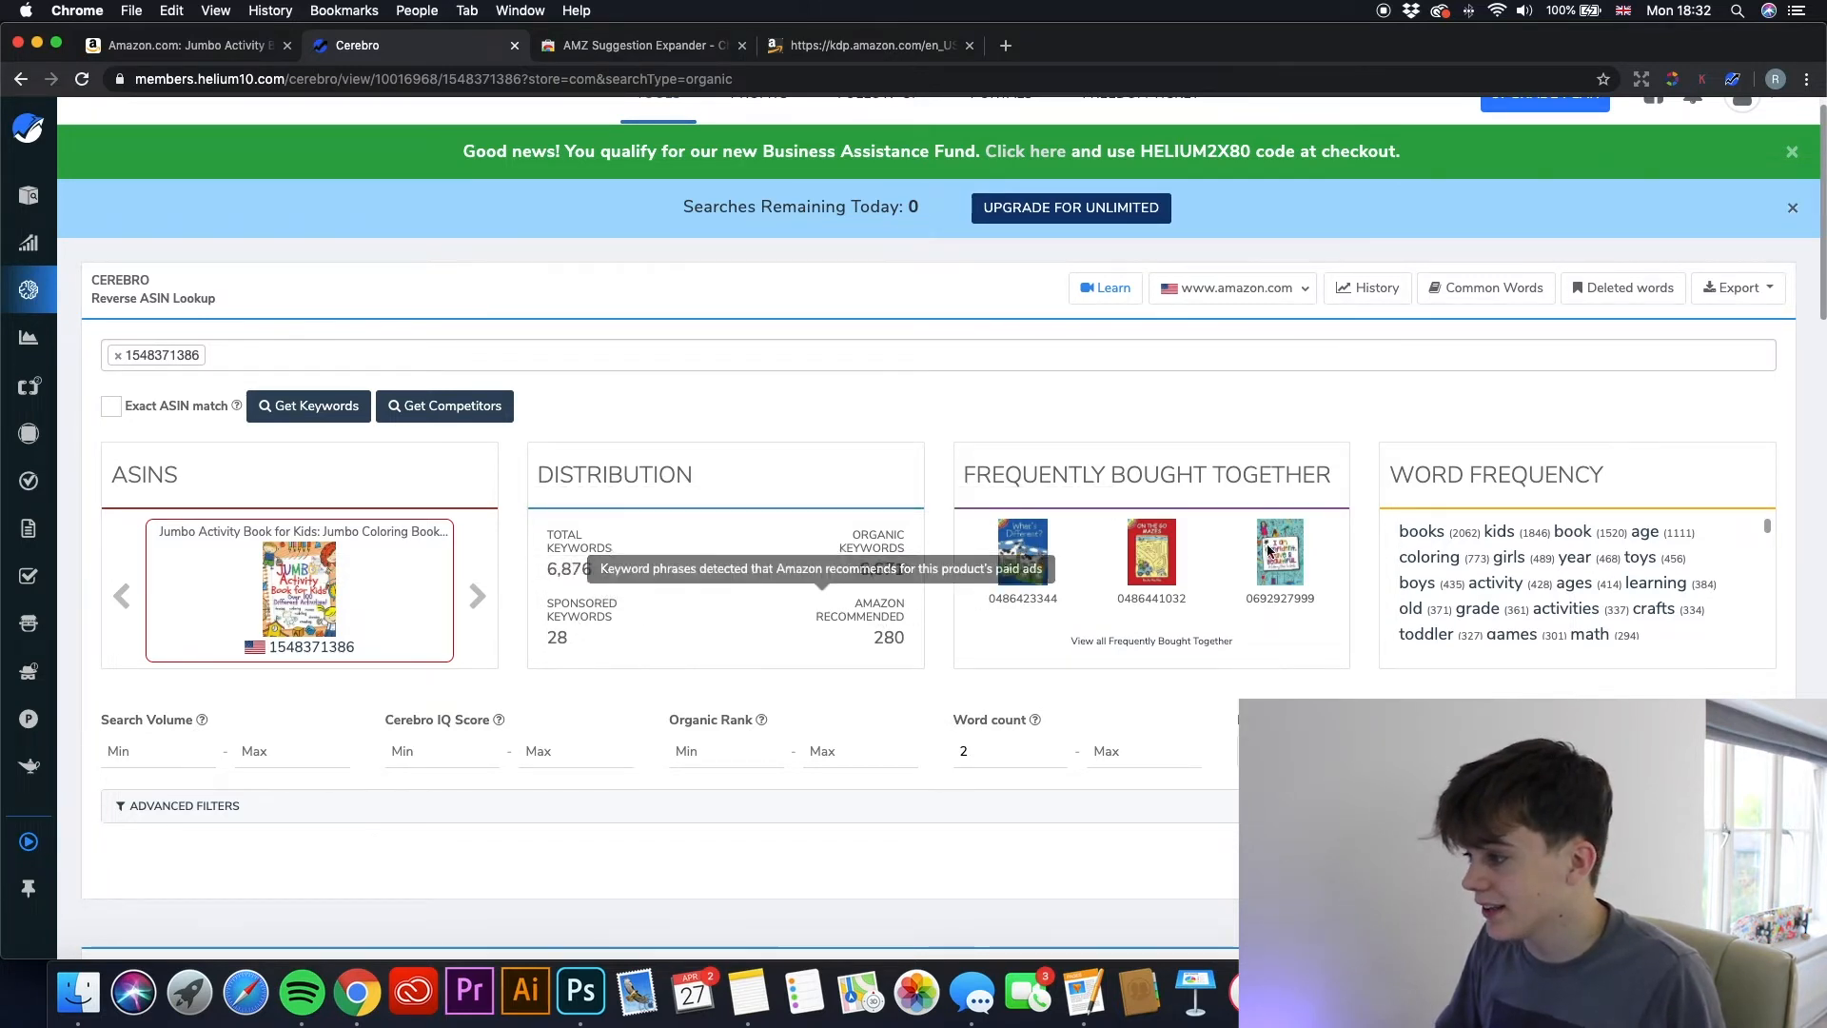
scroll(down, 3)
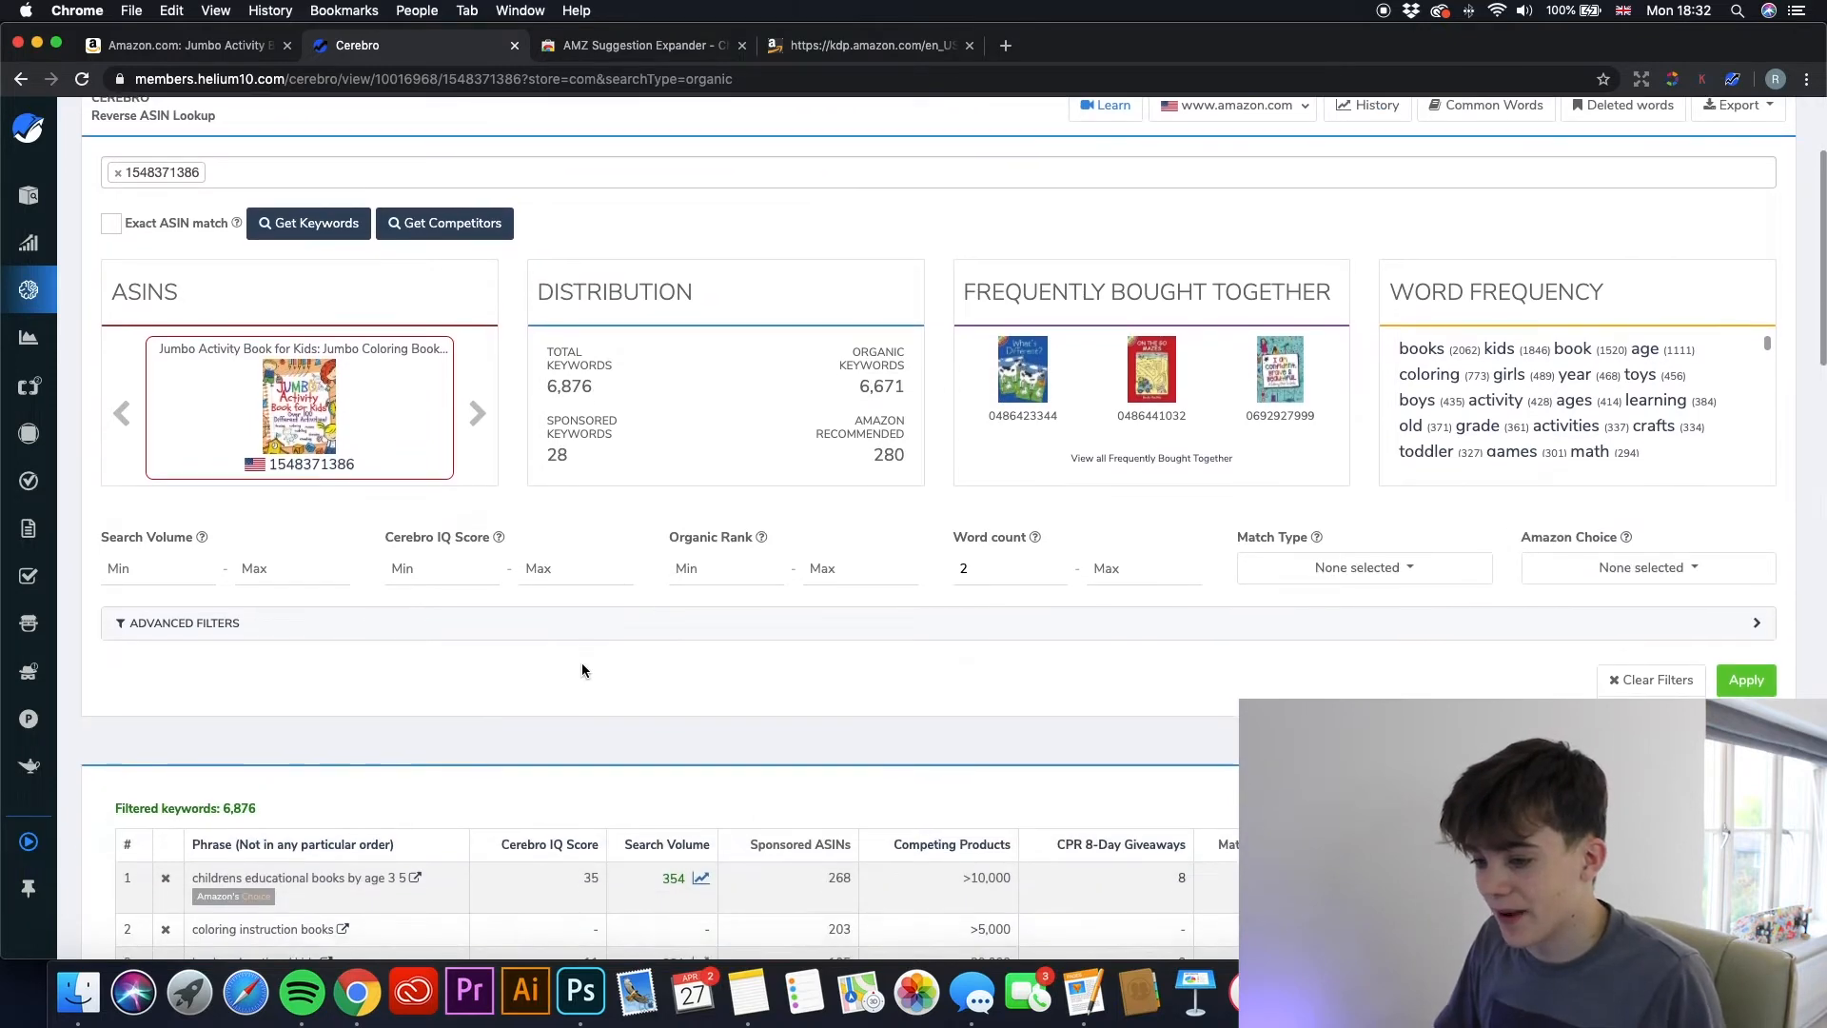
scroll(down, 3)
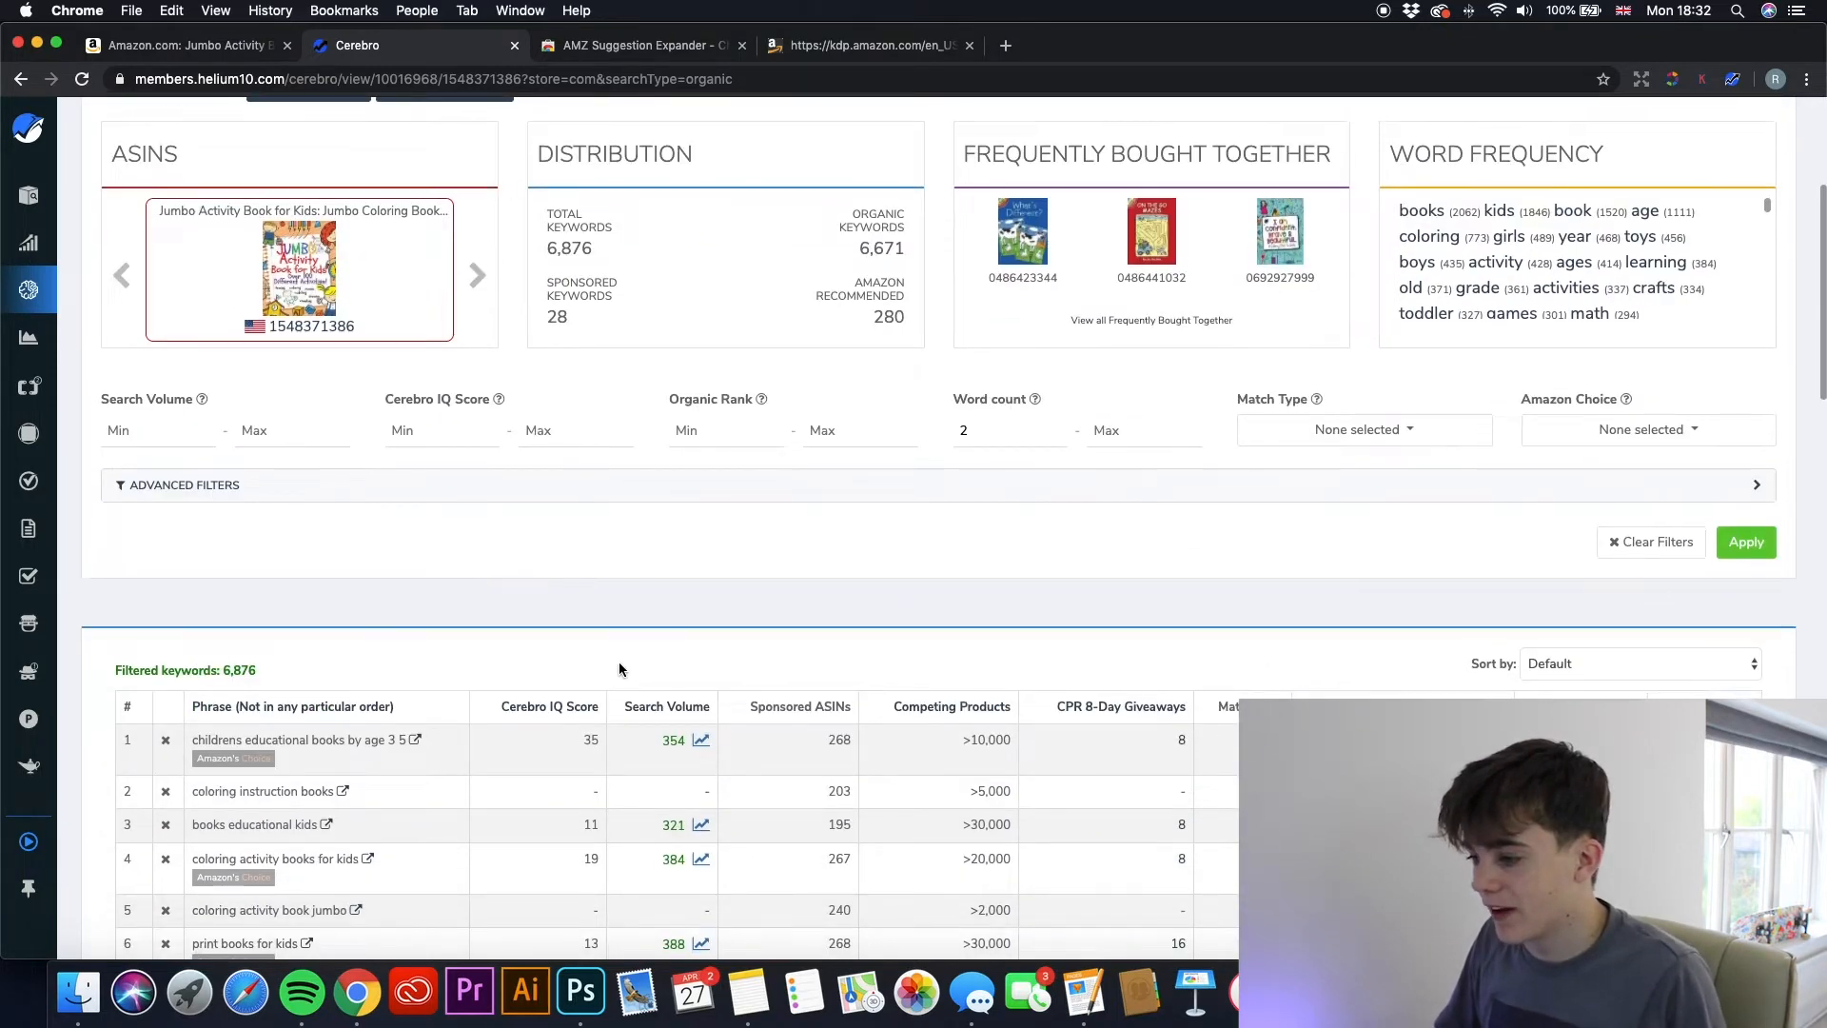
scroll(down, 3)
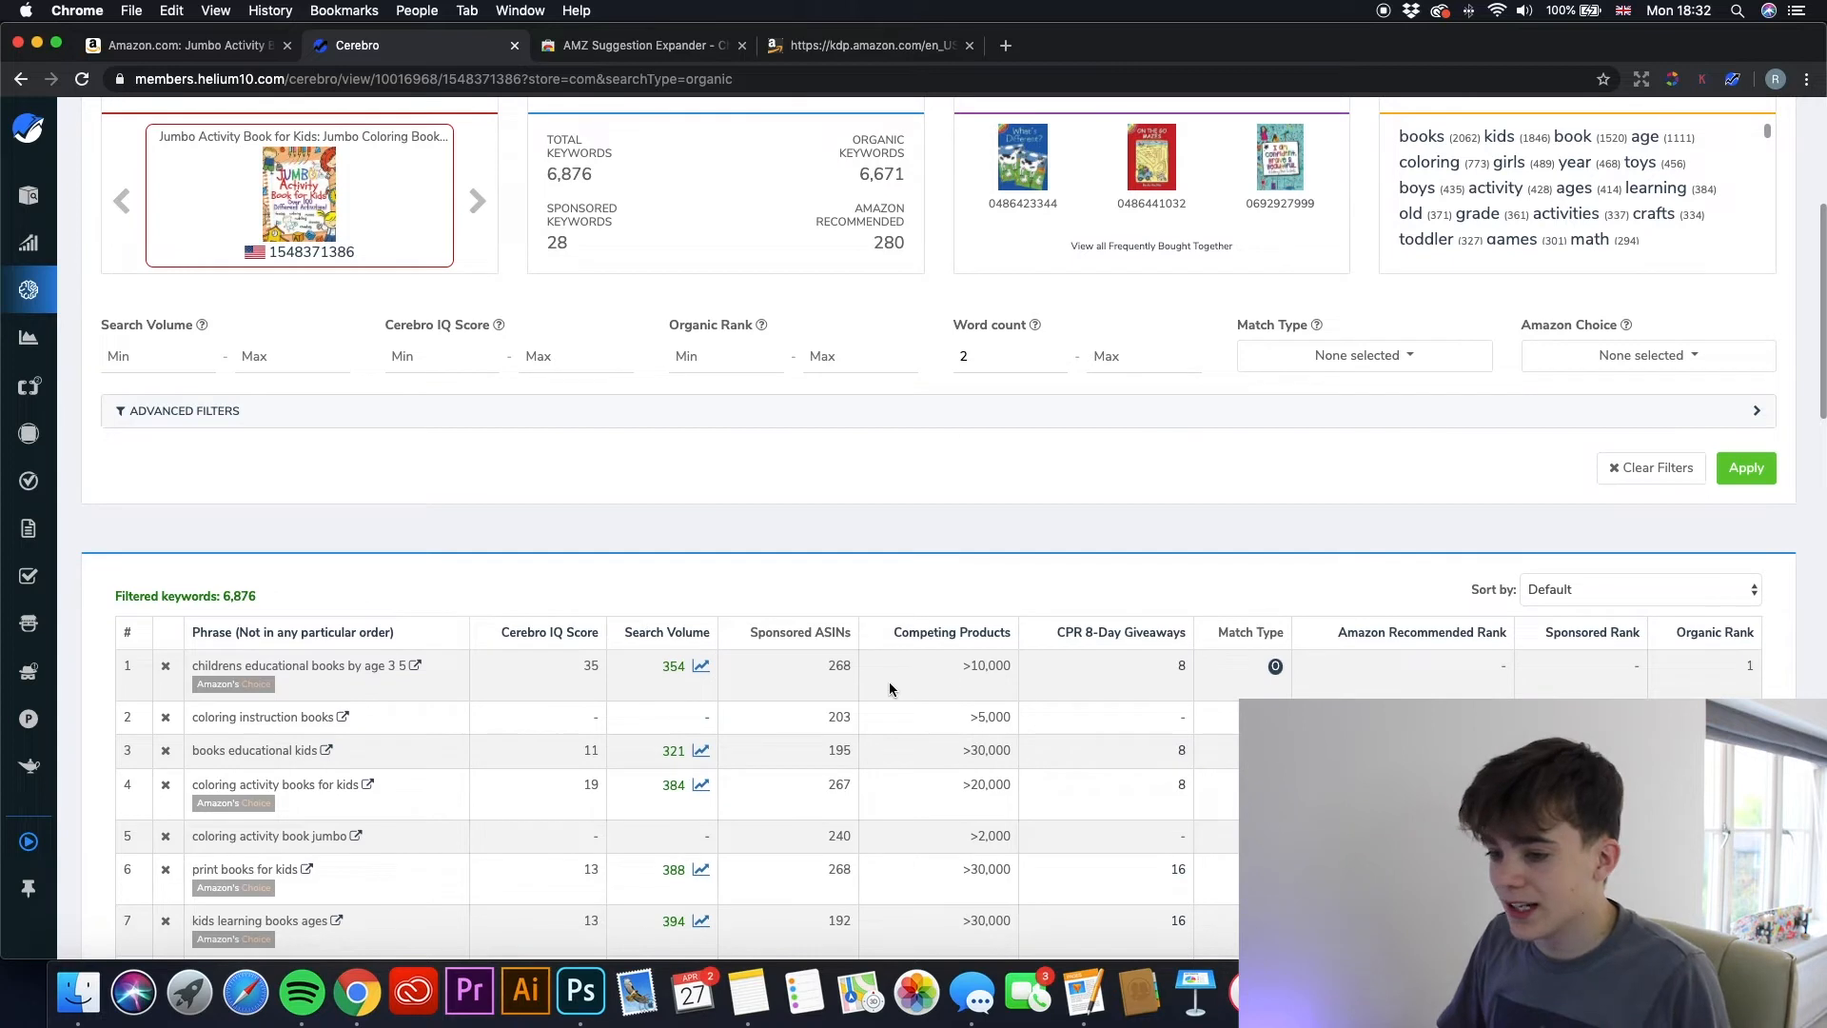
mouse_move(822, 673)
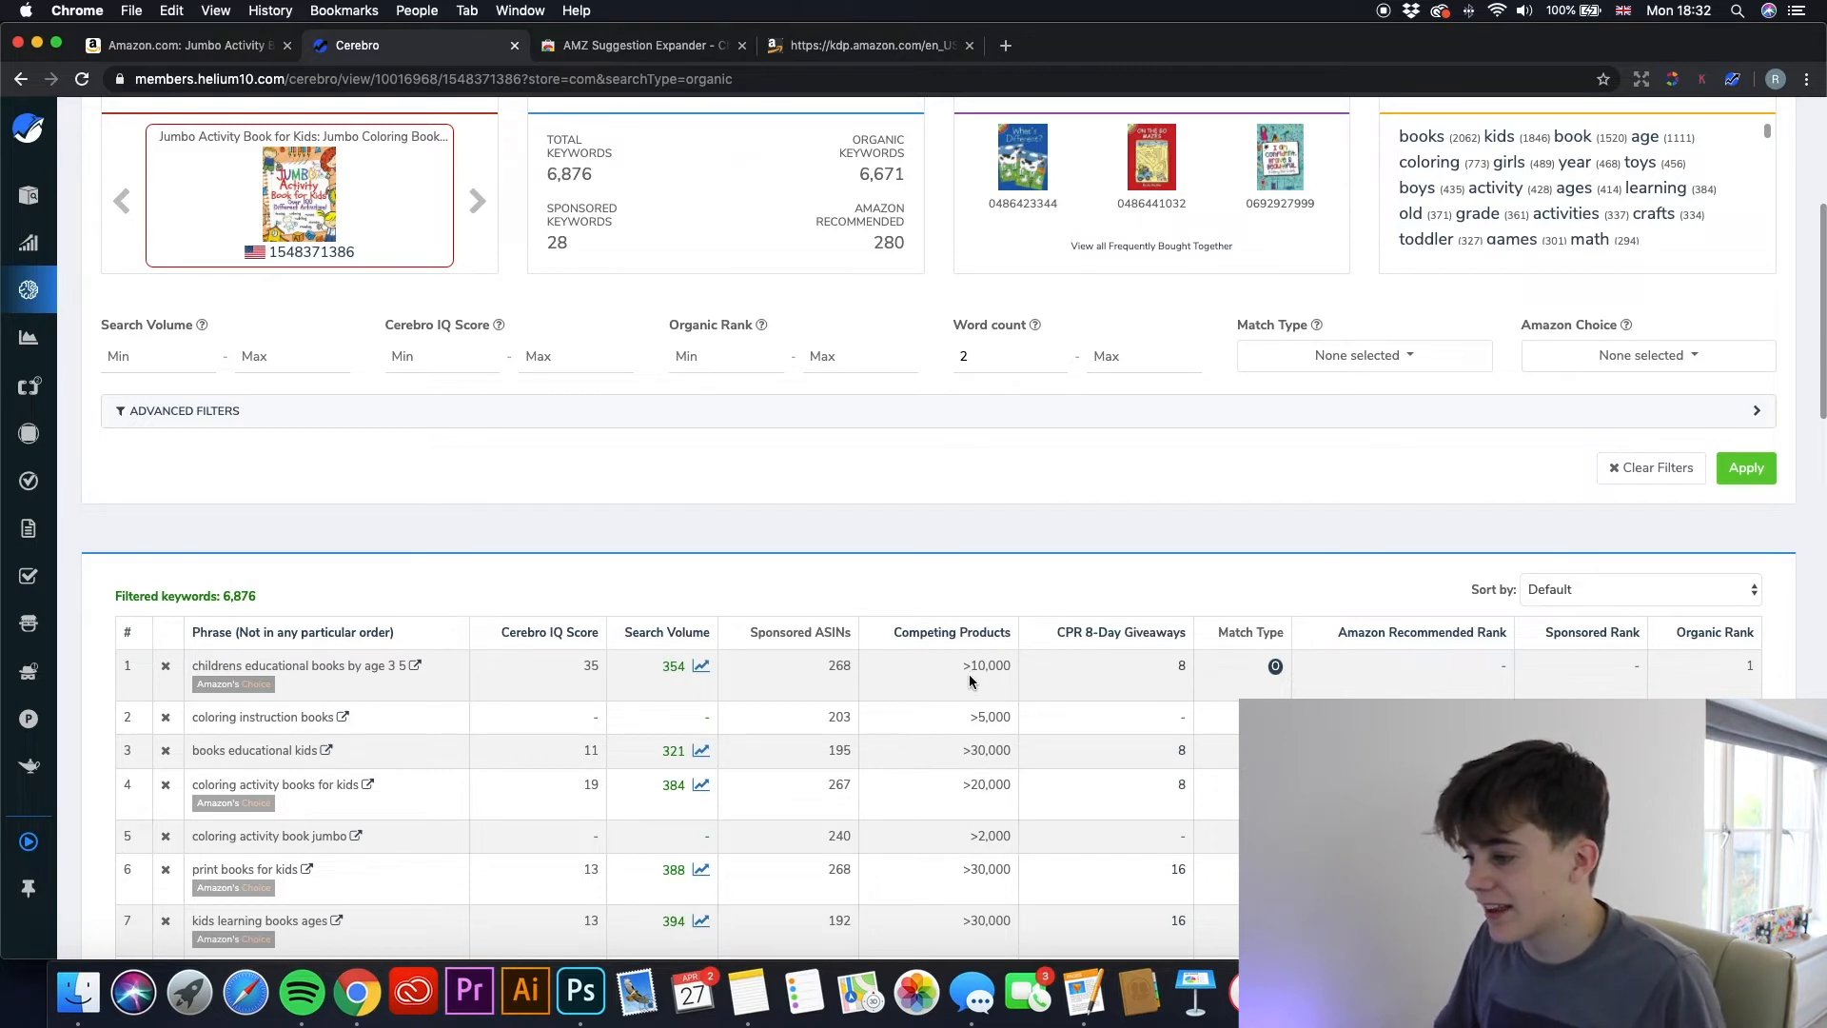
mouse_move(681, 674)
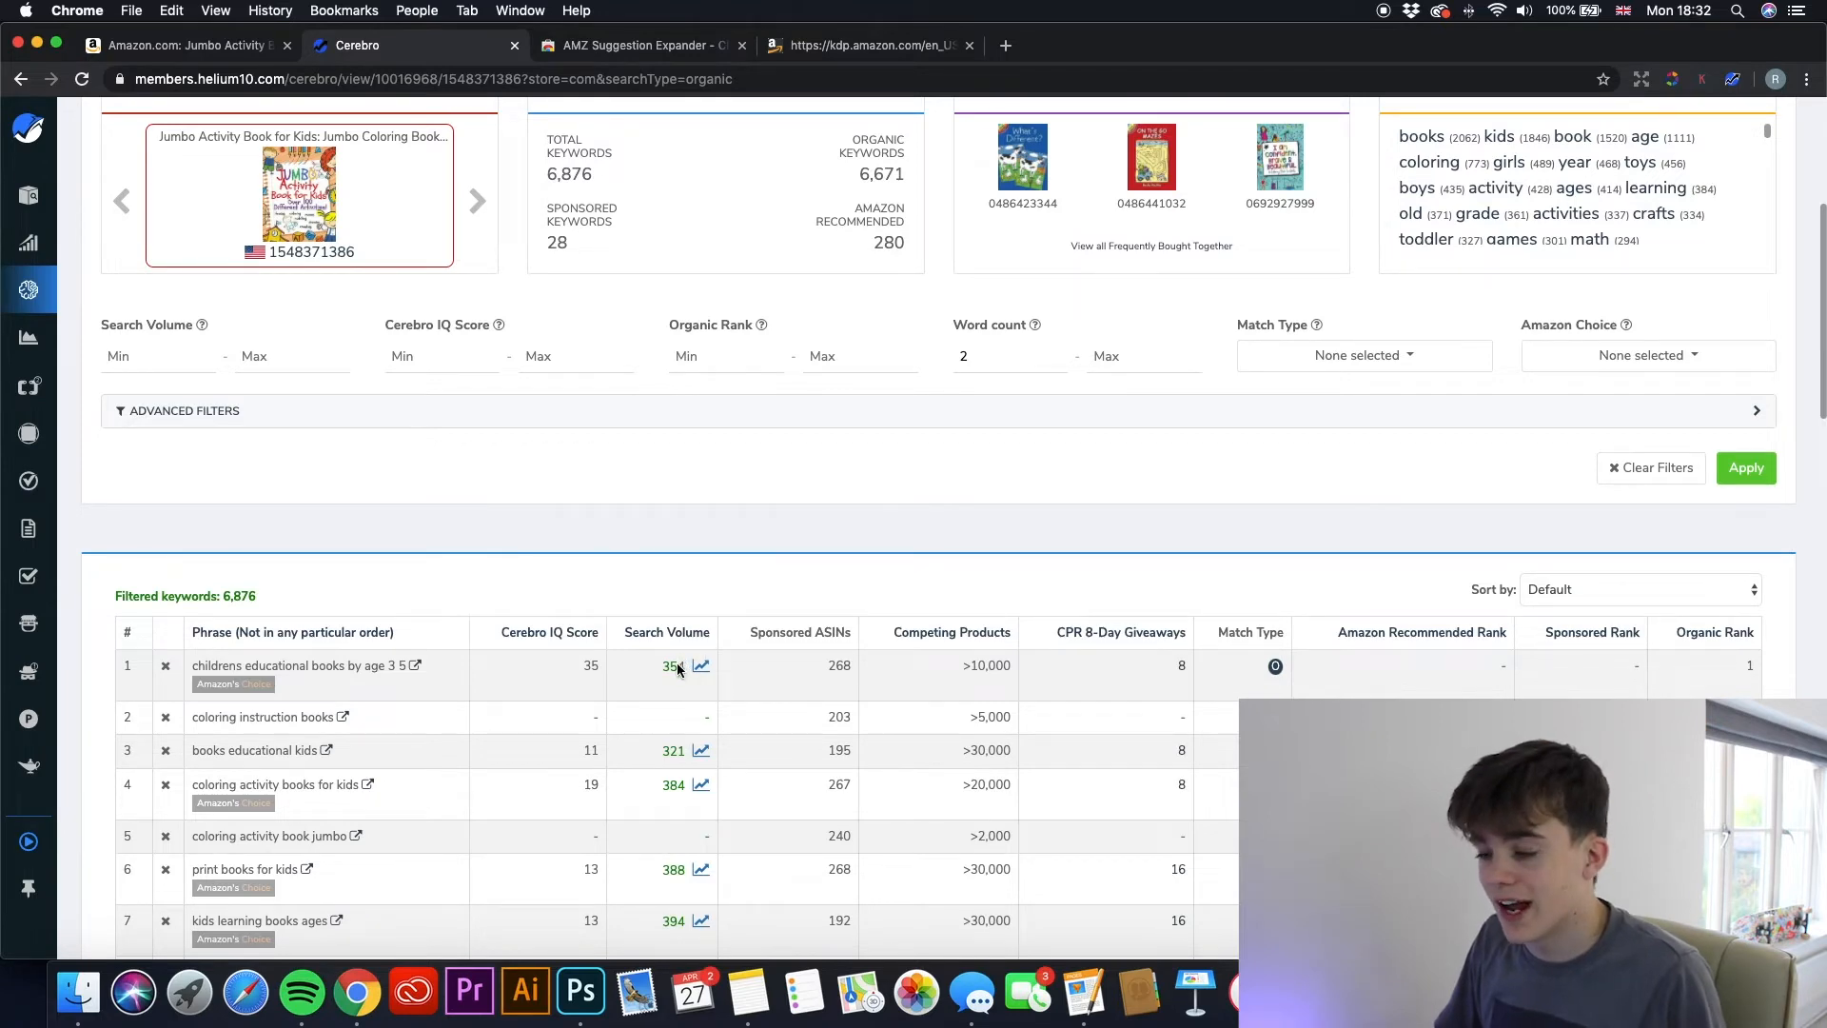
scroll(down, 3)
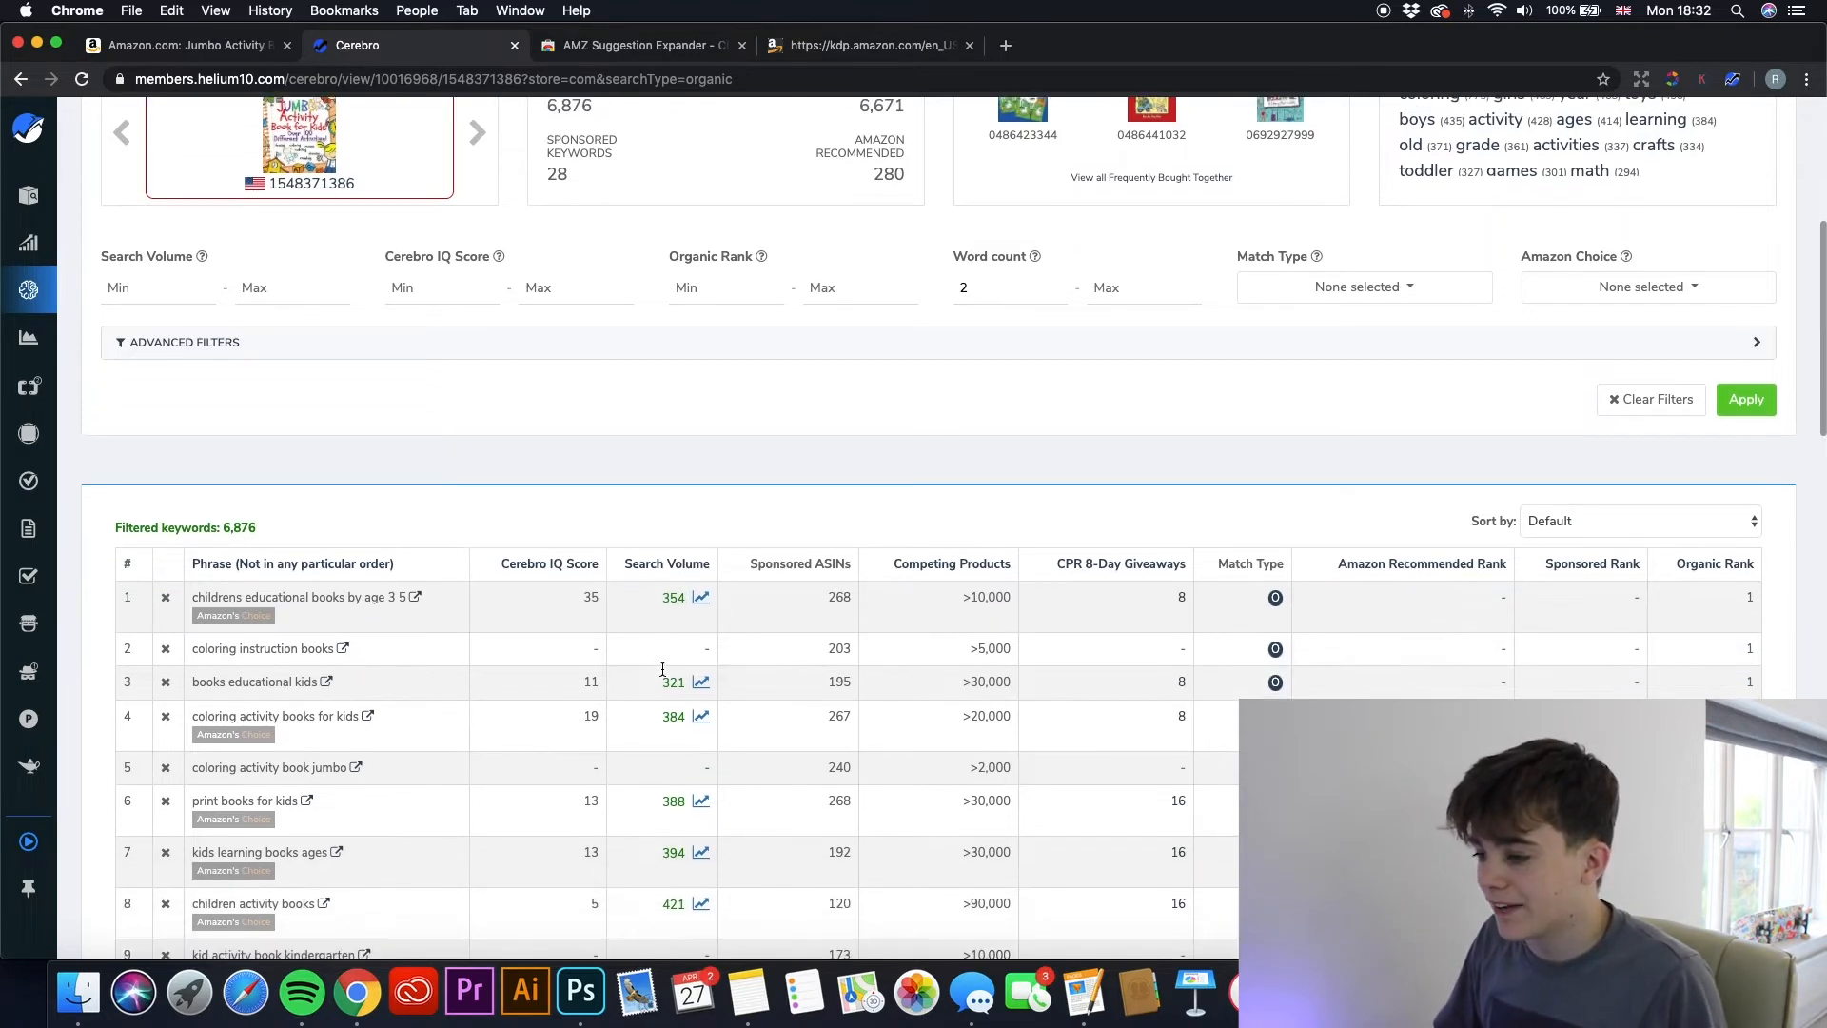
scroll(down, 3)
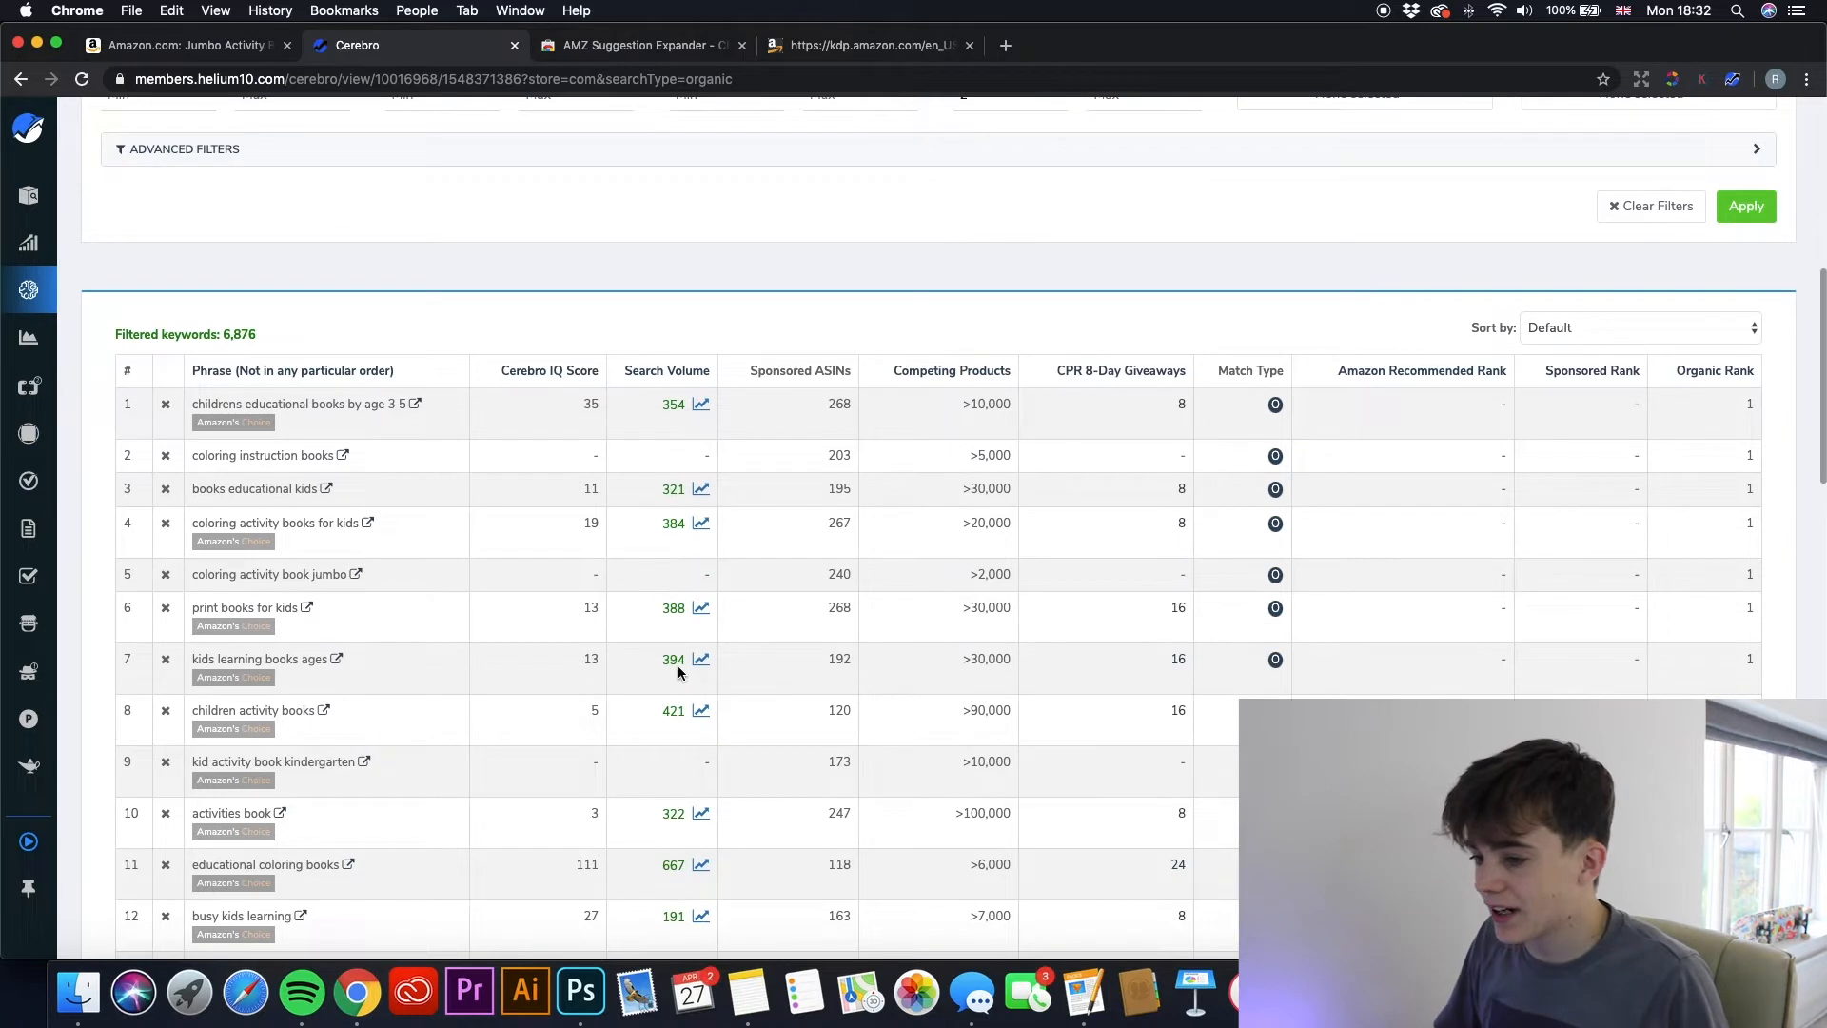
scroll(down, 3)
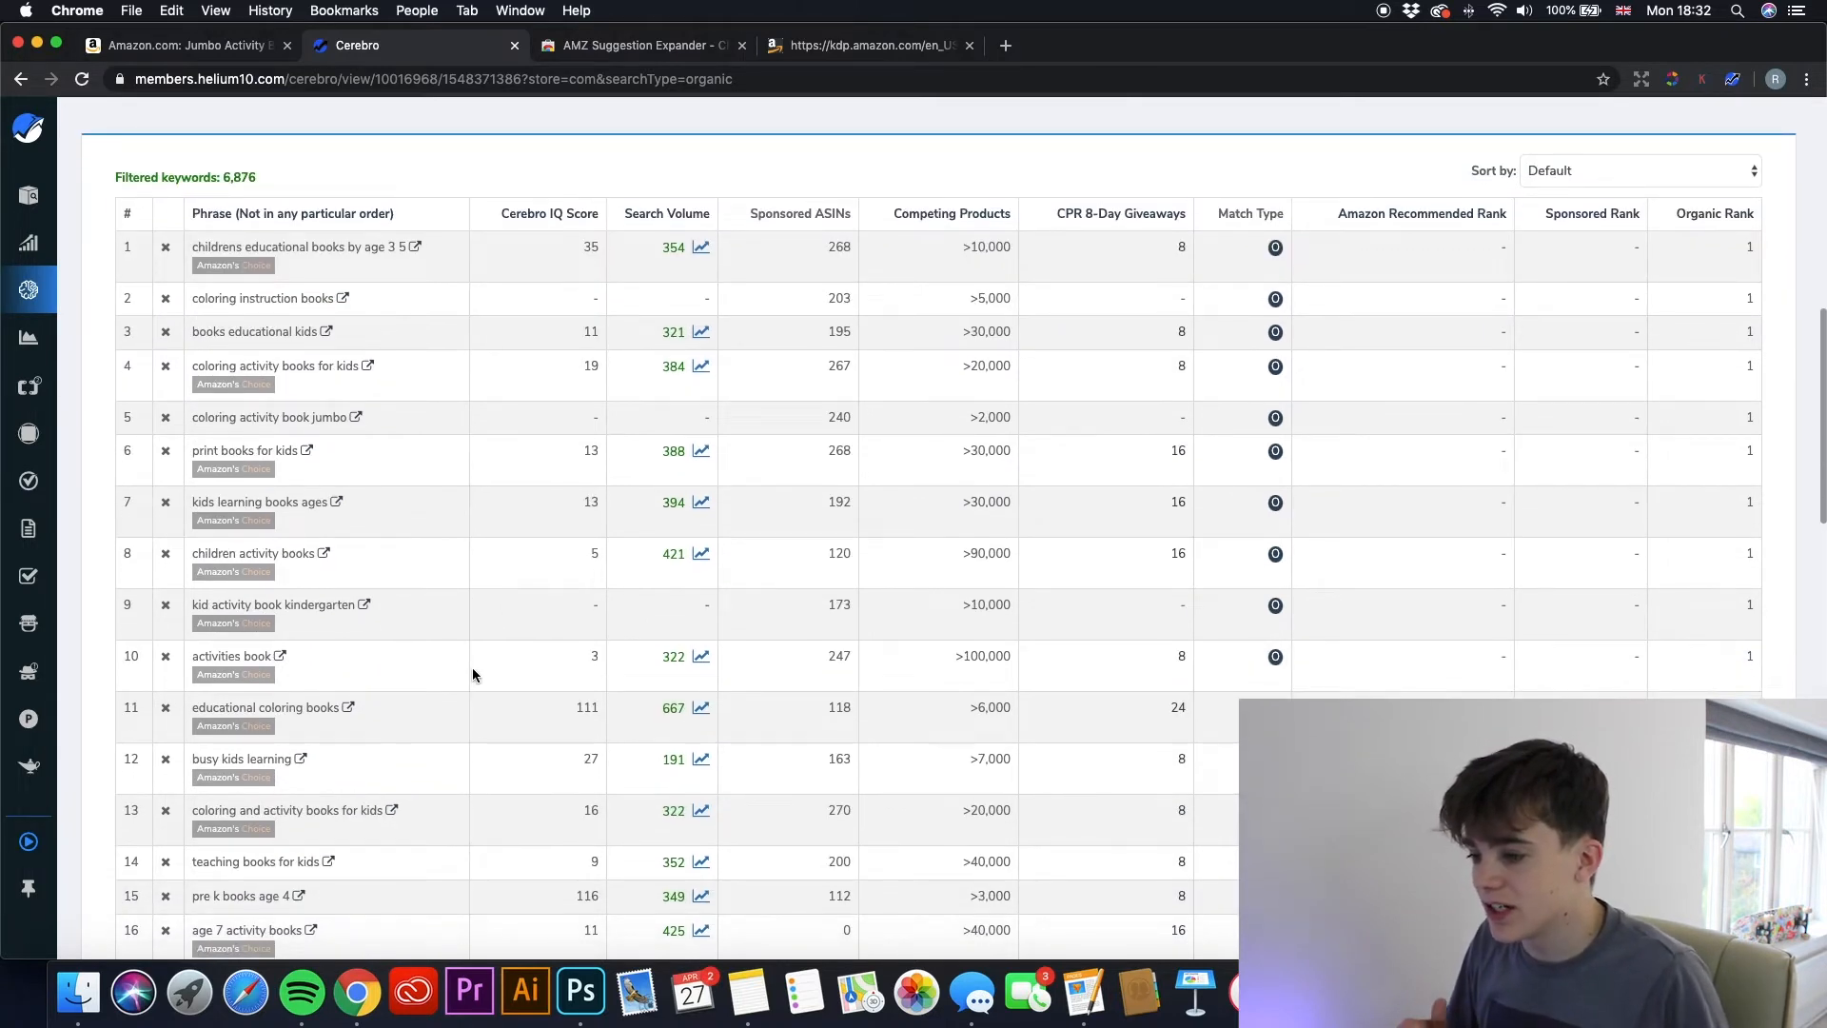
scroll(down, 3)
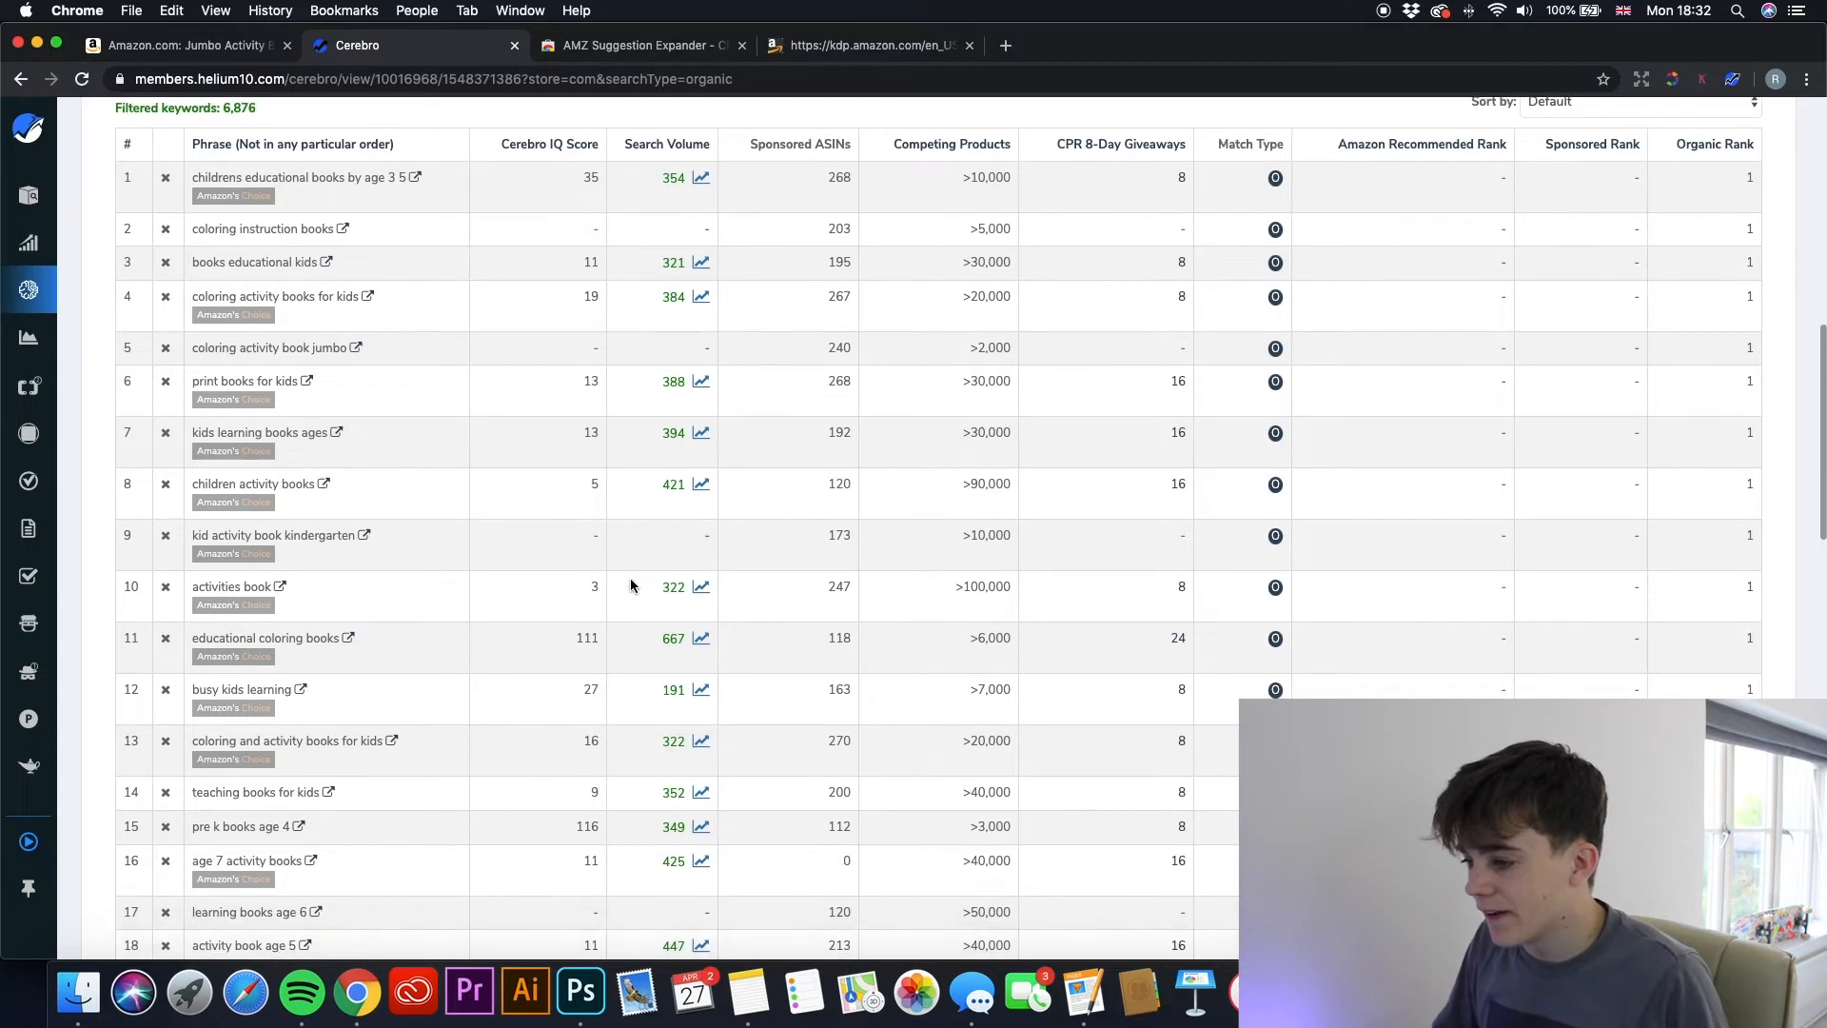
scroll(down, 3)
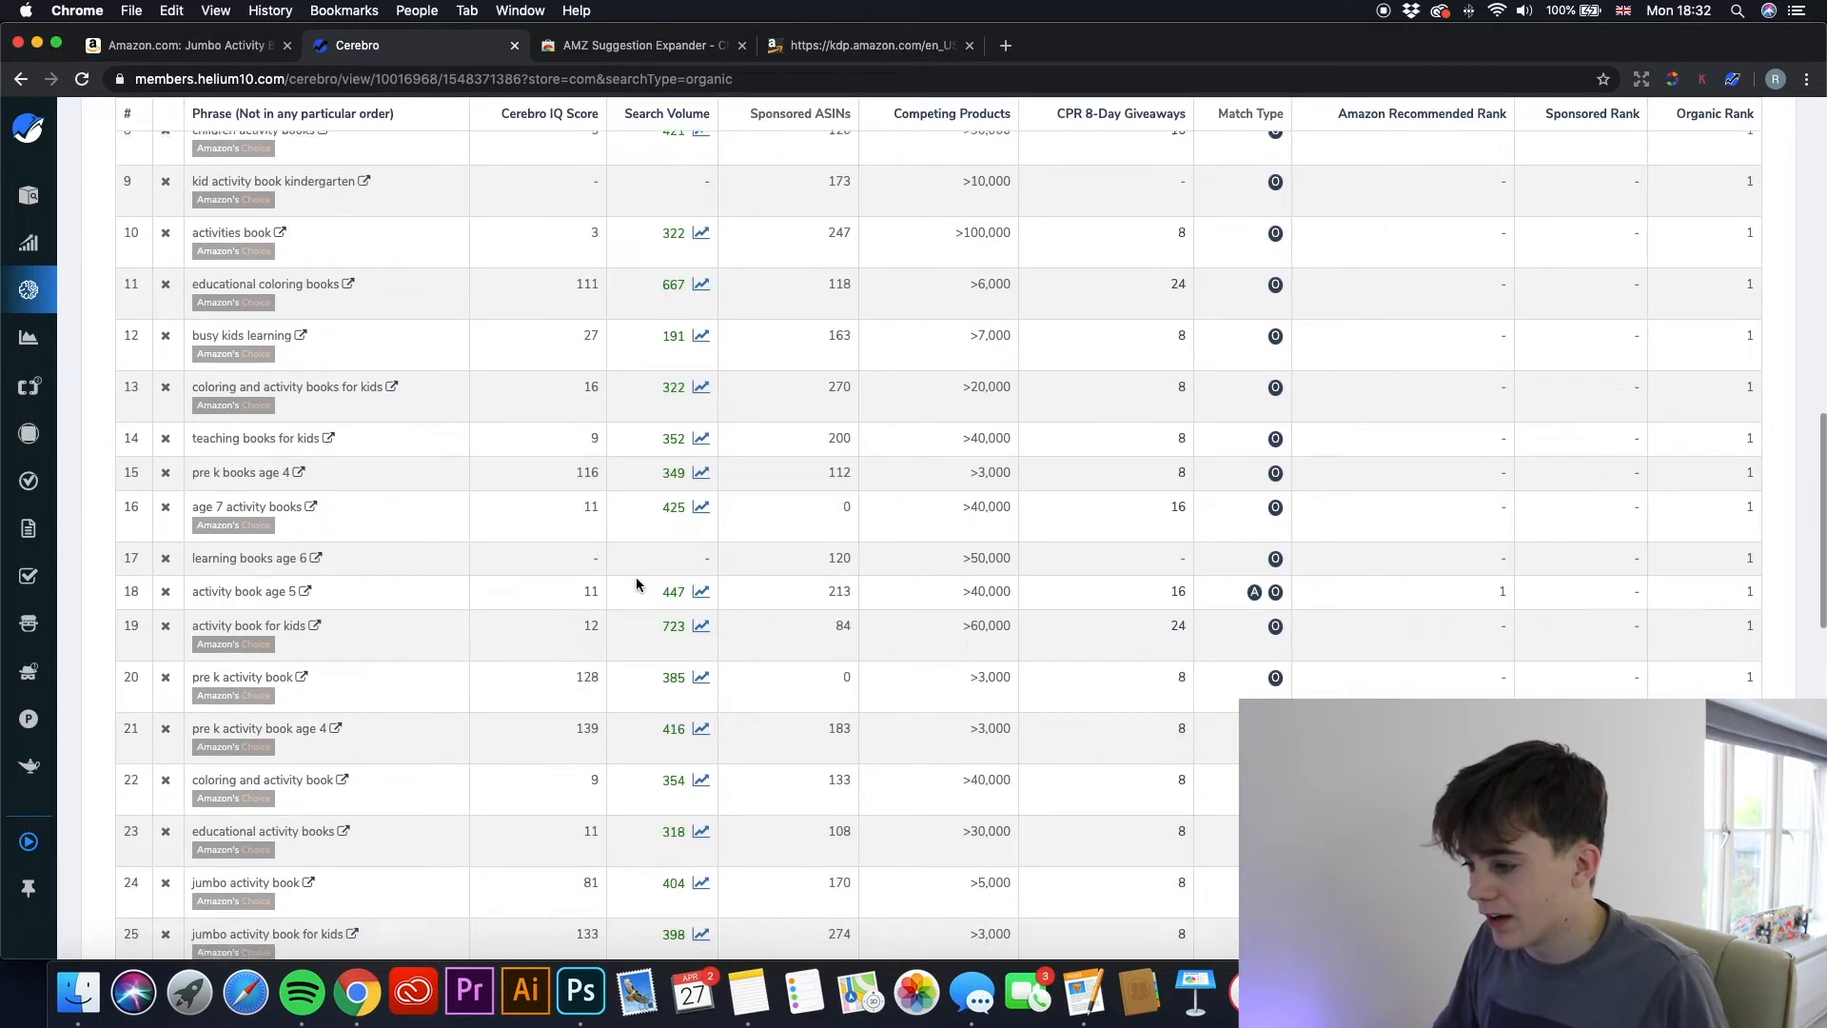
scroll(down, 3)
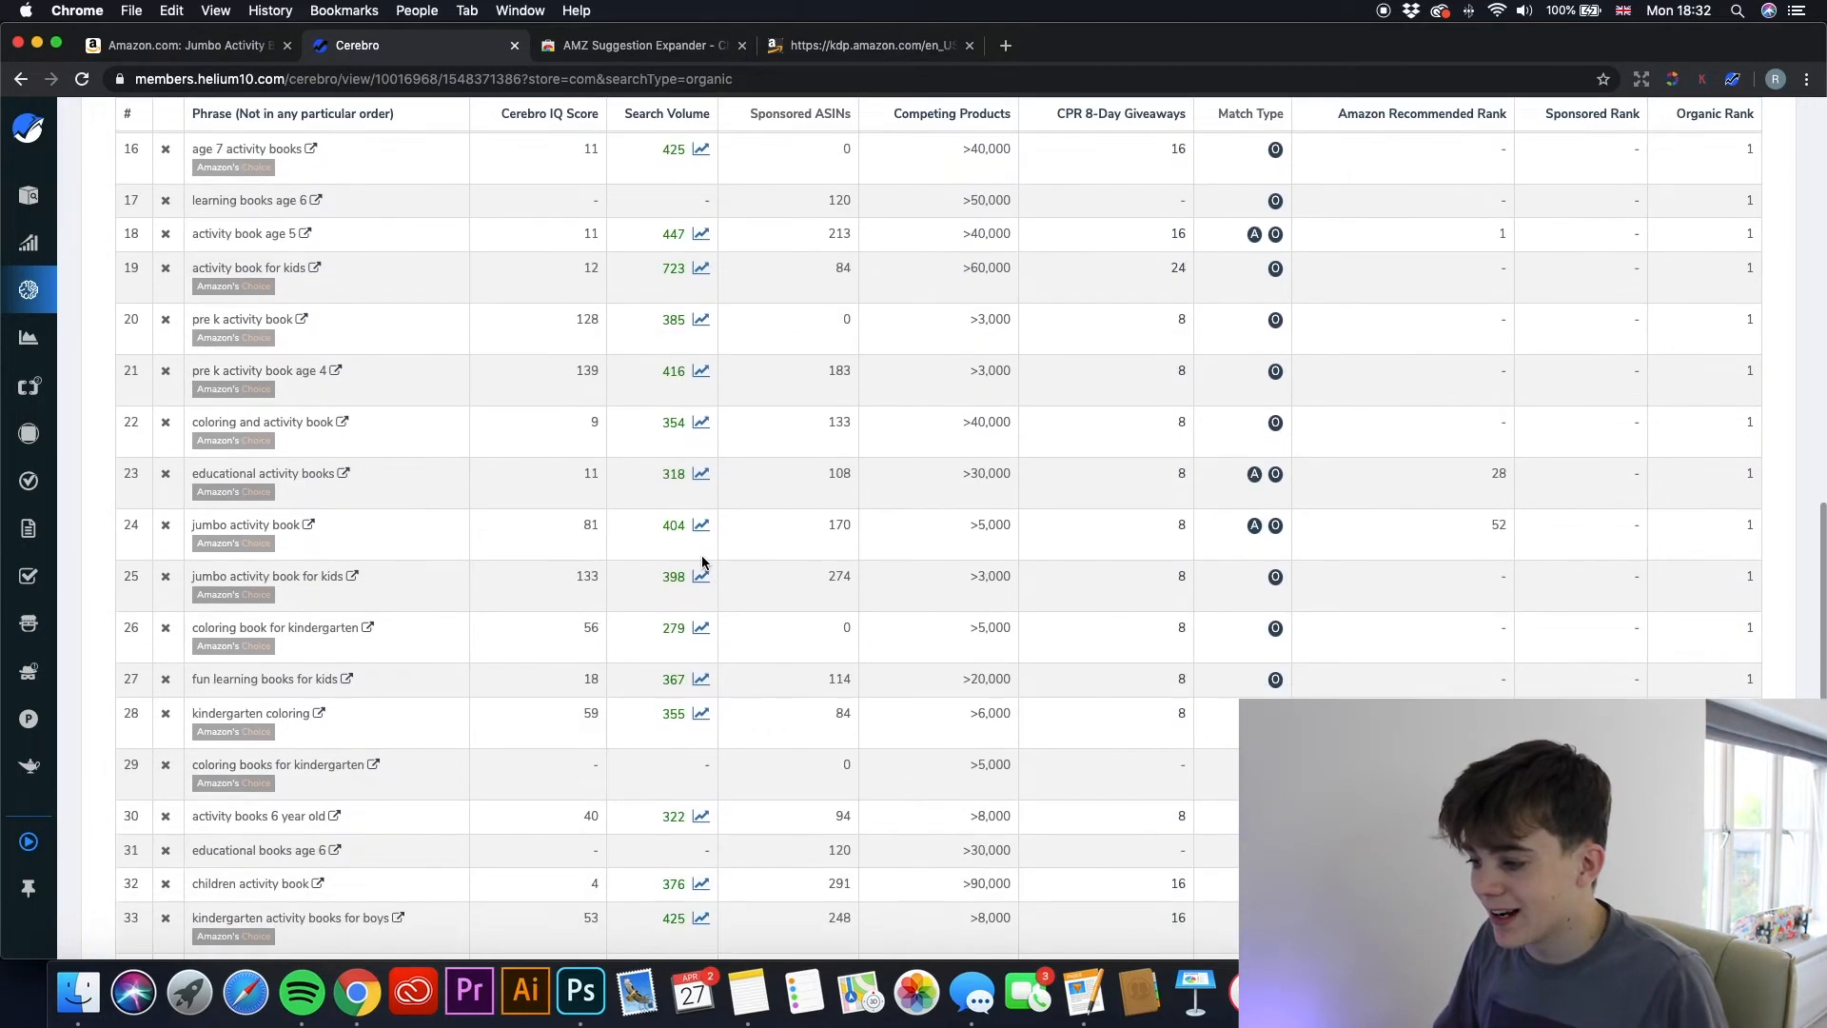
scroll(down, 3)
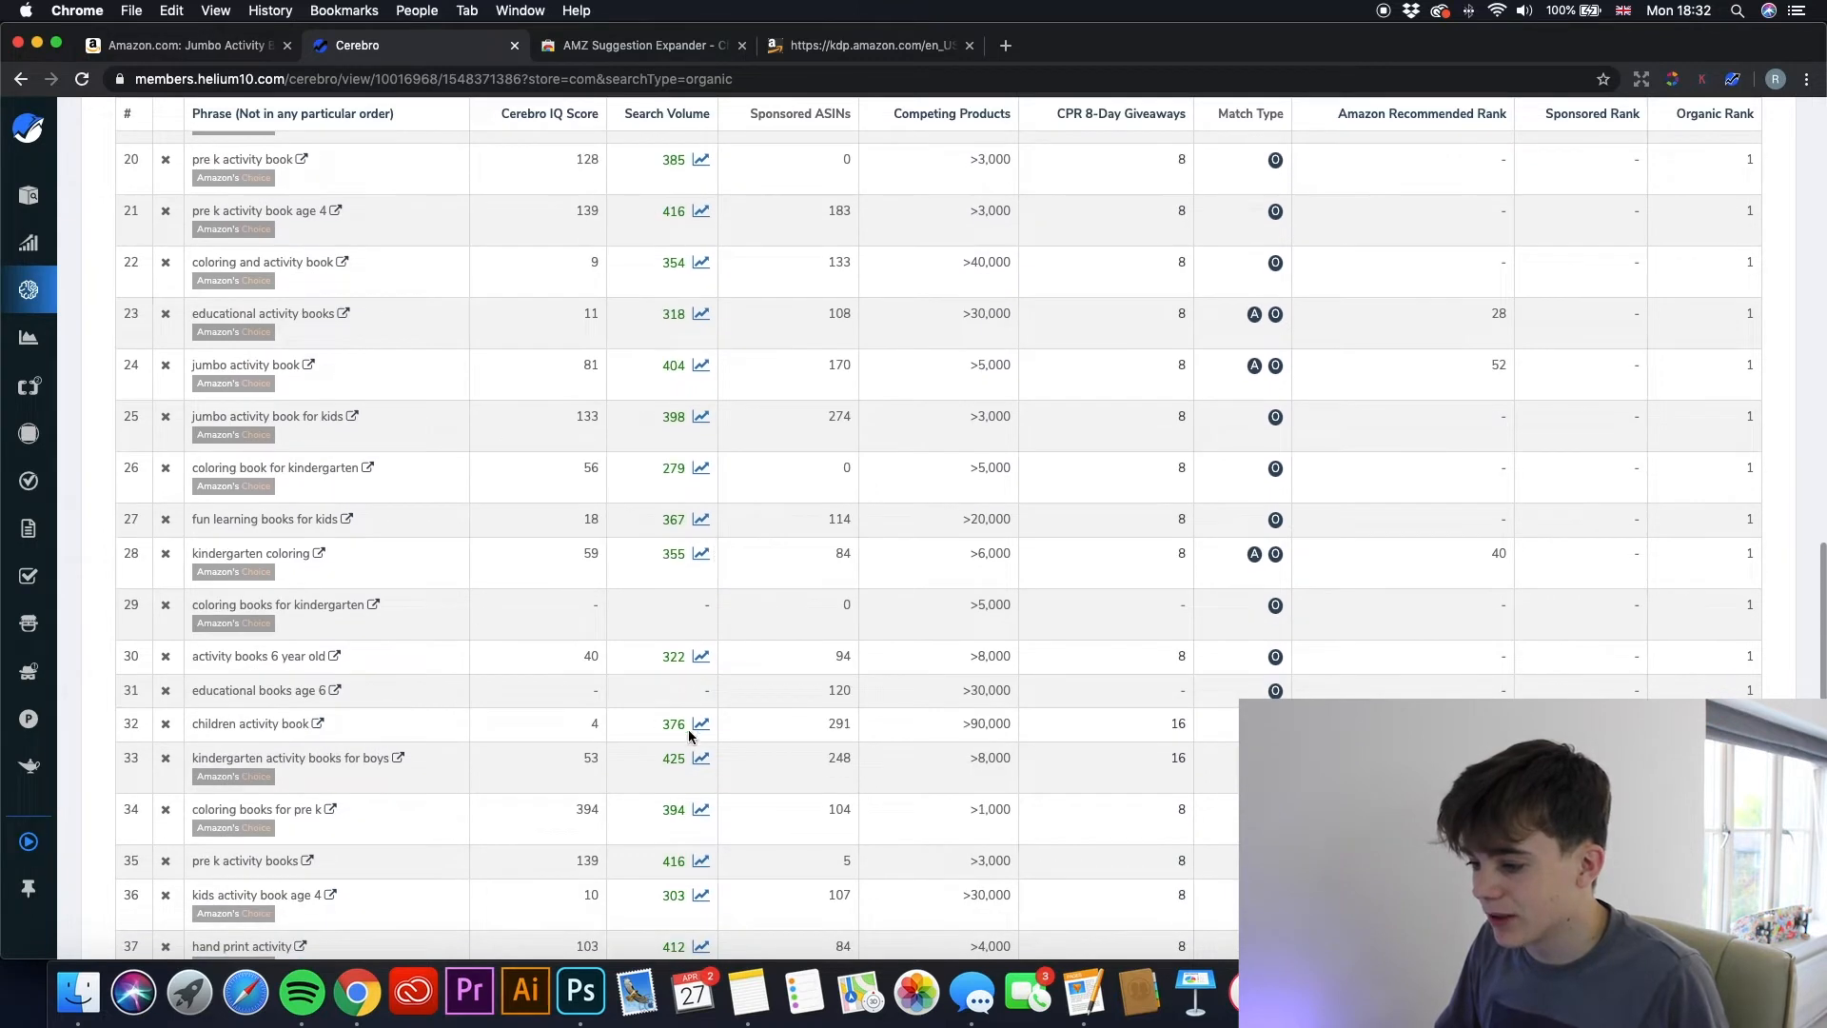
scroll(down, 3)
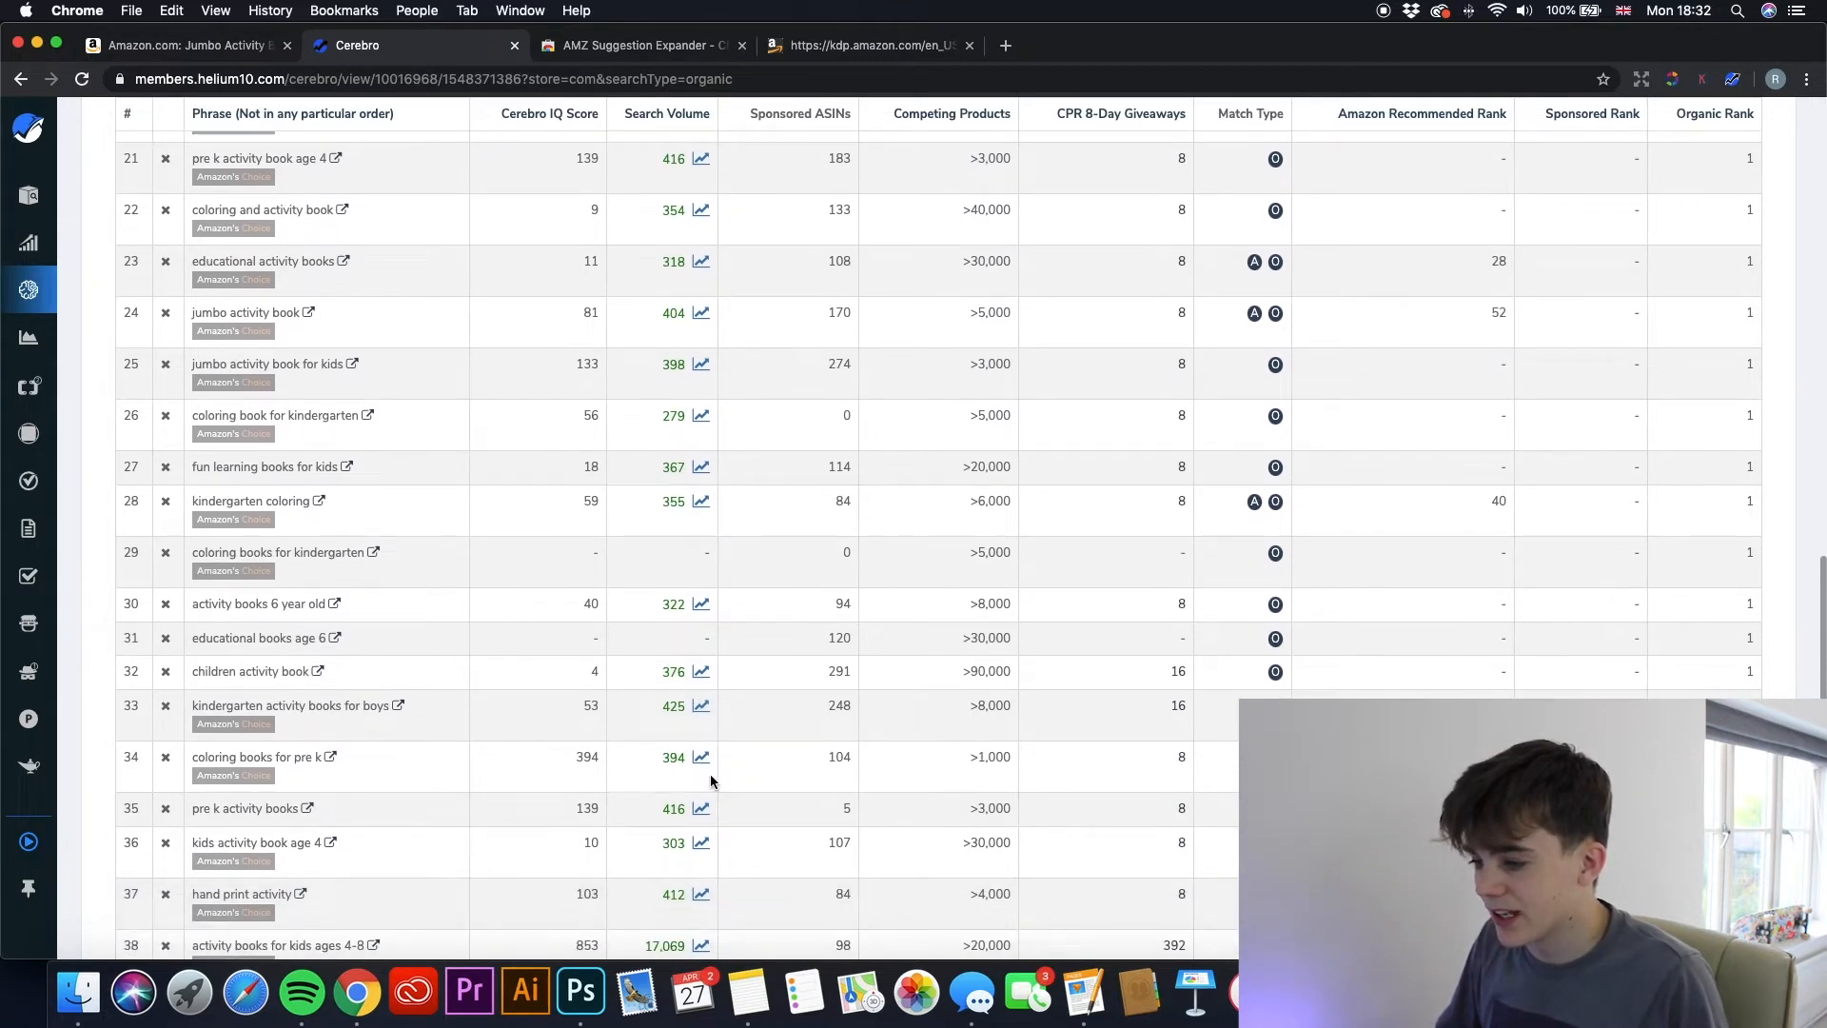
mouse_move(665, 701)
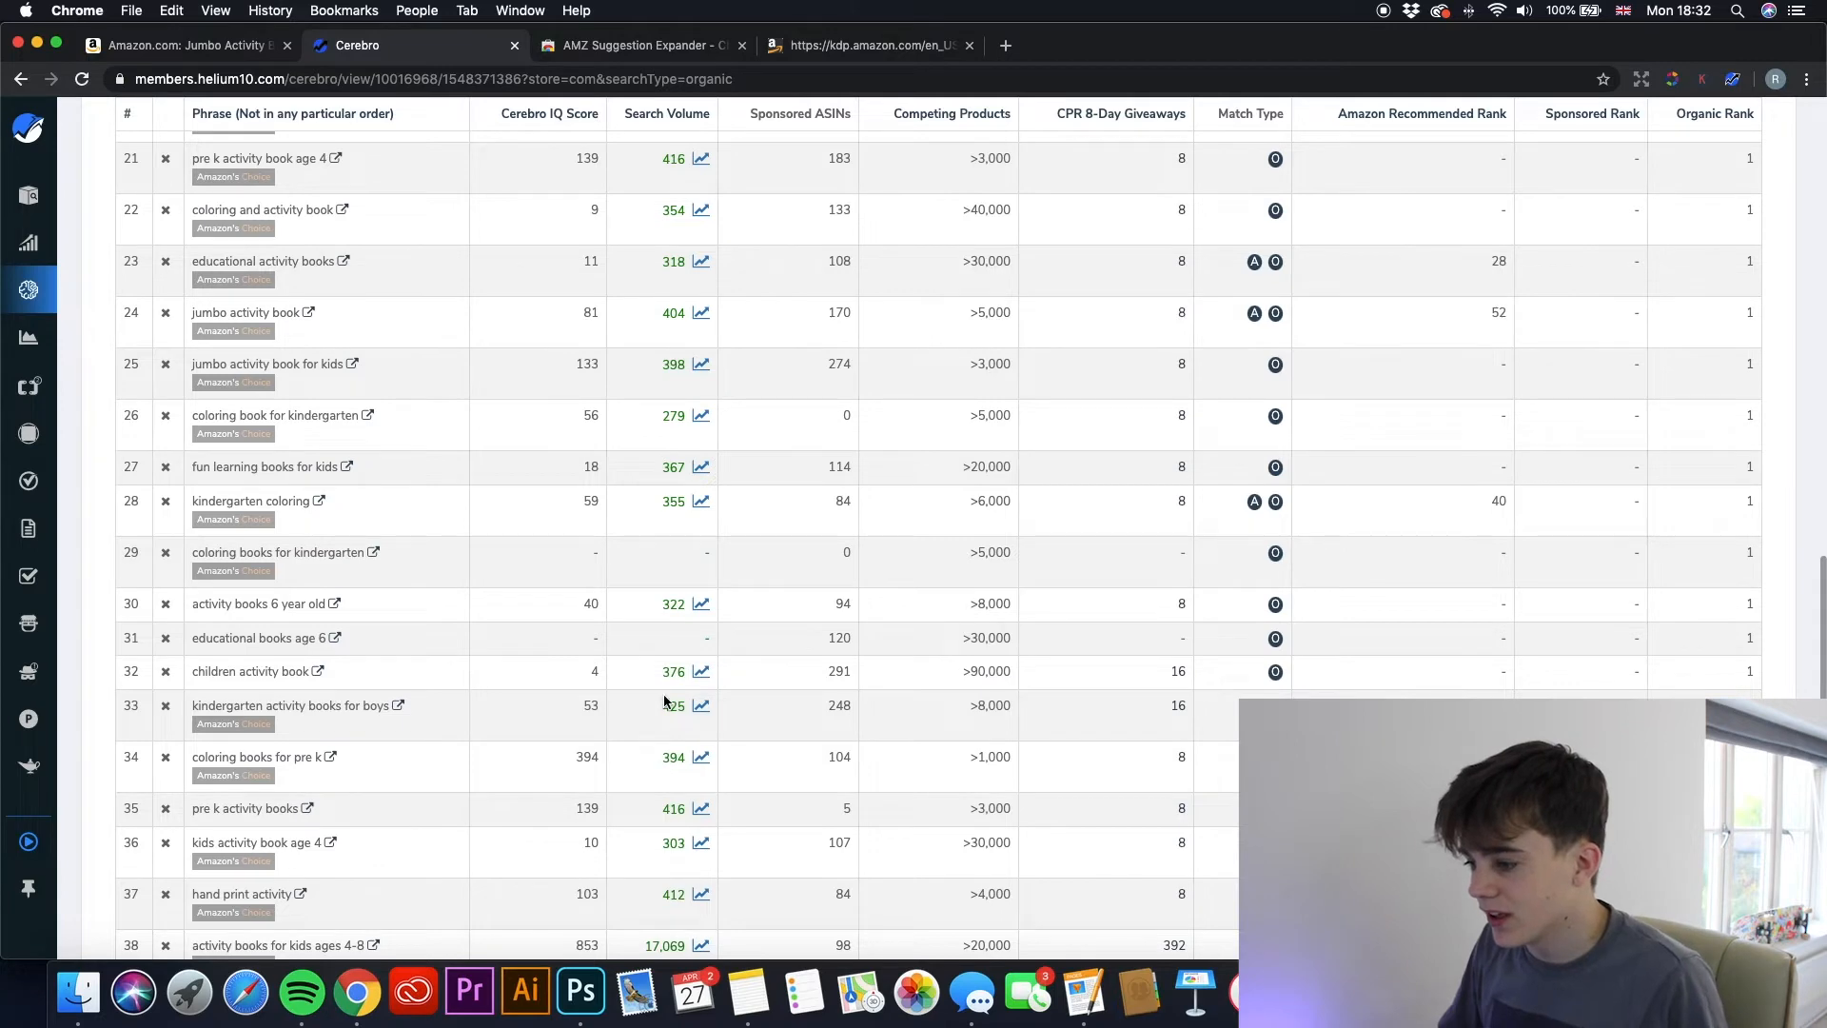
scroll(down, 3)
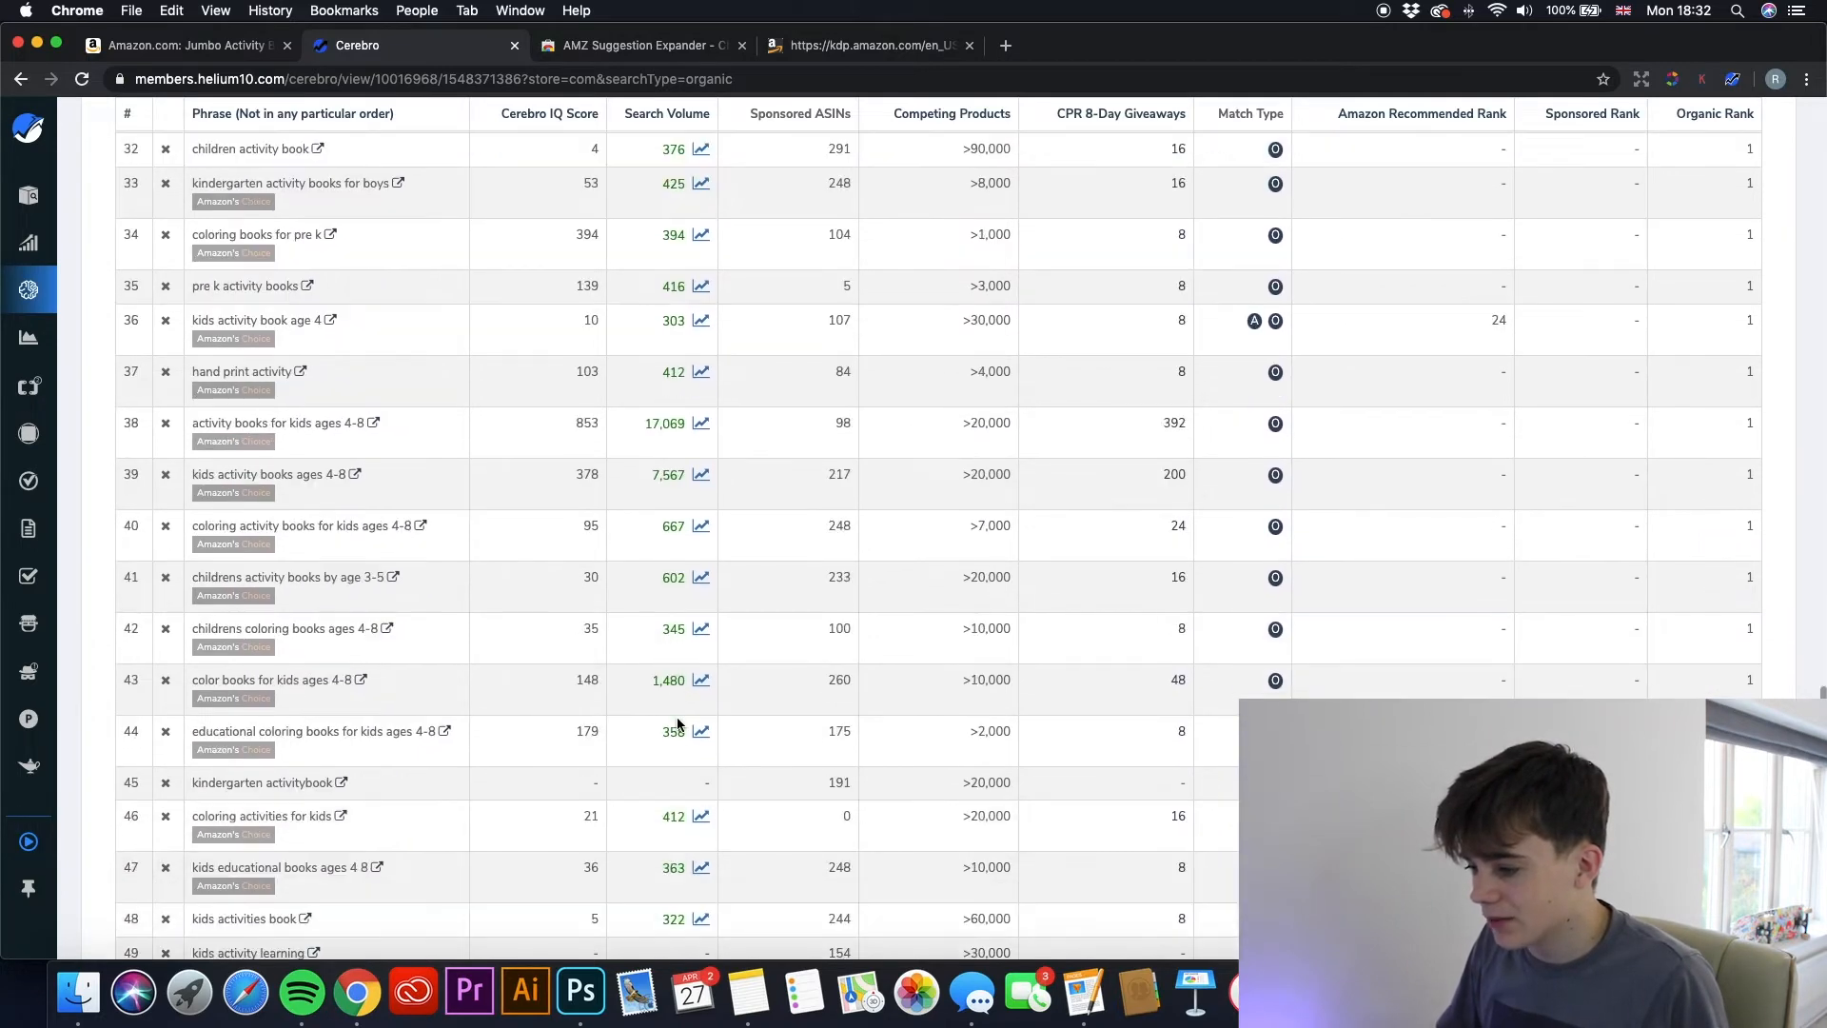
scroll(up, 3)
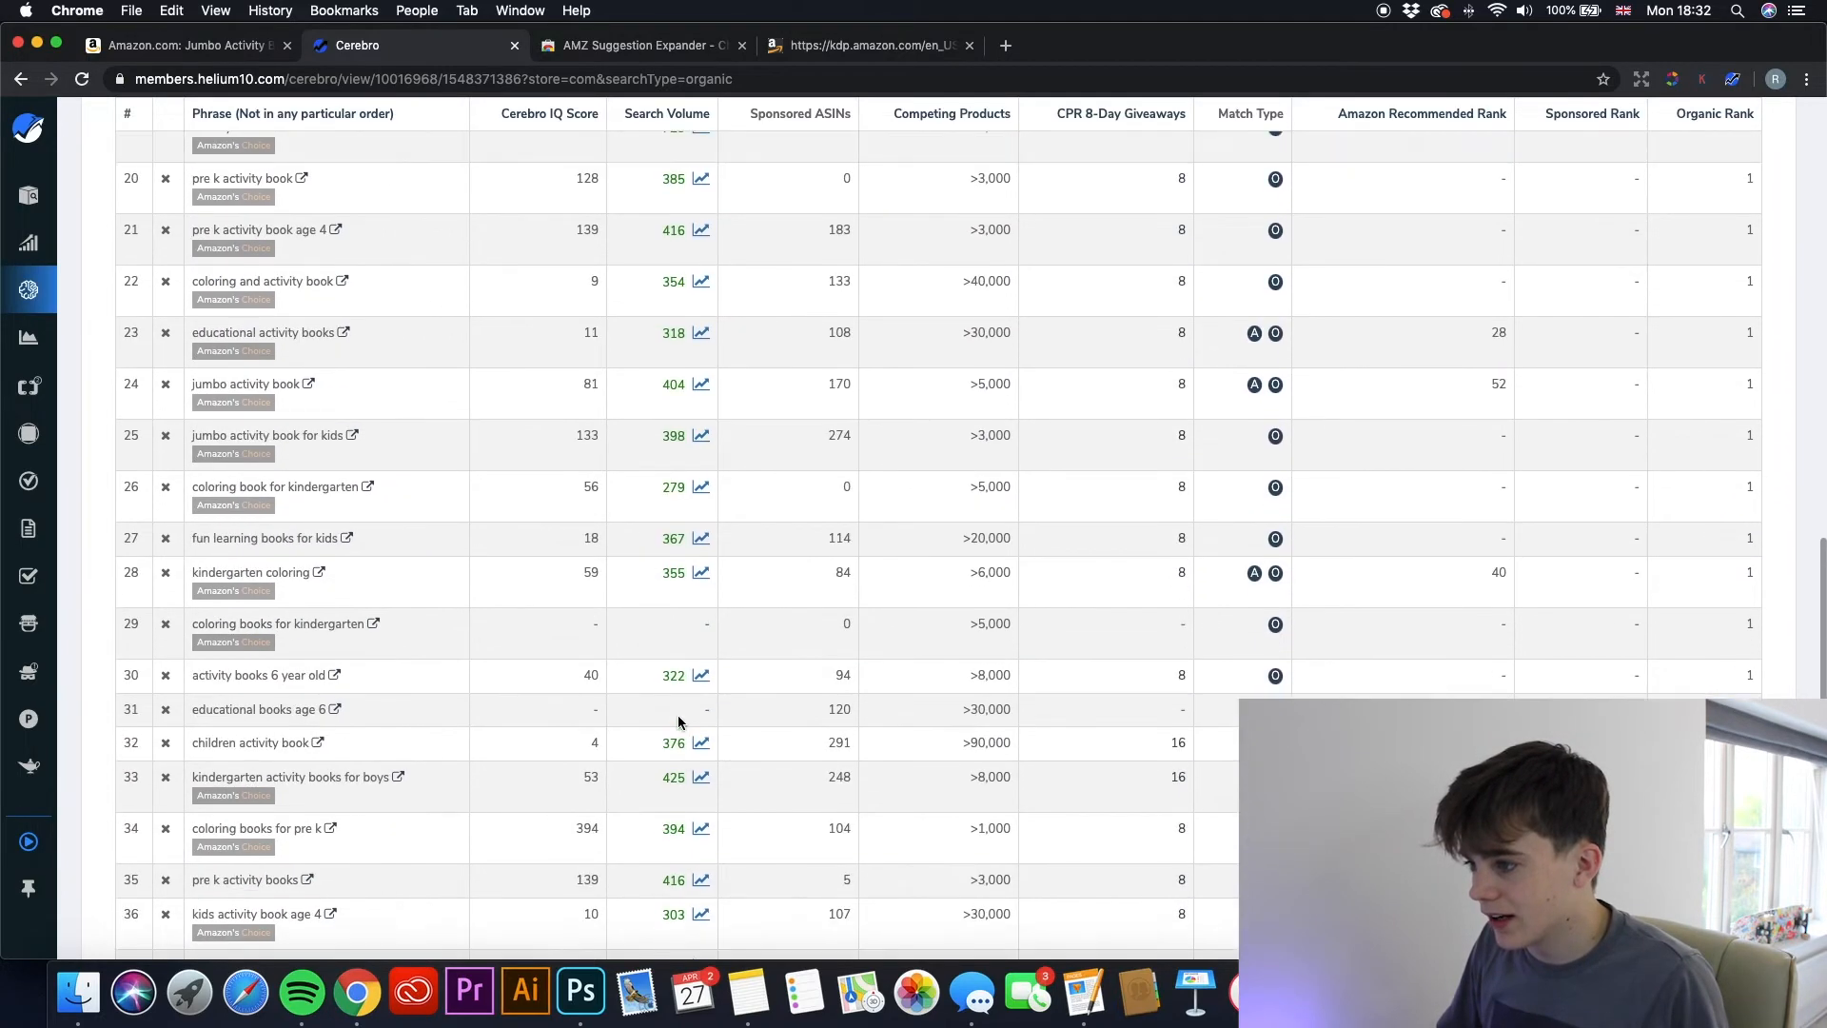
scroll(down, 3)
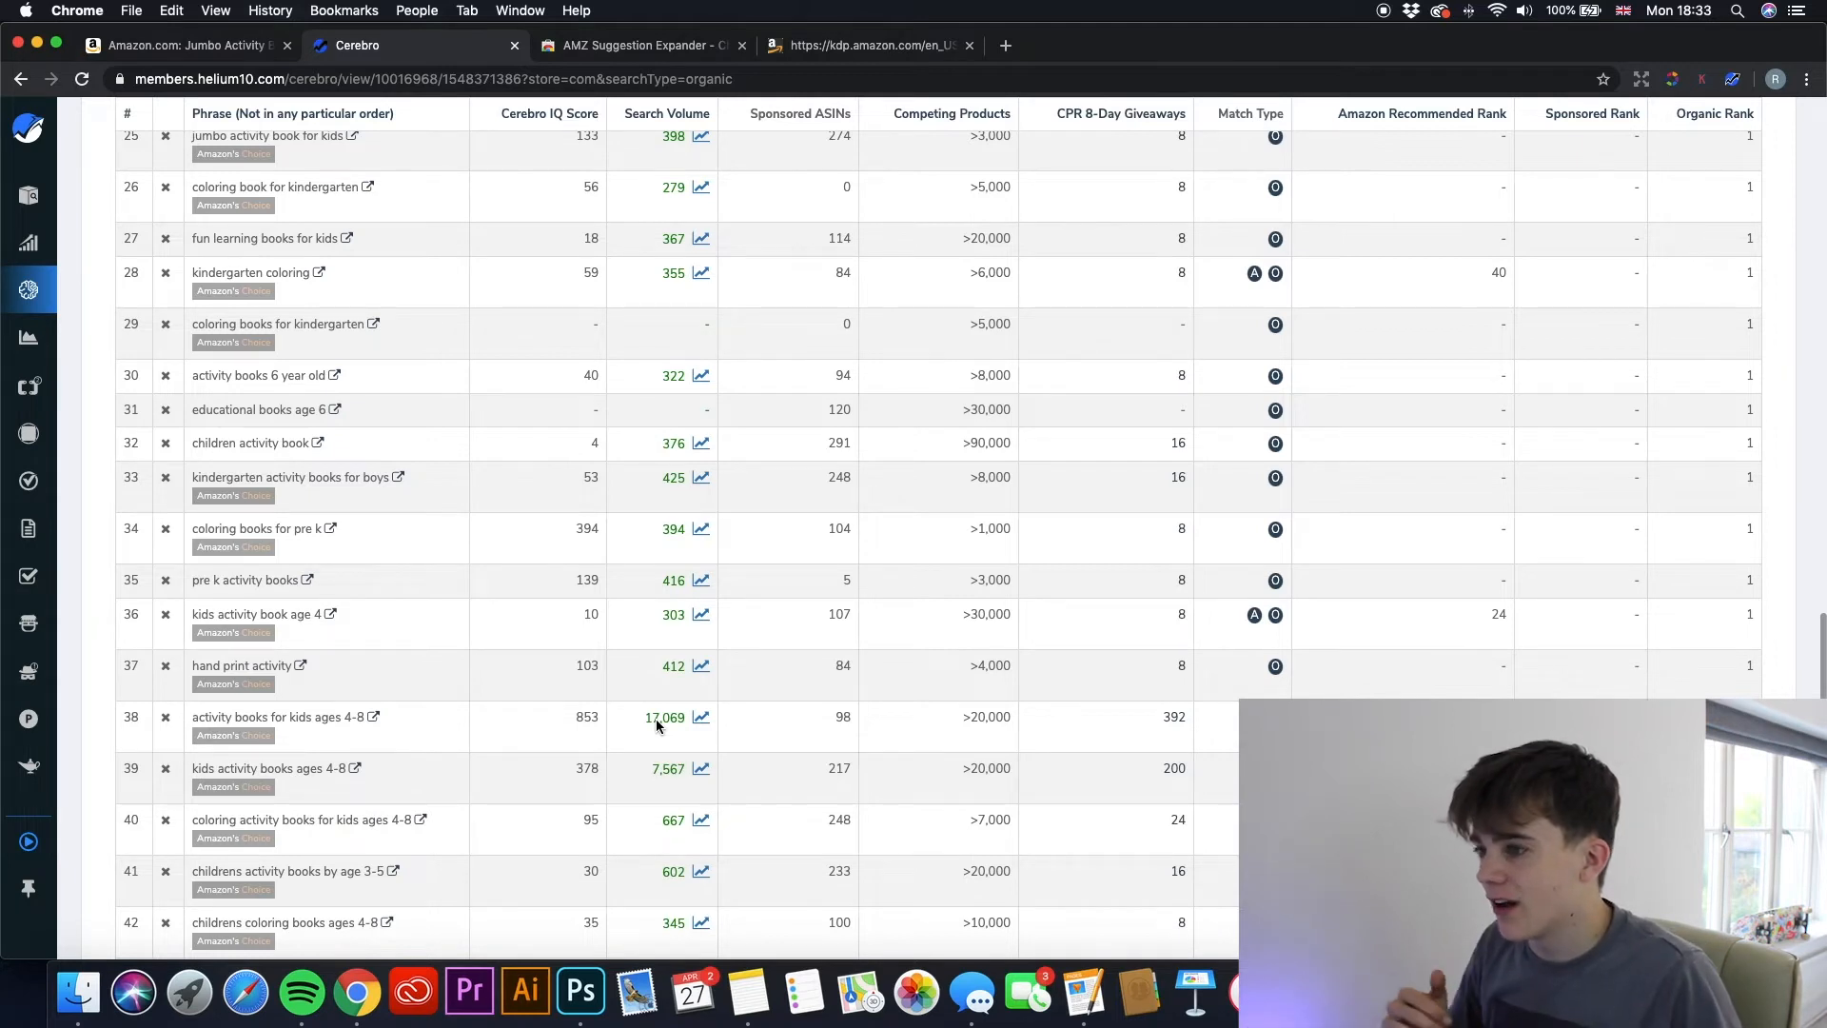
mouse_move(602, 712)
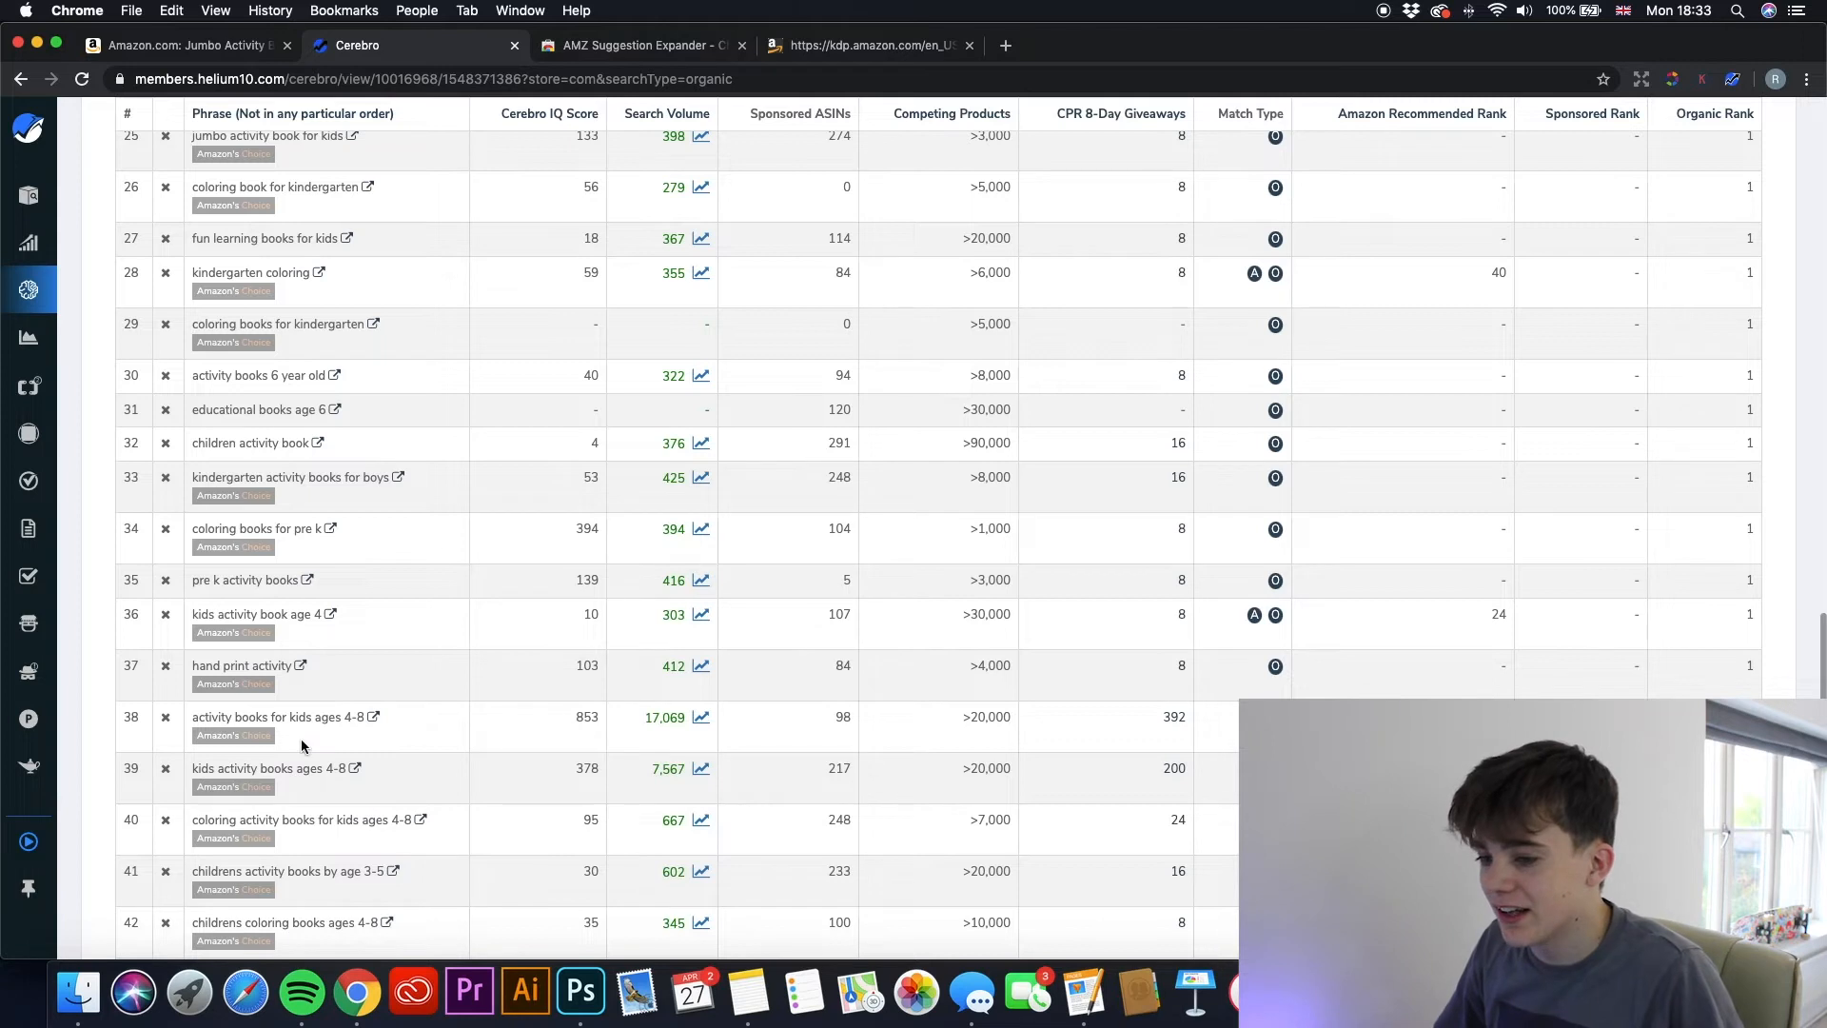
mouse_move(335, 723)
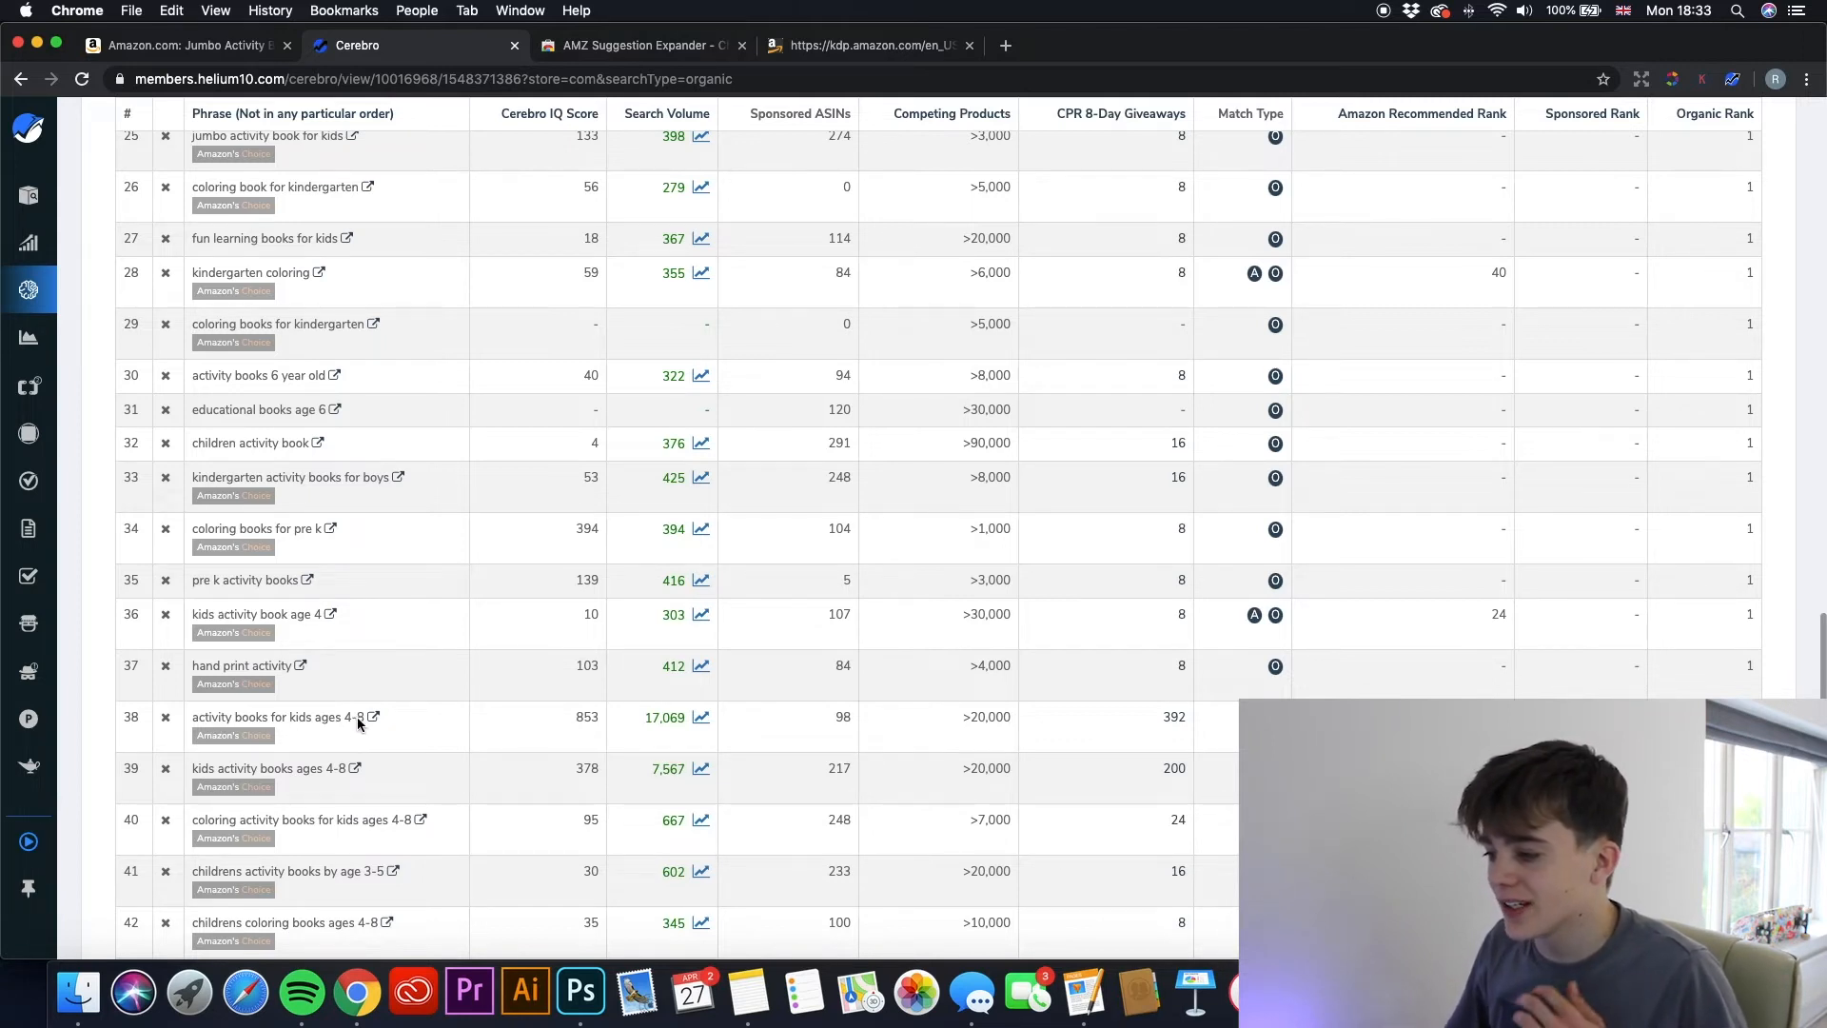
mouse_move(898, 750)
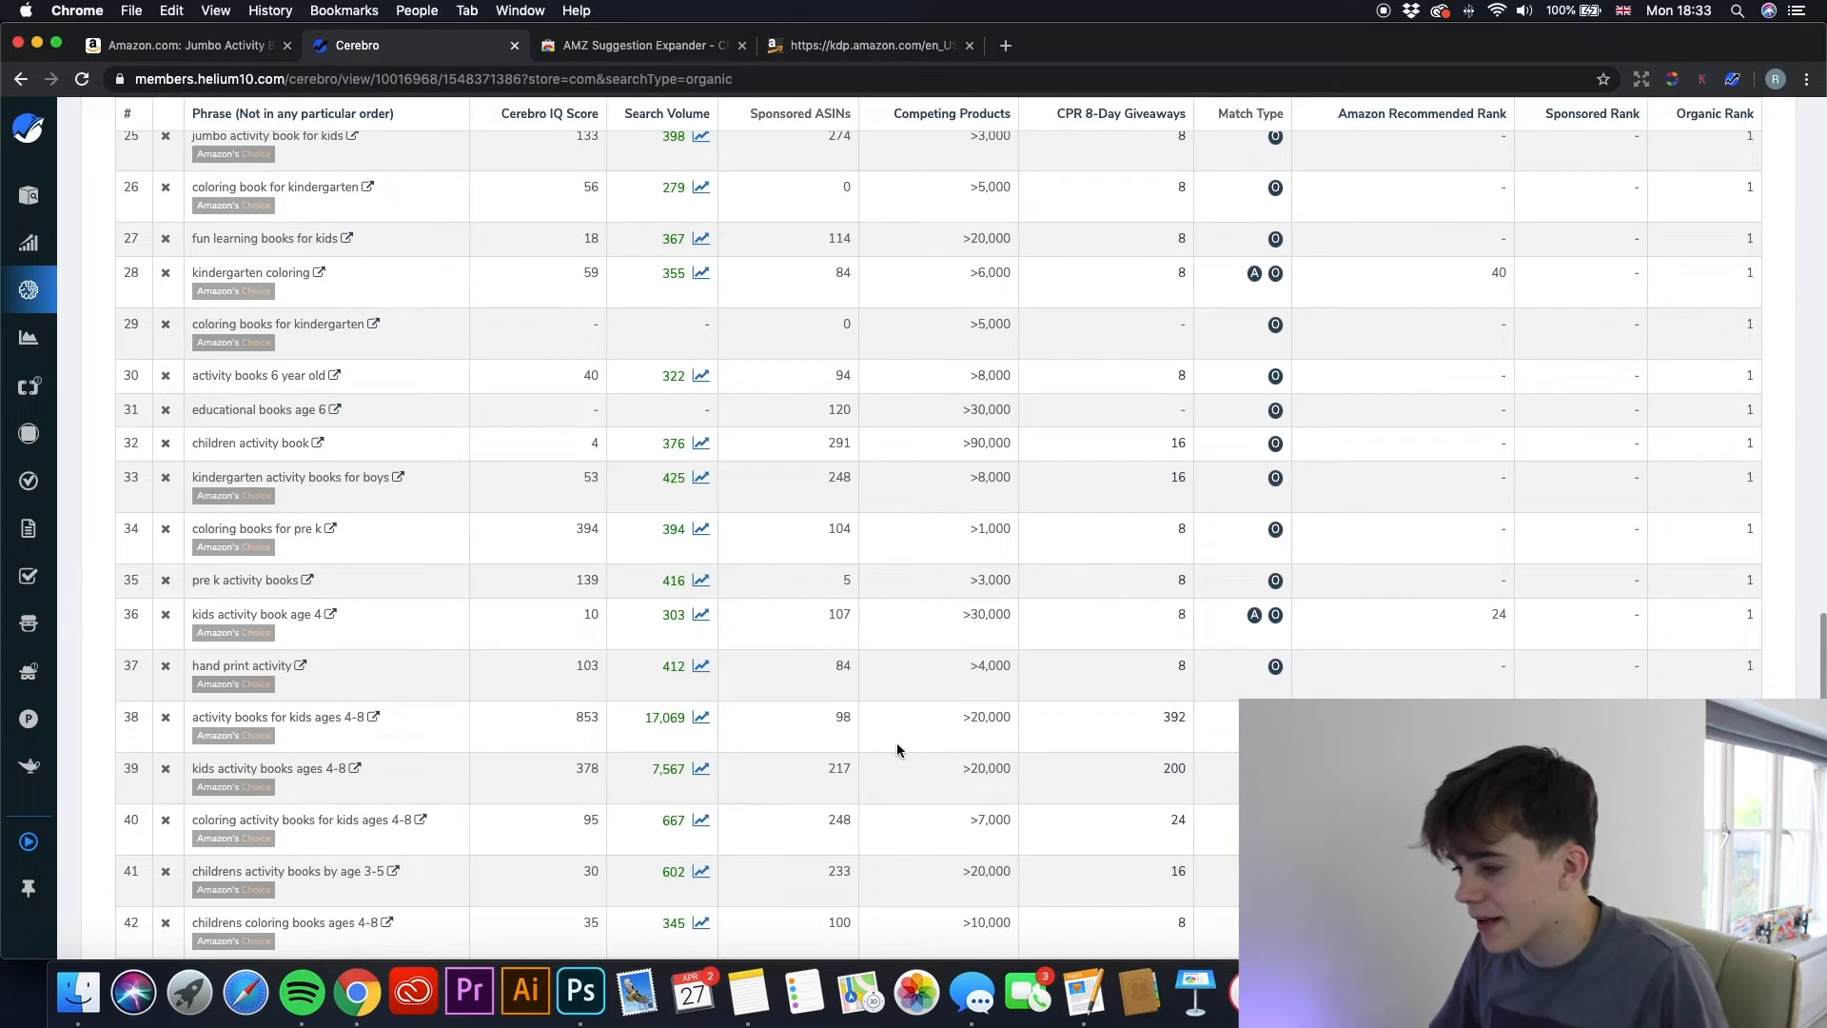
mouse_move(639, 729)
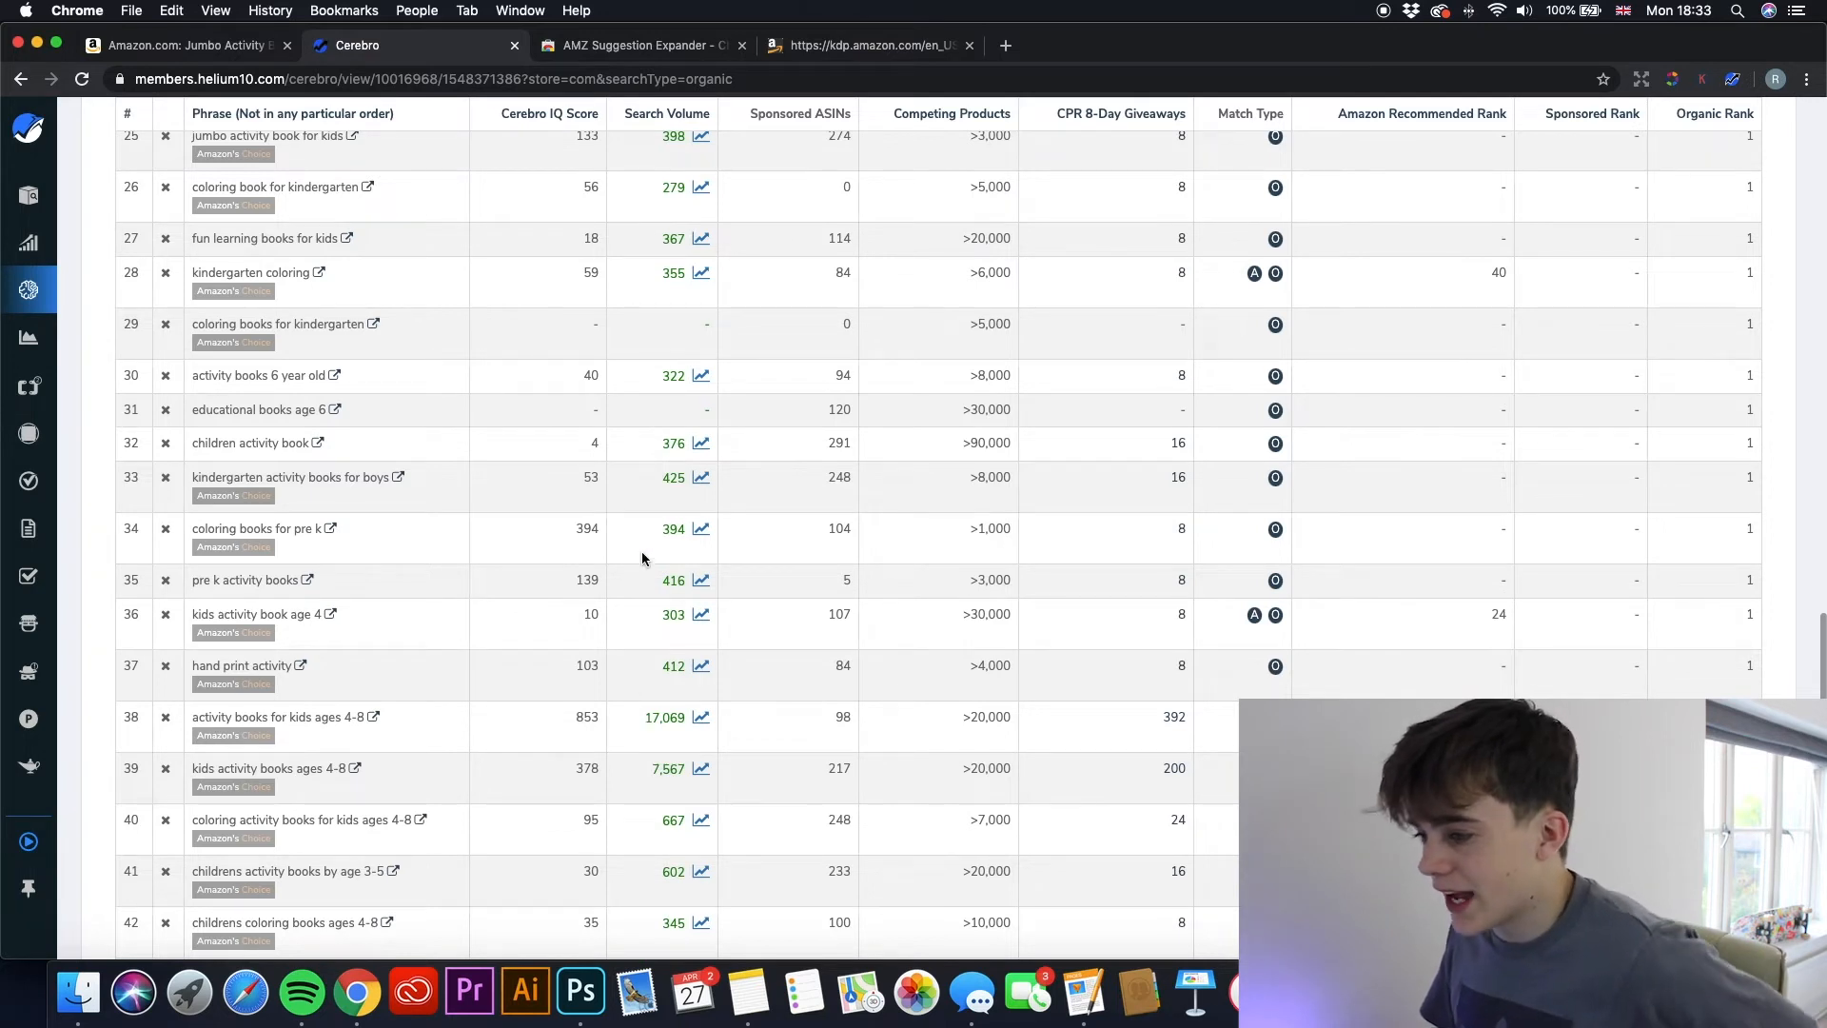
mouse_move(680, 559)
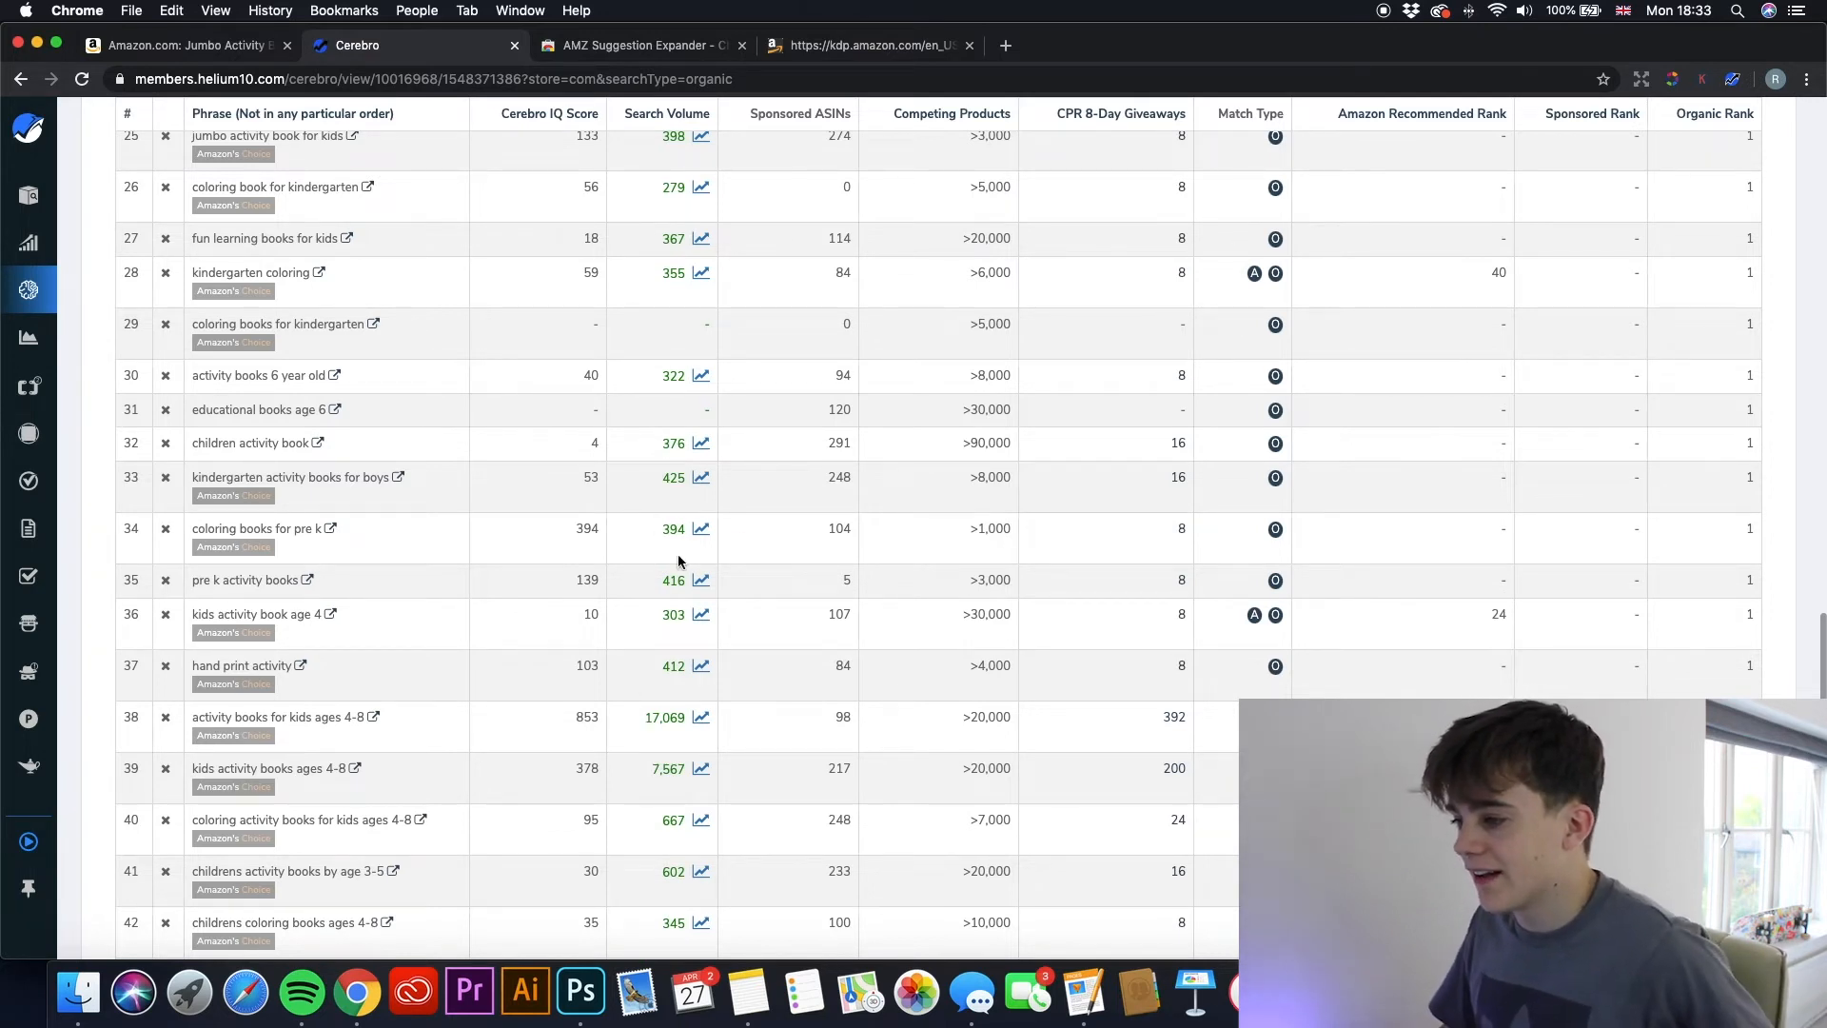
mouse_move(666, 541)
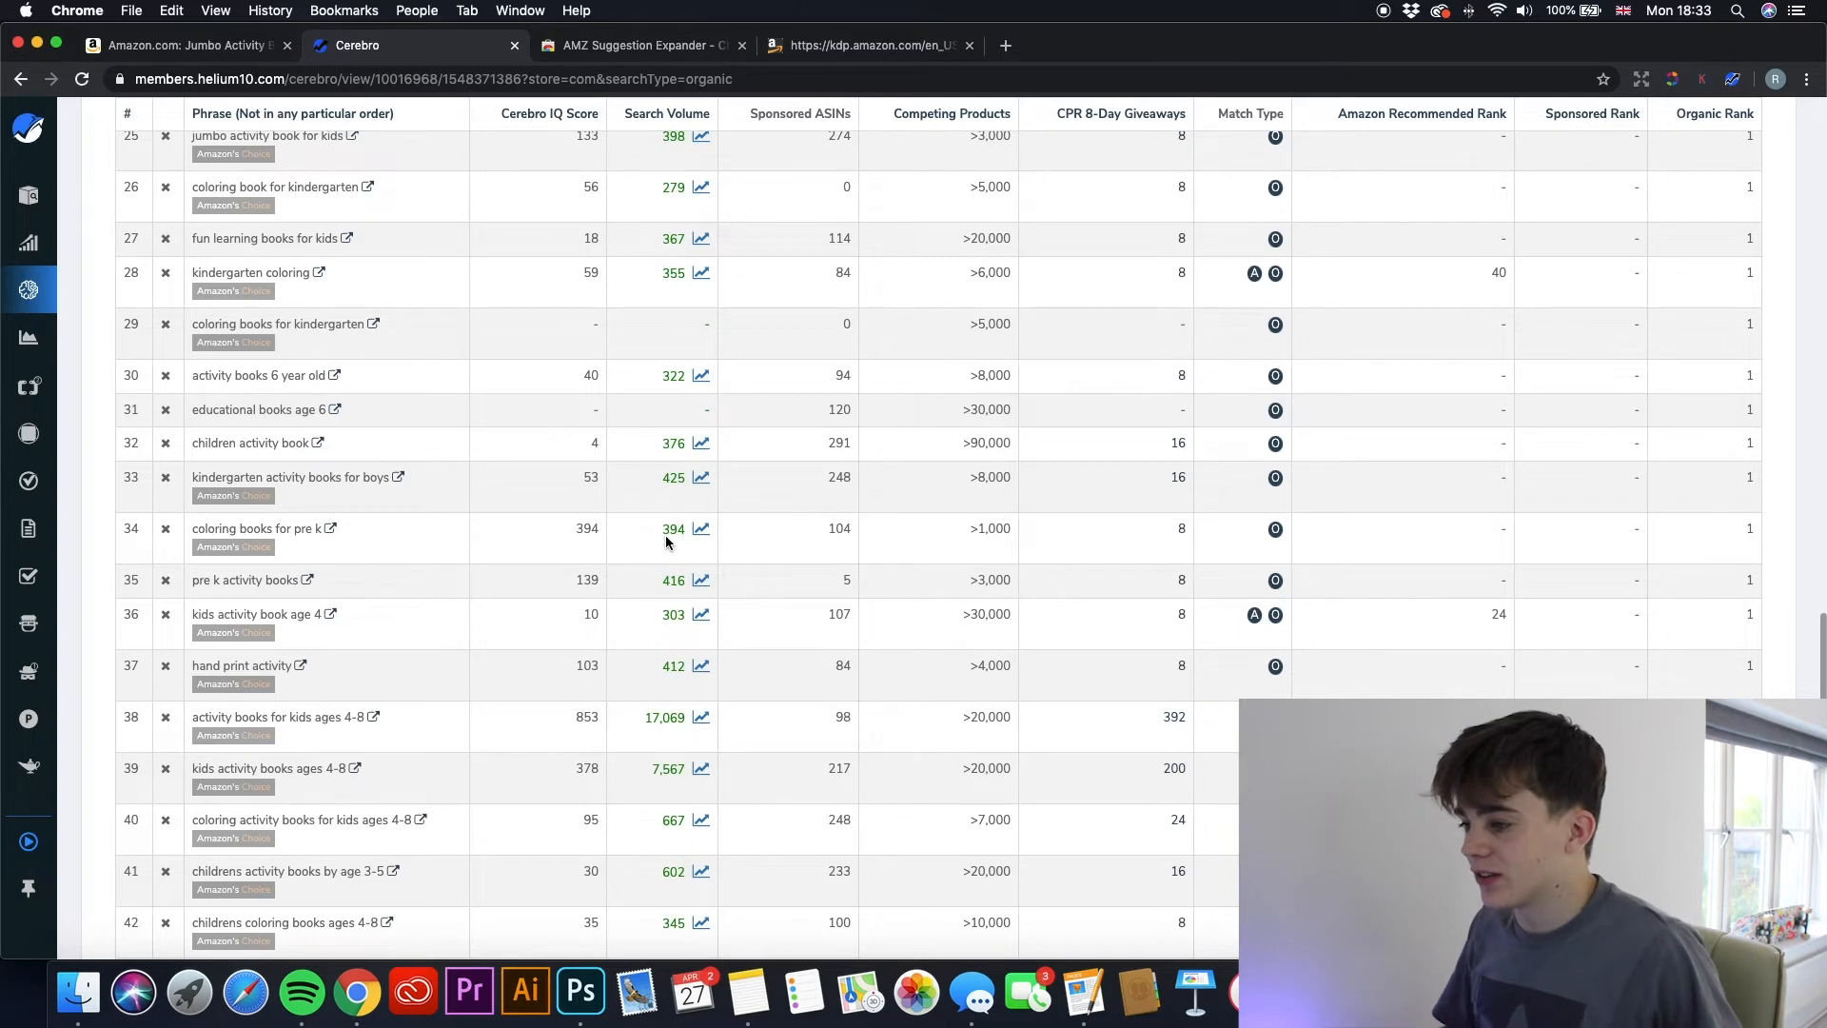
scroll(up, 3)
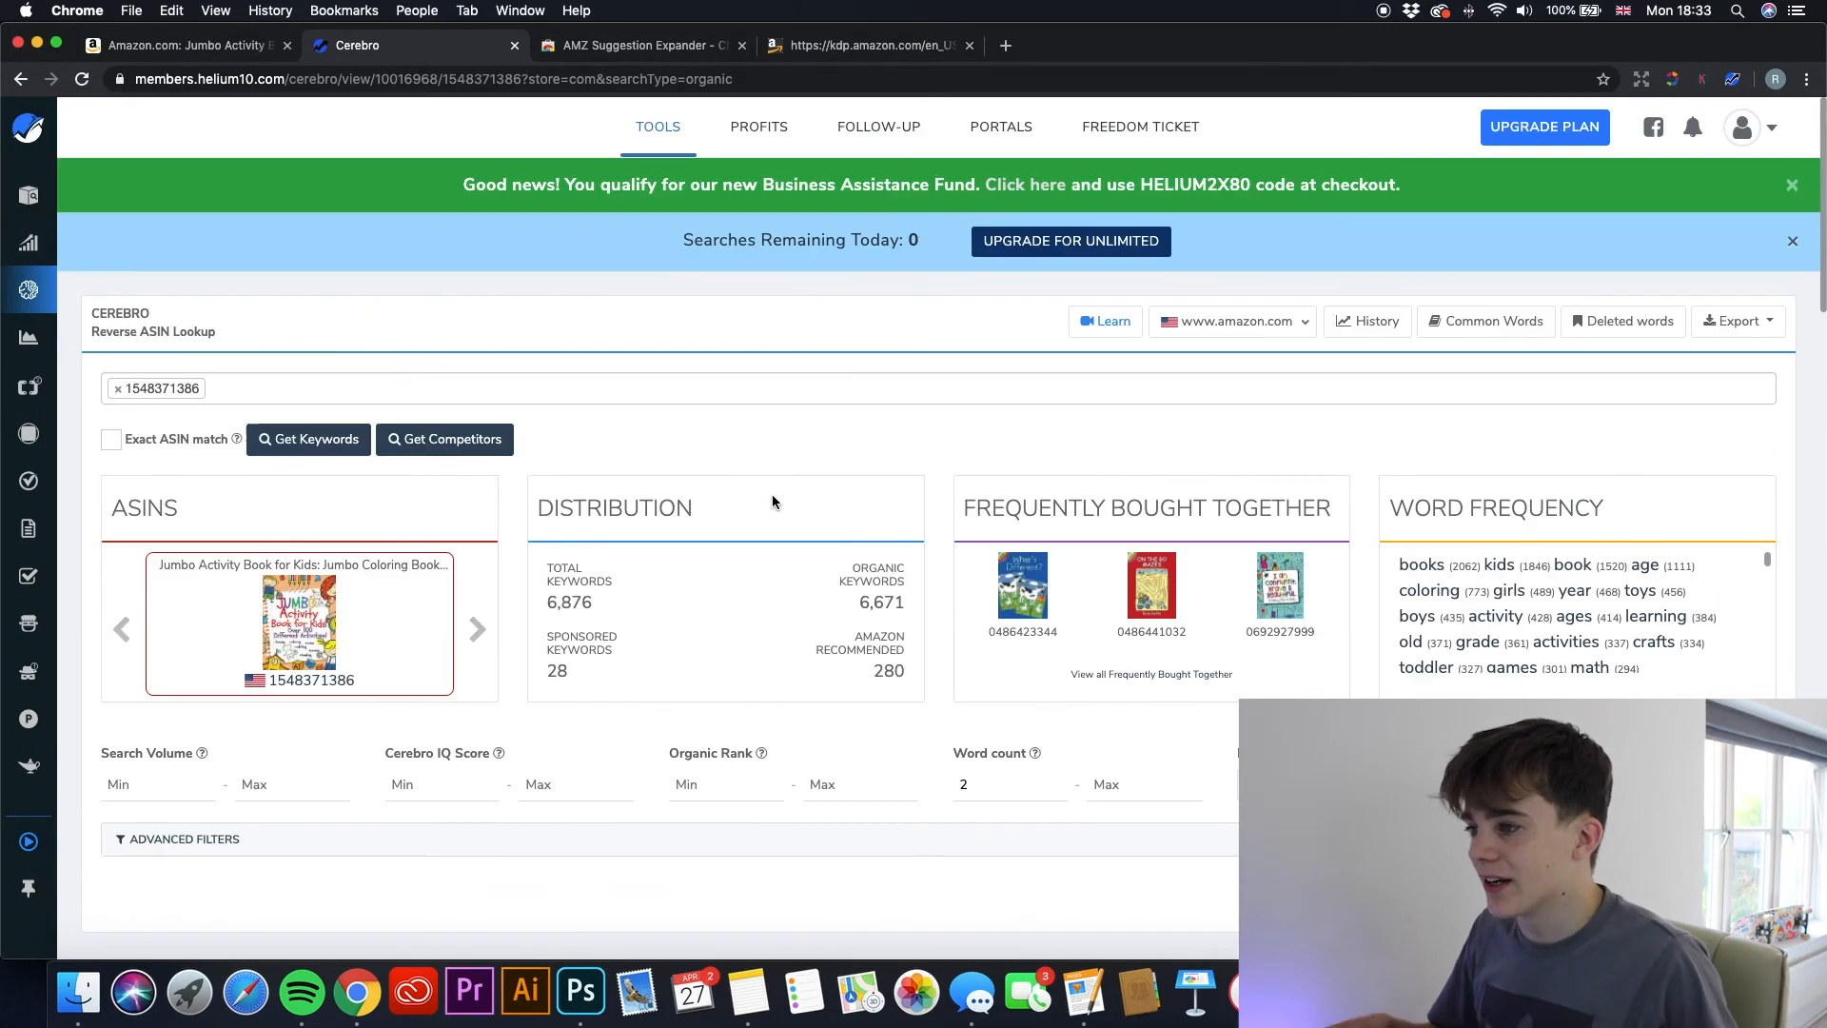
mouse_move(775, 503)
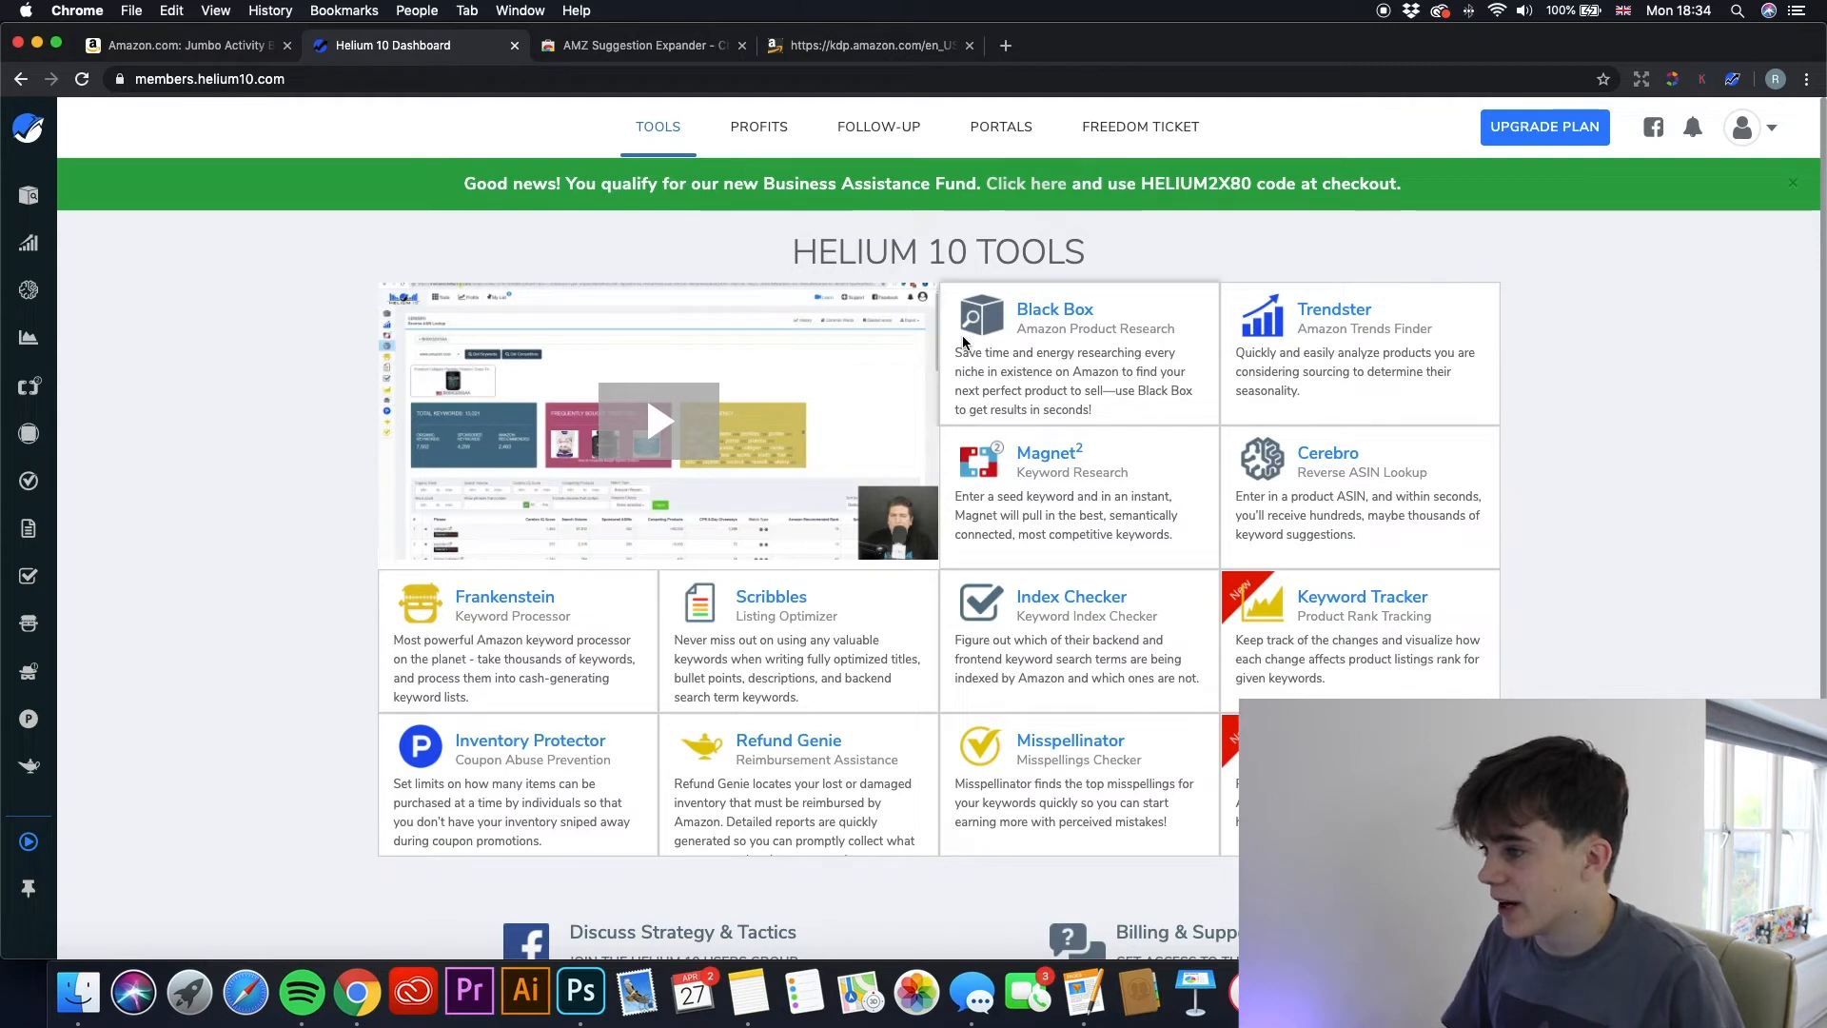
mouse_move(1222, 350)
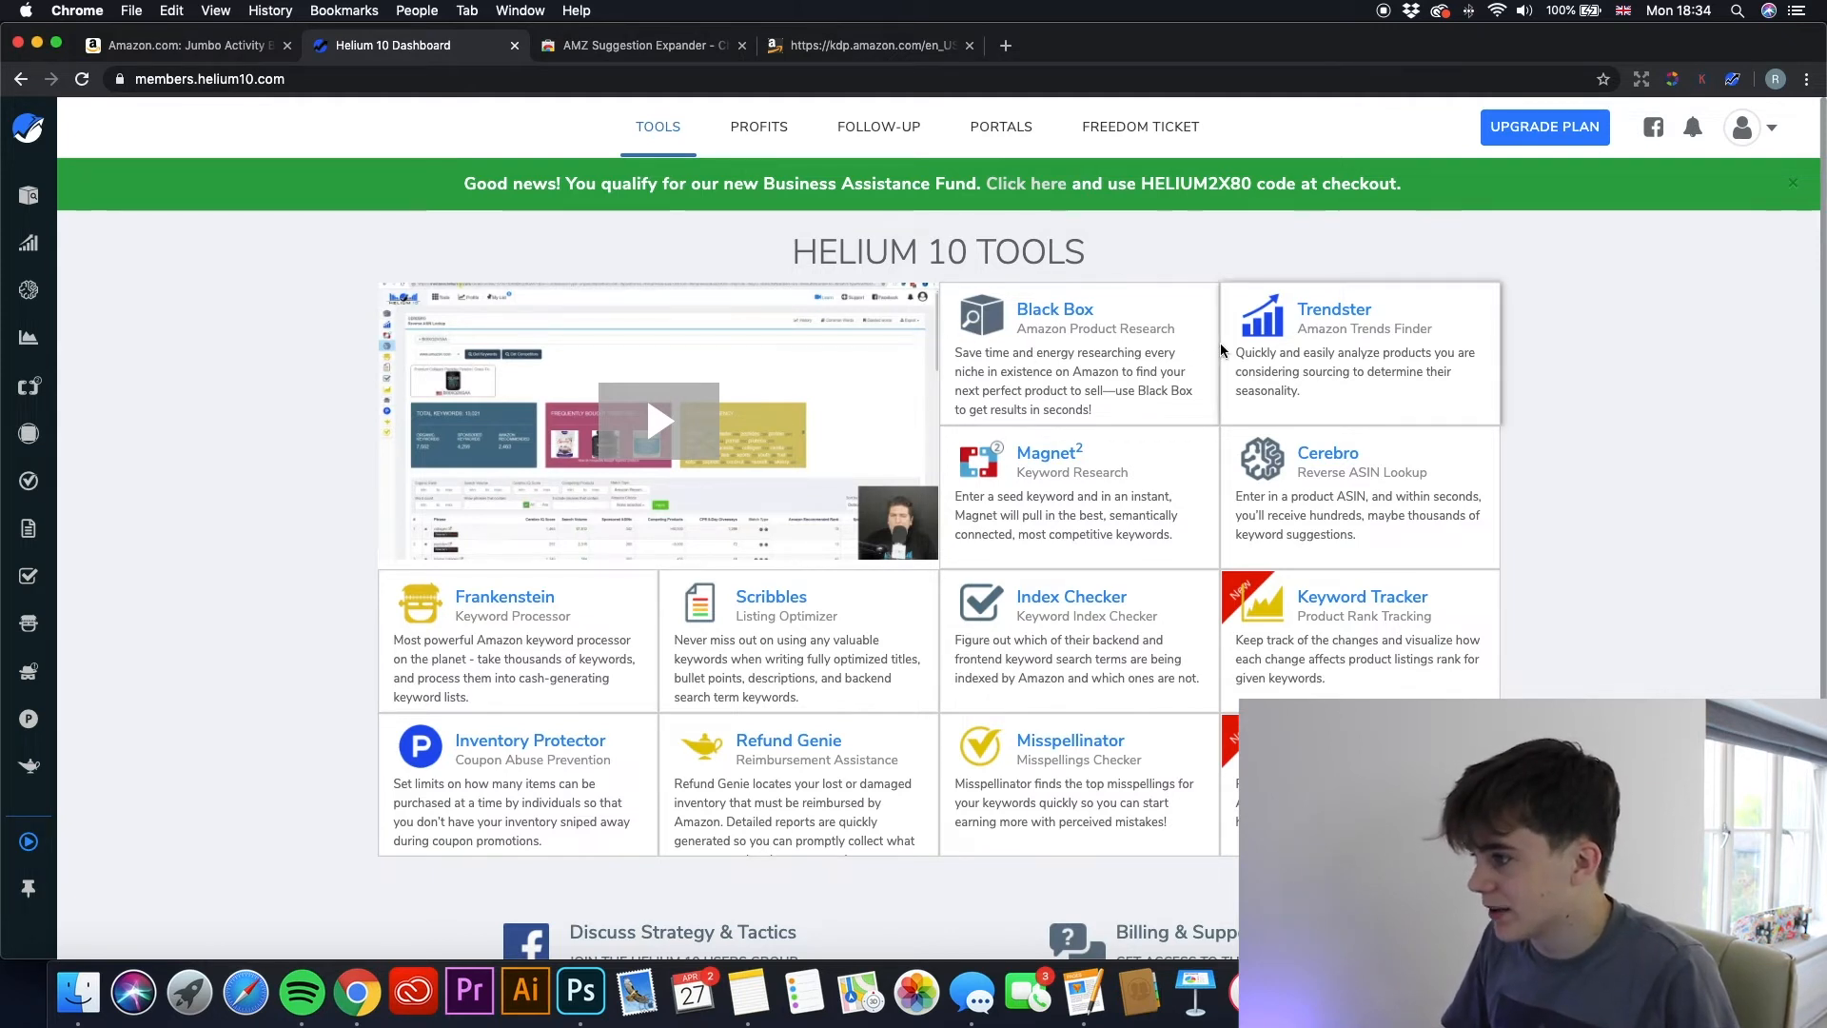
mouse_move(1275, 361)
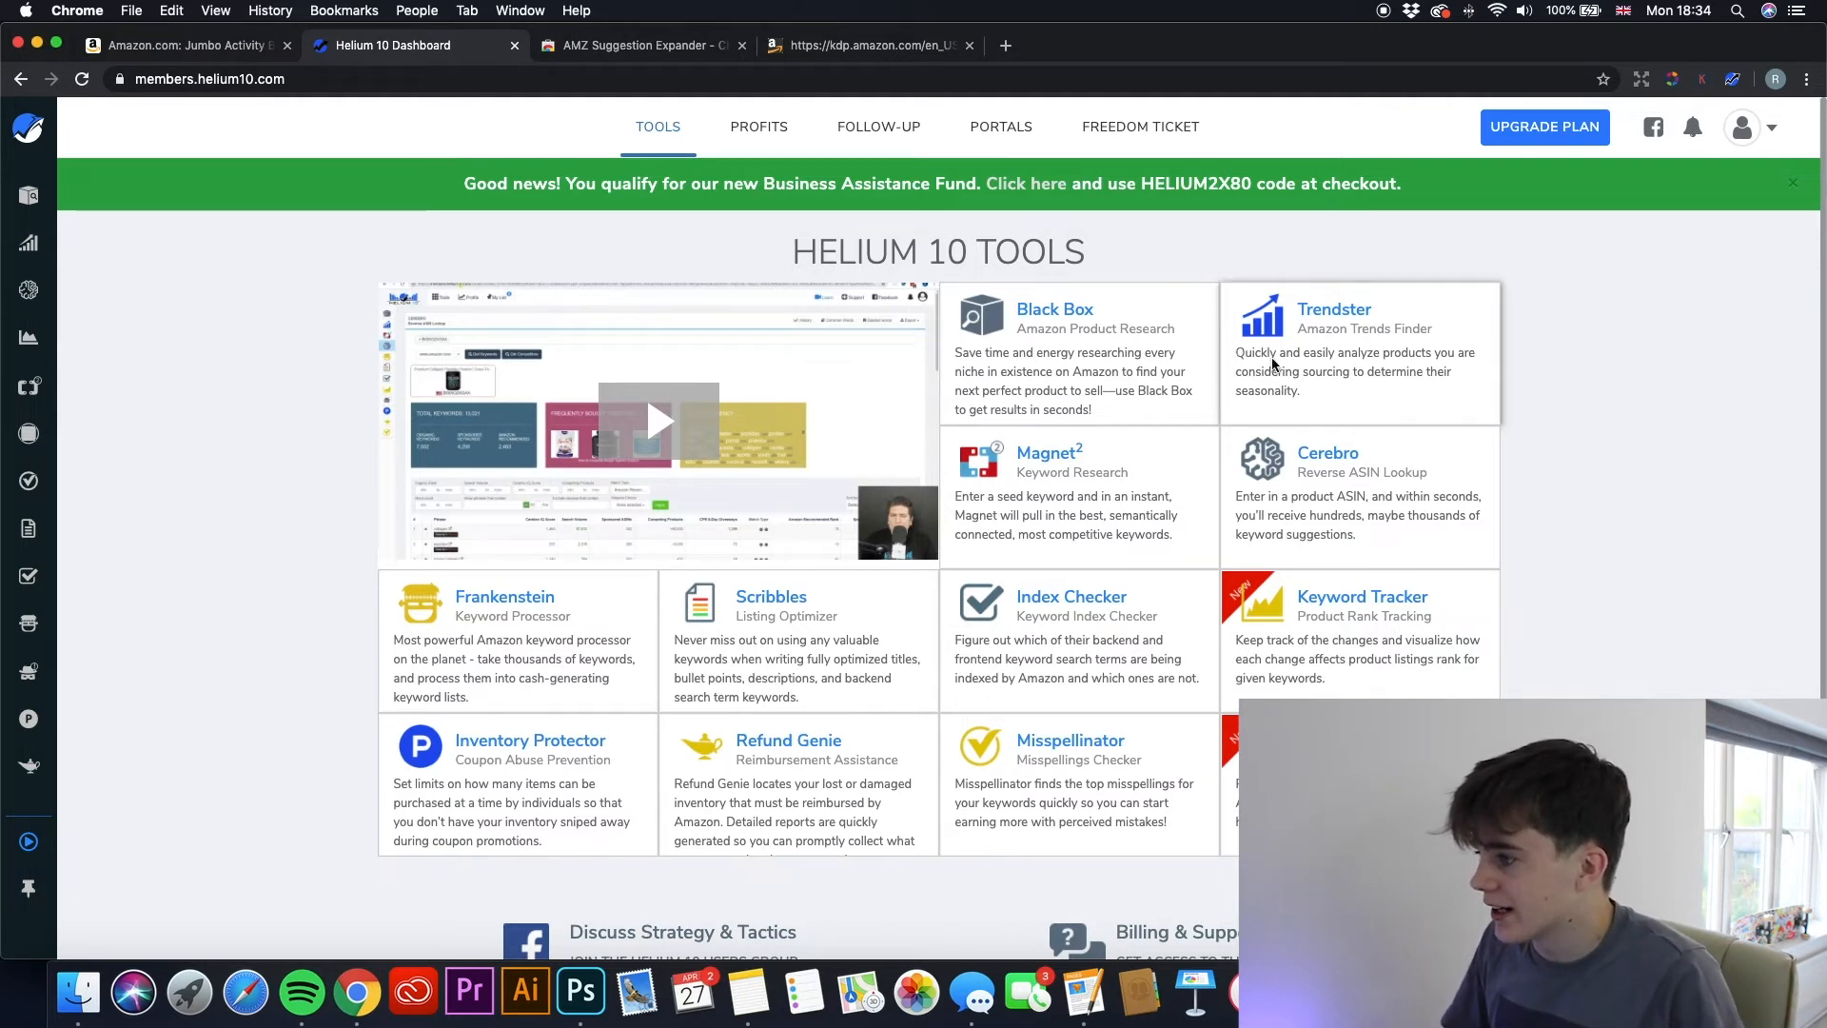
mouse_move(1397, 392)
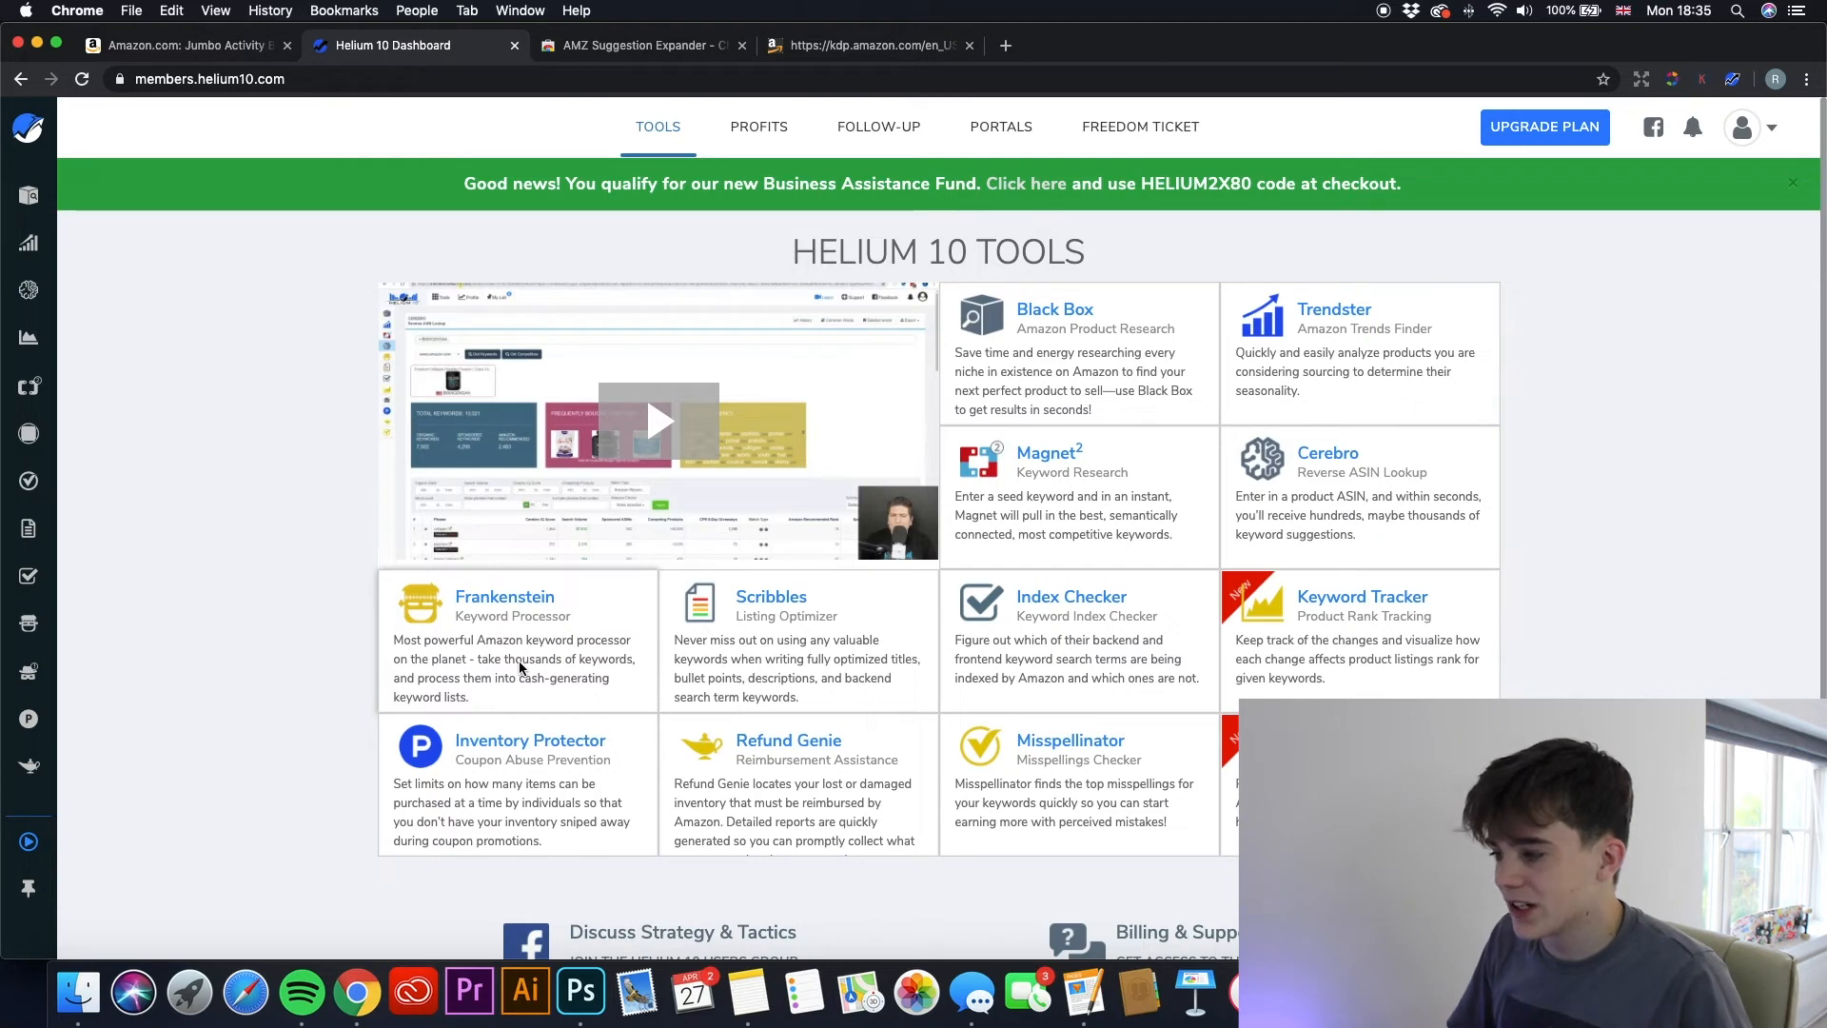
mouse_move(389, 161)
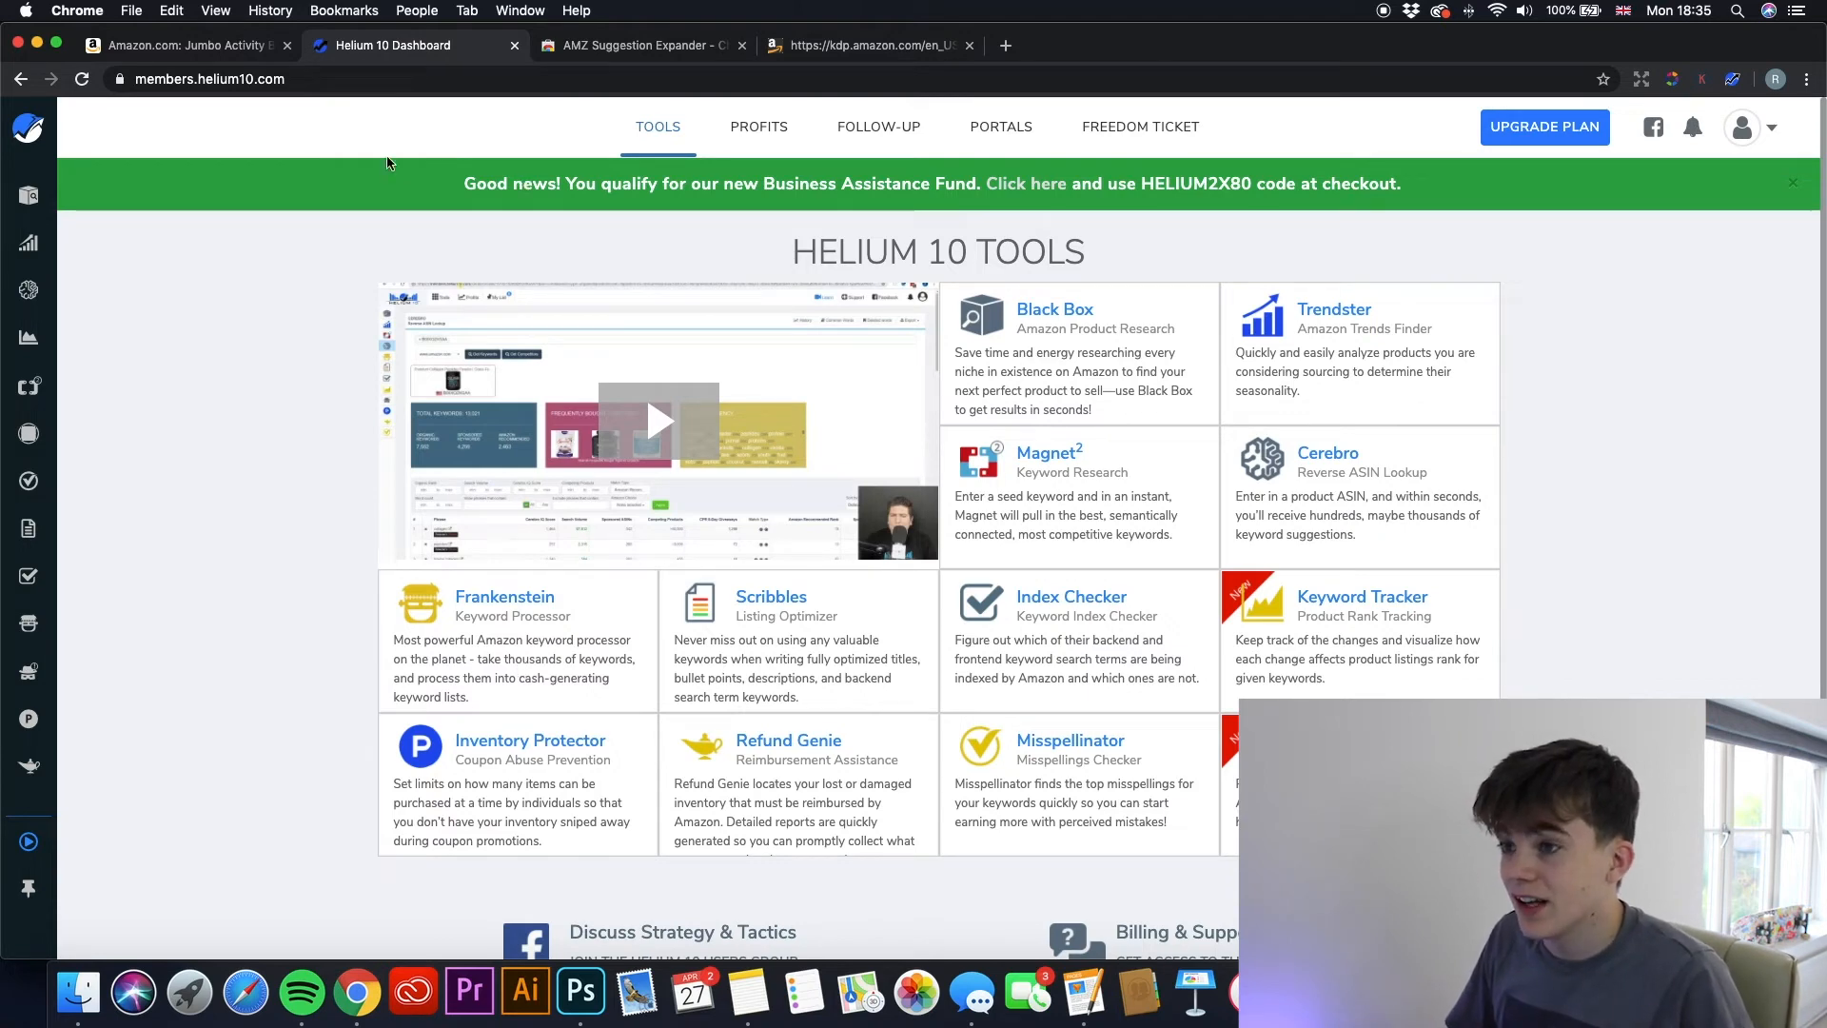
Search Amazon for 'activity book' and scroll the results with best-seller ranks overlaid
click(181, 45)
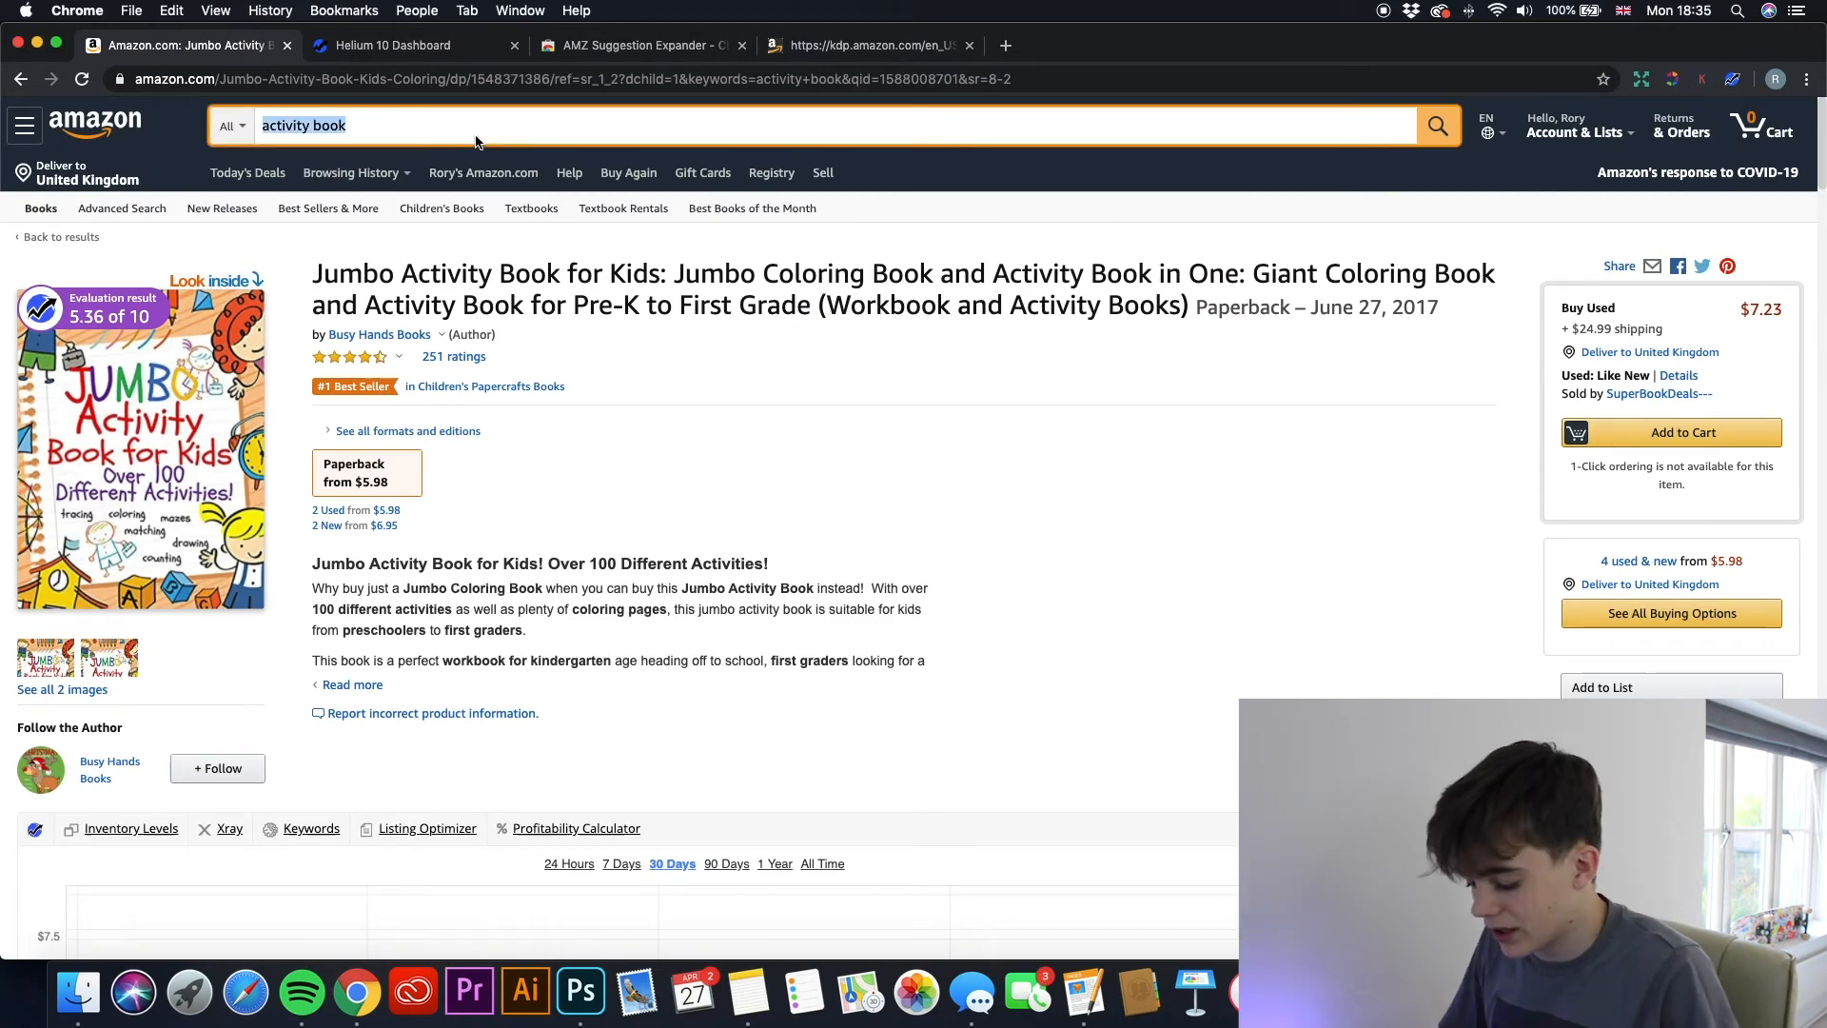
text(acti)
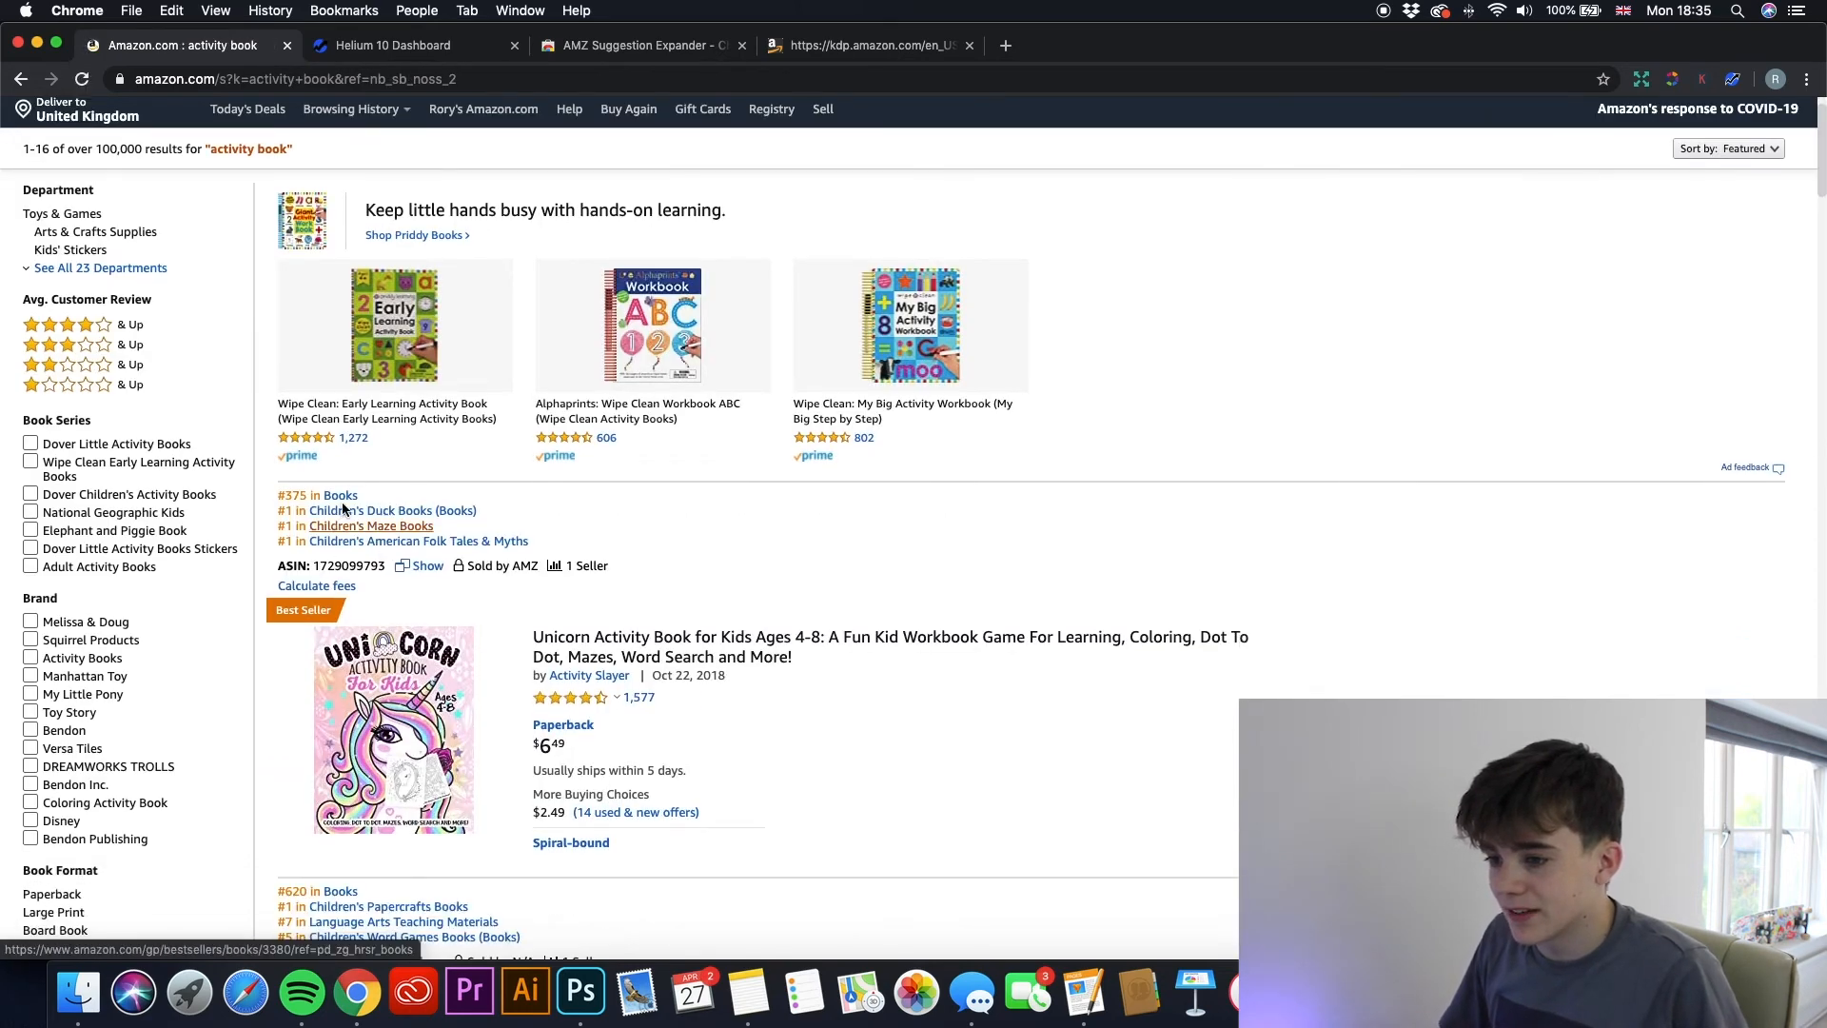
scroll(down, 3)
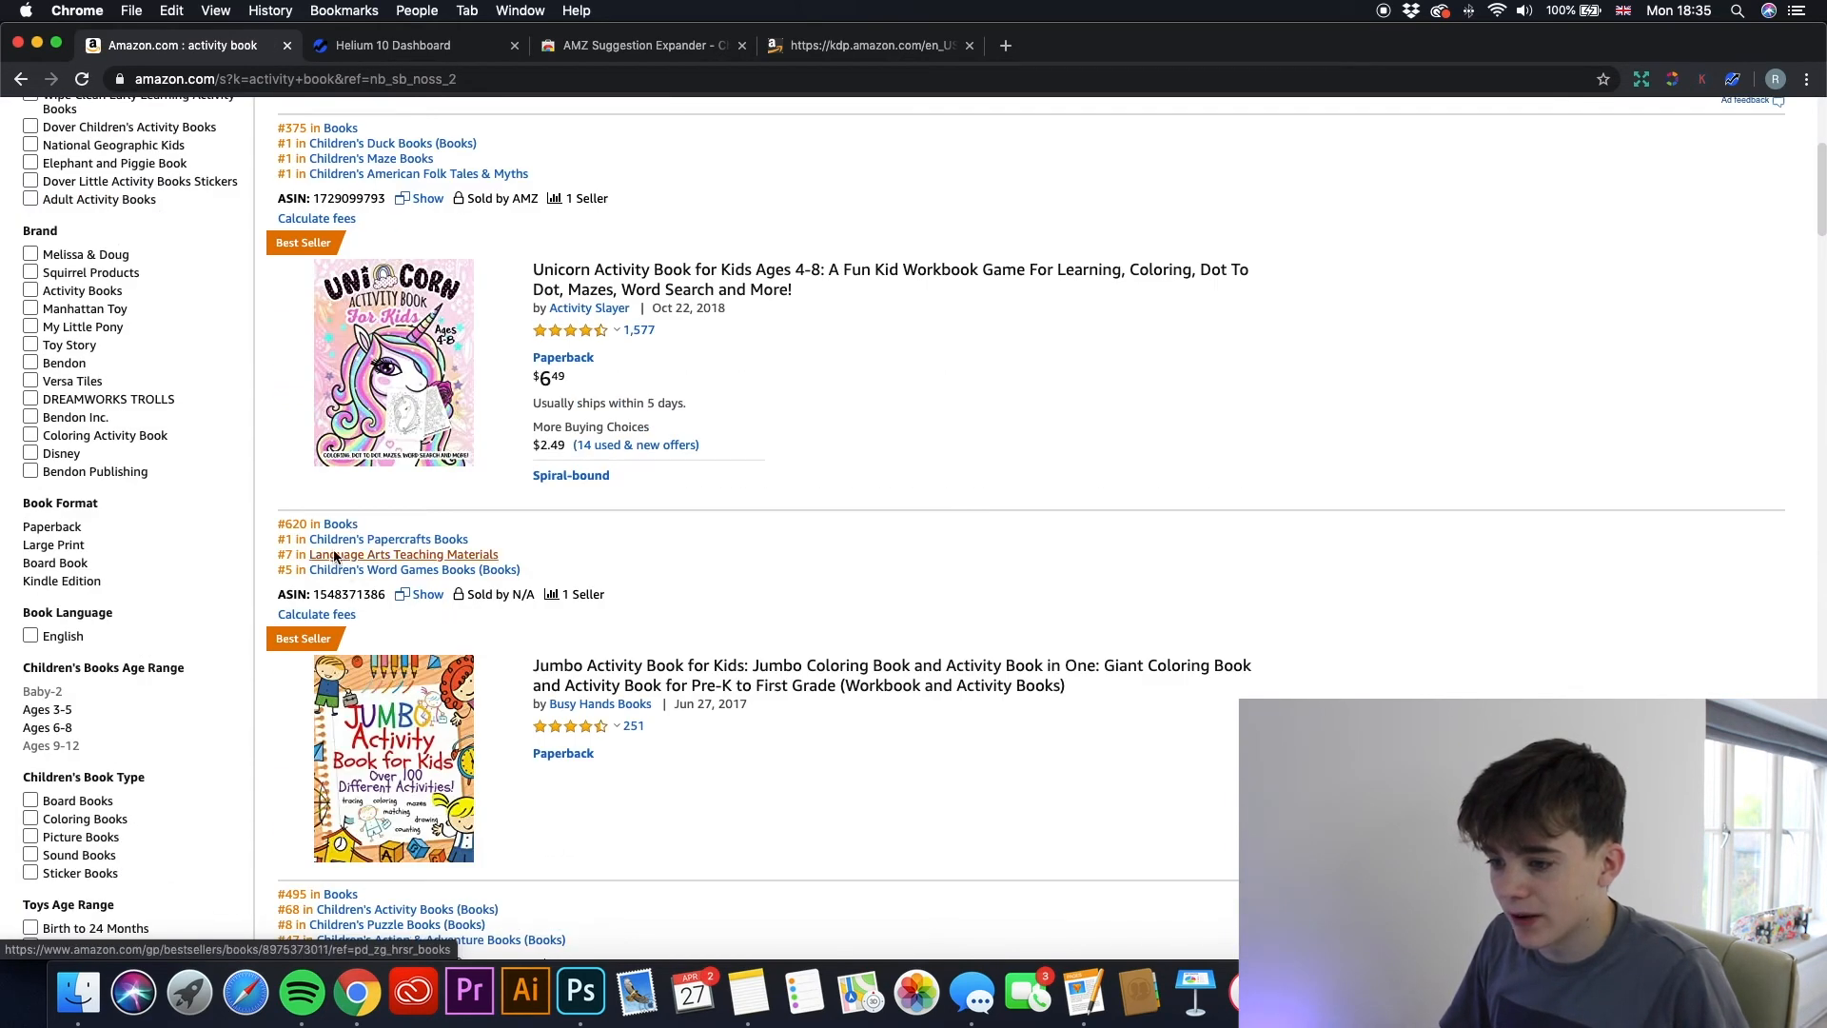
scroll(down, 3)
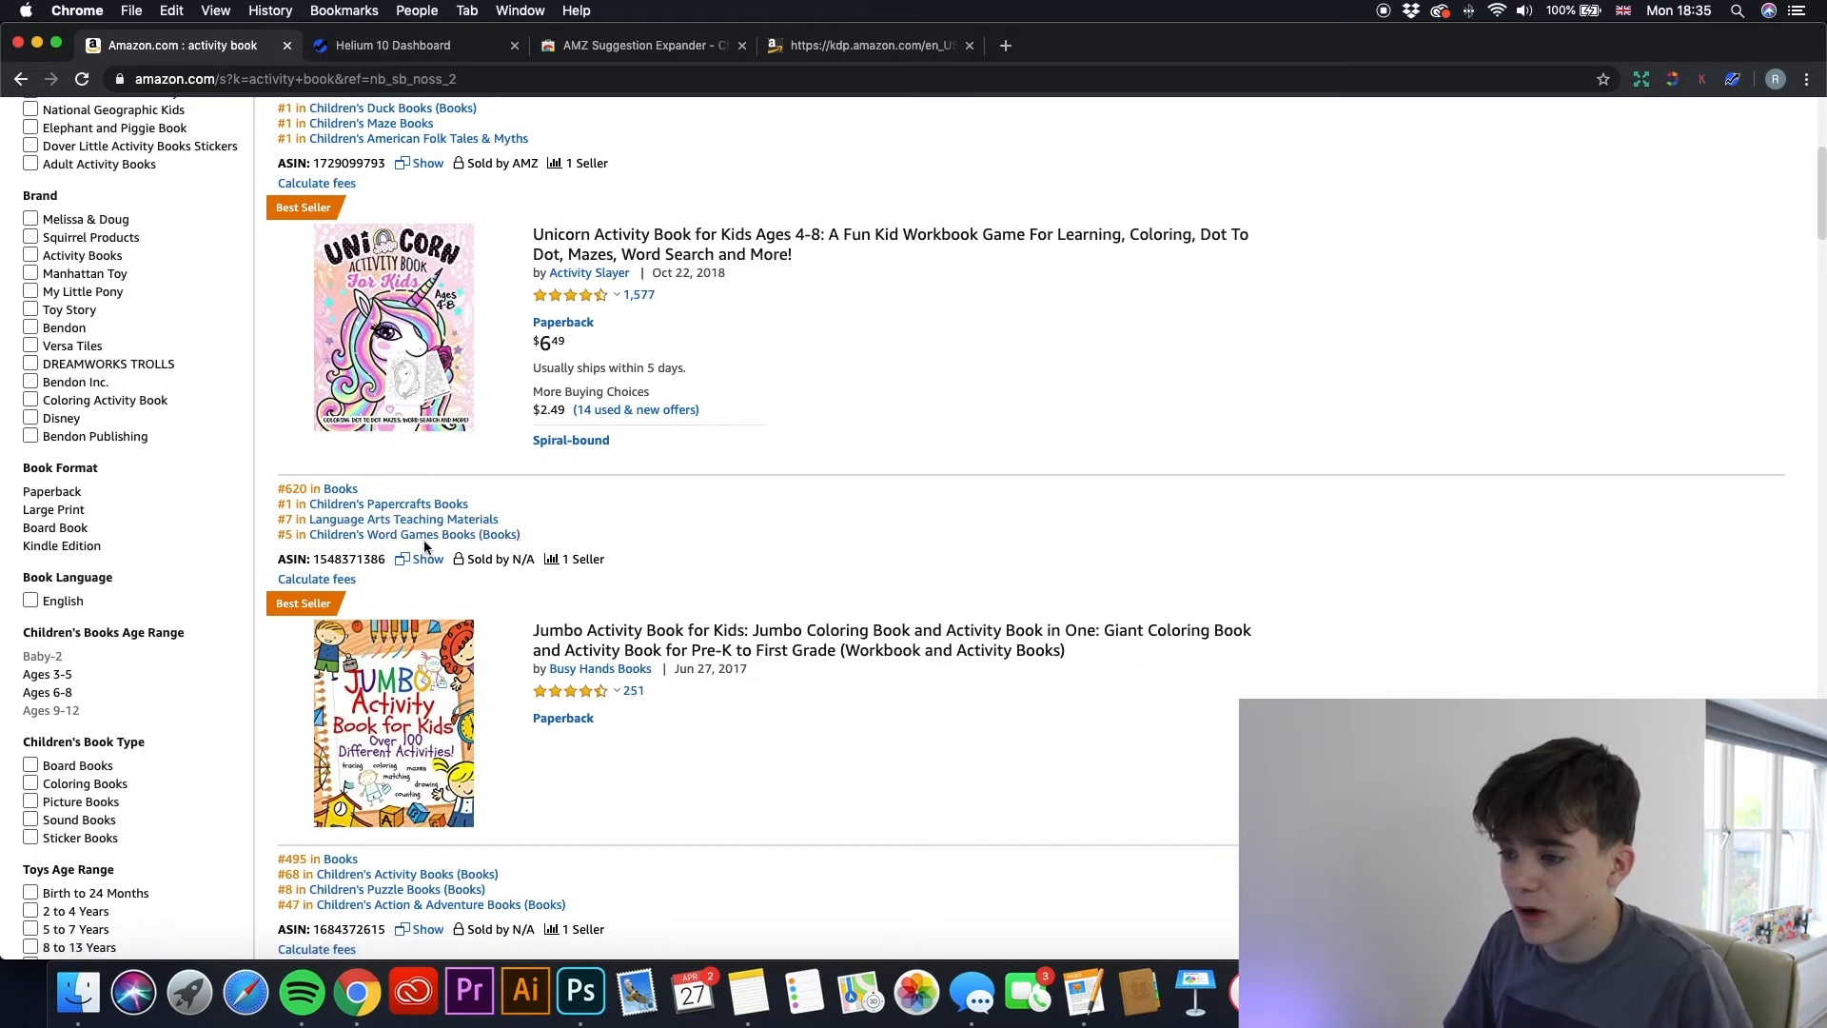
scroll(down, 3)
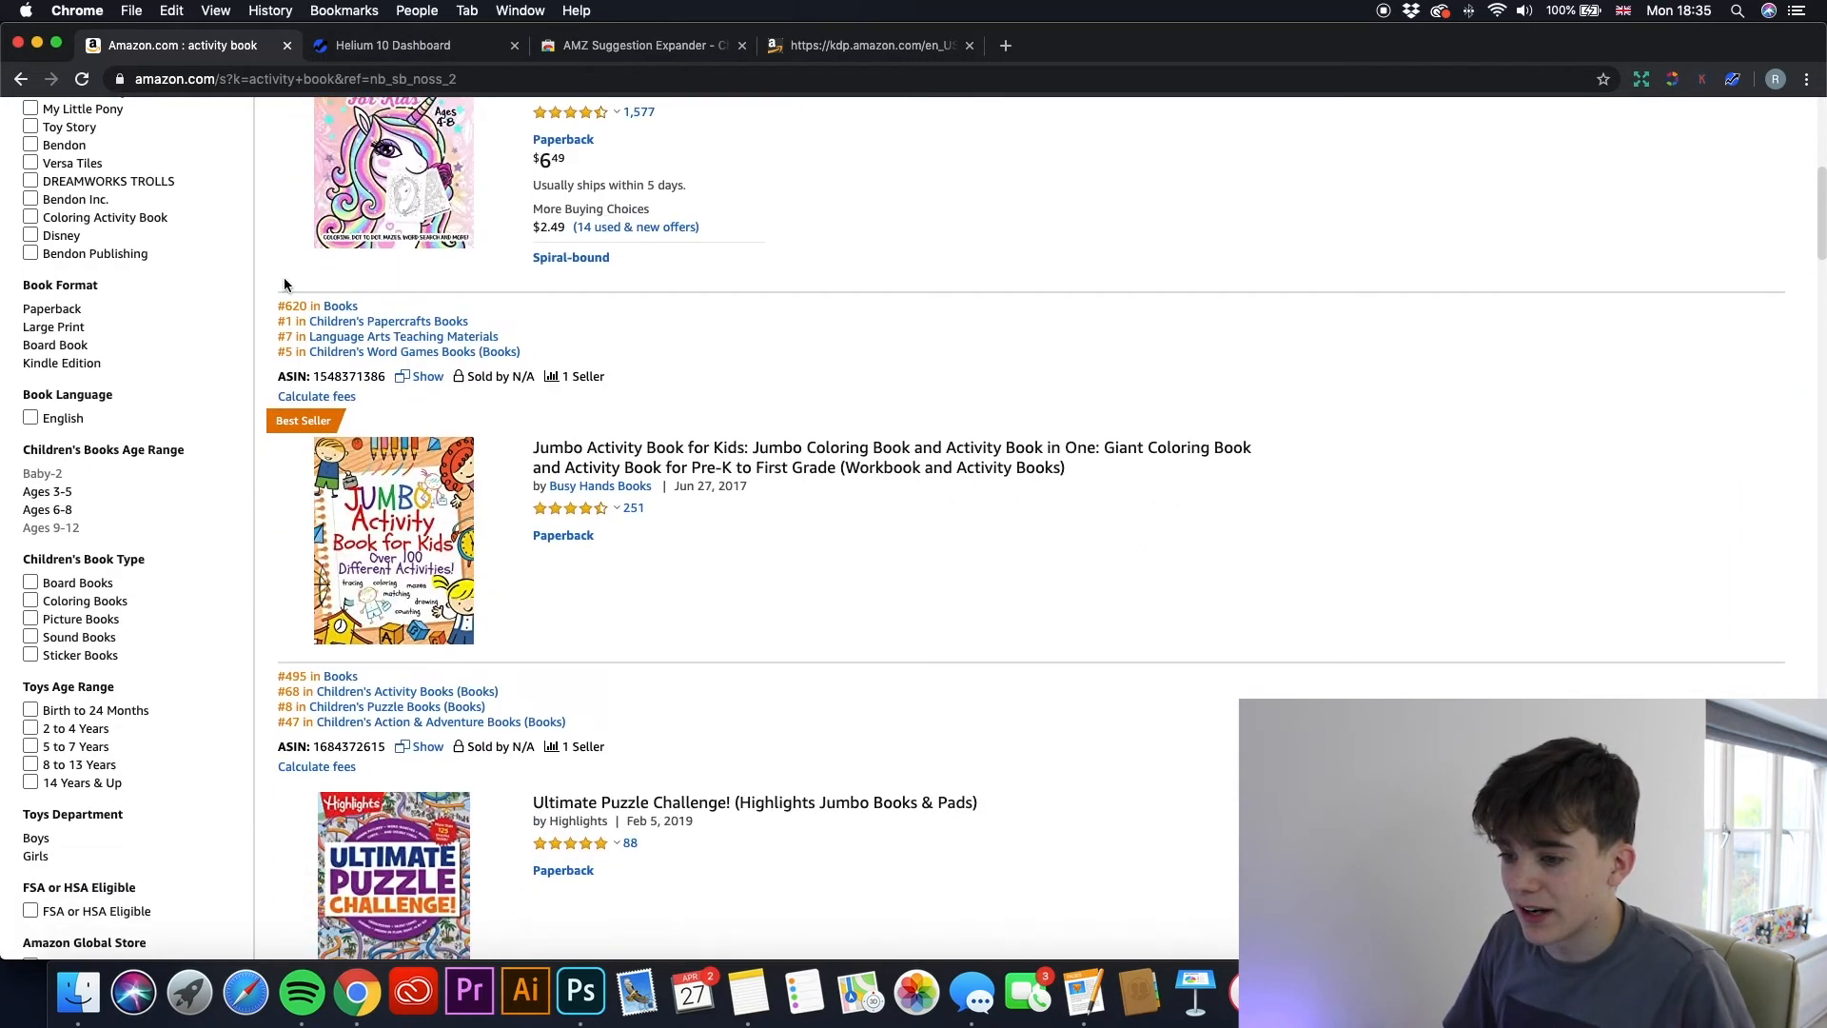
scroll(down, 3)
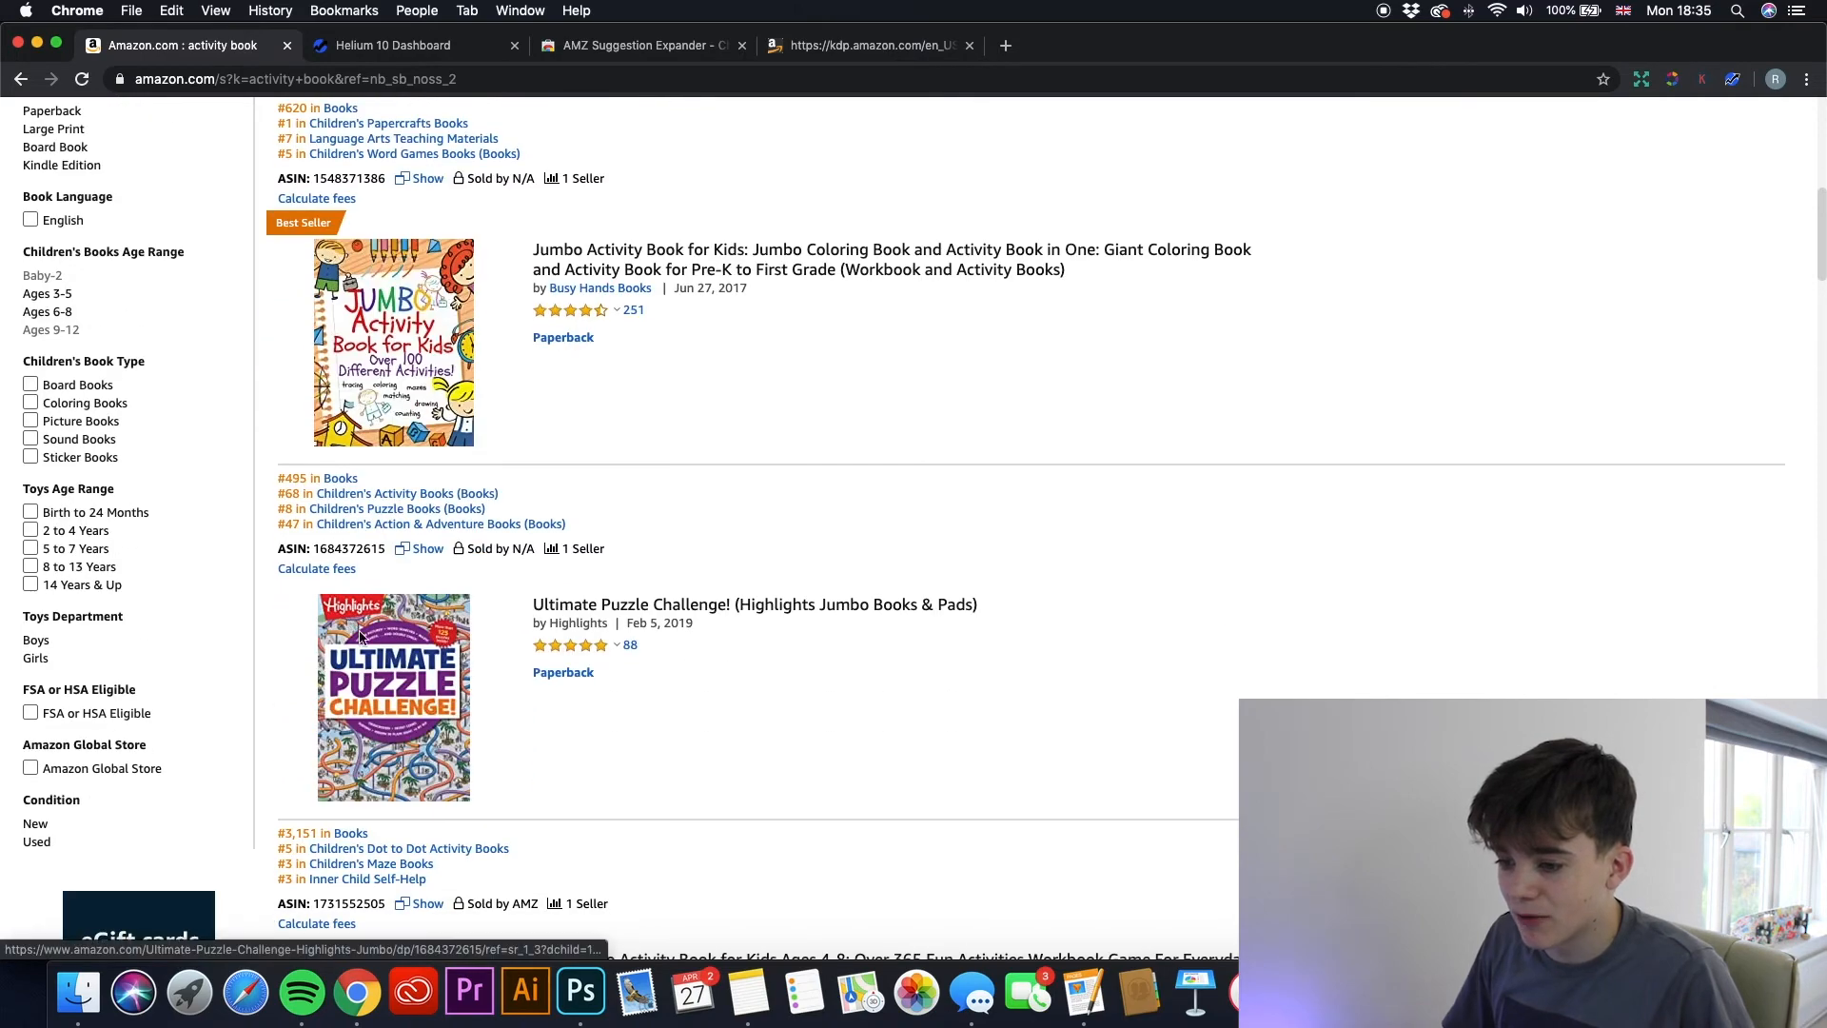
scroll(down, 3)
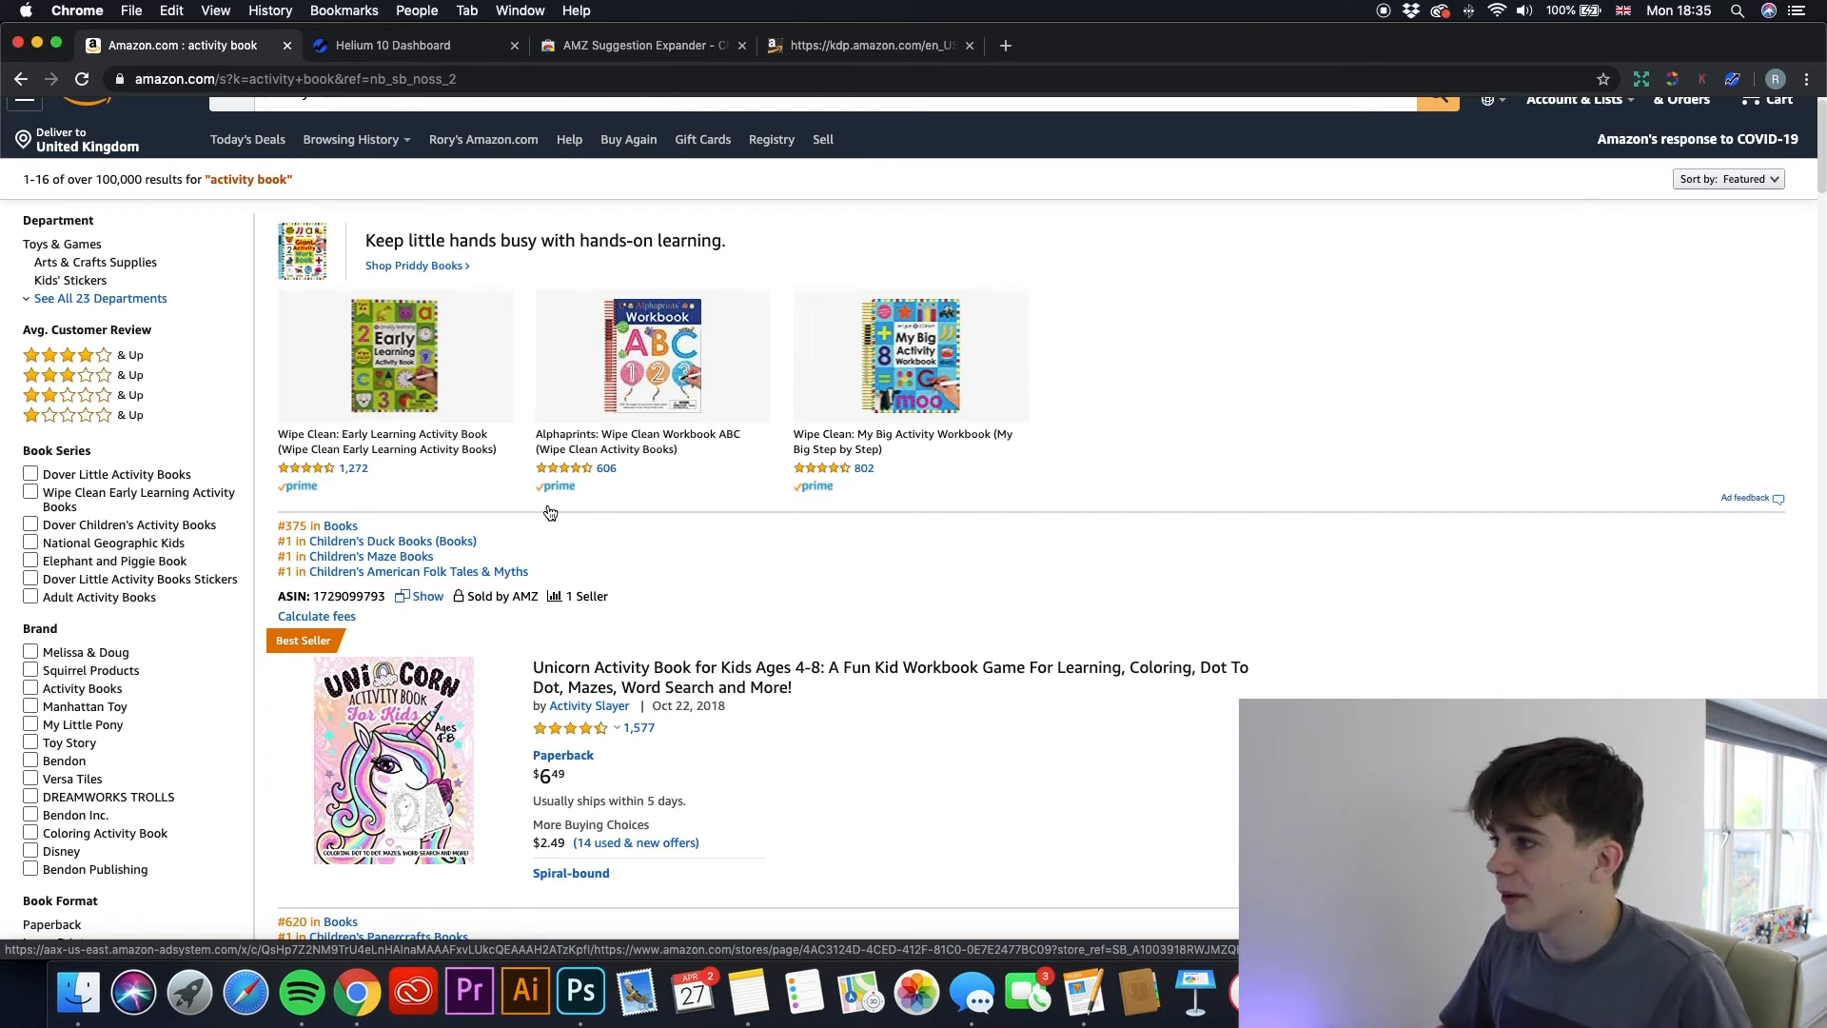
Switch Keywords Everywhere on and run its keyword density analysis of the current page
click(1702, 80)
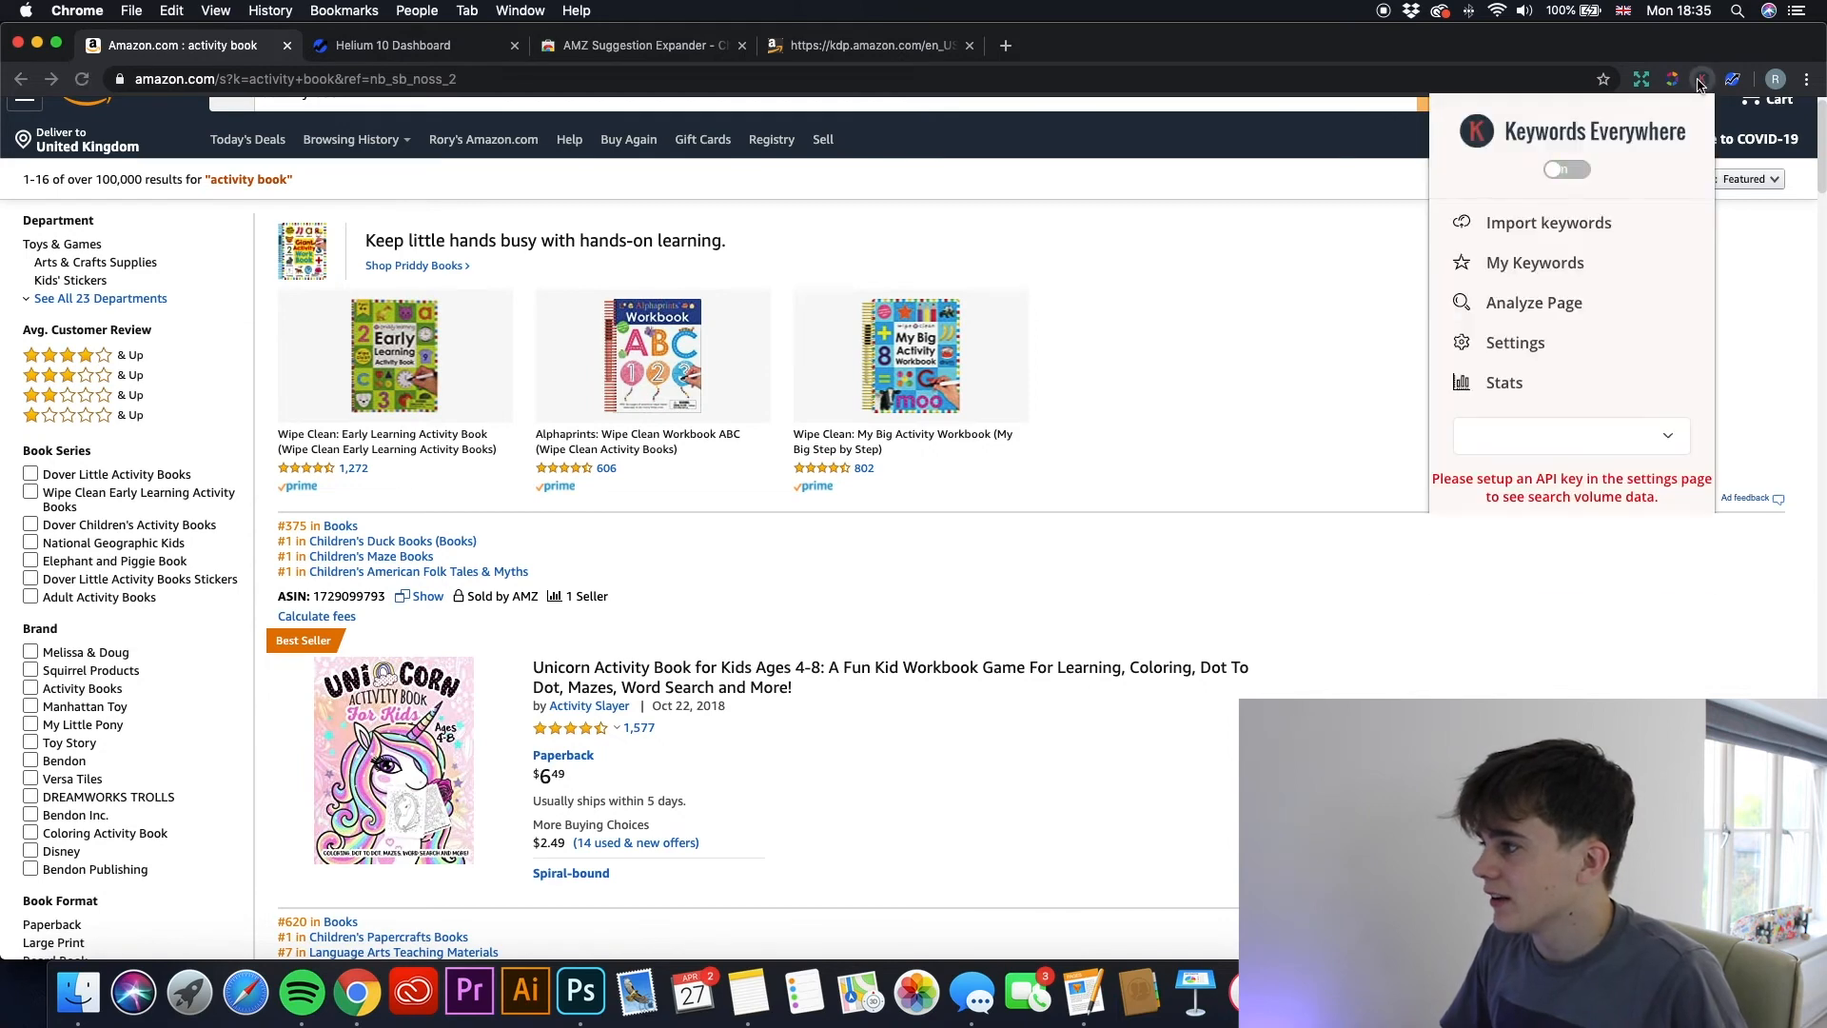
click(1564, 169)
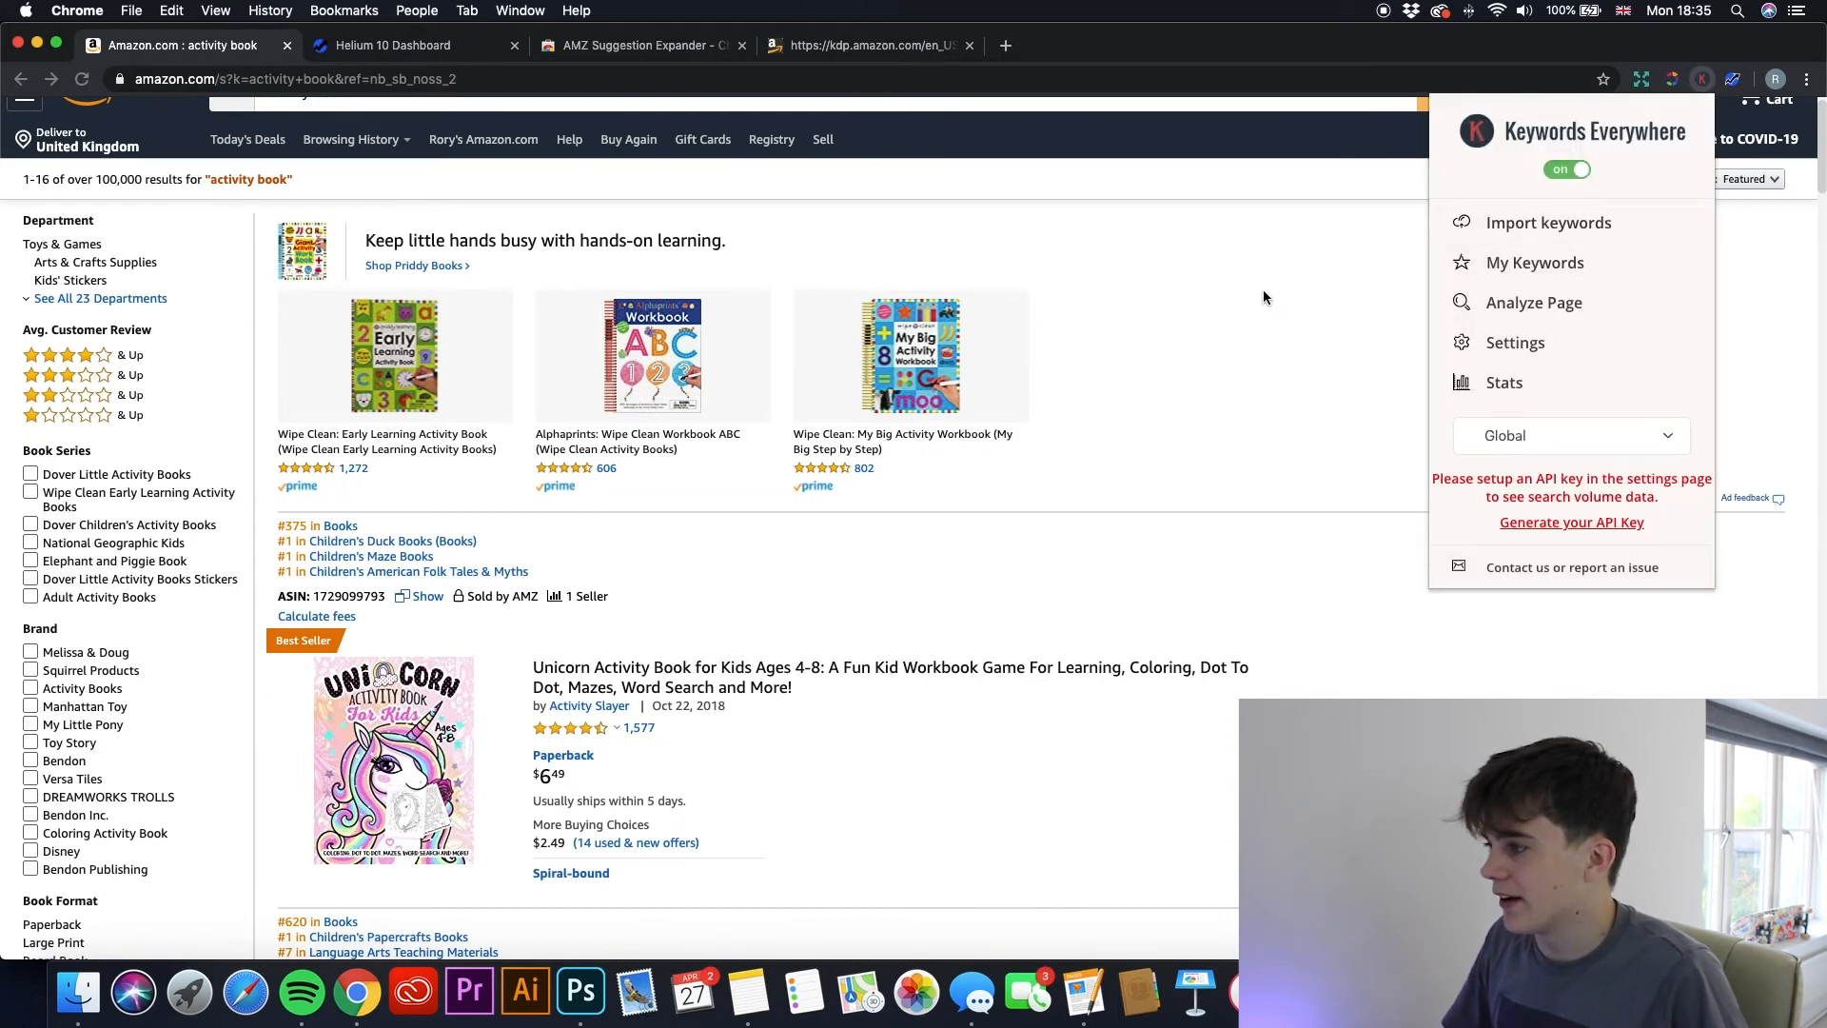
click(1534, 303)
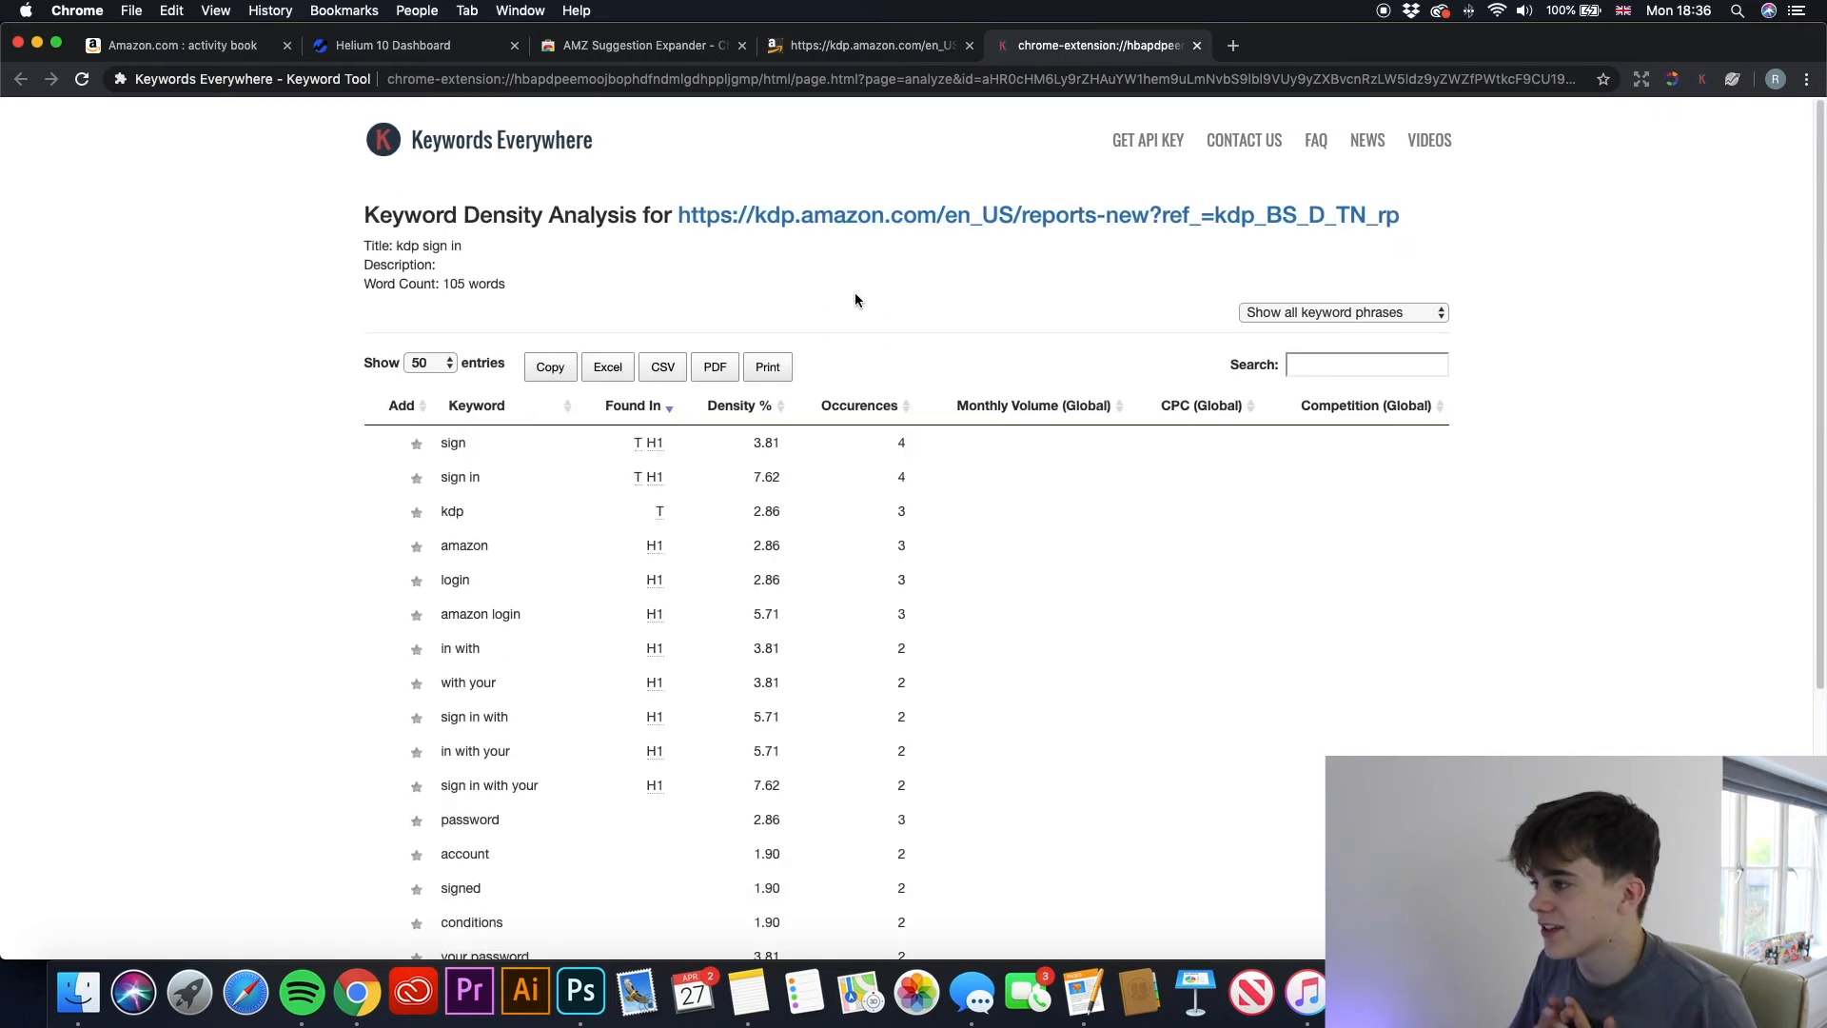